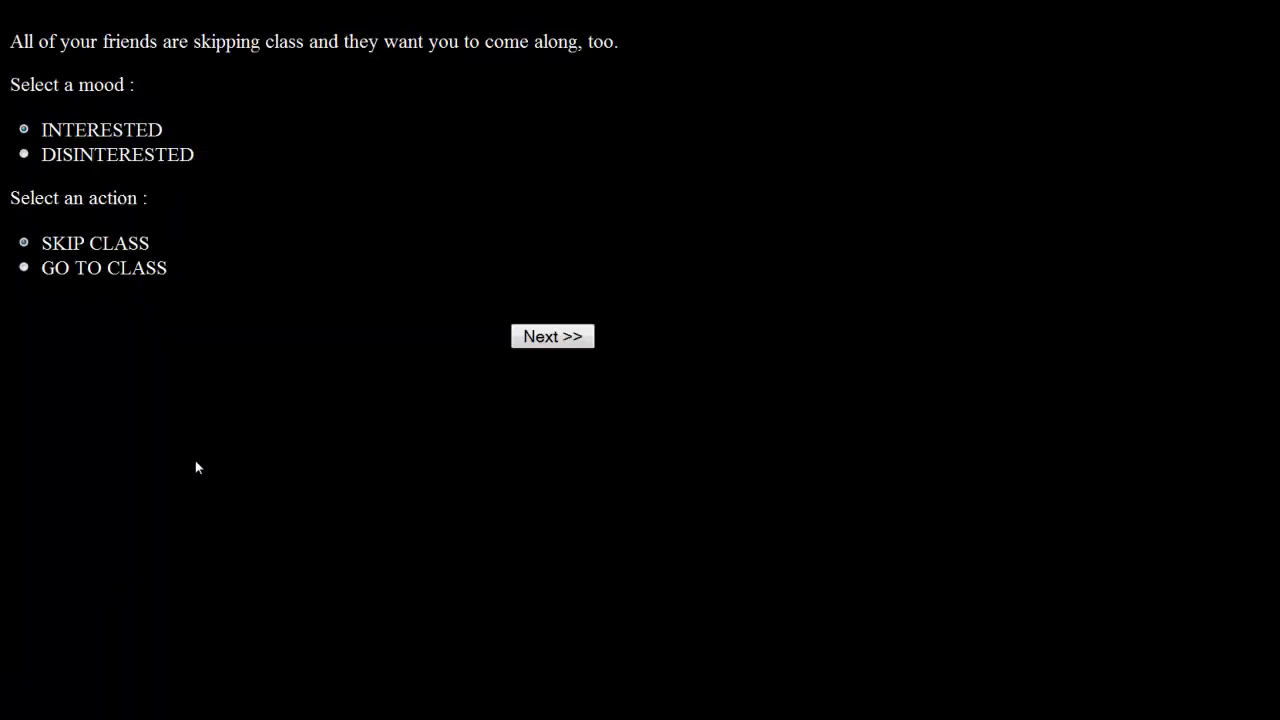
mouse_move(220, 458)
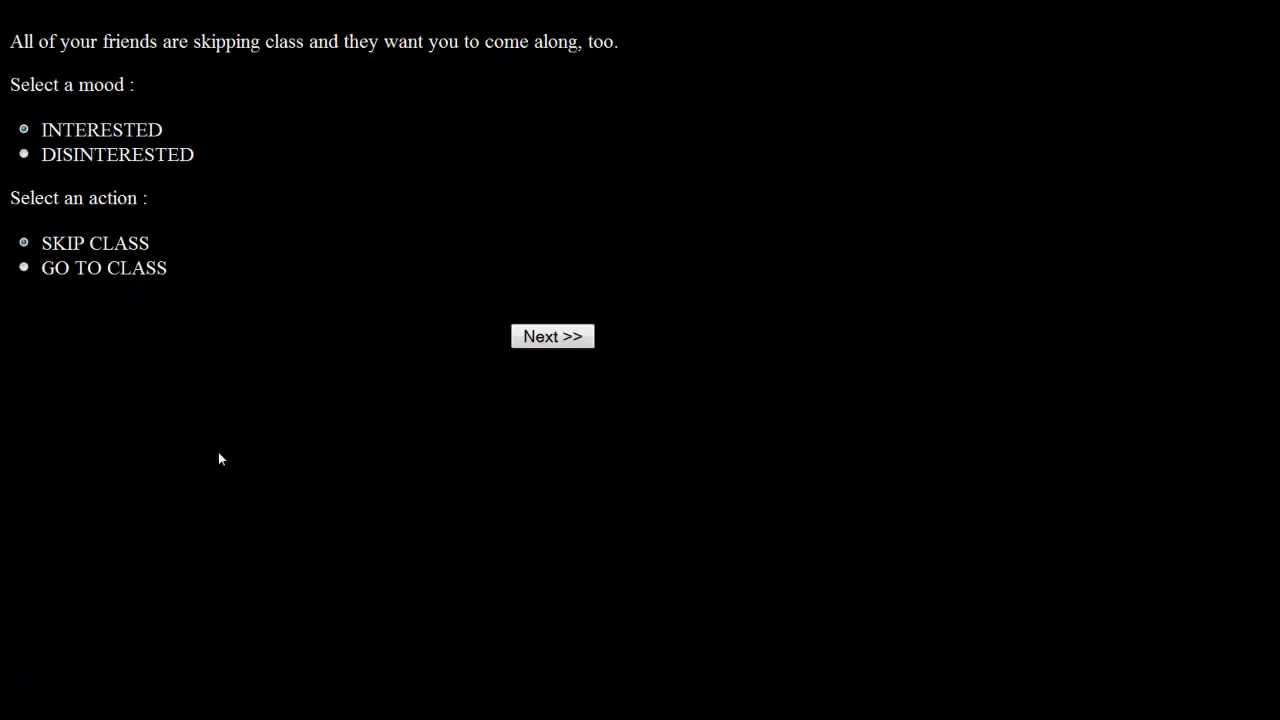
mouse_move(136, 172)
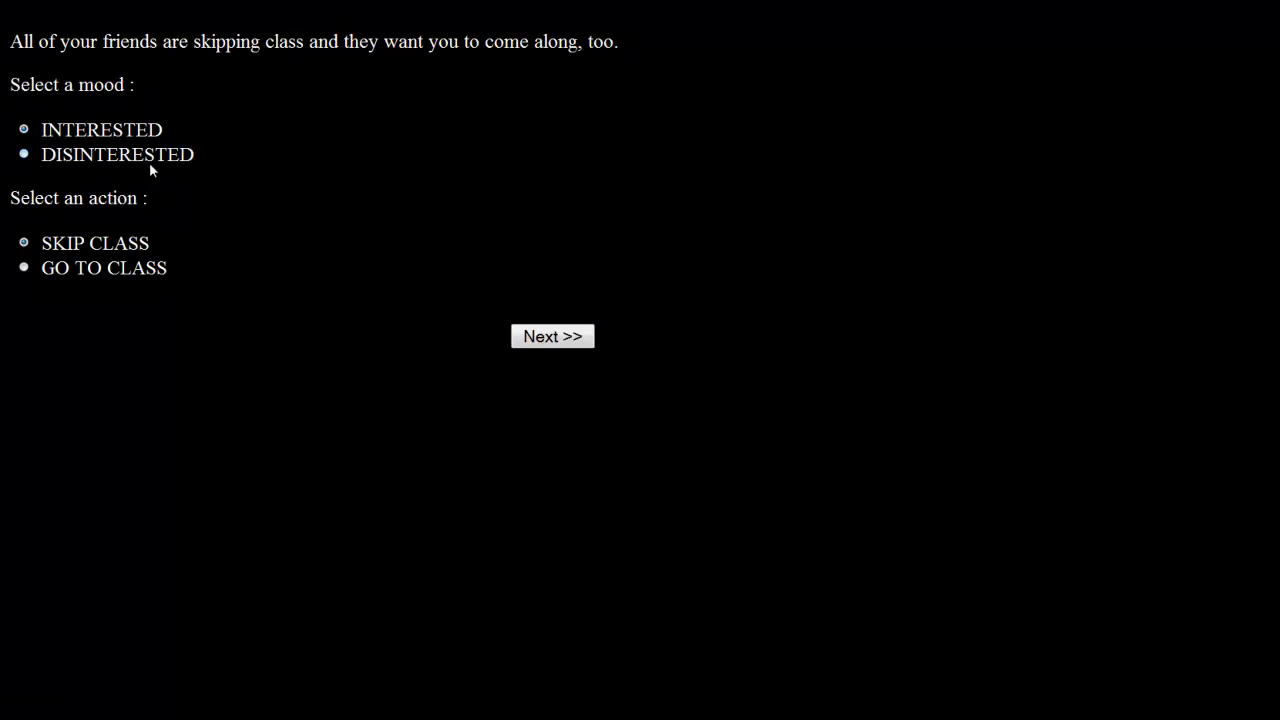
Answer the skip-class scenario with the INTERESTED mood and SKIP CLASS, seeing the Calmness decrease.
click(24, 128)
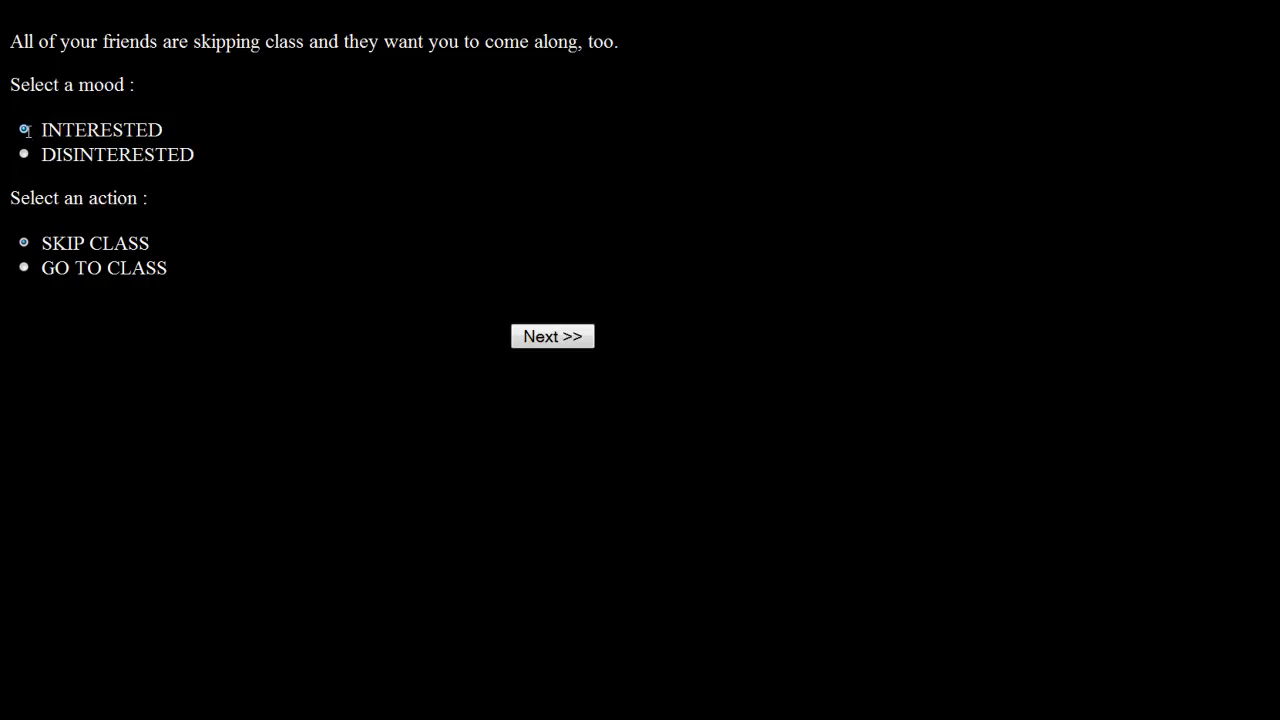
click(552, 336)
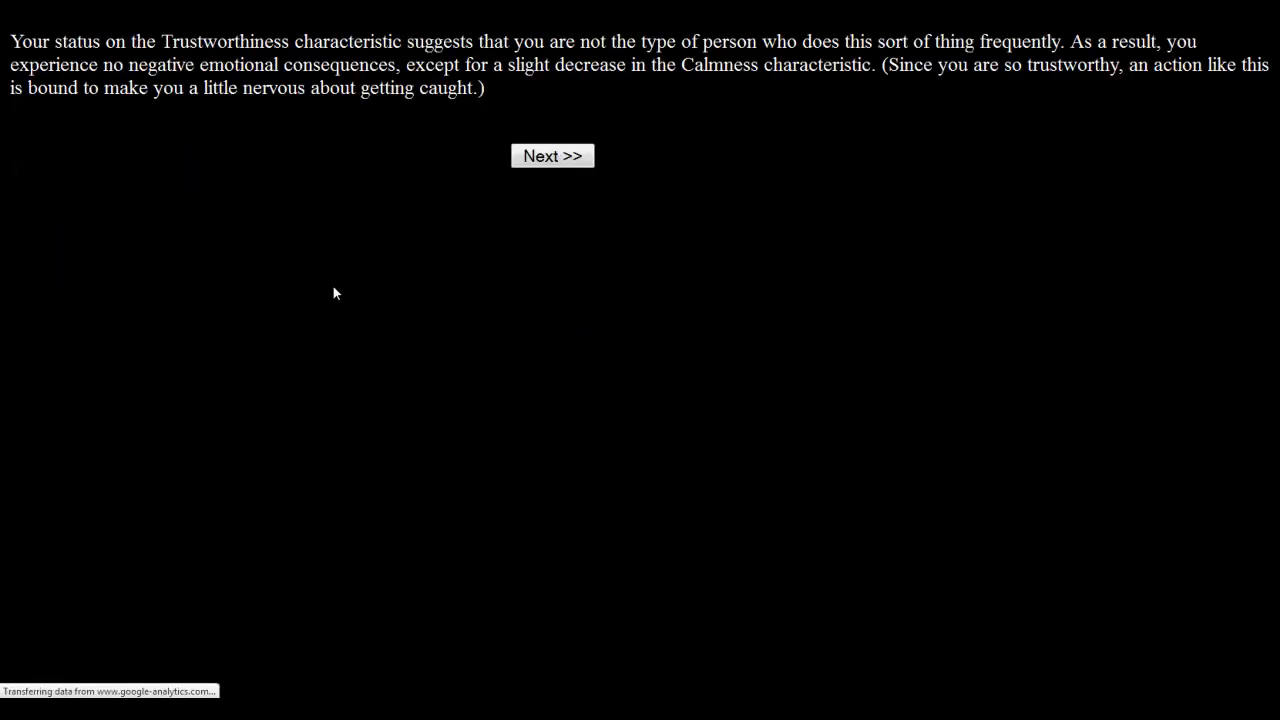
mouse_move(318, 156)
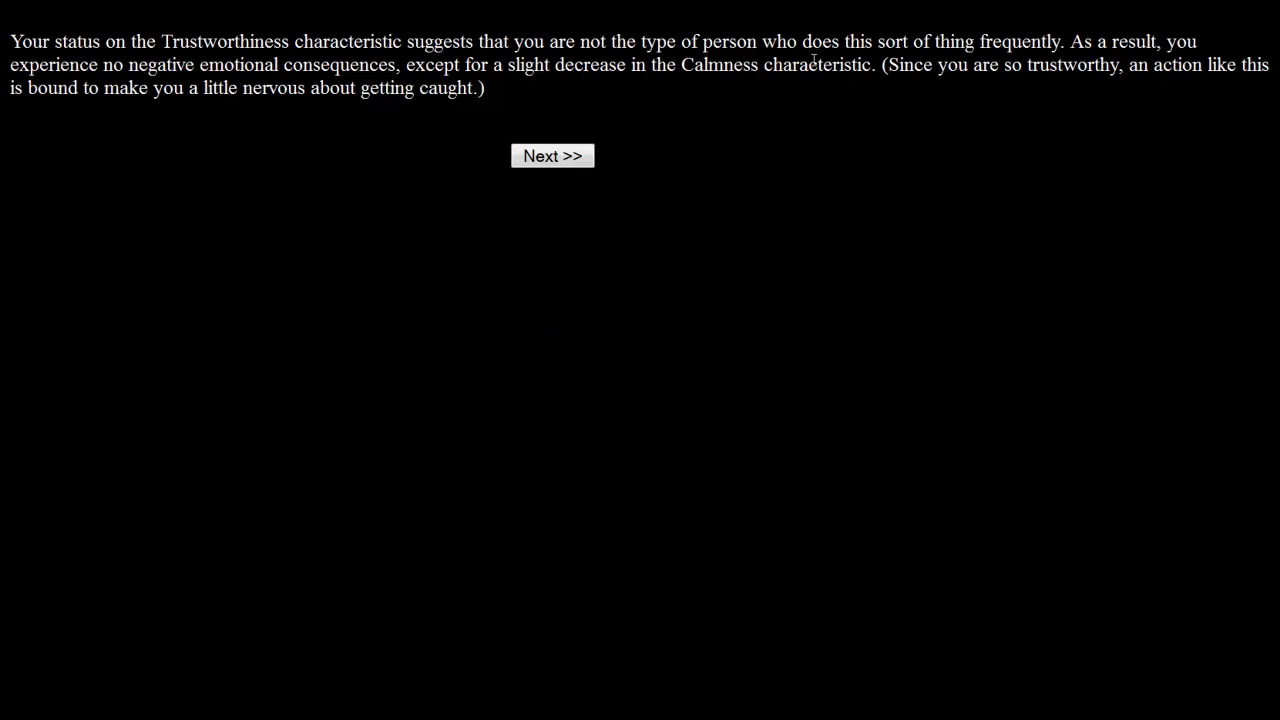
mouse_move(356, 132)
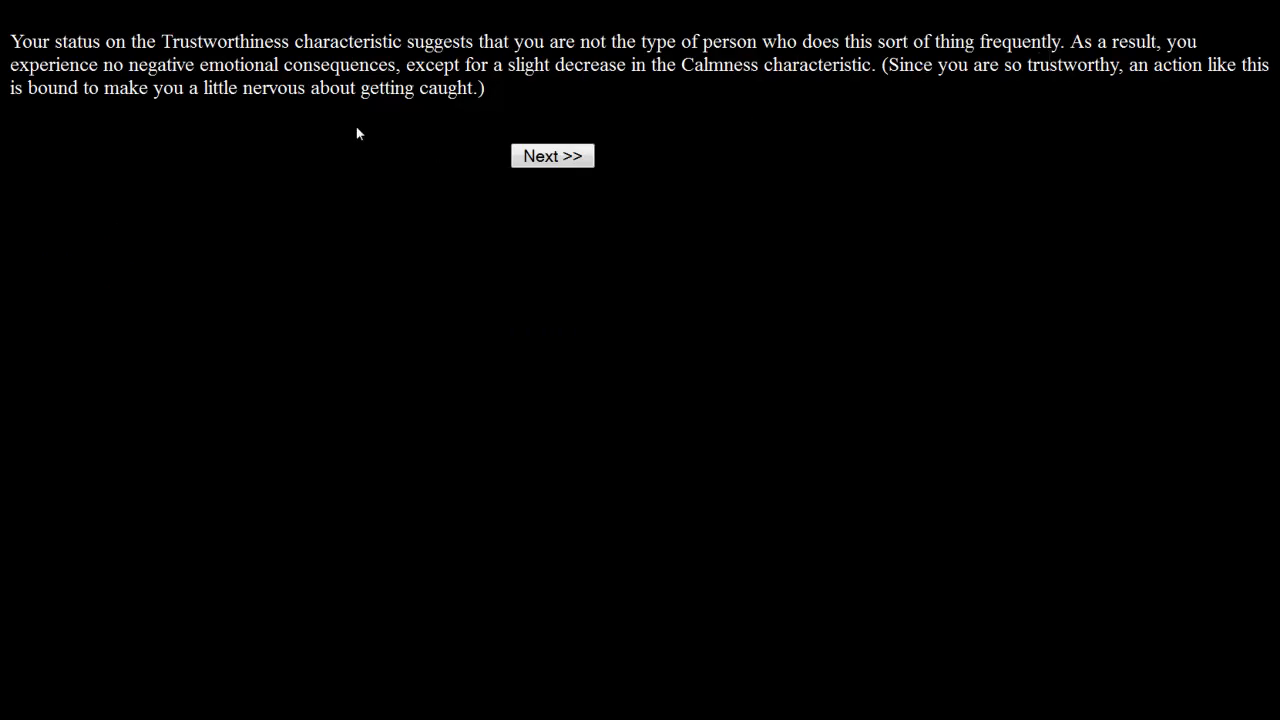
mouse_move(344, 96)
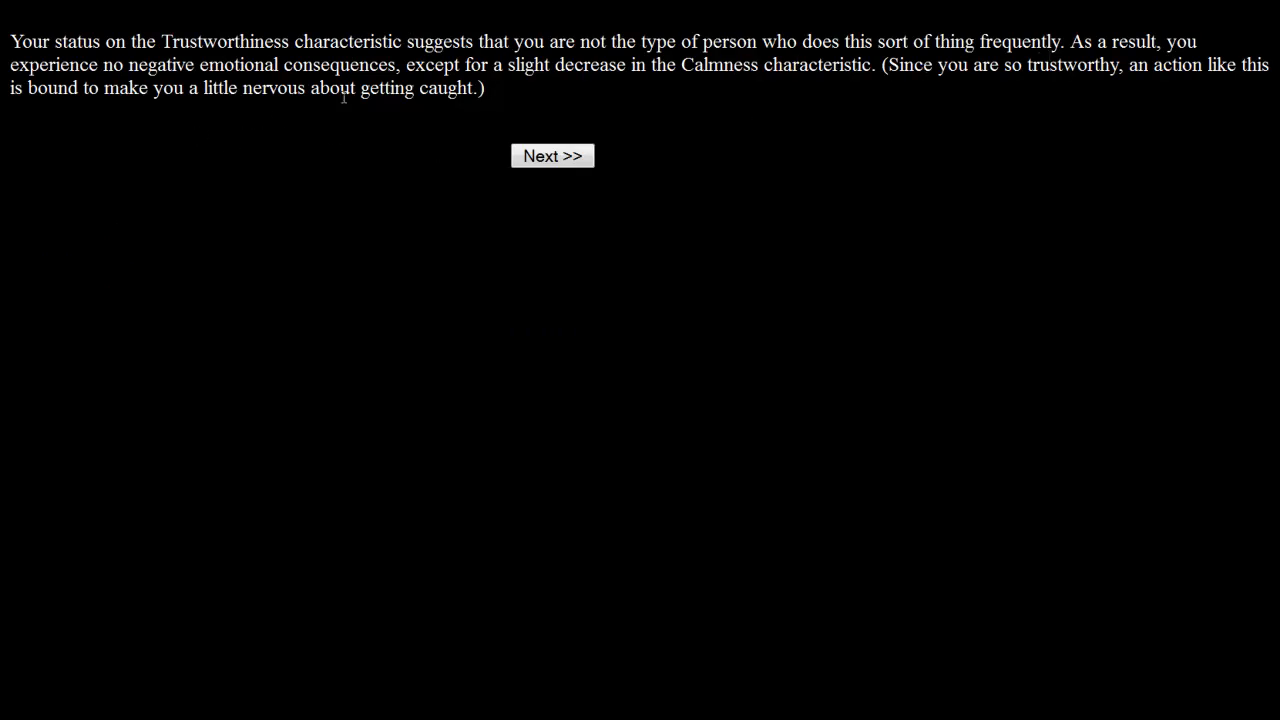
mouse_move(620, 108)
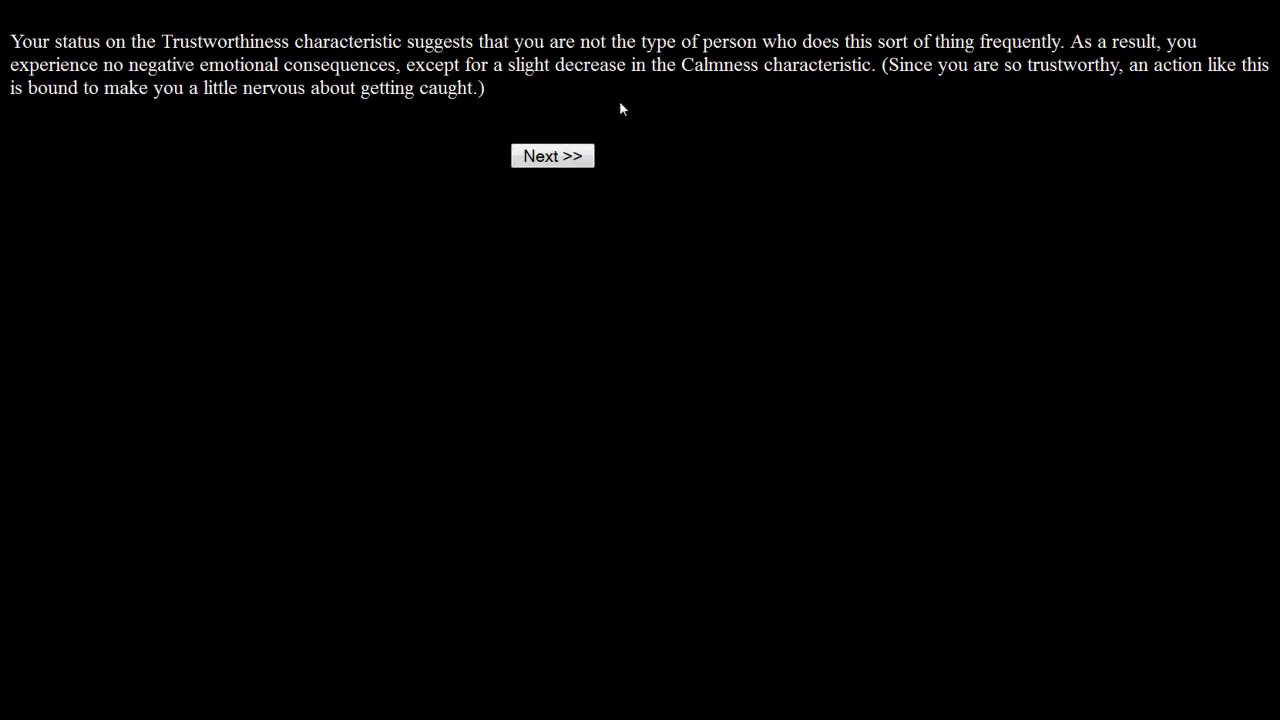
mouse_move(856, 88)
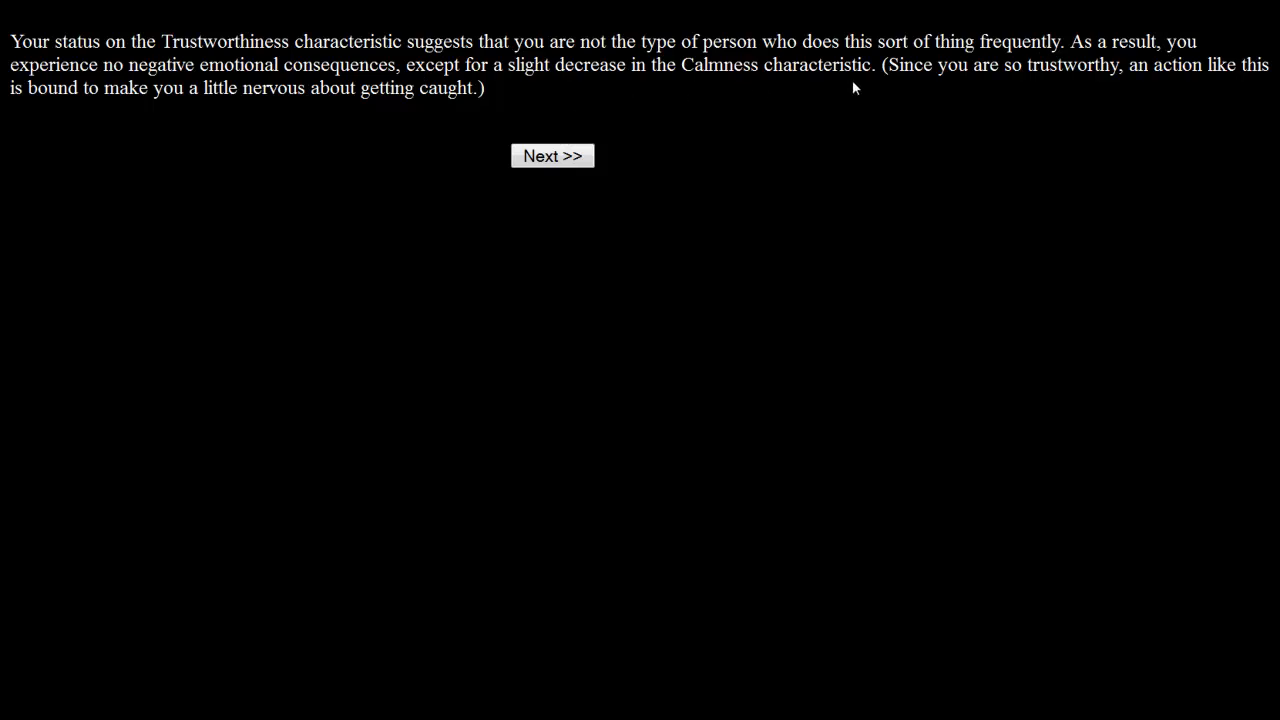
mouse_move(1224, 90)
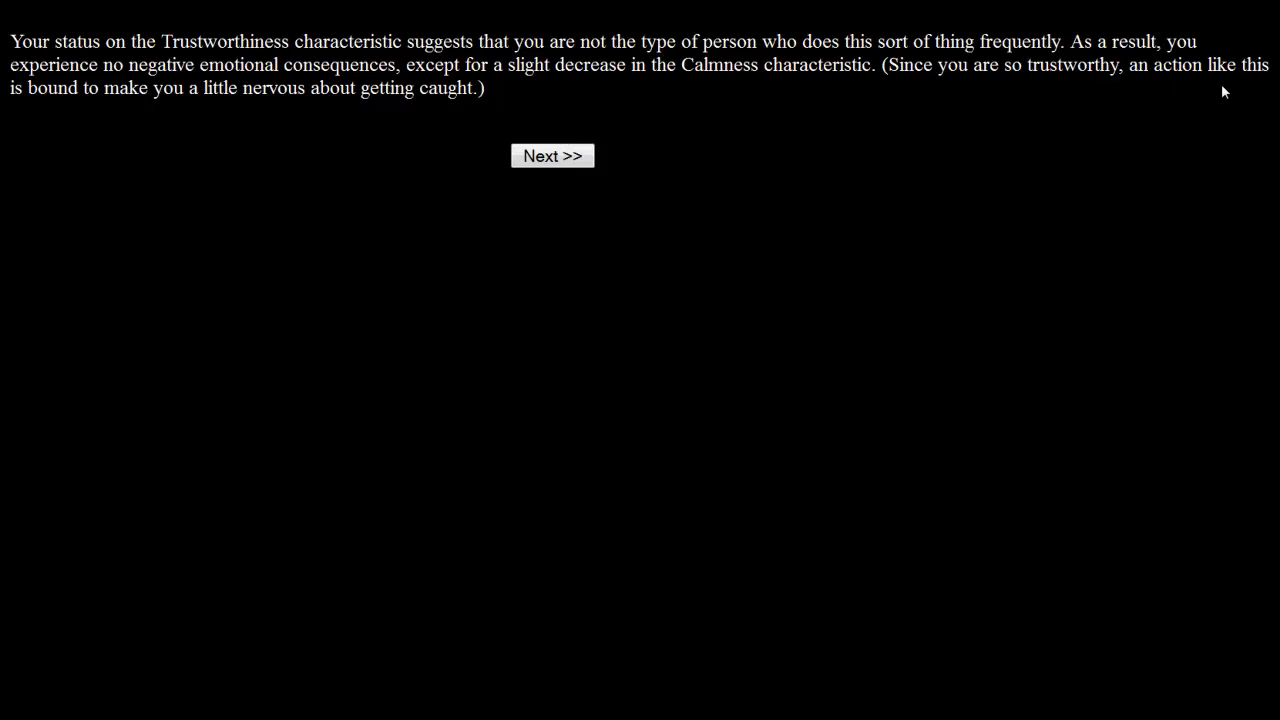
mouse_move(310, 112)
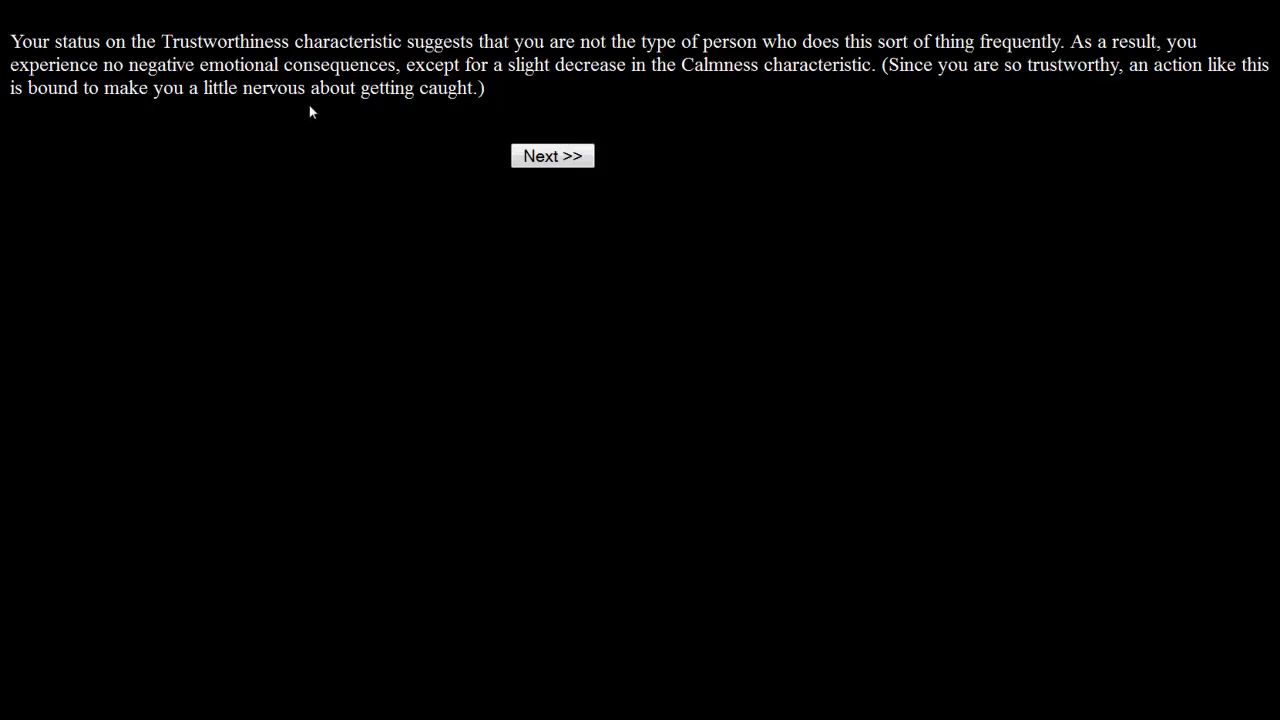
Continue from the skipping-class outcome to the ADOLESCENCE phase summary.
click(552, 156)
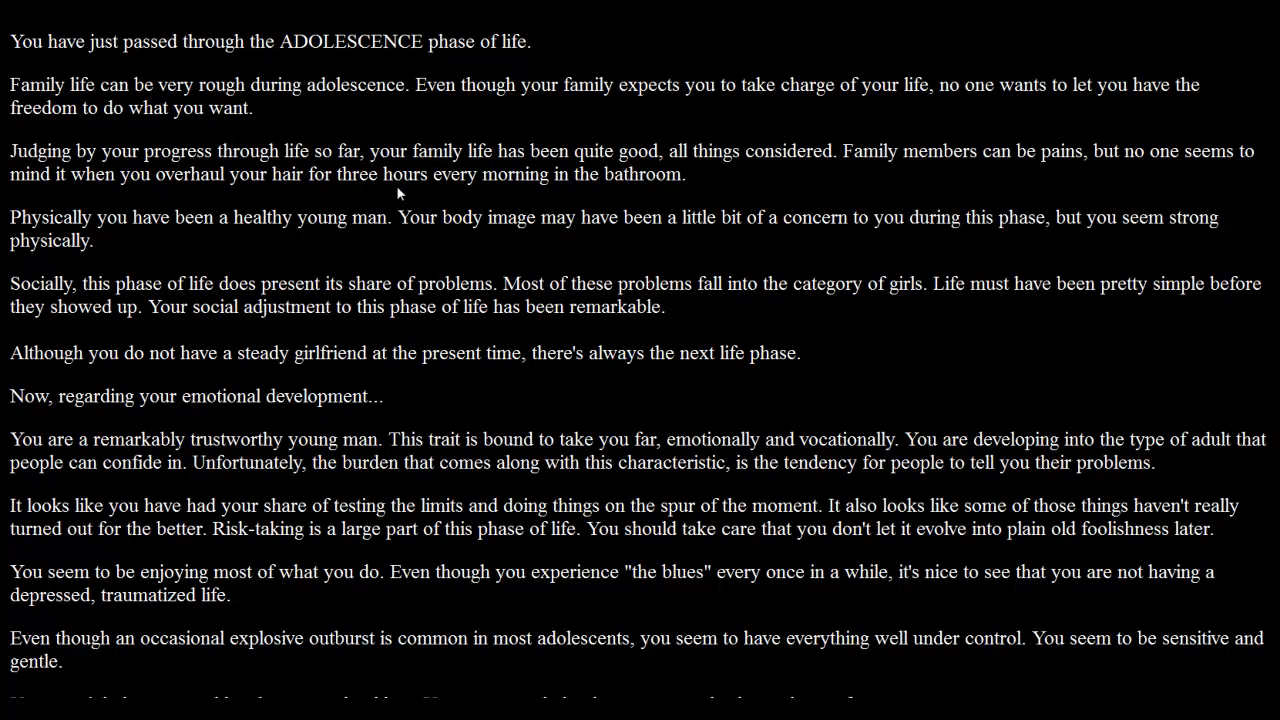
mouse_move(356, 168)
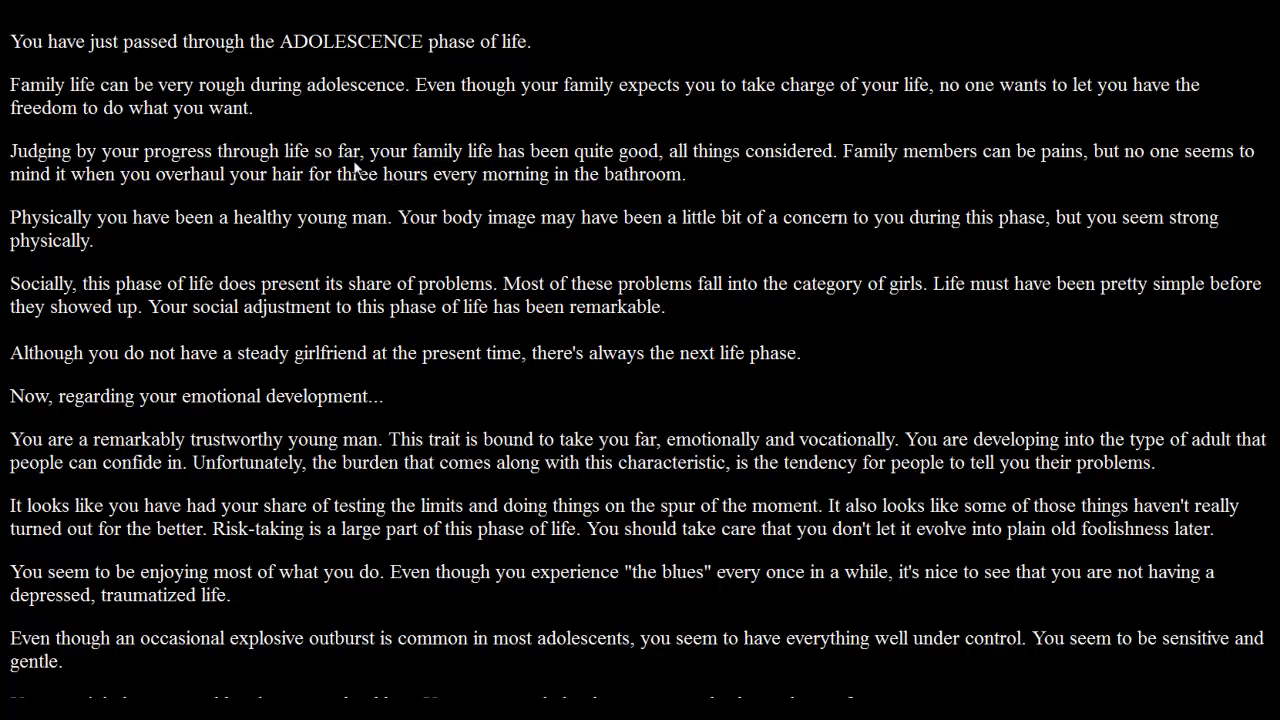
mouse_move(332, 144)
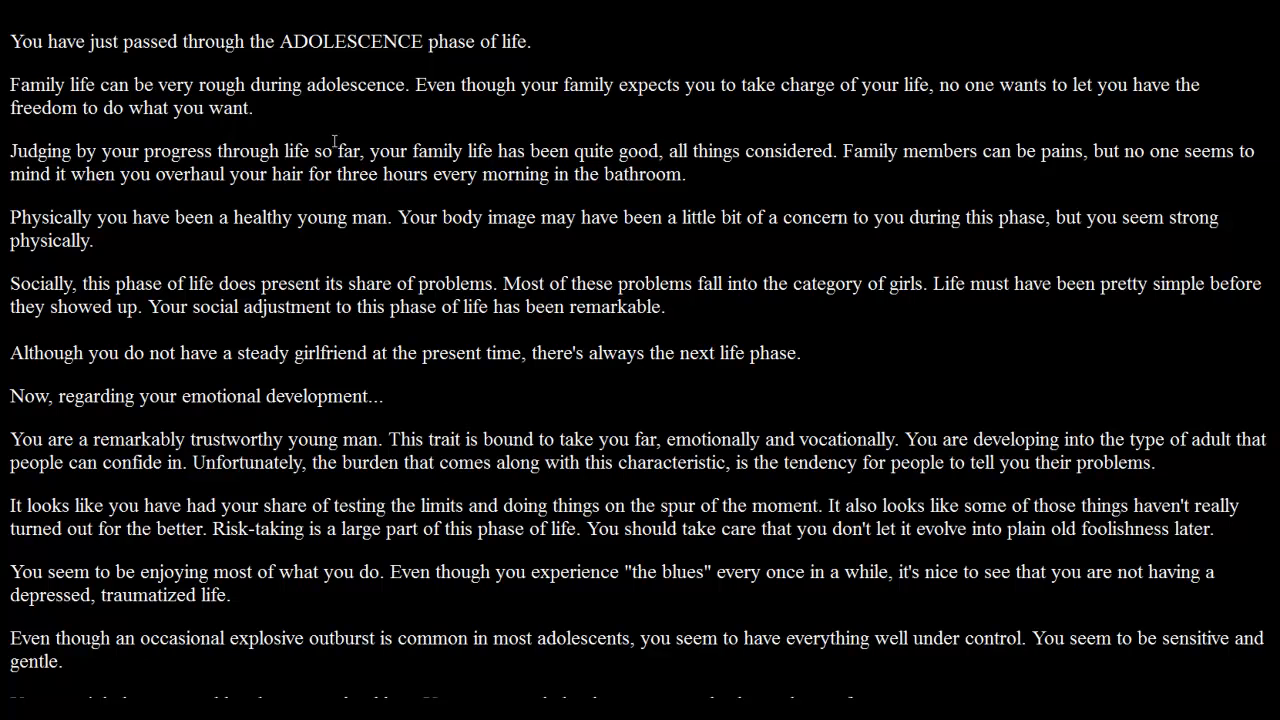
mouse_move(288, 140)
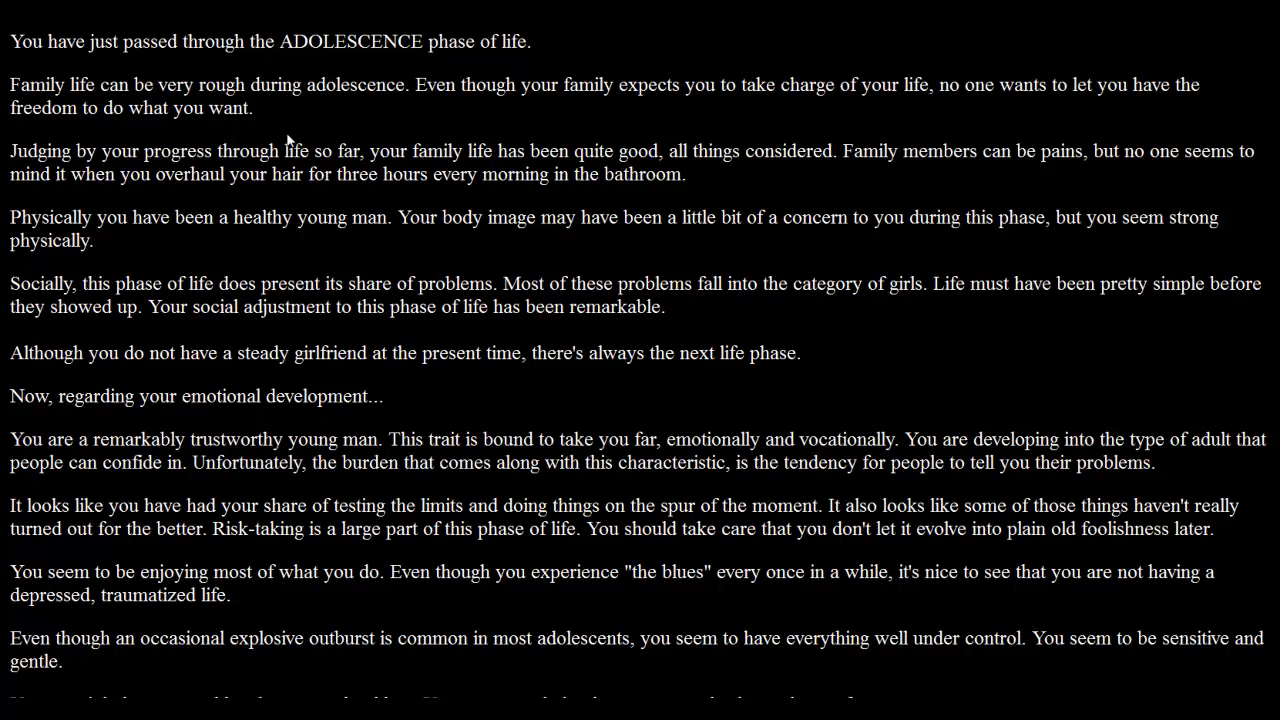
mouse_move(388, 108)
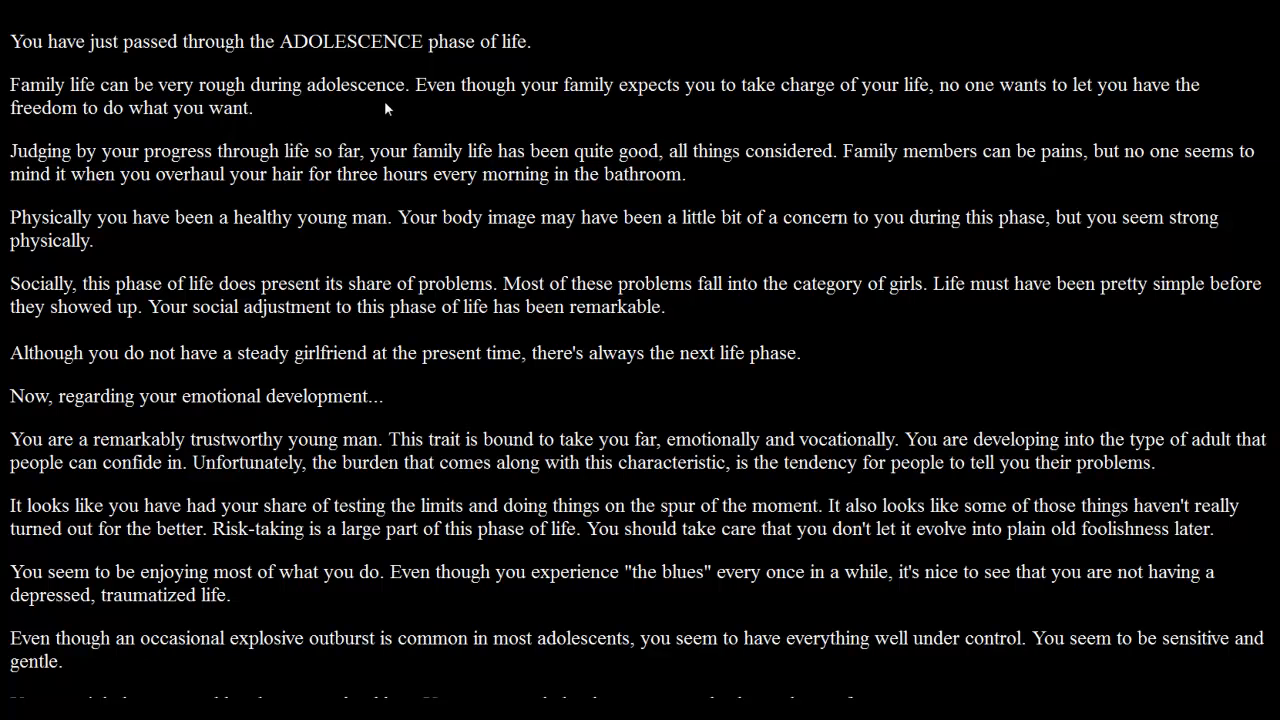
mouse_move(676, 116)
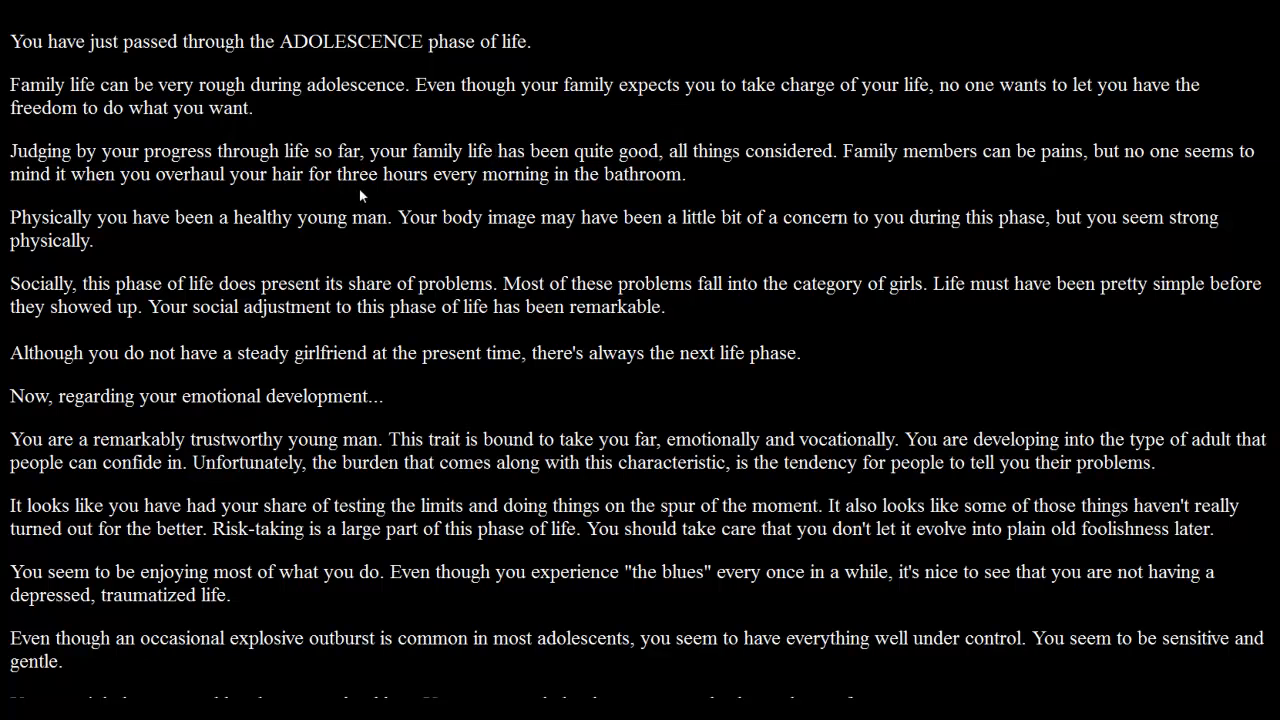
mouse_move(356, 188)
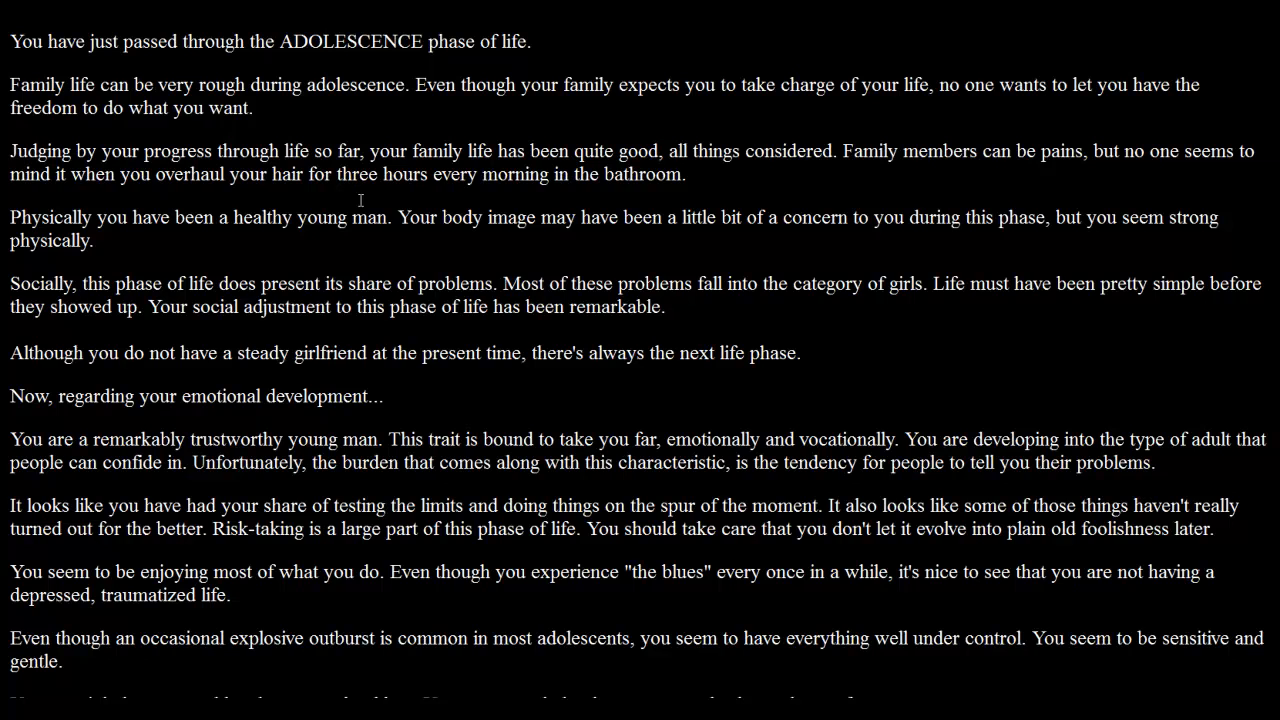
mouse_move(428, 252)
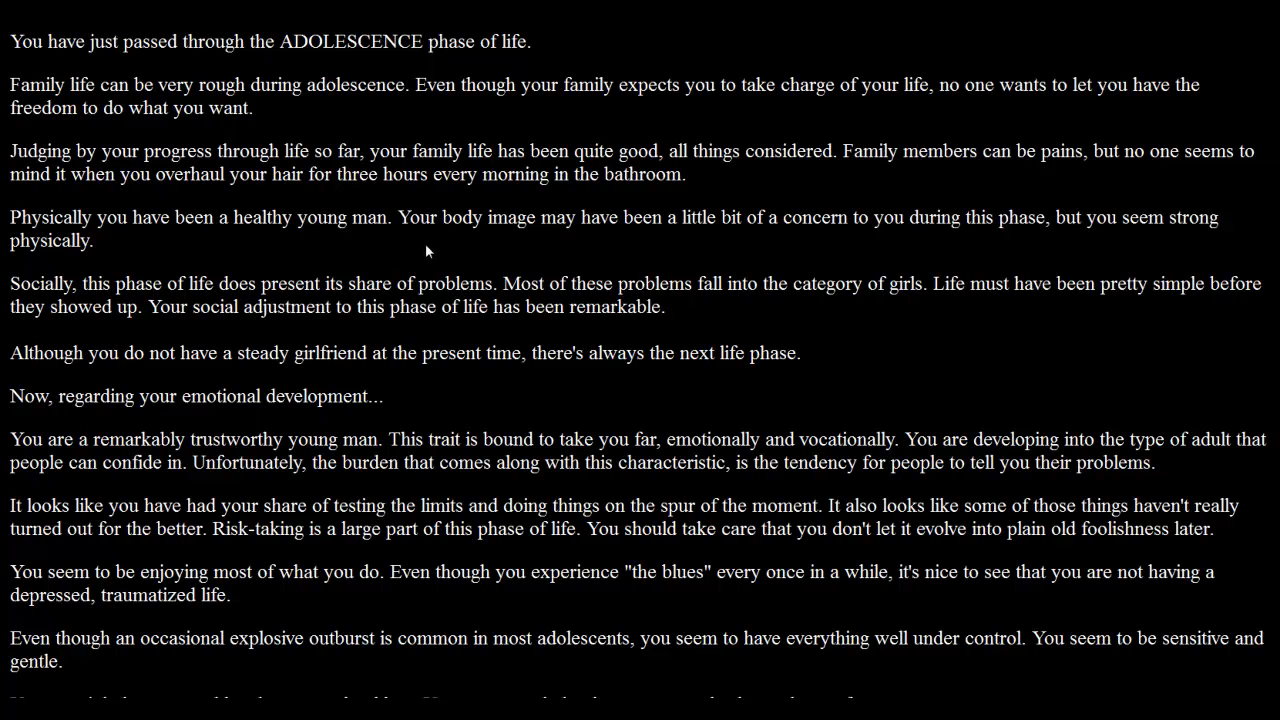
mouse_move(444, 252)
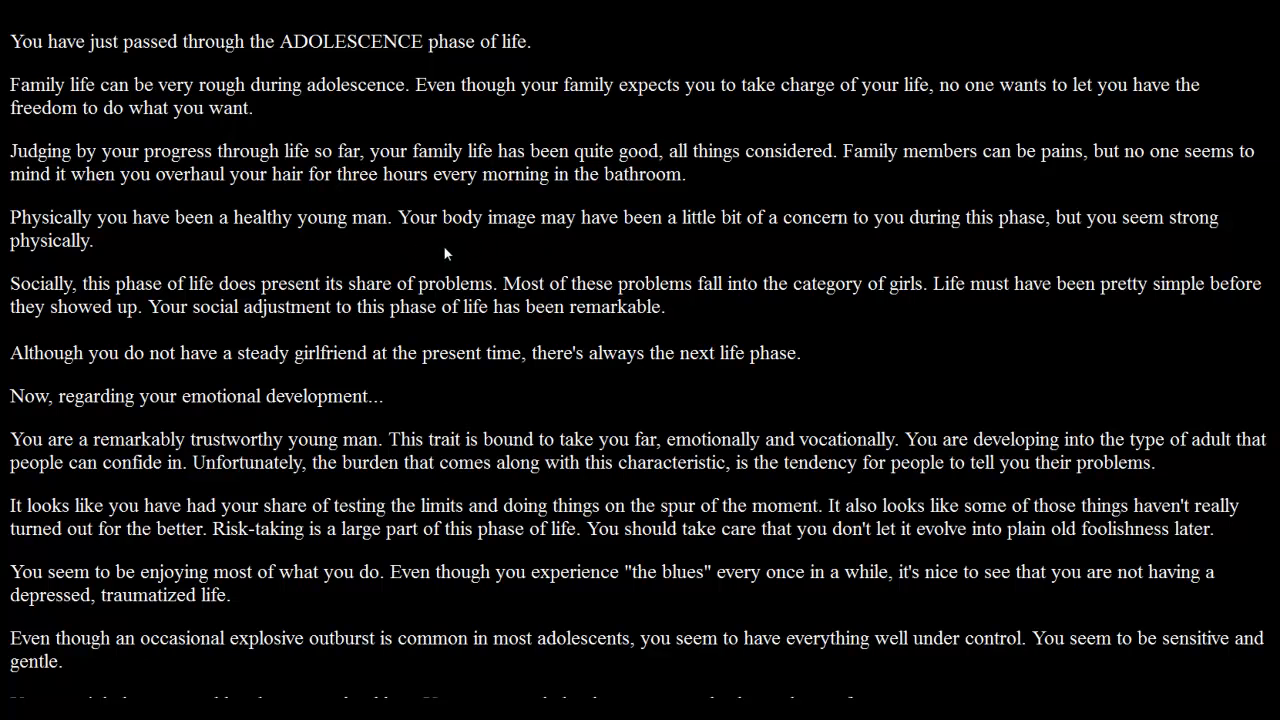
mouse_move(392, 264)
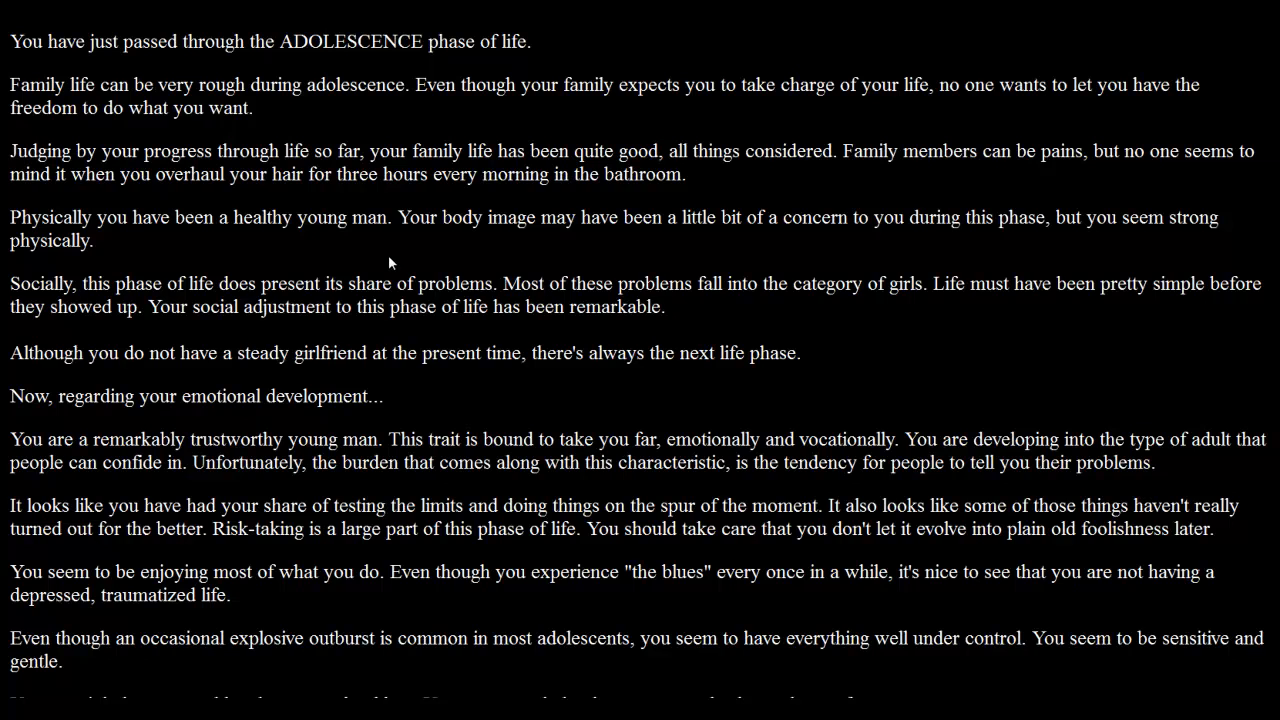
mouse_move(378, 248)
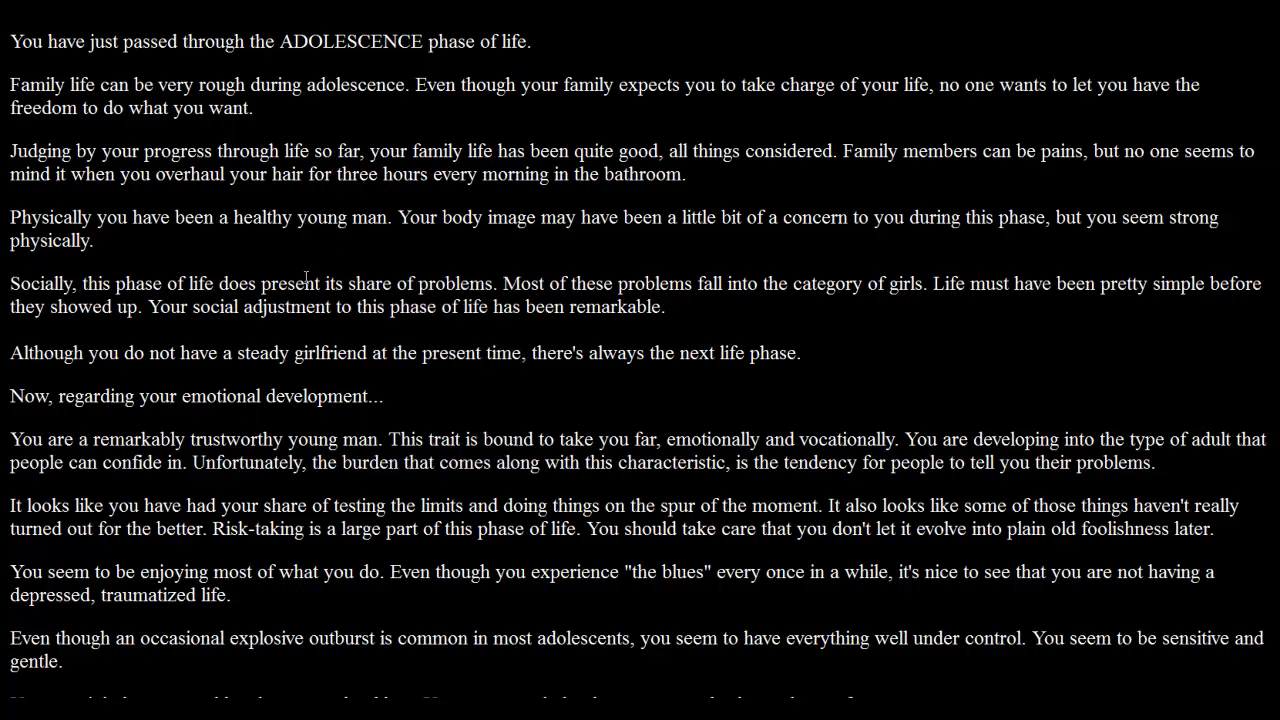
Read the adolescence summary to its end and leave it for the next life phase.
scroll(down, 3)
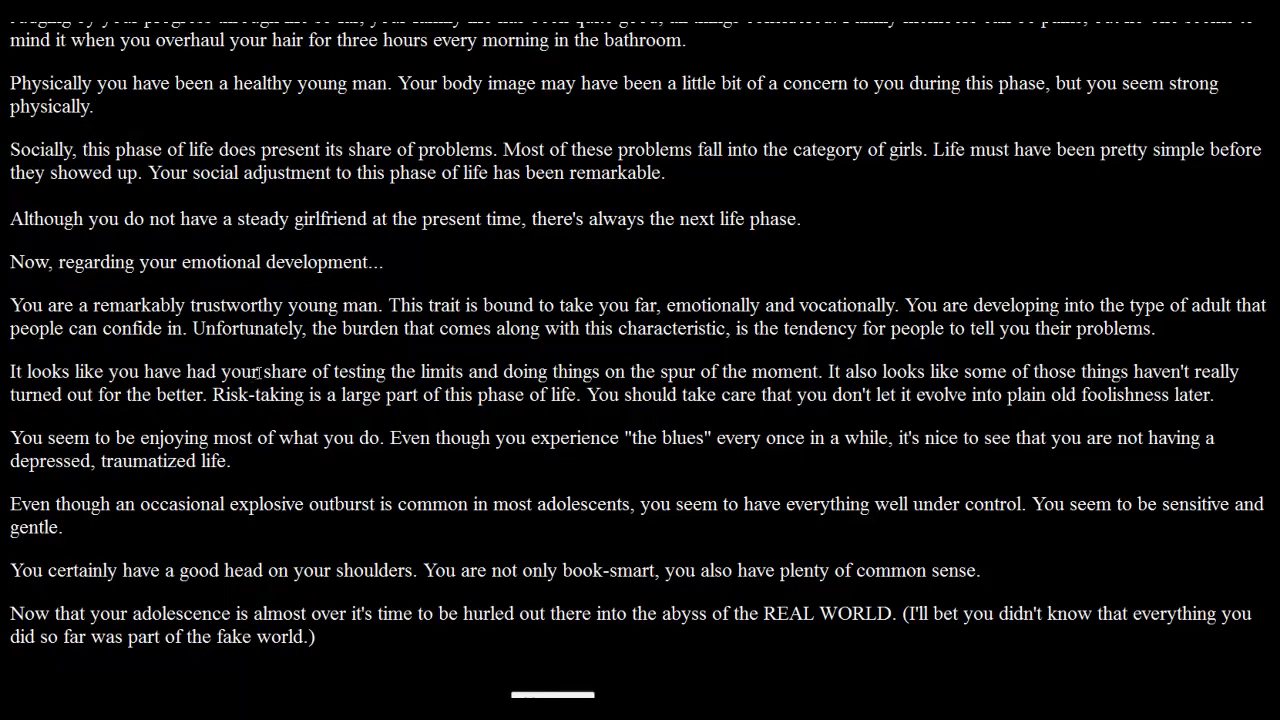
mouse_move(512, 352)
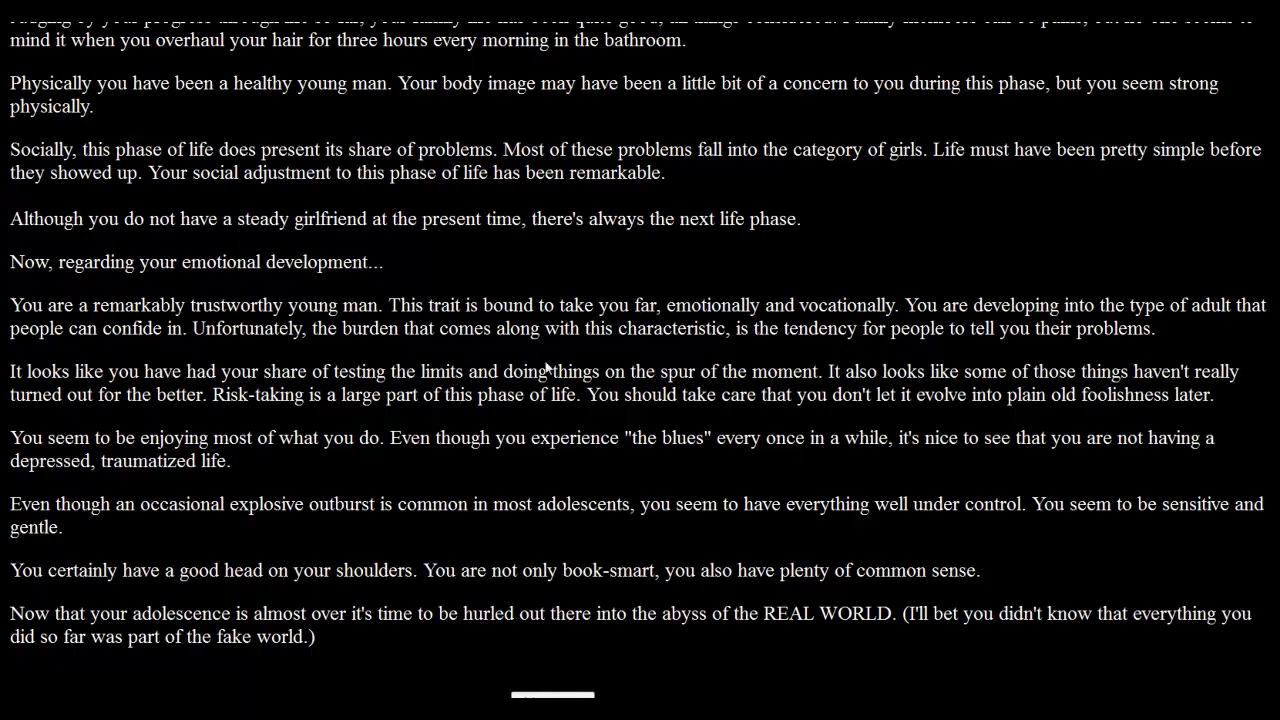
mouse_move(780, 364)
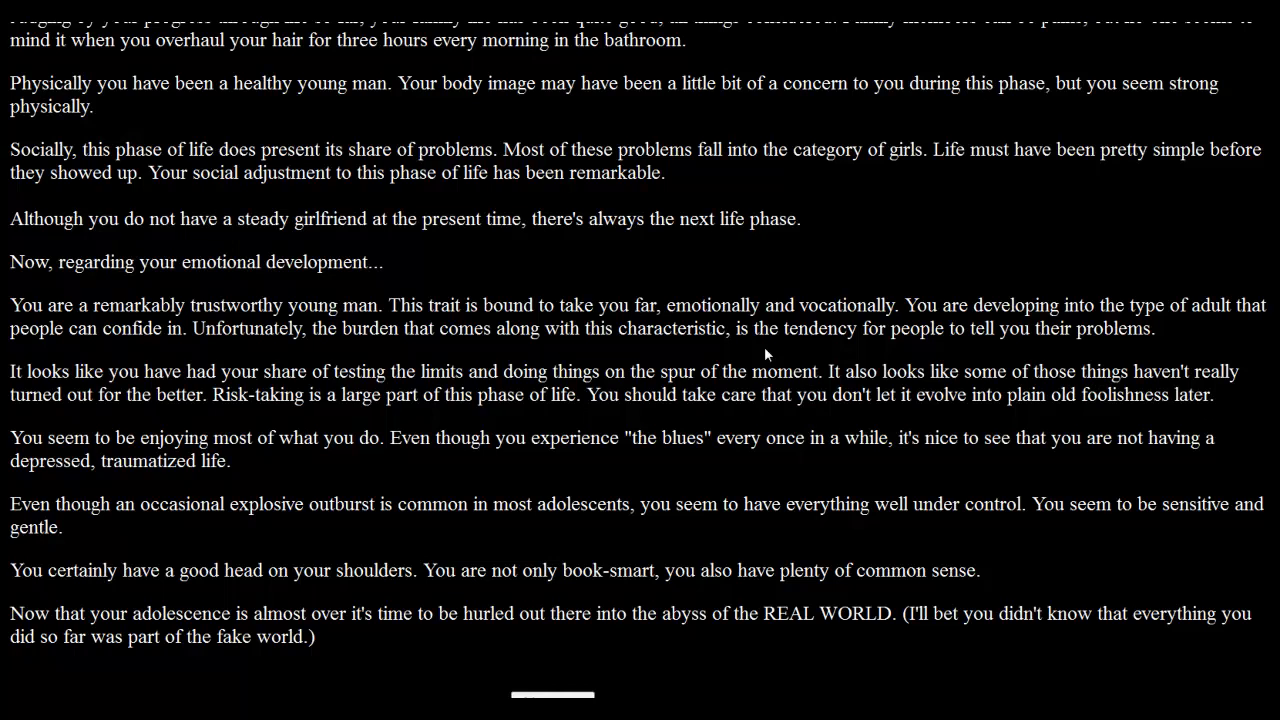
mouse_move(604, 606)
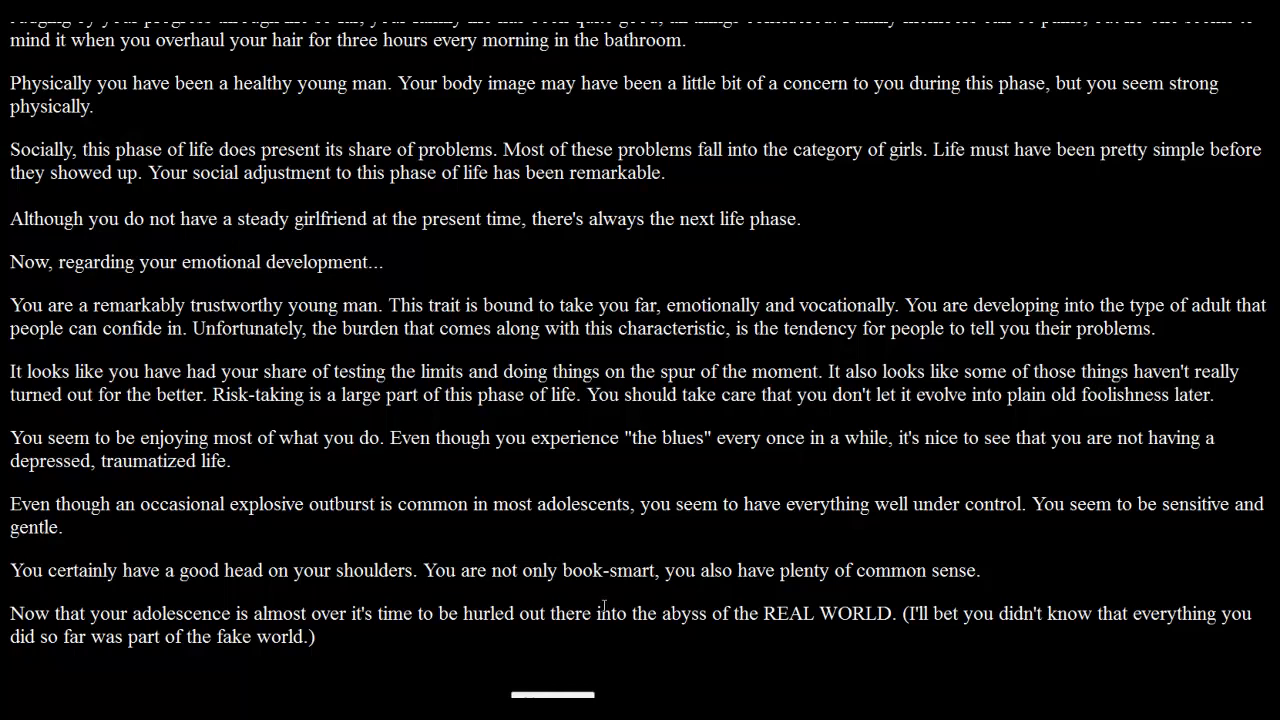
click(552, 694)
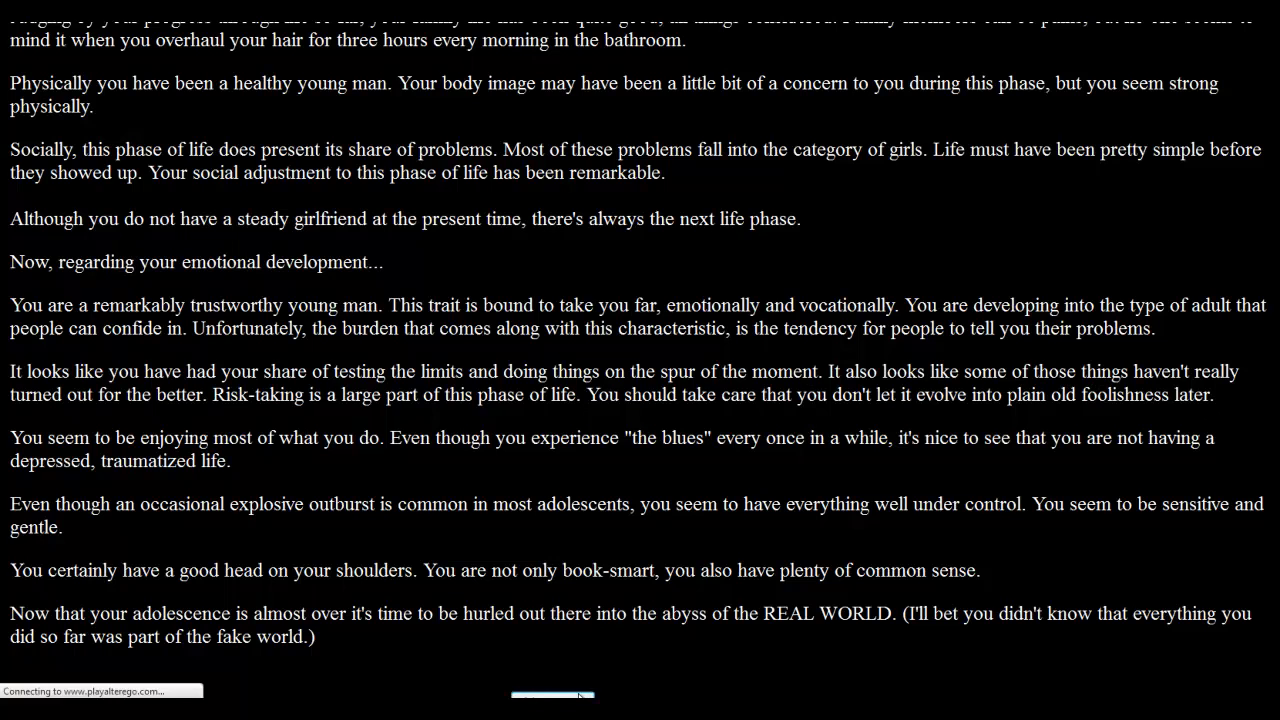
Begin Young Adulthood and continue past the welcome quote to the icon board.
click(552, 696)
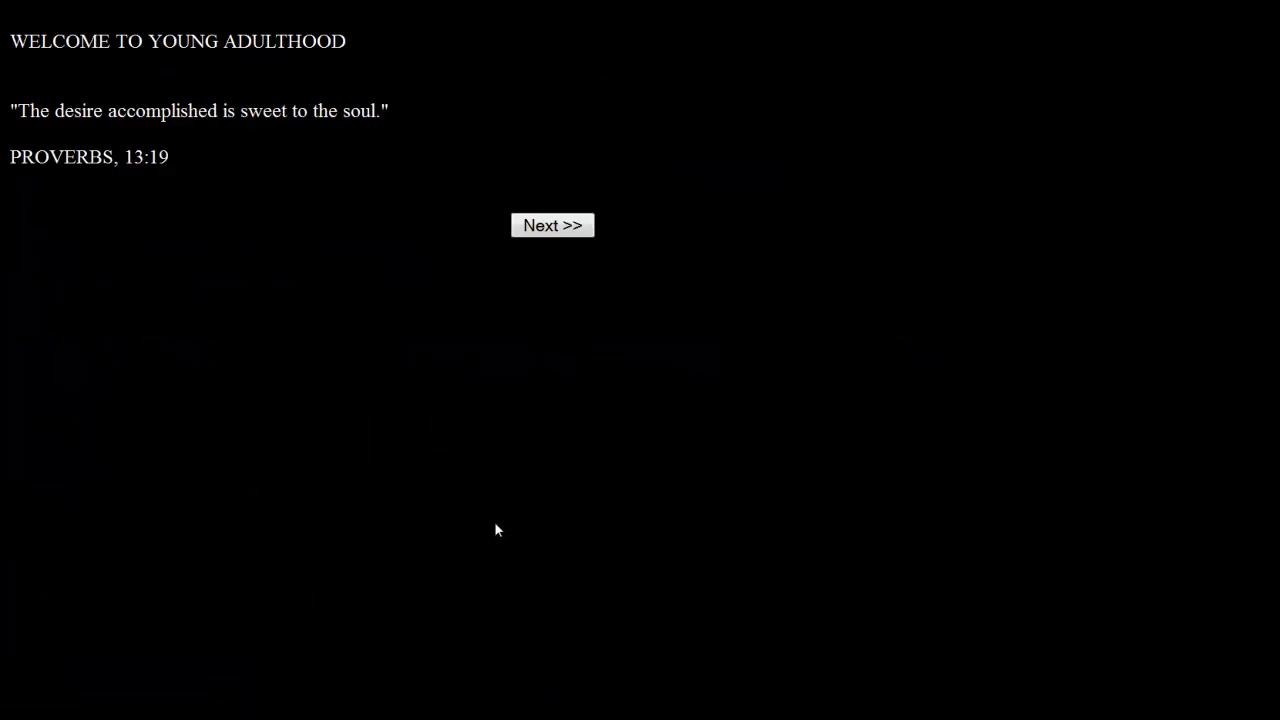
mouse_move(492, 524)
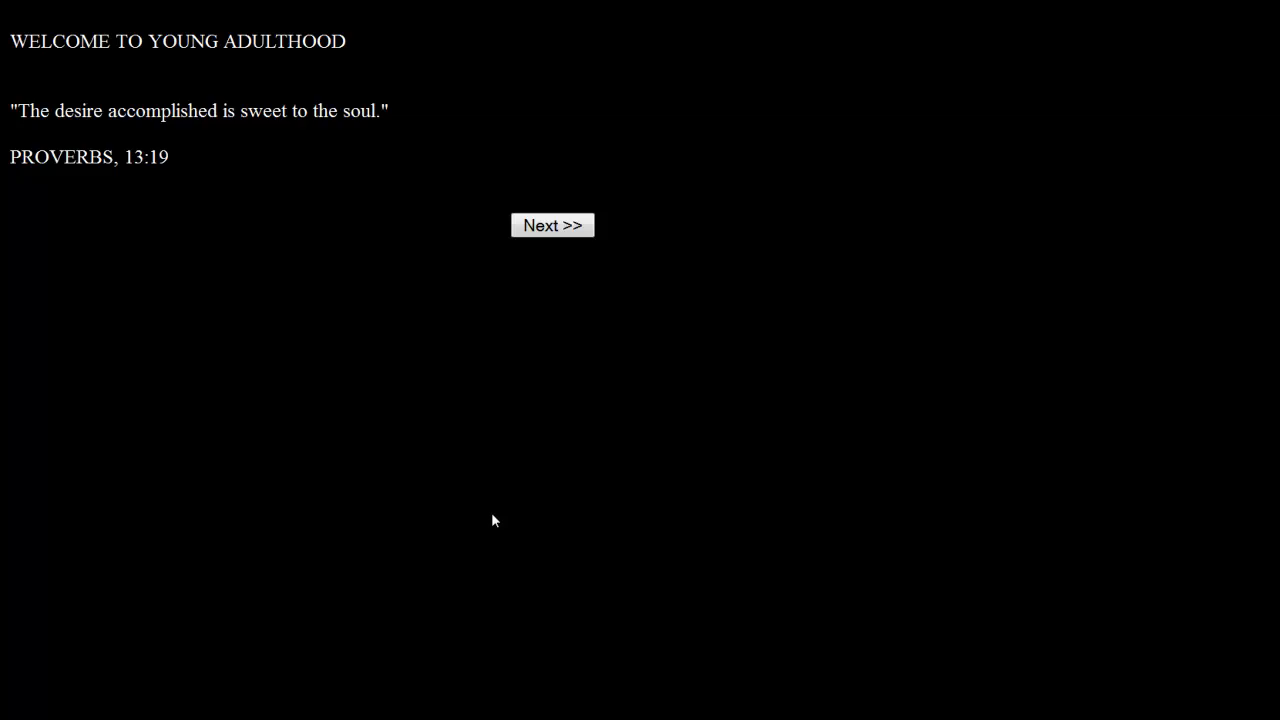
mouse_move(492, 486)
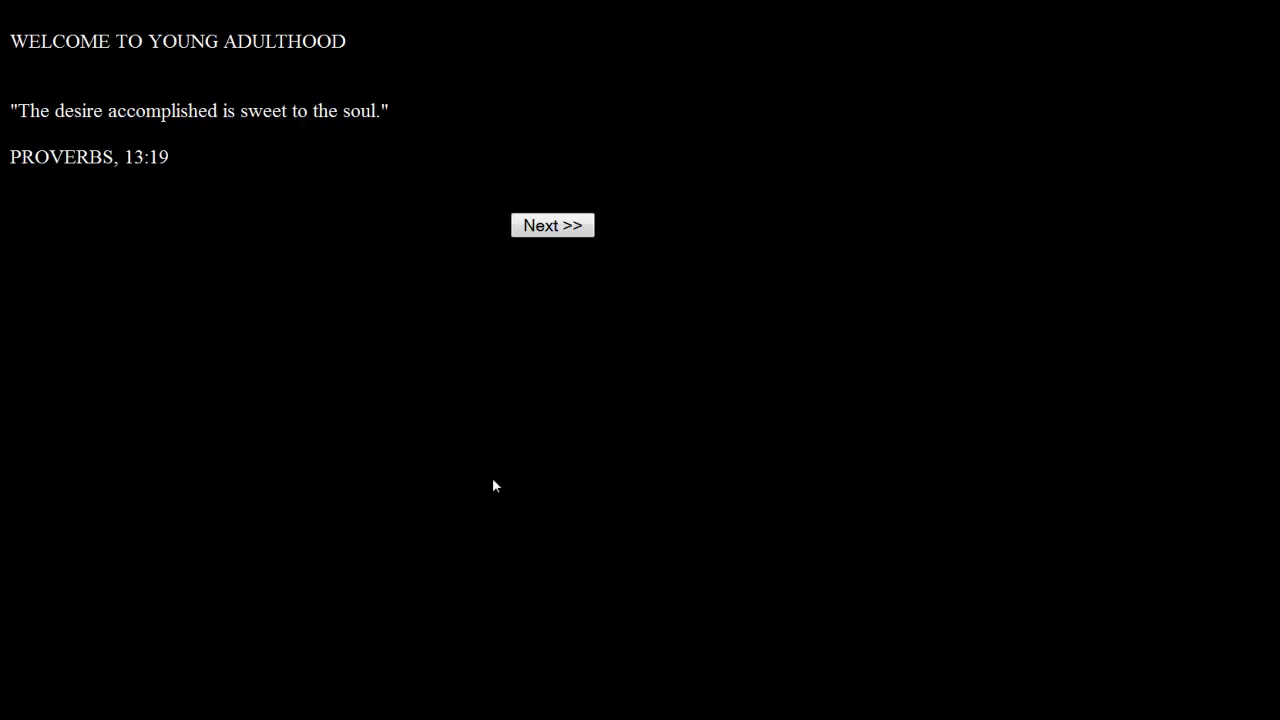
click(552, 224)
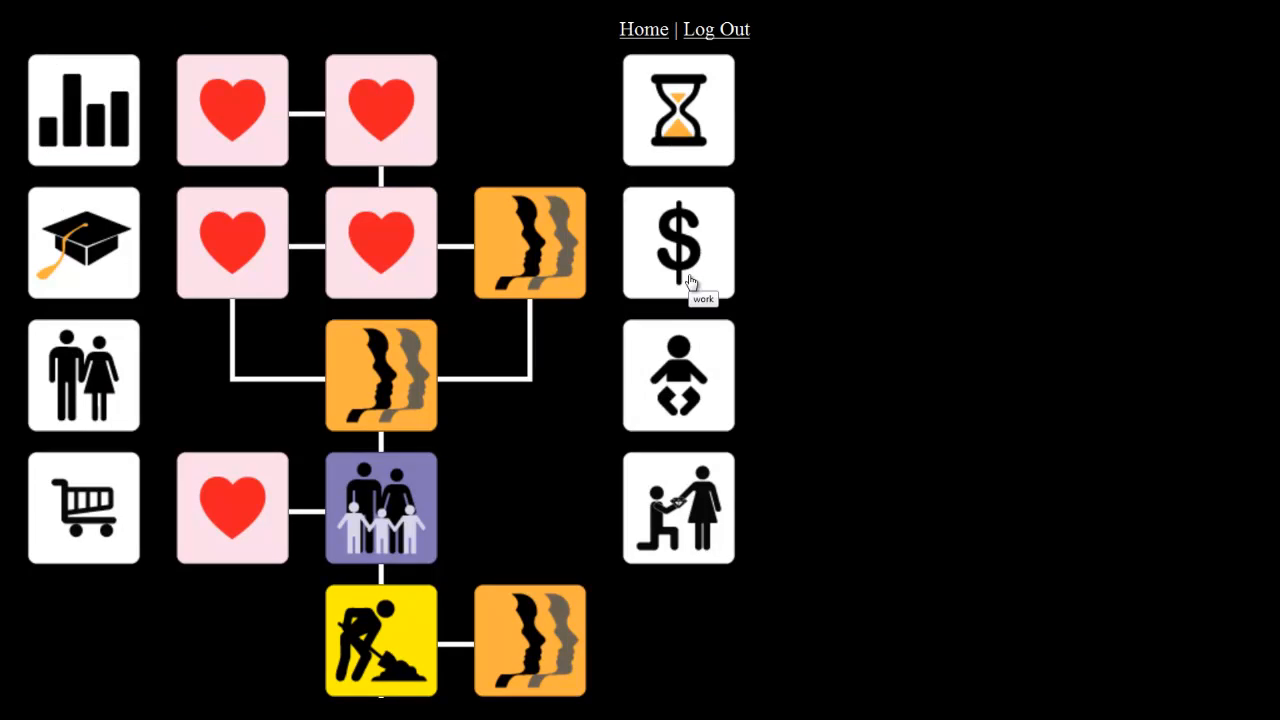
mouse_move(672, 472)
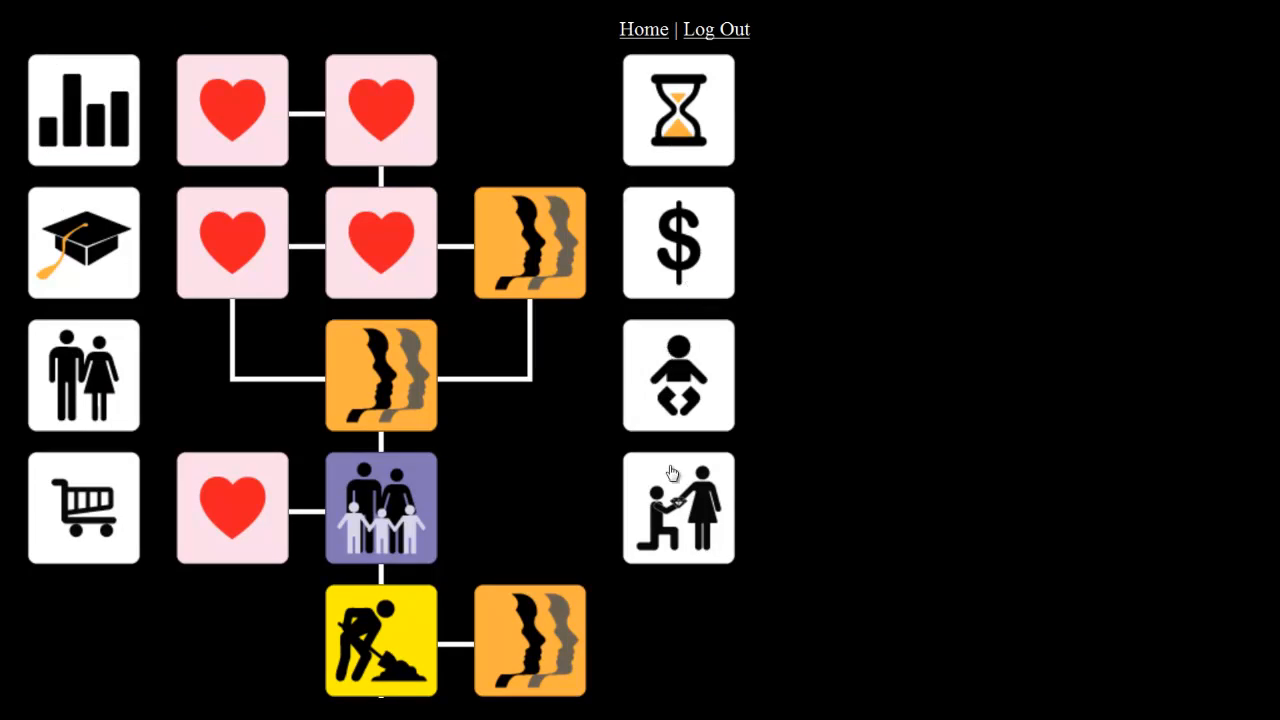
mouse_move(596, 444)
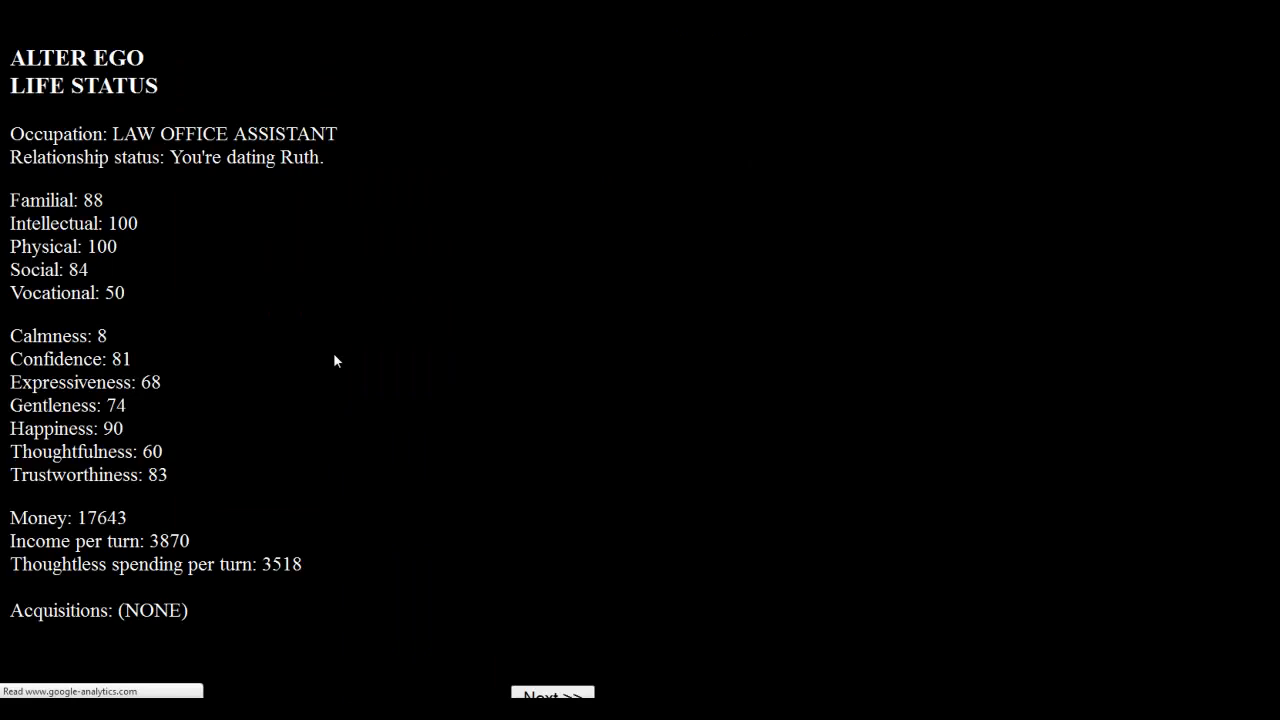
mouse_move(168, 244)
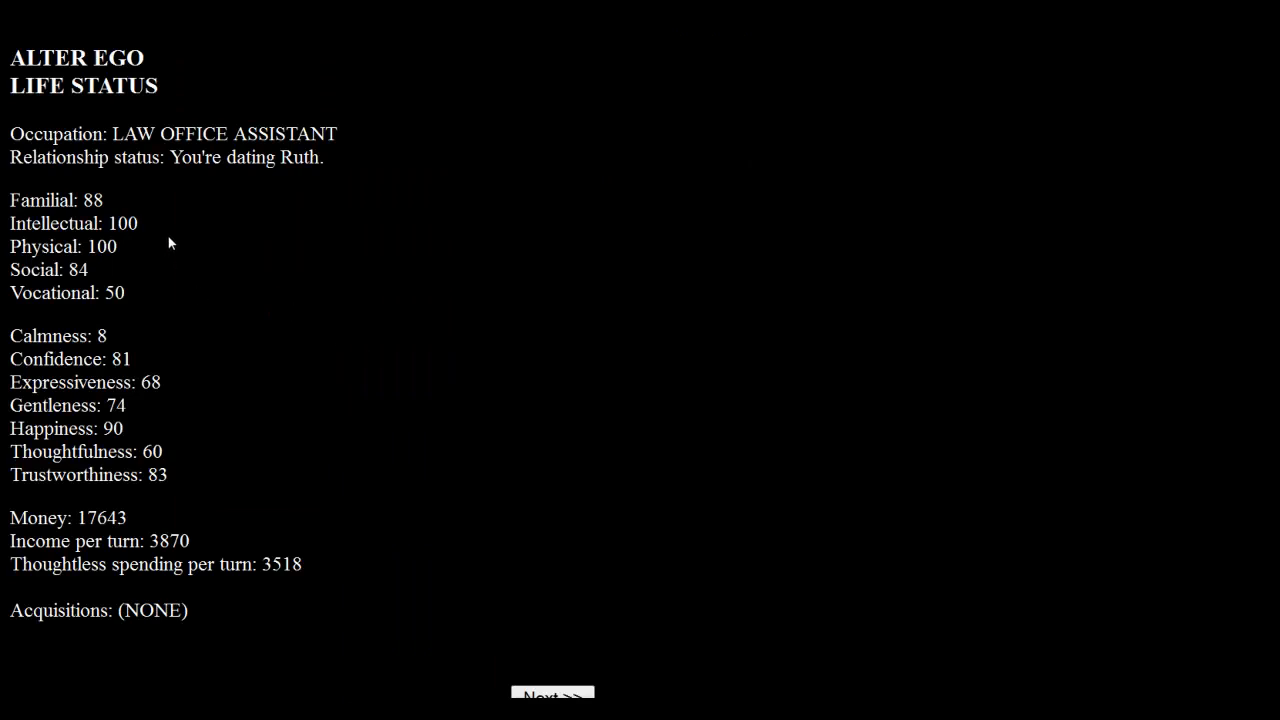
mouse_move(186, 340)
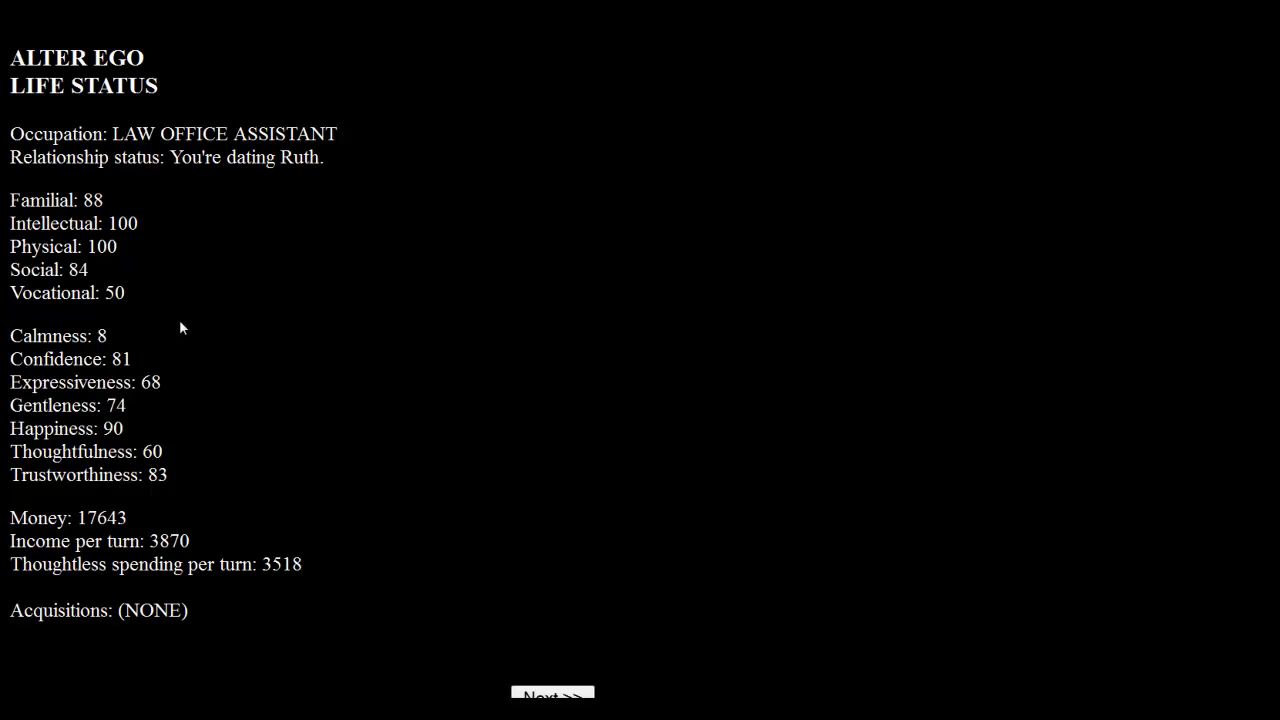
mouse_move(260, 398)
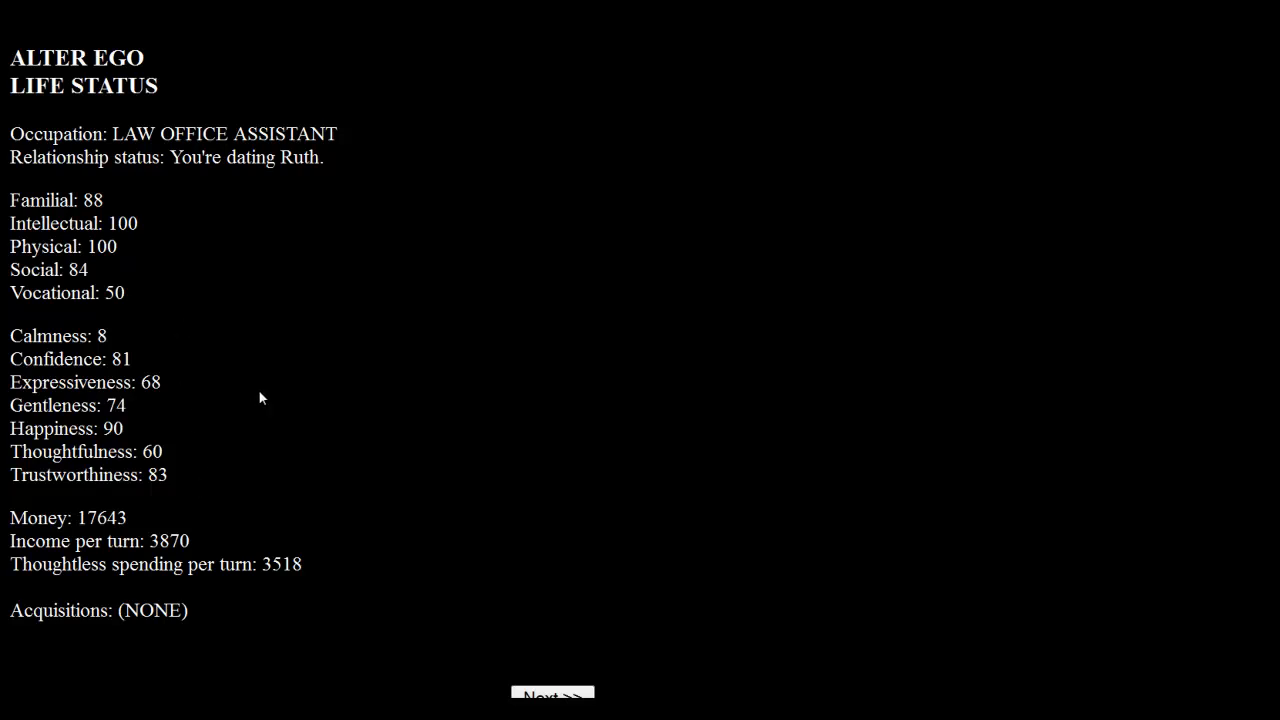
Leave Life Status and enroll in college via the graduation-cap icon, seeing the $100 per visit notice.
click(552, 696)
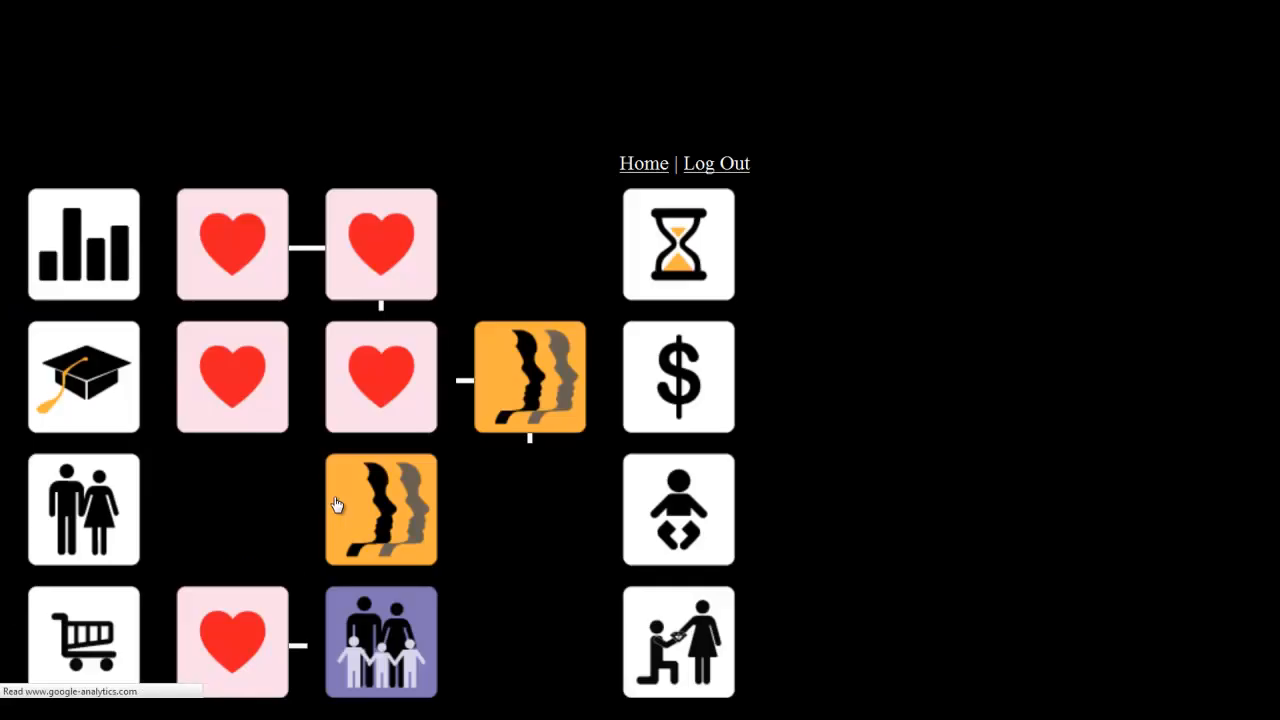
click(84, 376)
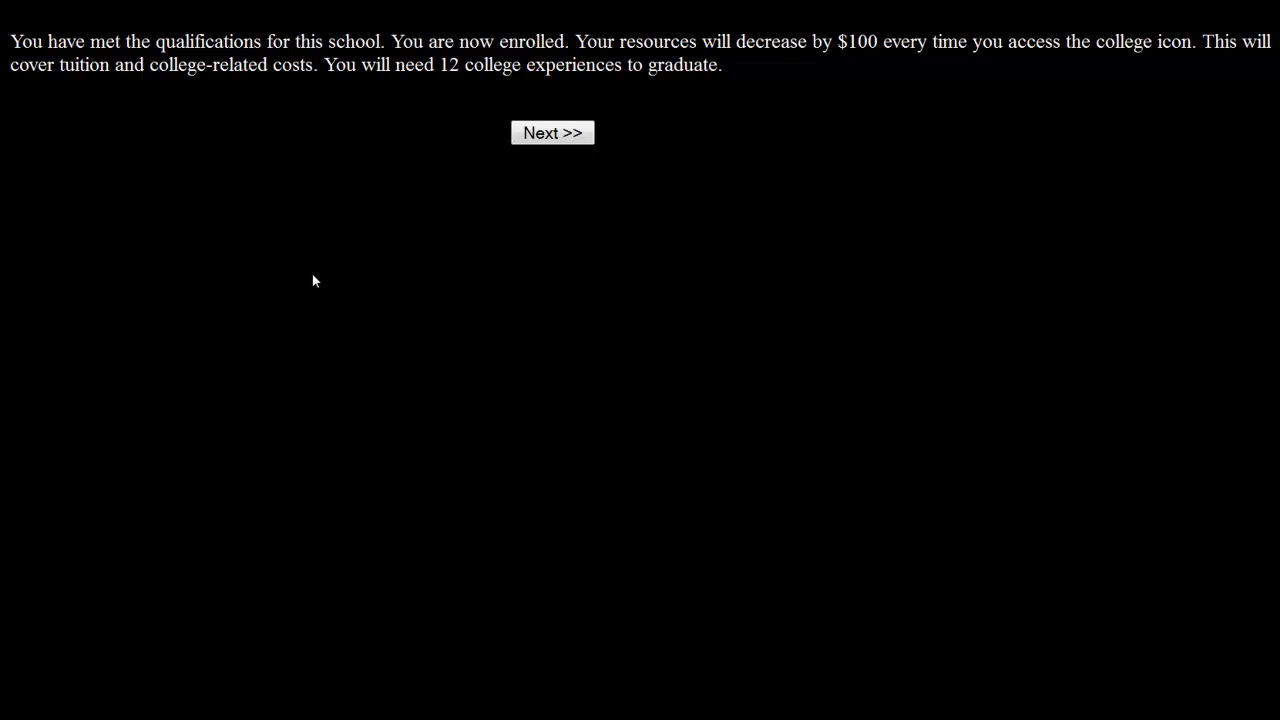
click(552, 132)
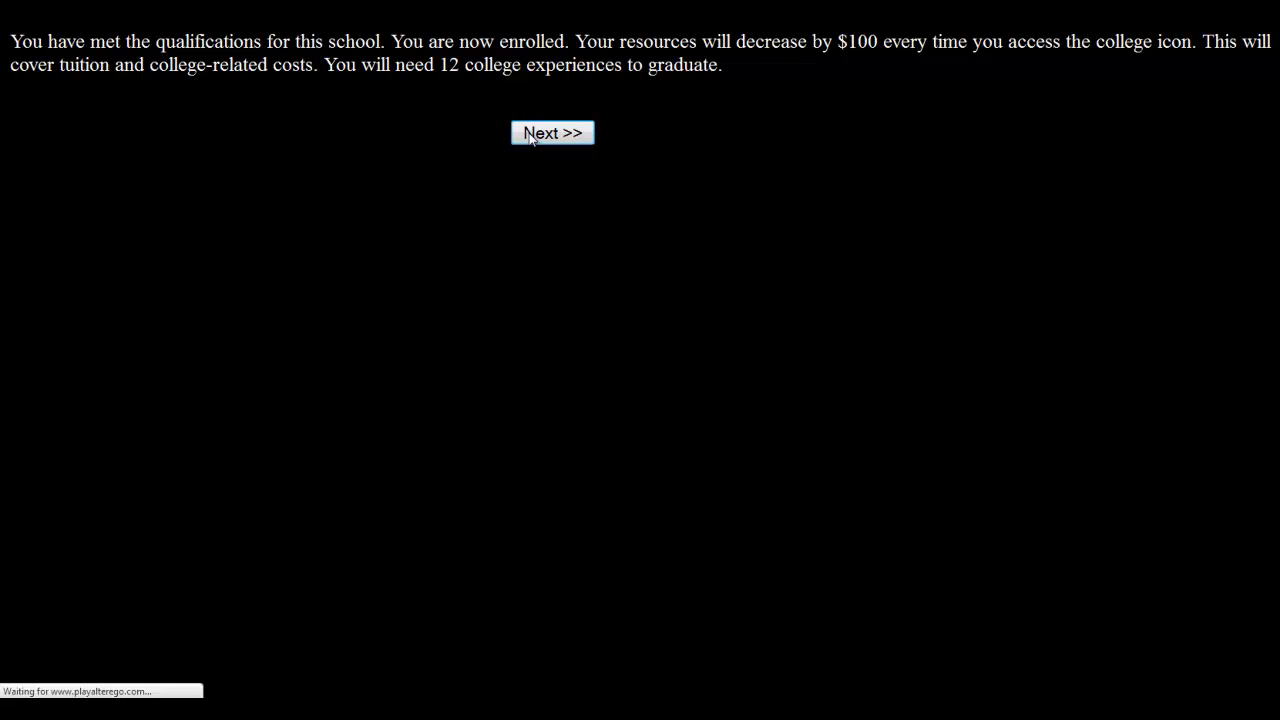
Start the wild-driver event and answer it with LET HIM GO, reaching the restraint outcome.
click(552, 132)
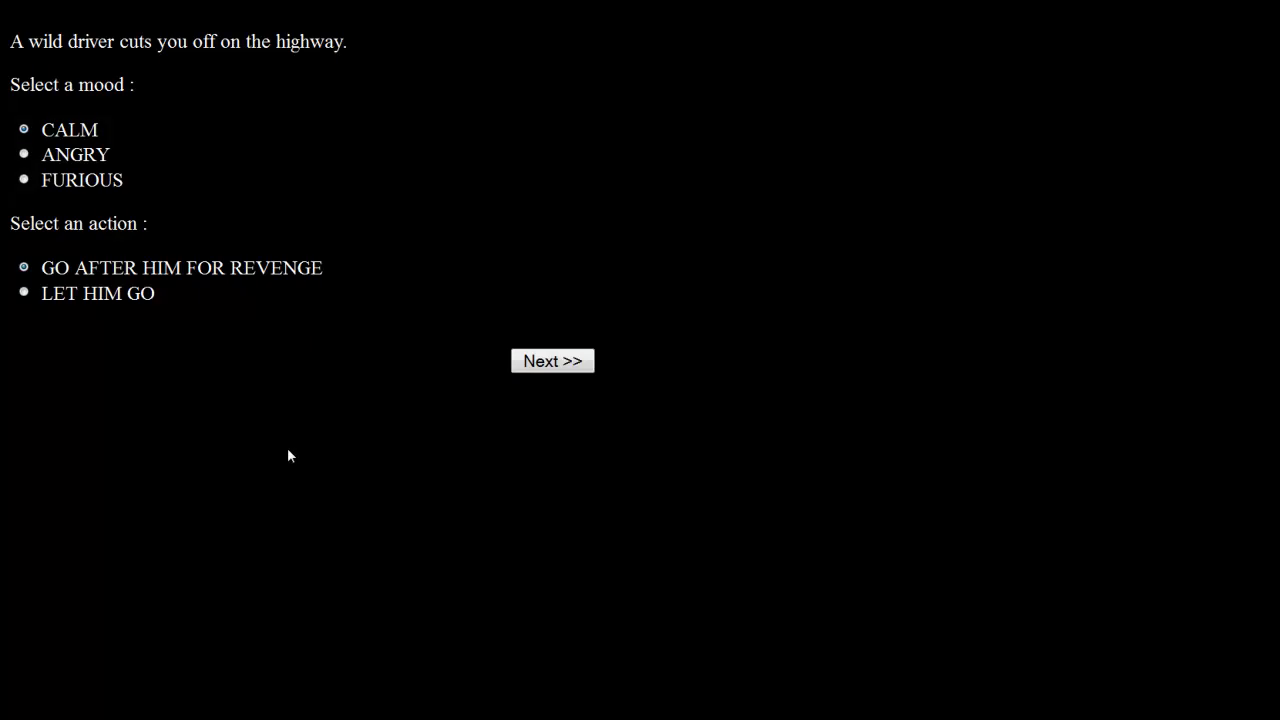
mouse_move(196, 444)
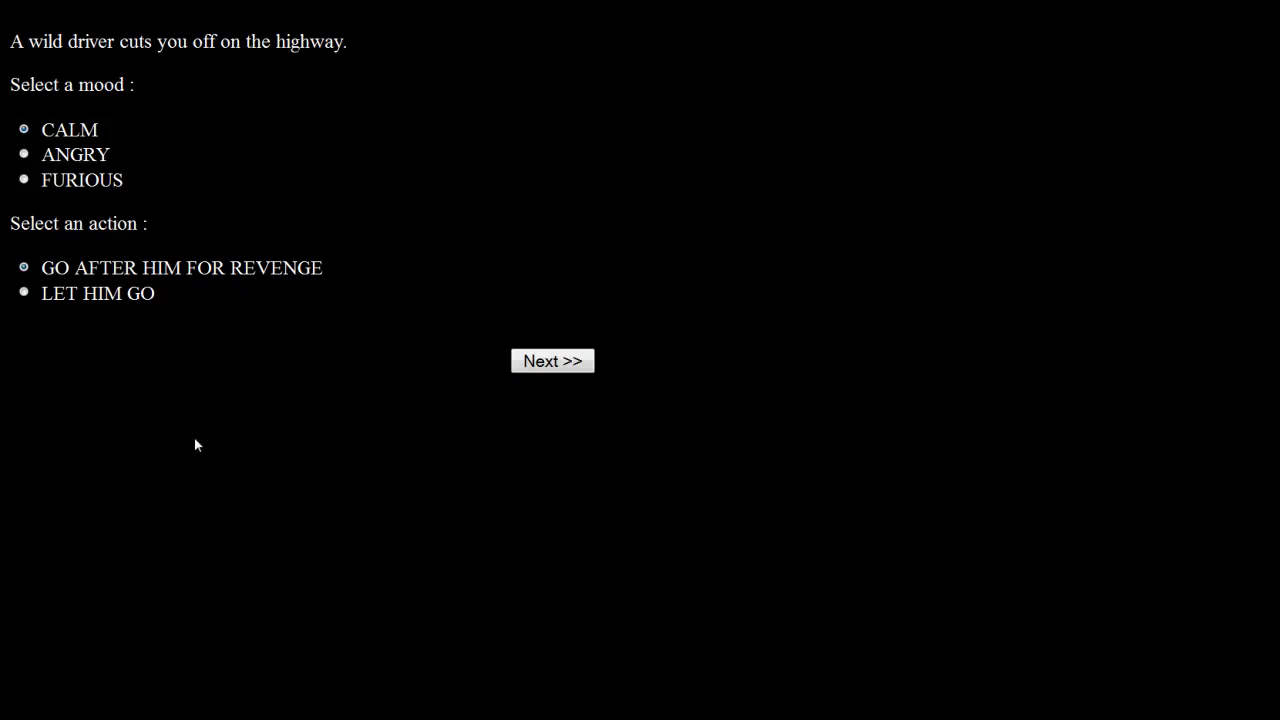
mouse_move(58, 194)
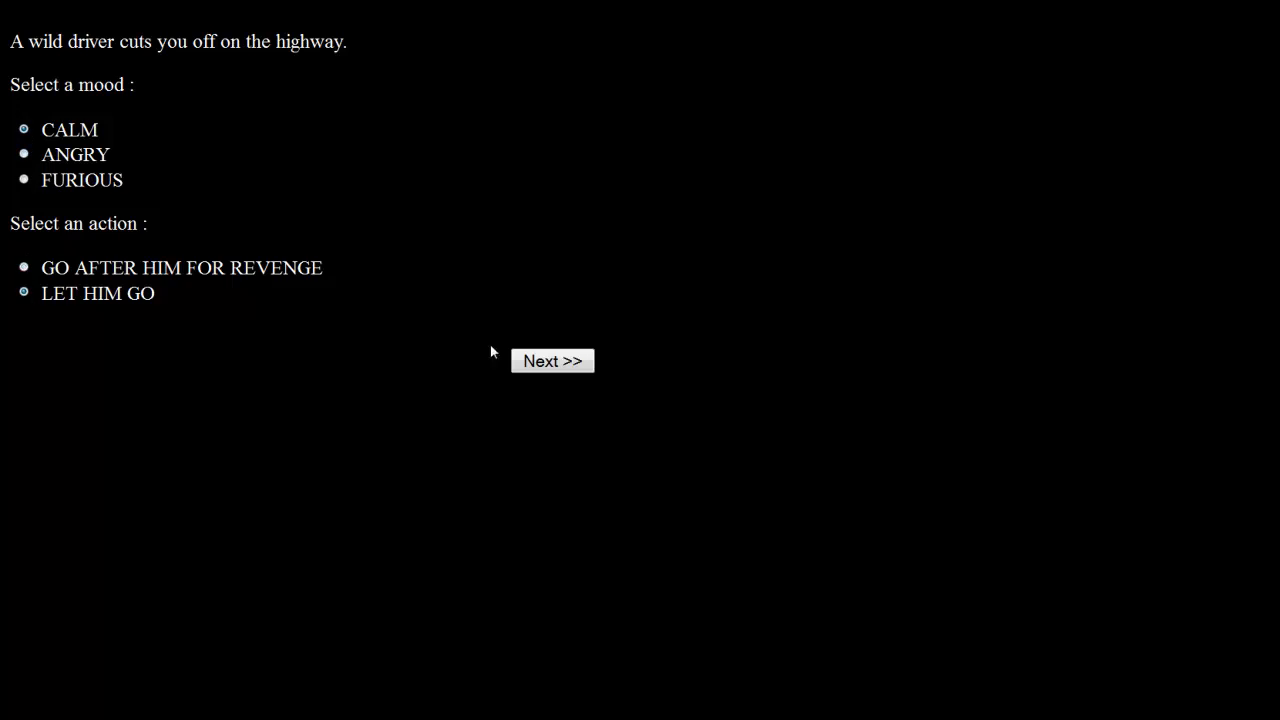
click(552, 360)
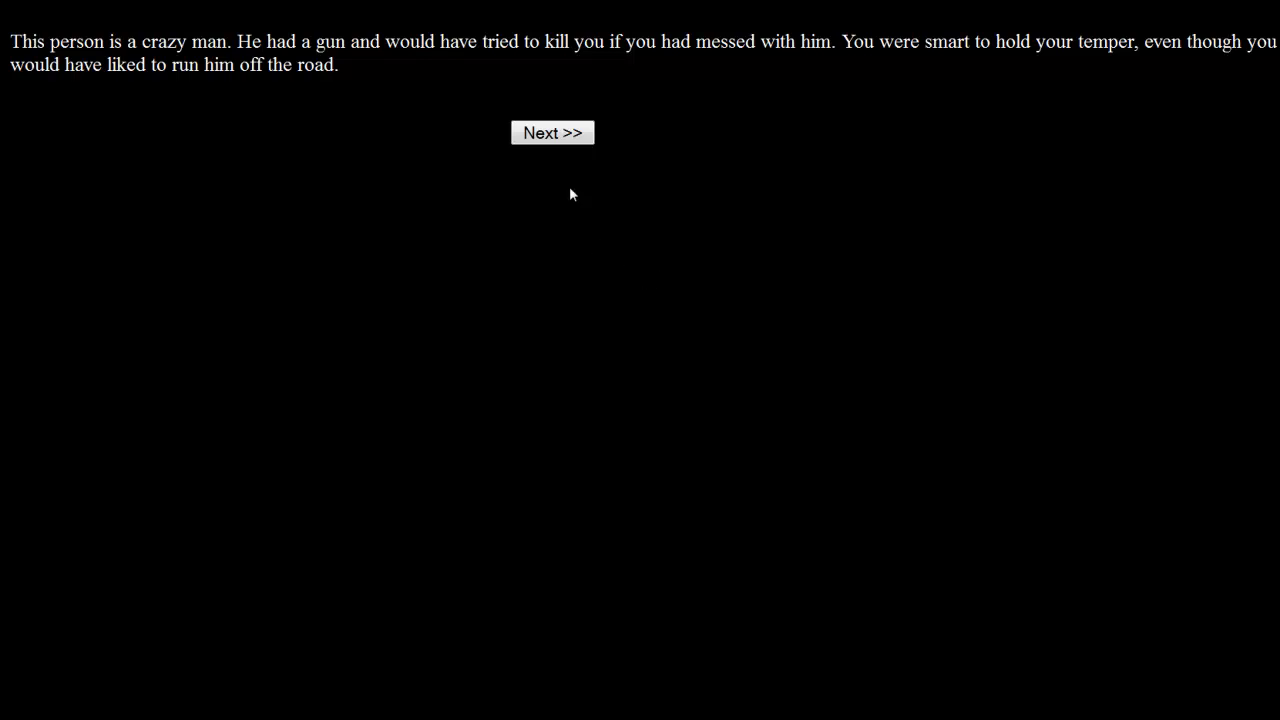
Start the salesperson event and choose to interrupt the salesperson's conversation.
click(552, 132)
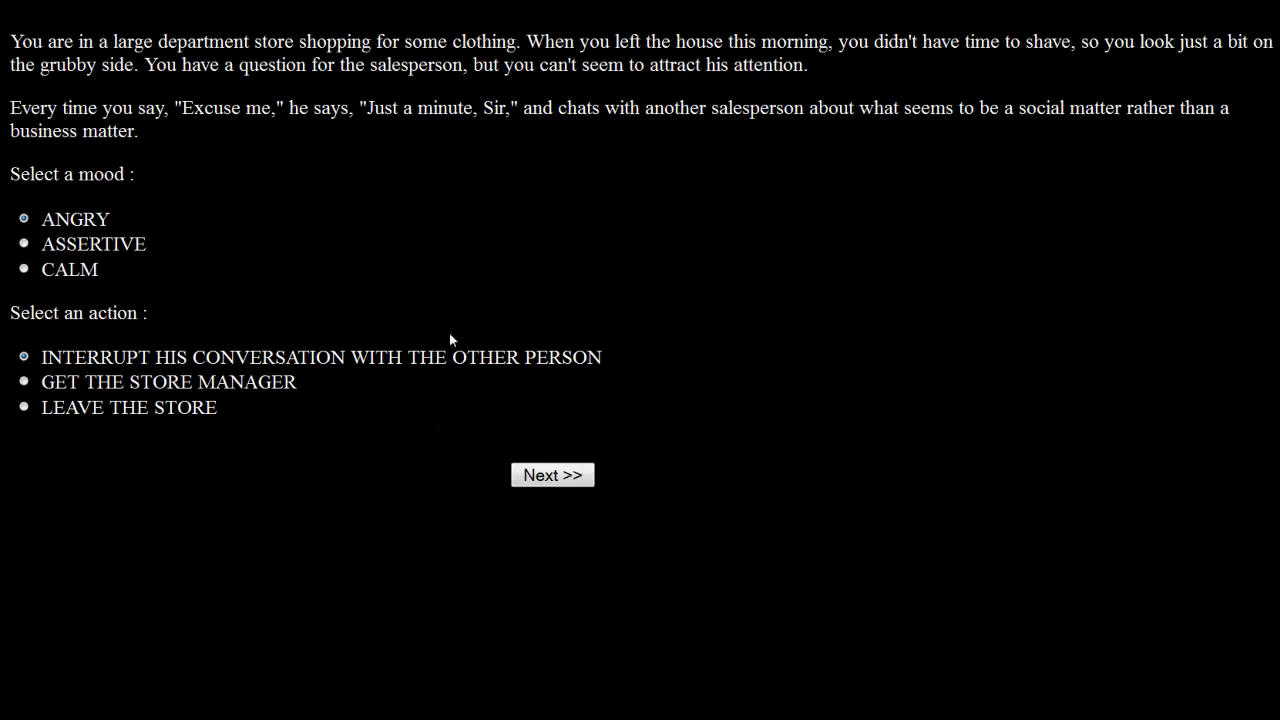
mouse_move(1012, 132)
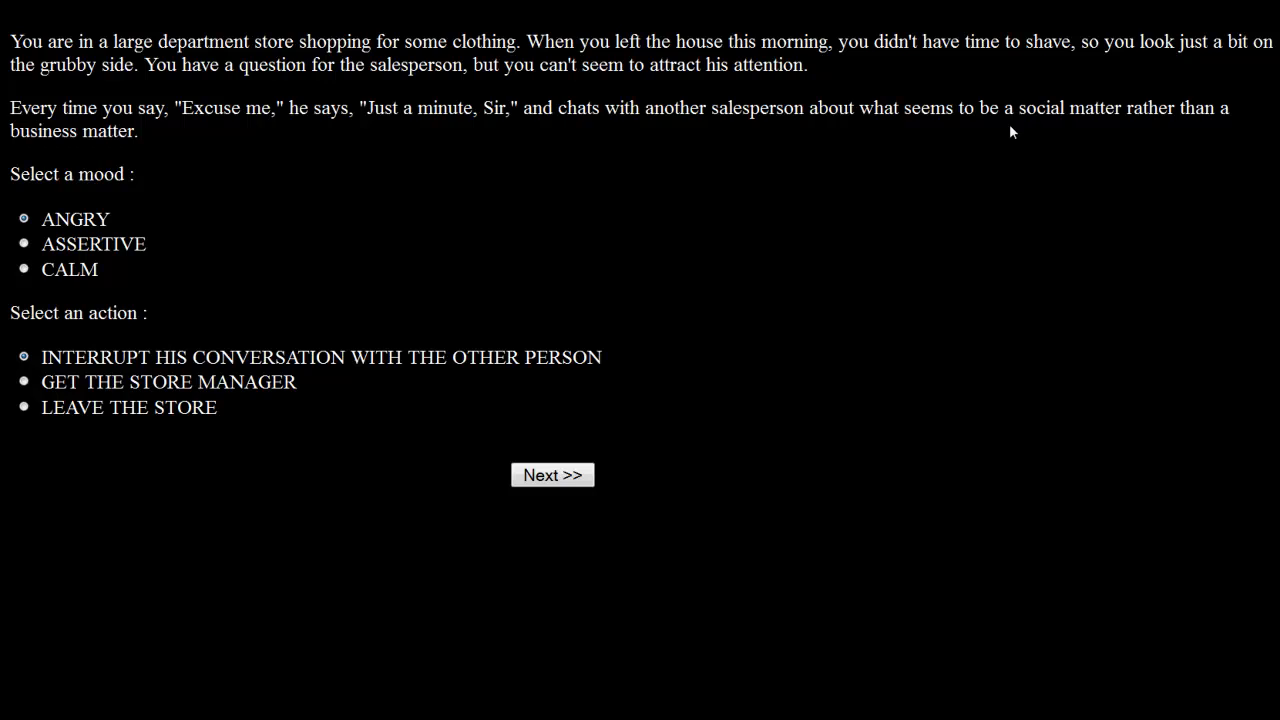
mouse_move(490, 218)
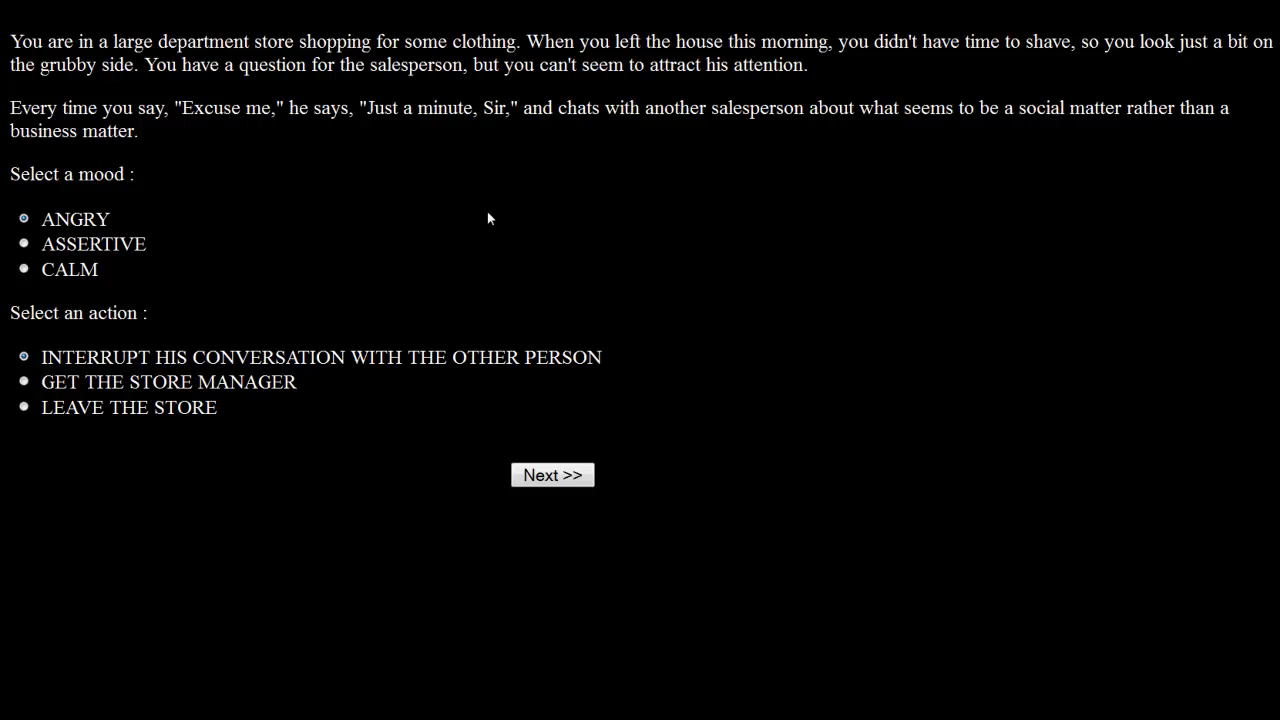
mouse_move(476, 214)
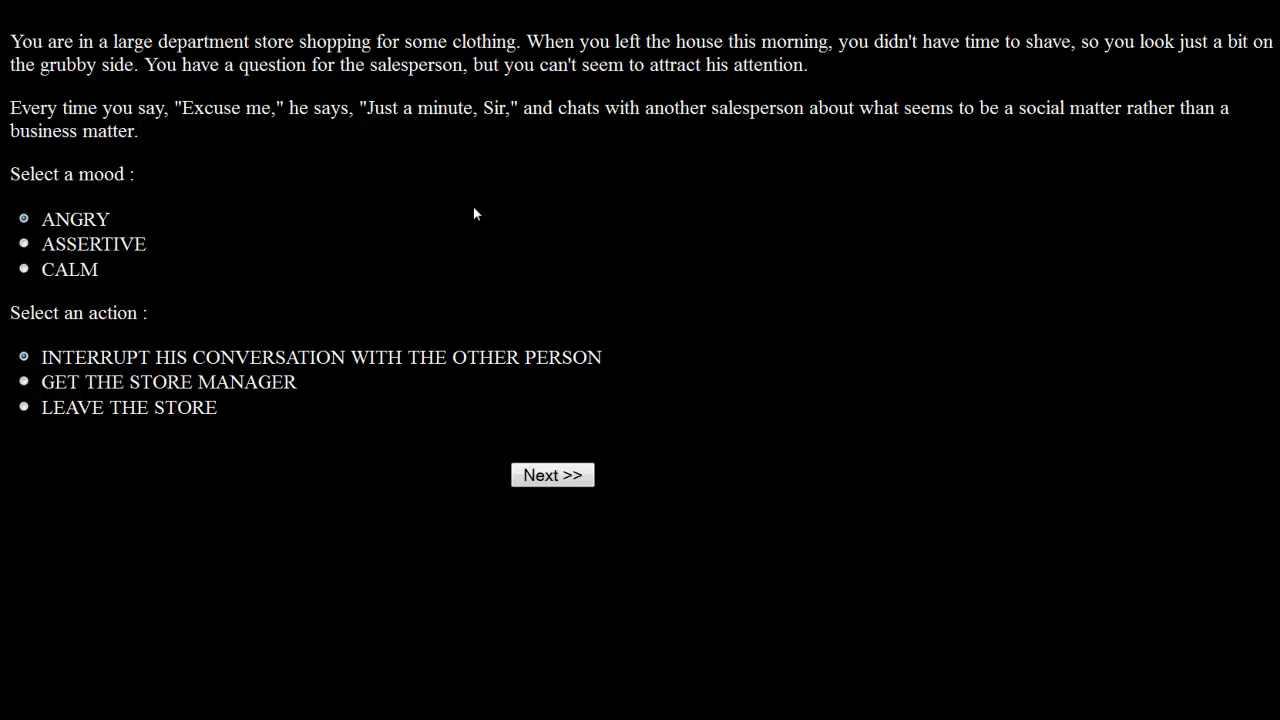
mouse_move(252, 264)
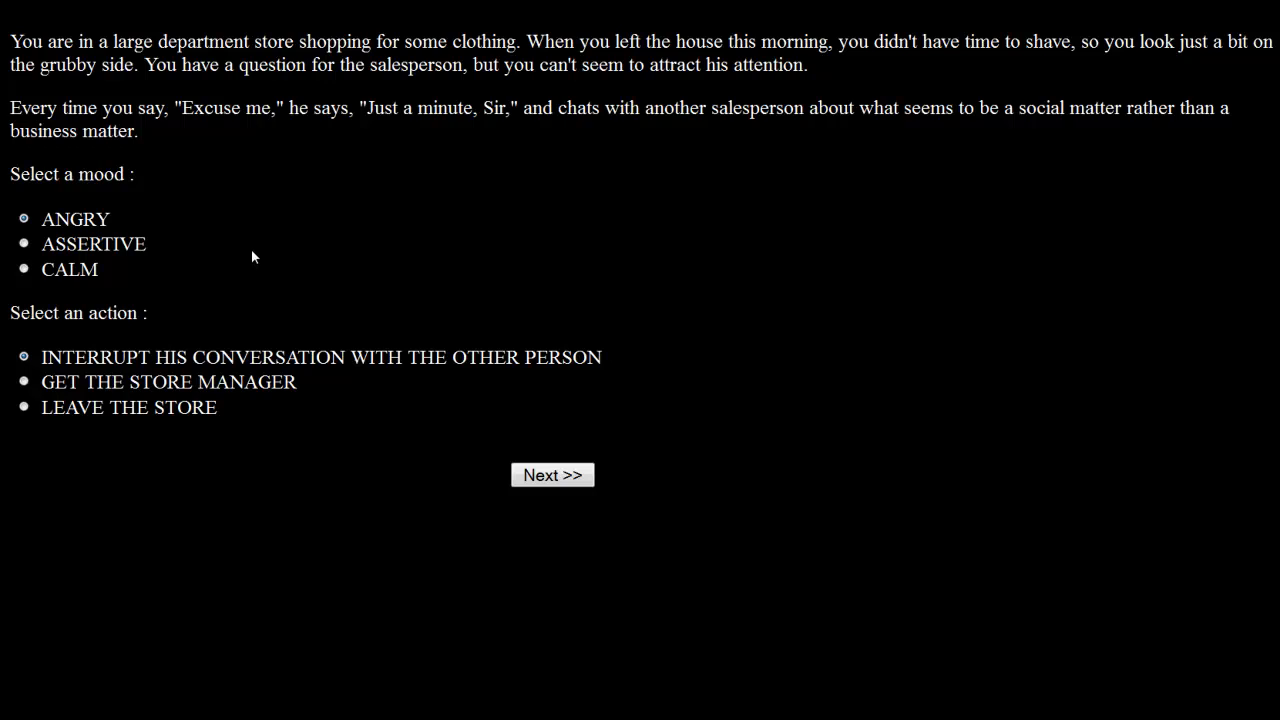
mouse_move(240, 256)
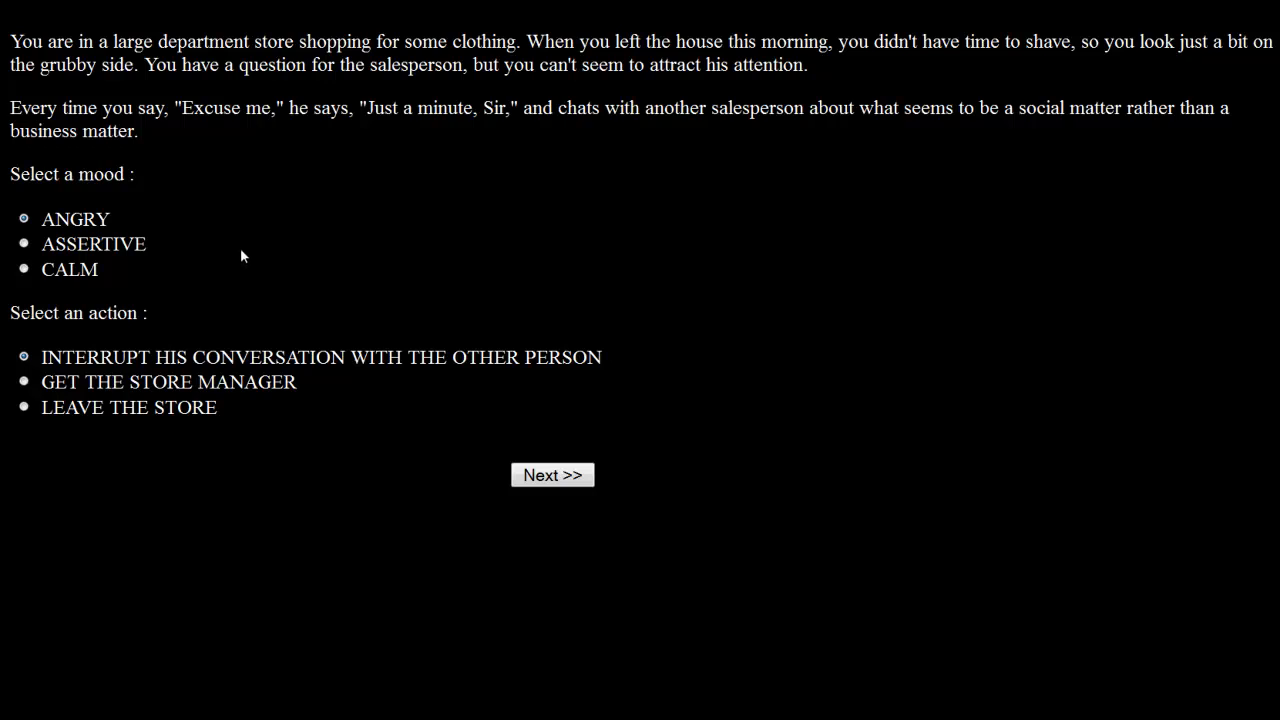
mouse_move(238, 252)
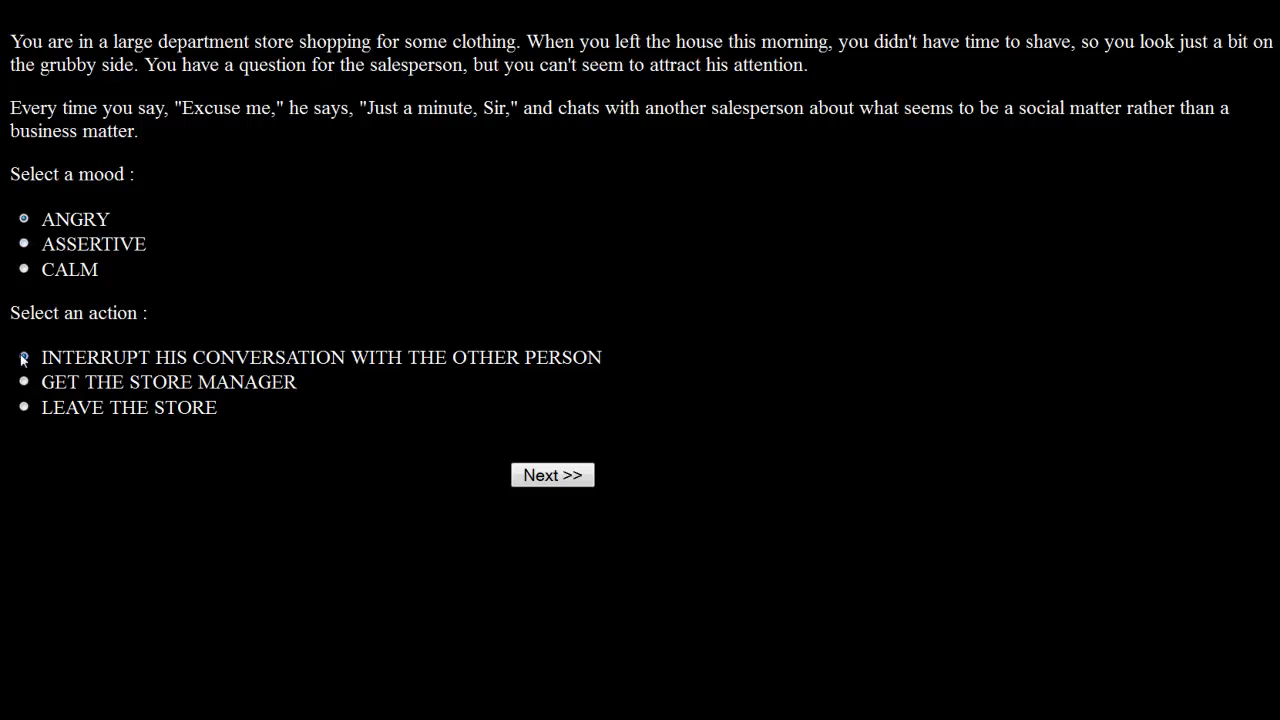
click(552, 474)
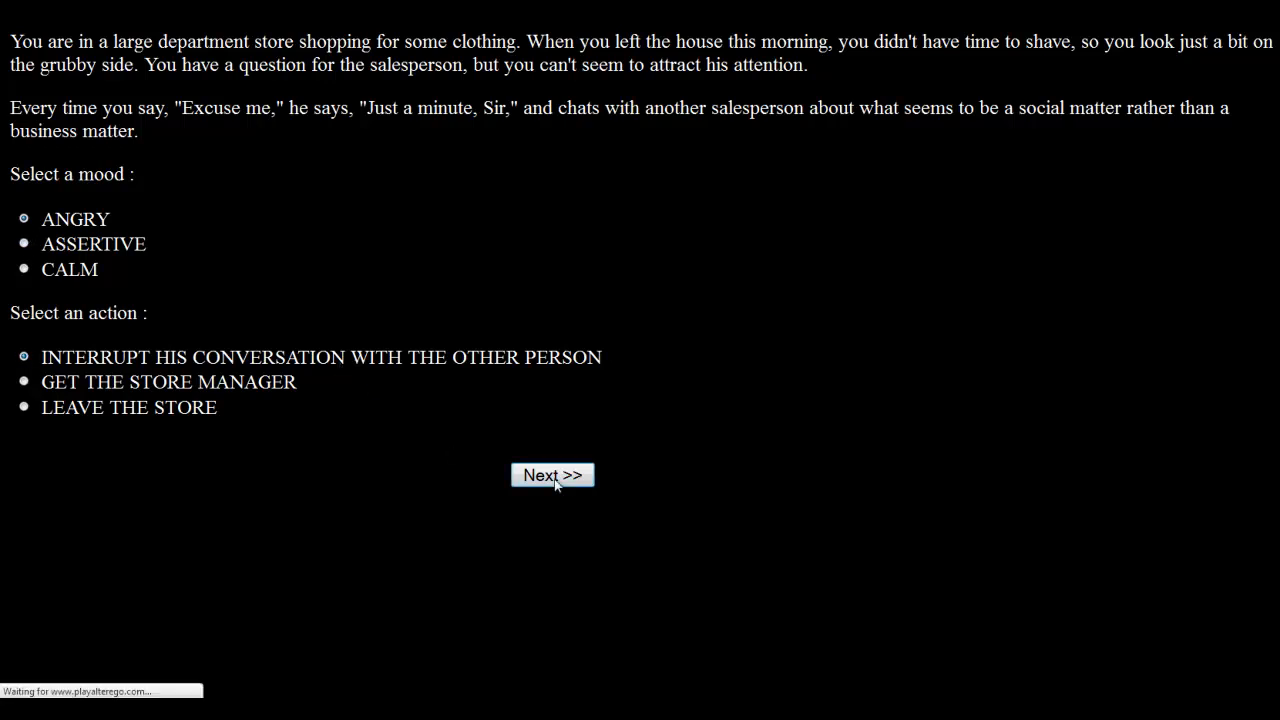
click(552, 474)
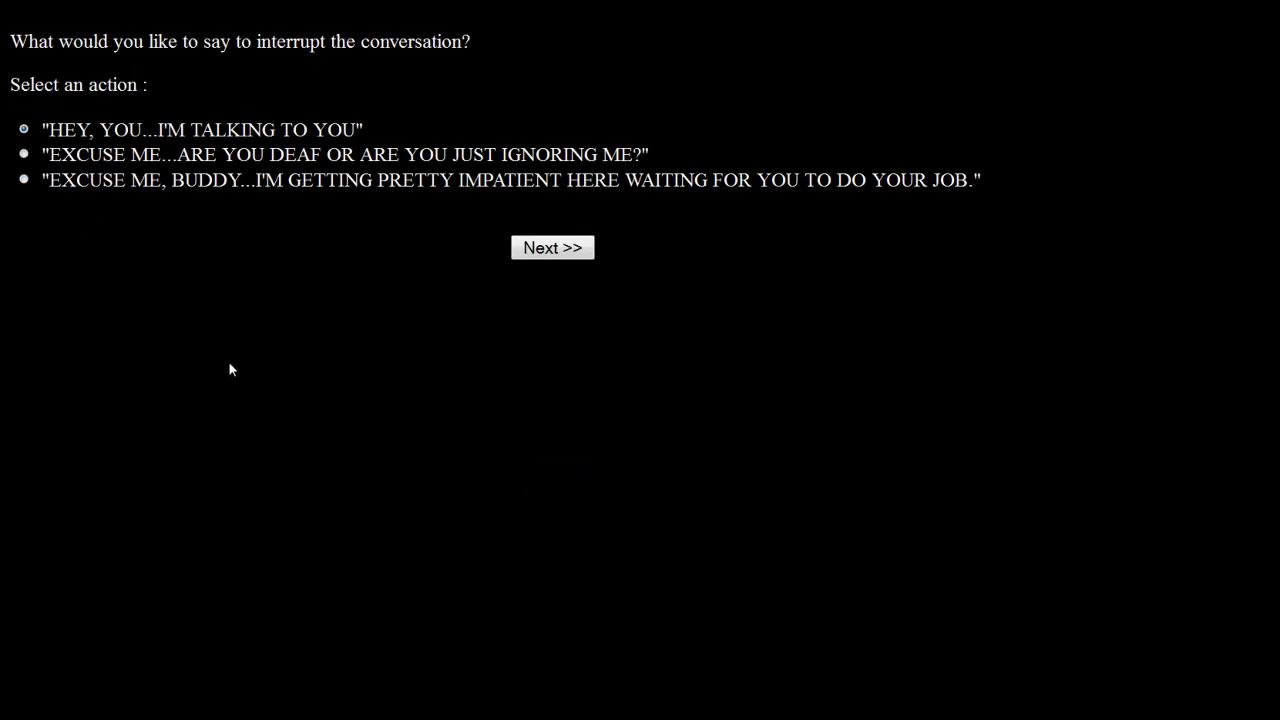
mouse_move(190, 236)
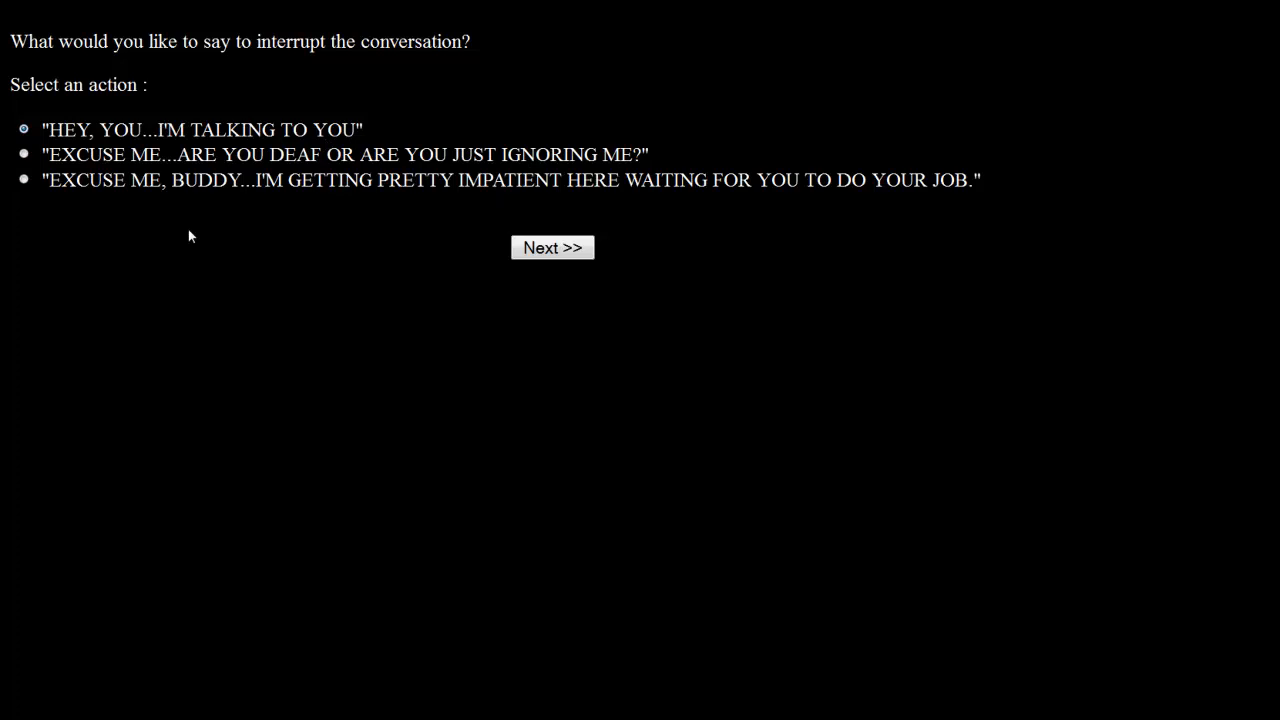
mouse_move(600, 208)
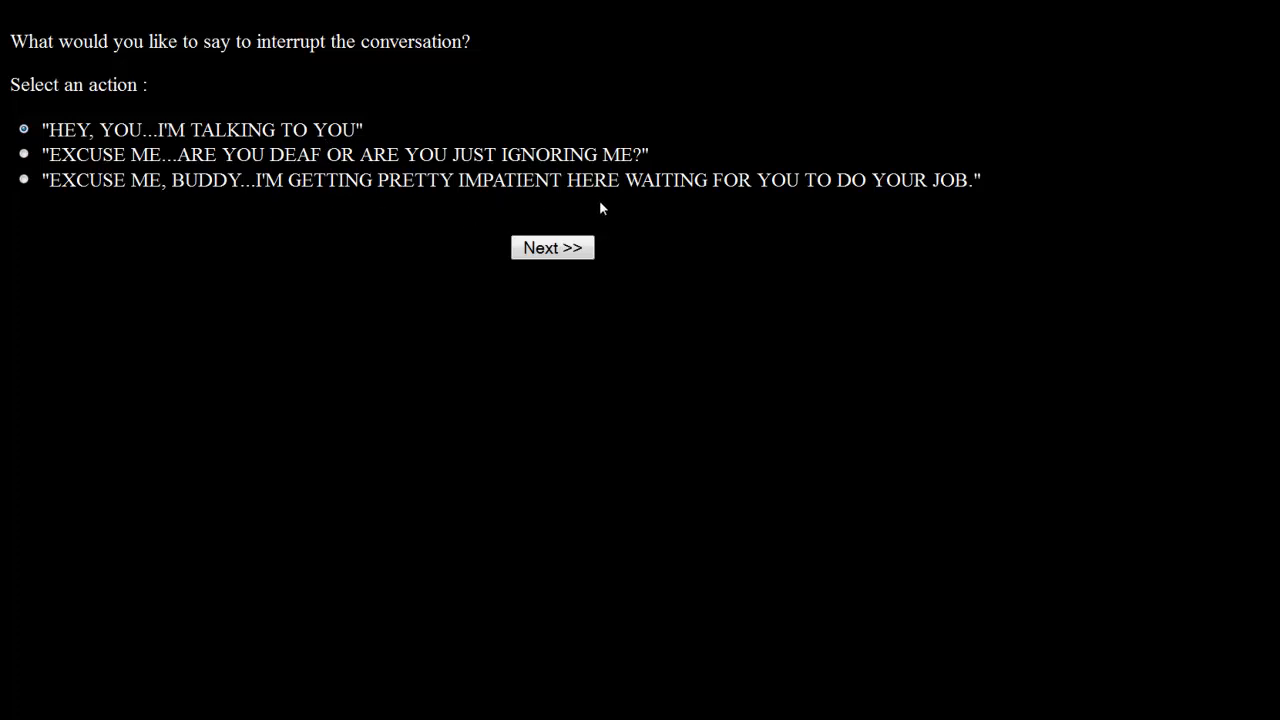
mouse_move(32, 192)
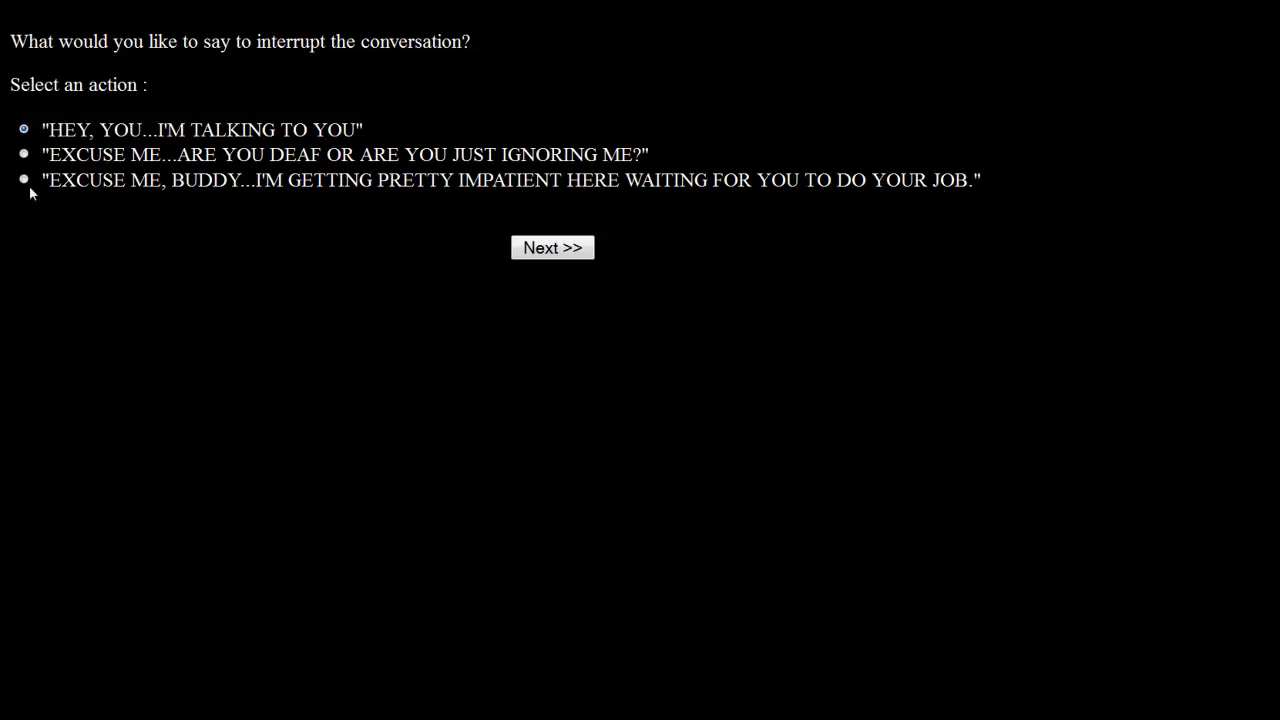
Say the impatient remark, then choose GET THE MANAGER.
click(552, 248)
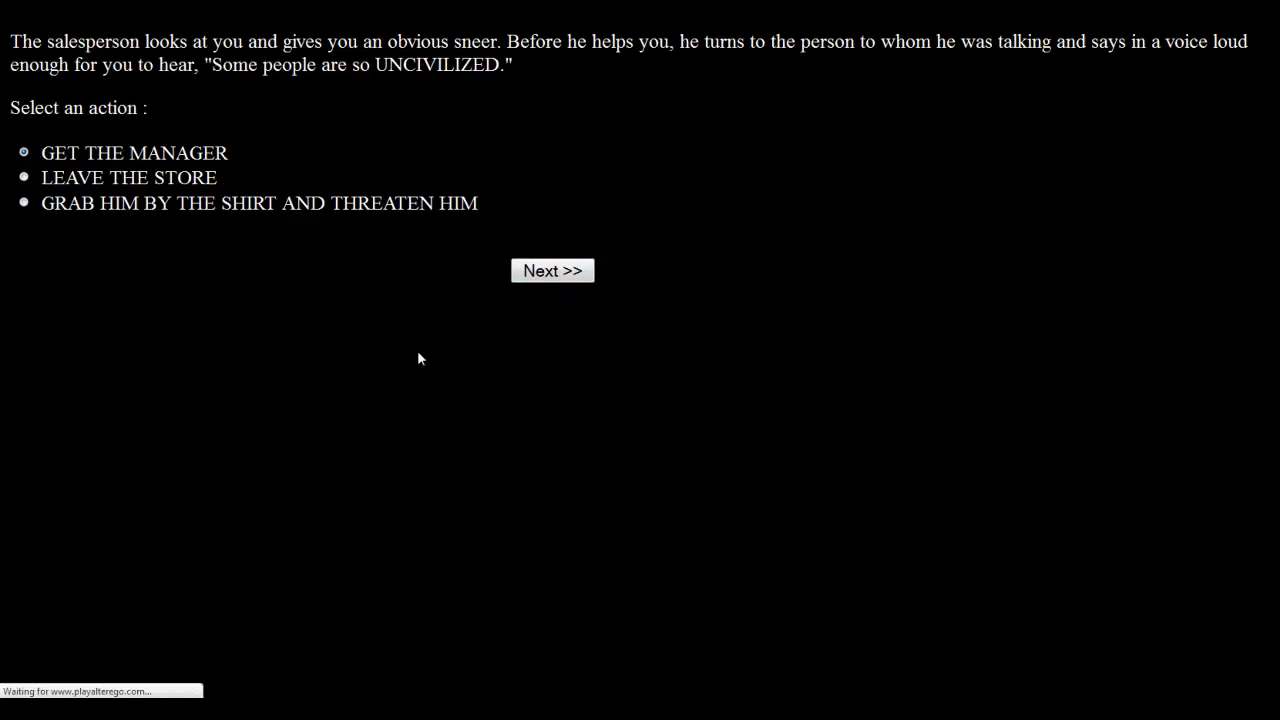
mouse_move(332, 364)
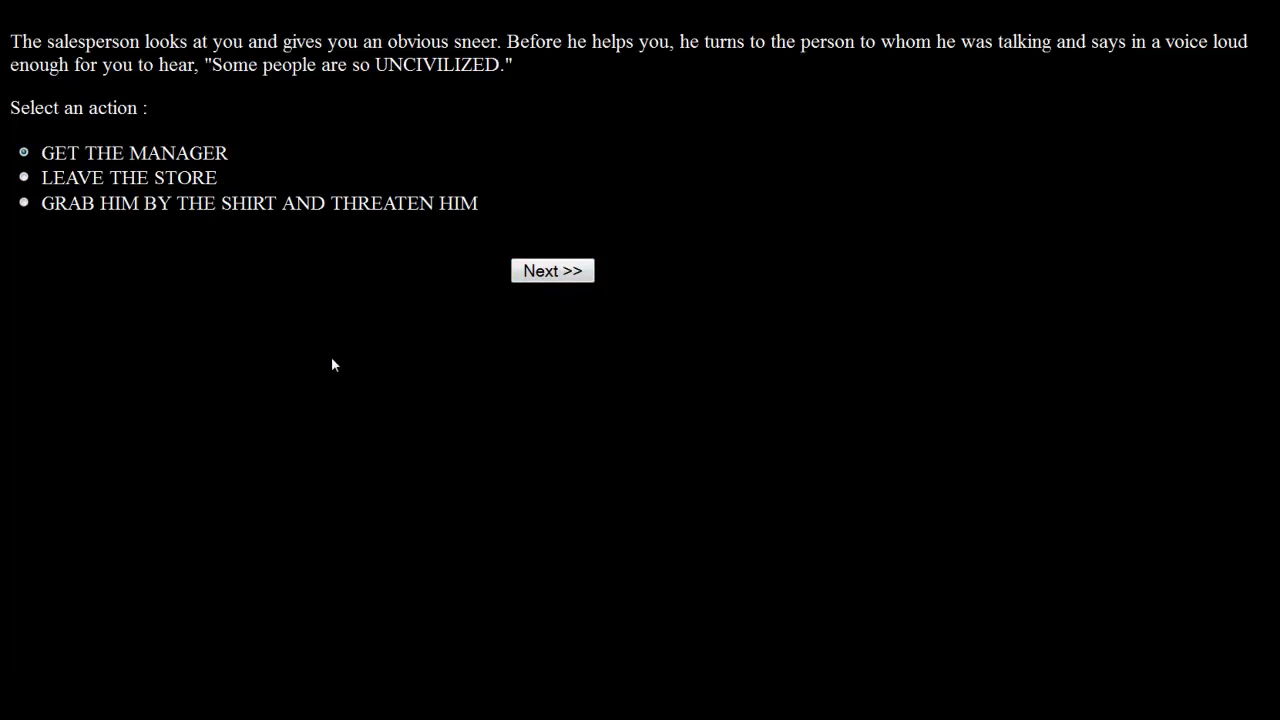
mouse_move(320, 358)
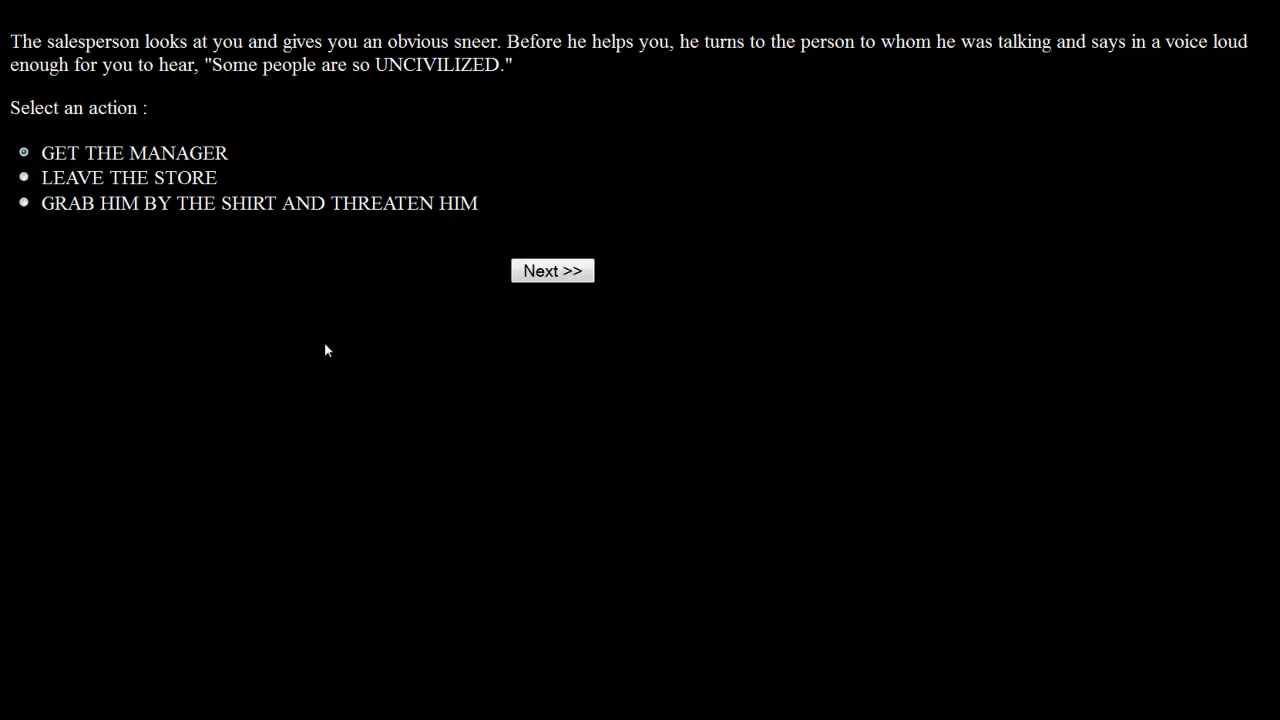
mouse_move(308, 342)
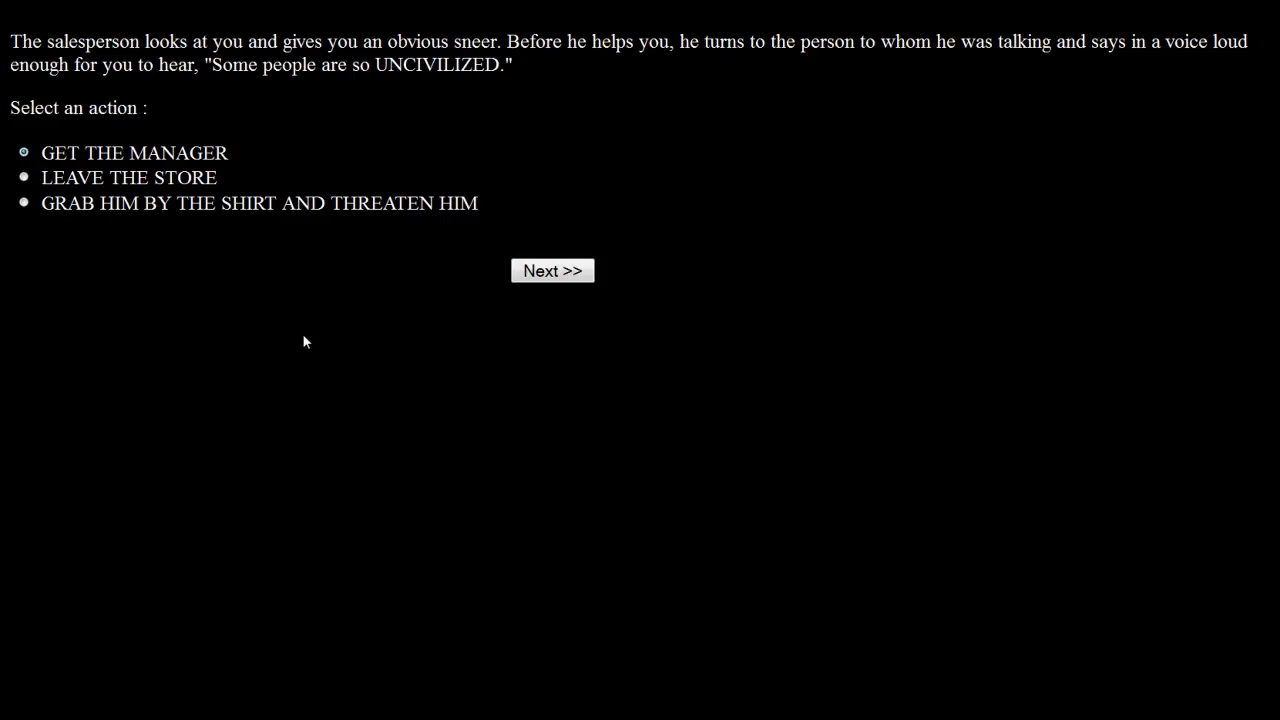
mouse_move(176, 206)
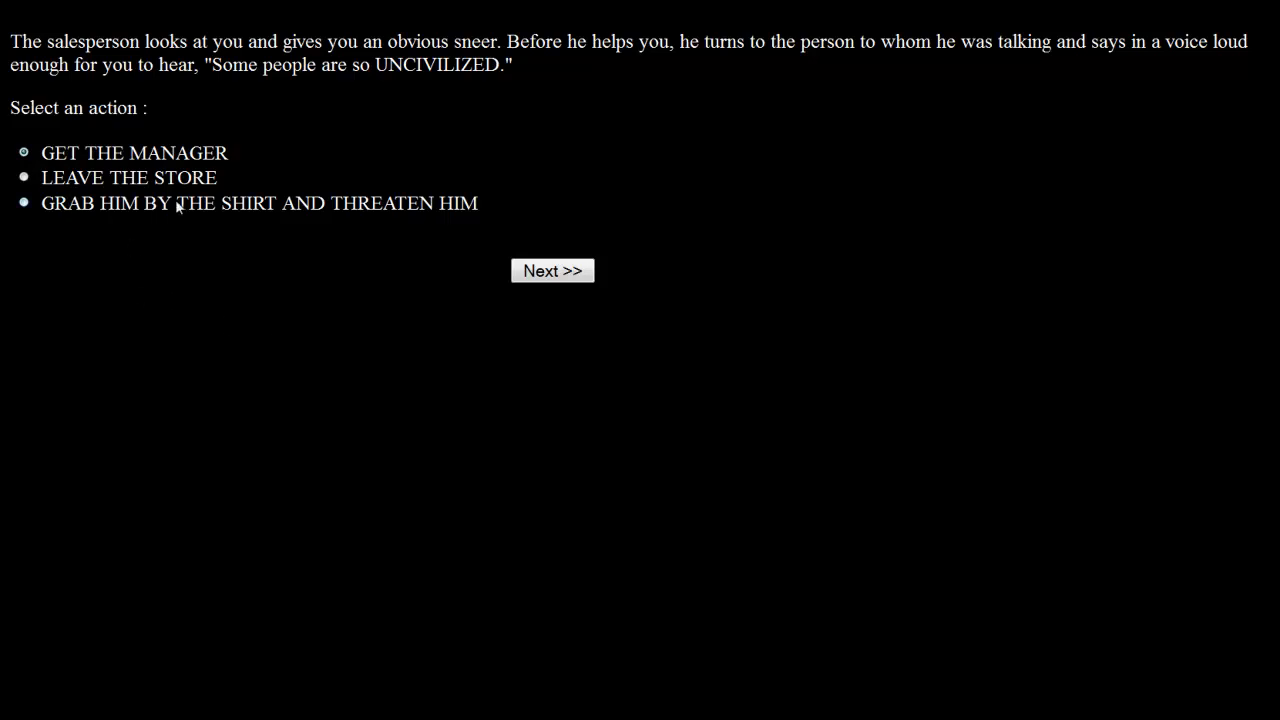
mouse_move(208, 230)
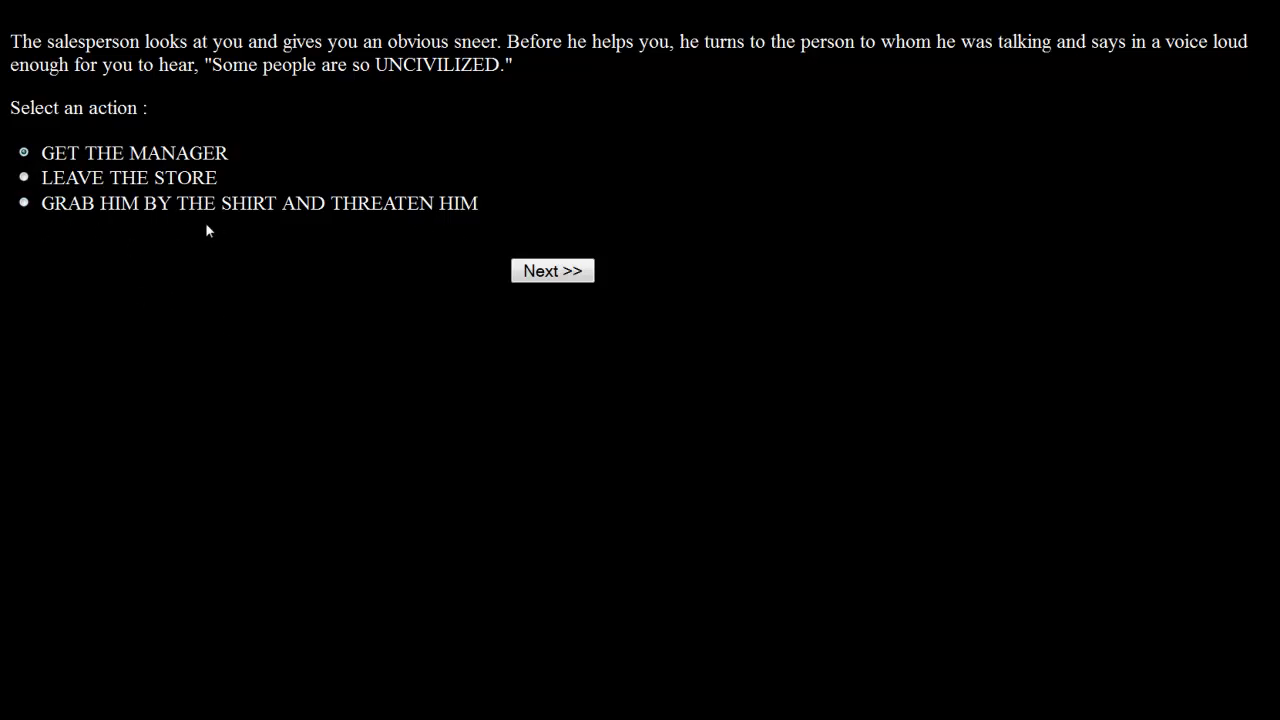
mouse_move(72, 258)
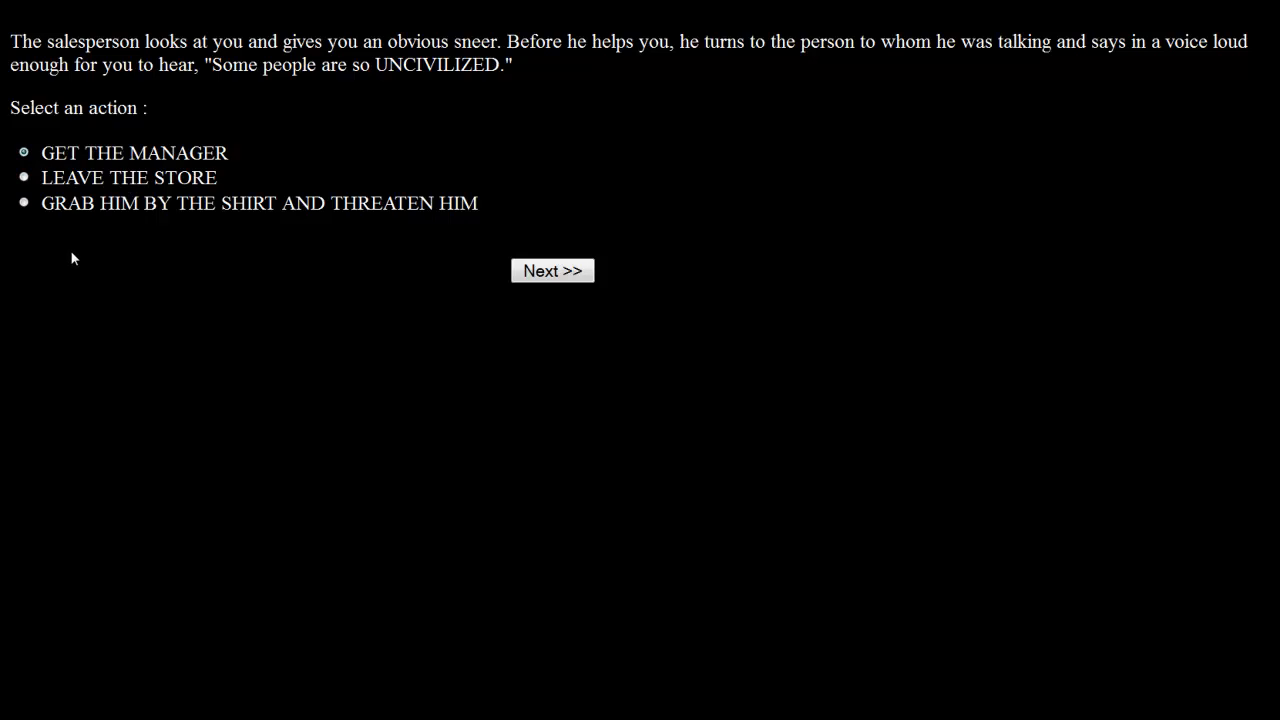
click(552, 270)
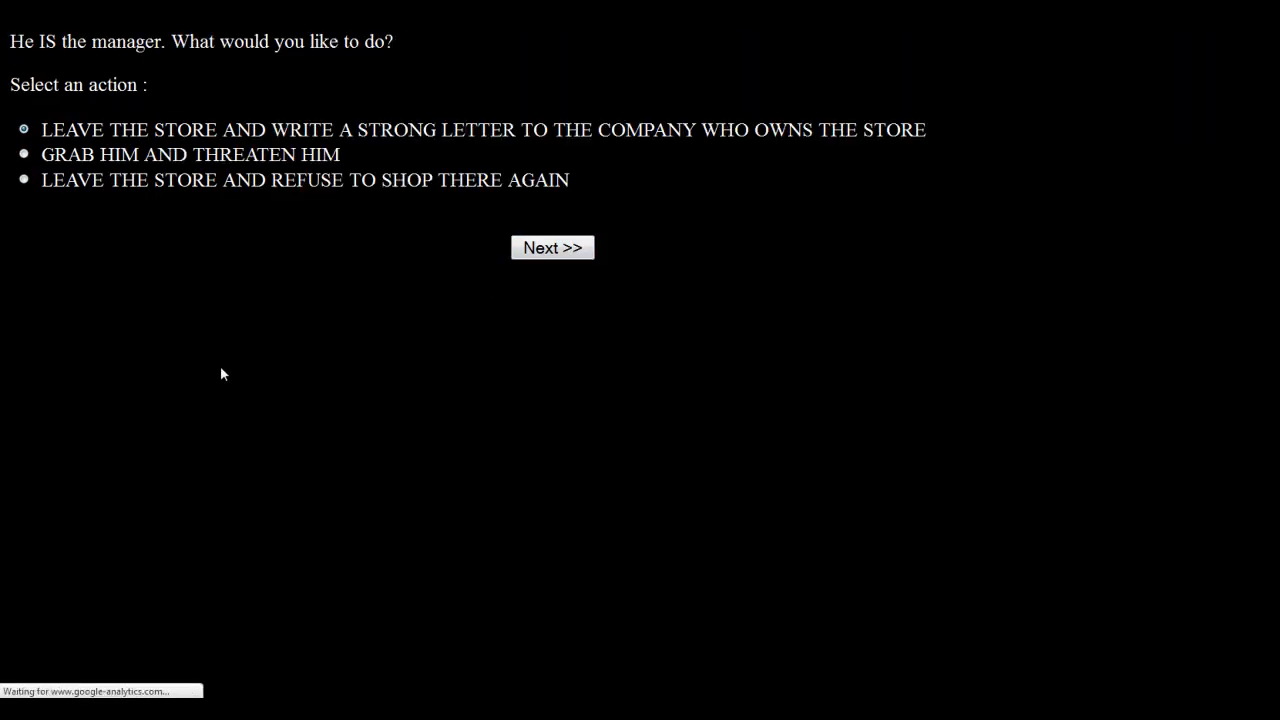
mouse_move(232, 370)
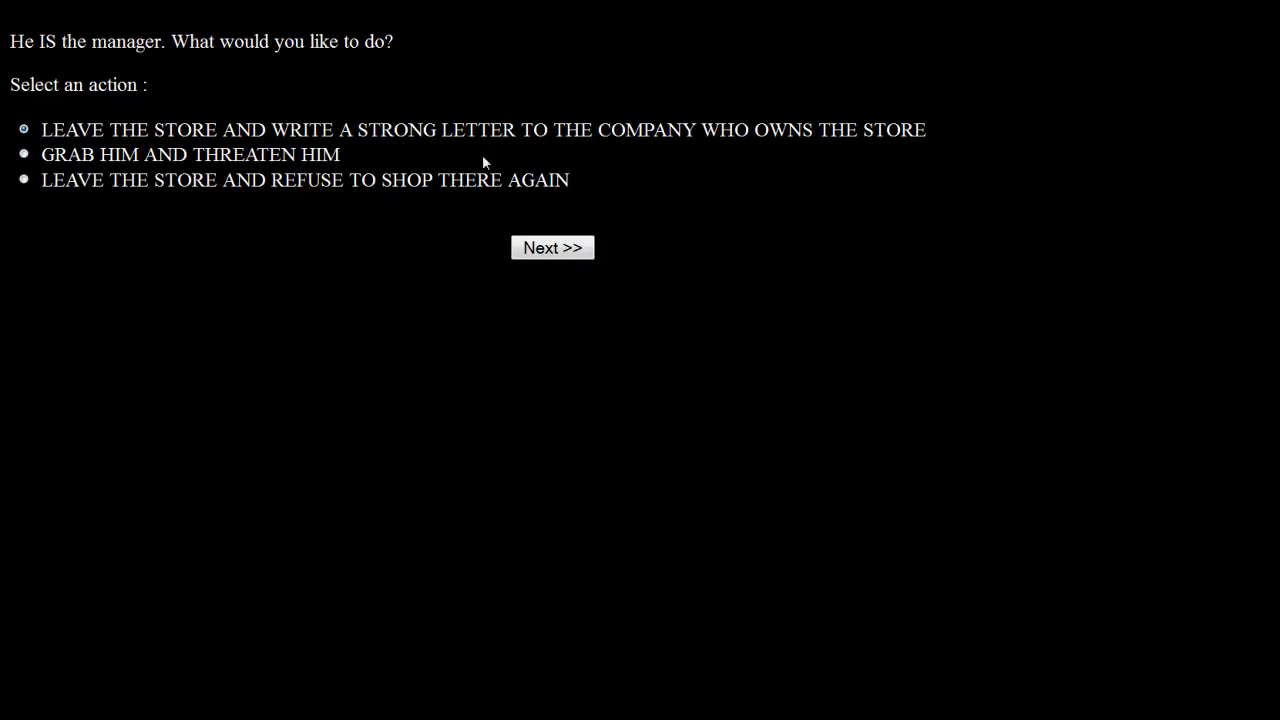
mouse_move(136, 172)
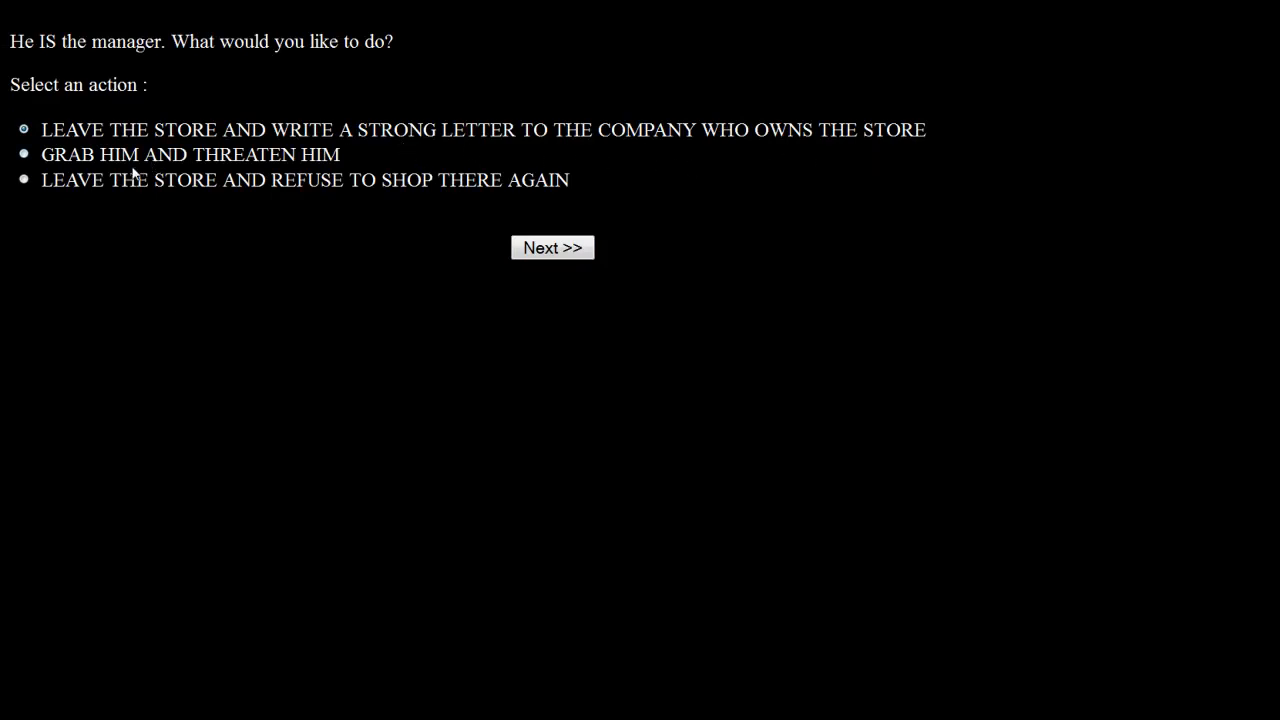
mouse_move(476, 216)
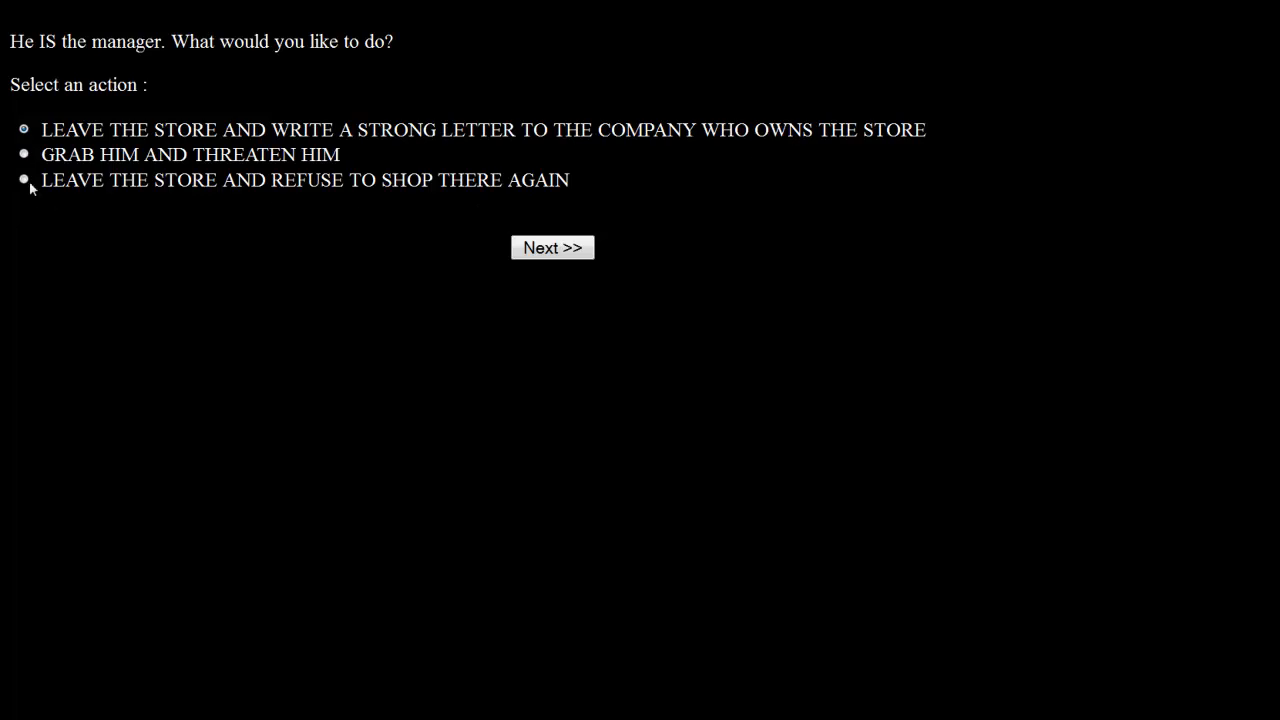
Choose LEAVE THE STORE AND REFUSE TO SHOP THERE AGAIN and continue past the outcome.
click(552, 248)
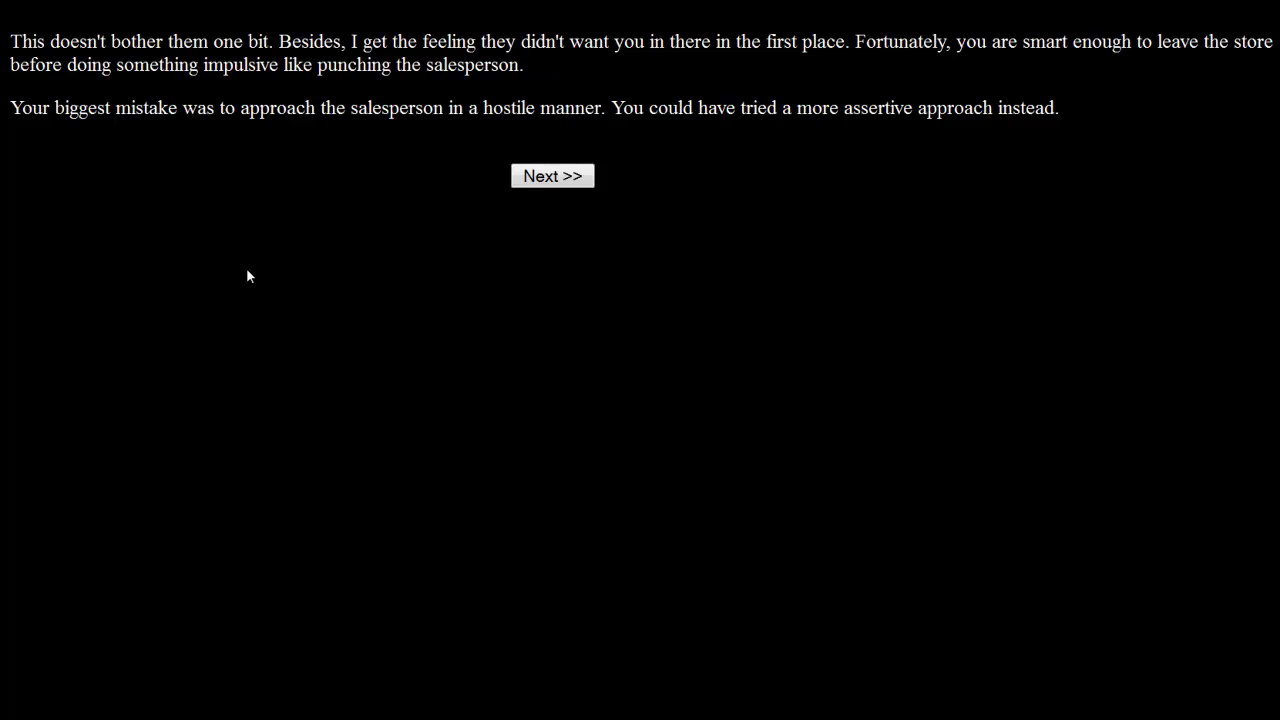
mouse_move(232, 168)
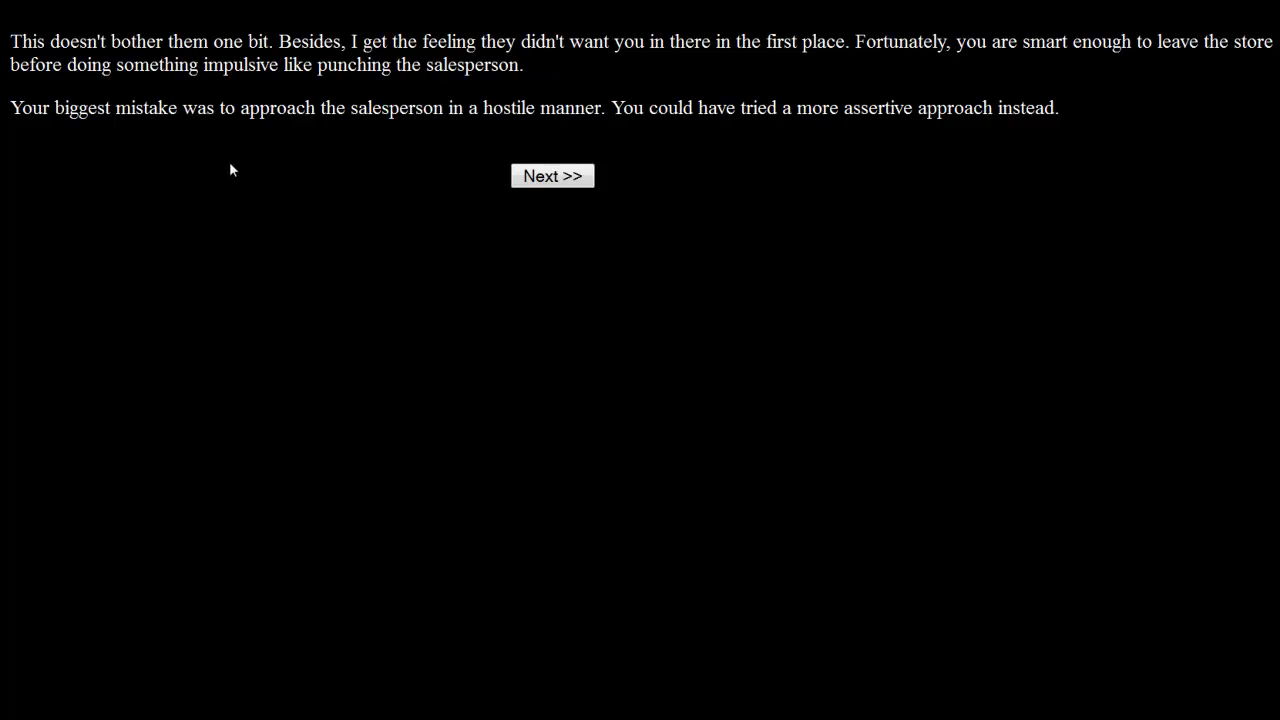
mouse_move(578, 130)
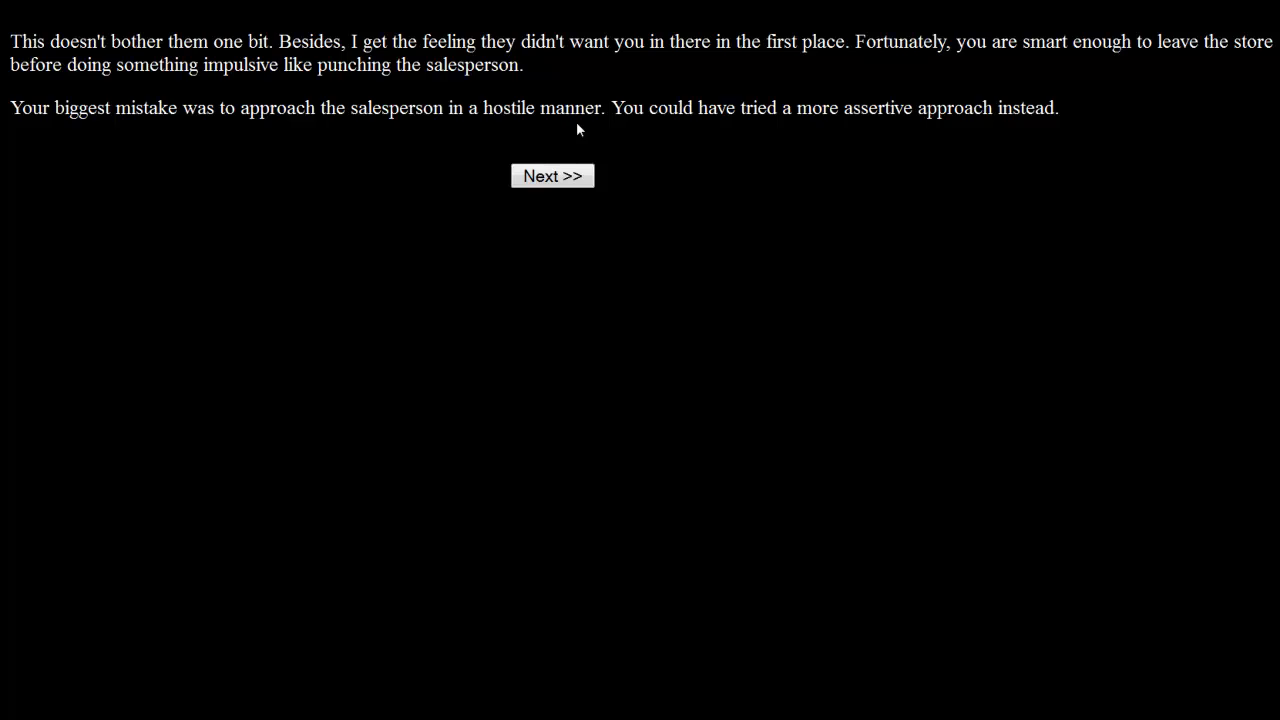
mouse_move(880, 176)
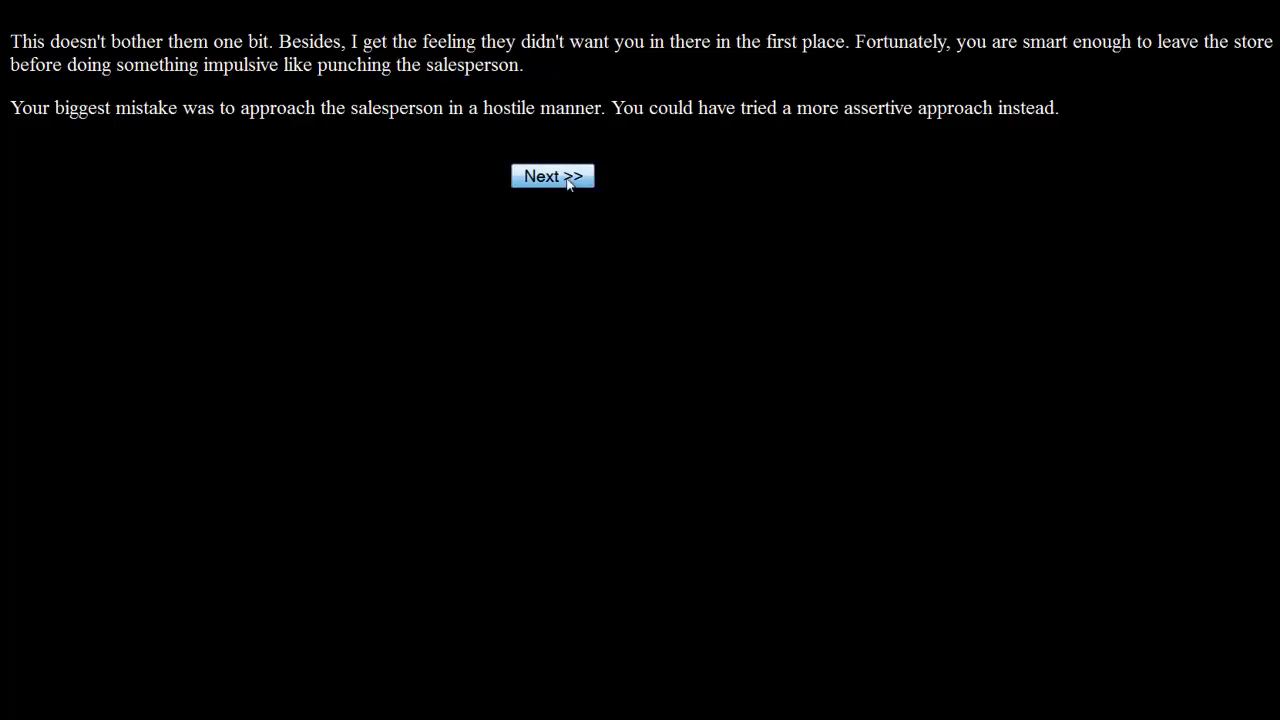
click(552, 176)
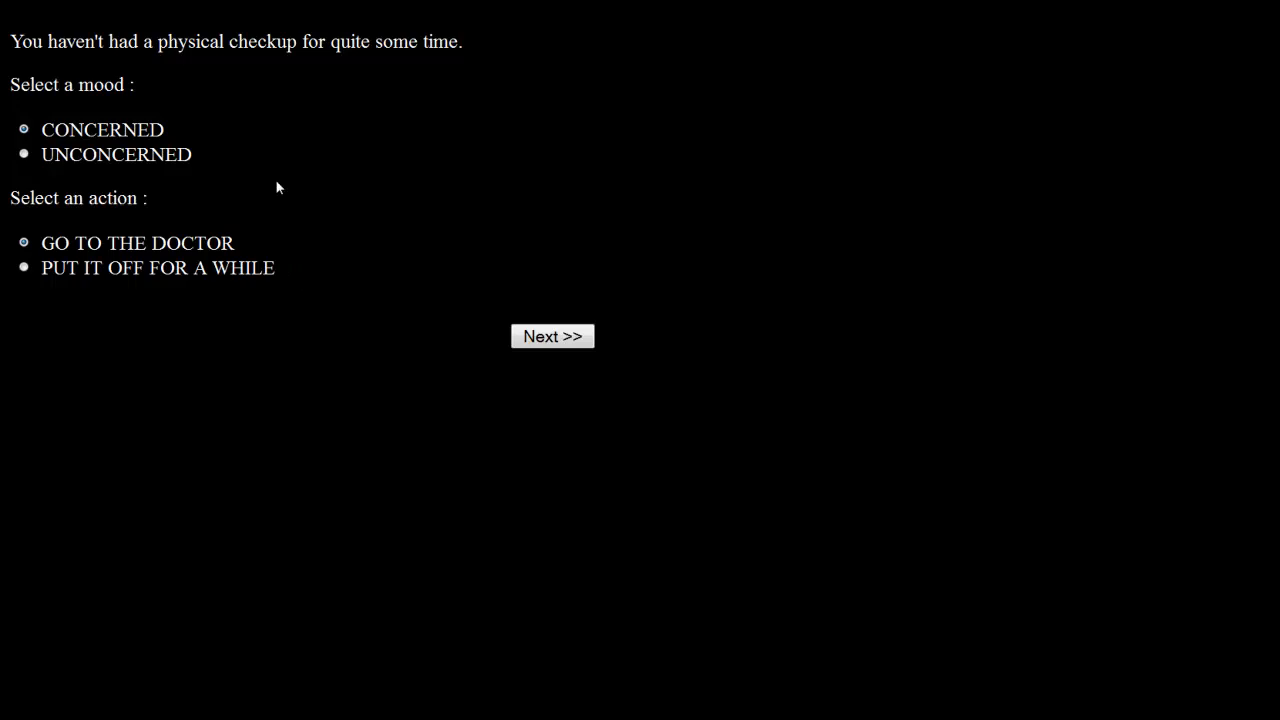
Choose GO TO THE DOCTOR for the checkup and continue past the examination results.
click(552, 336)
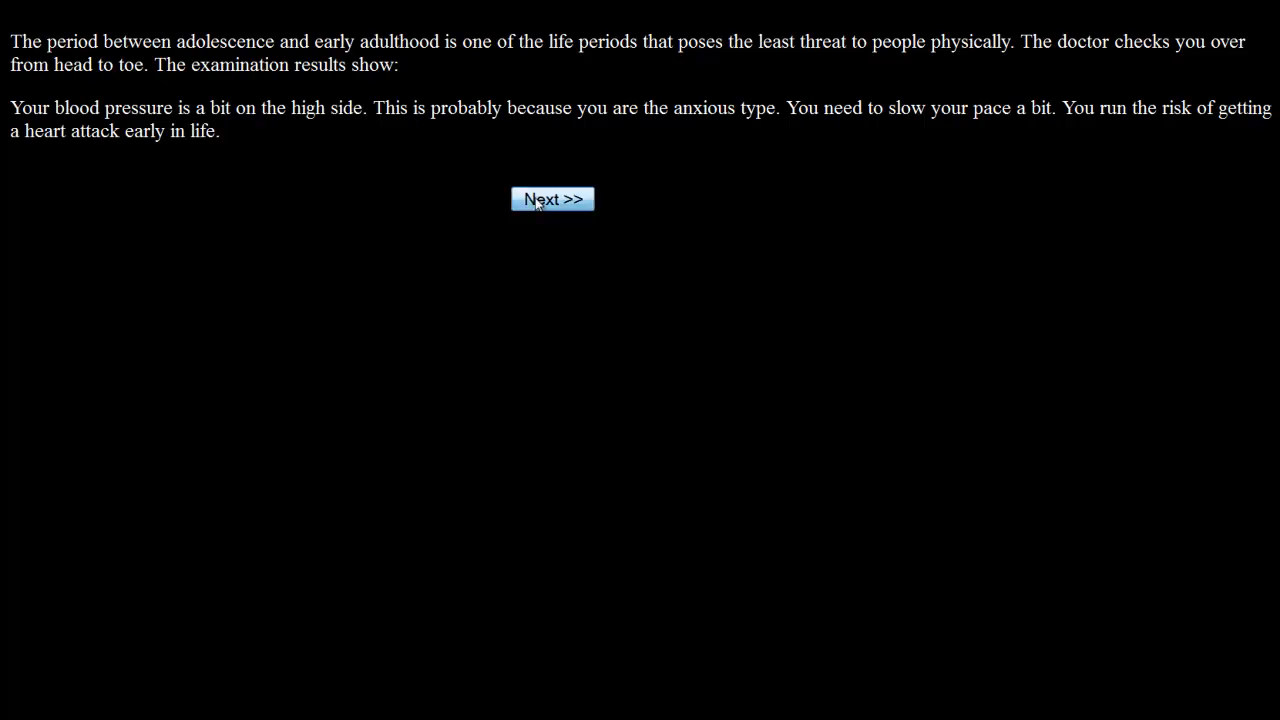
click(552, 198)
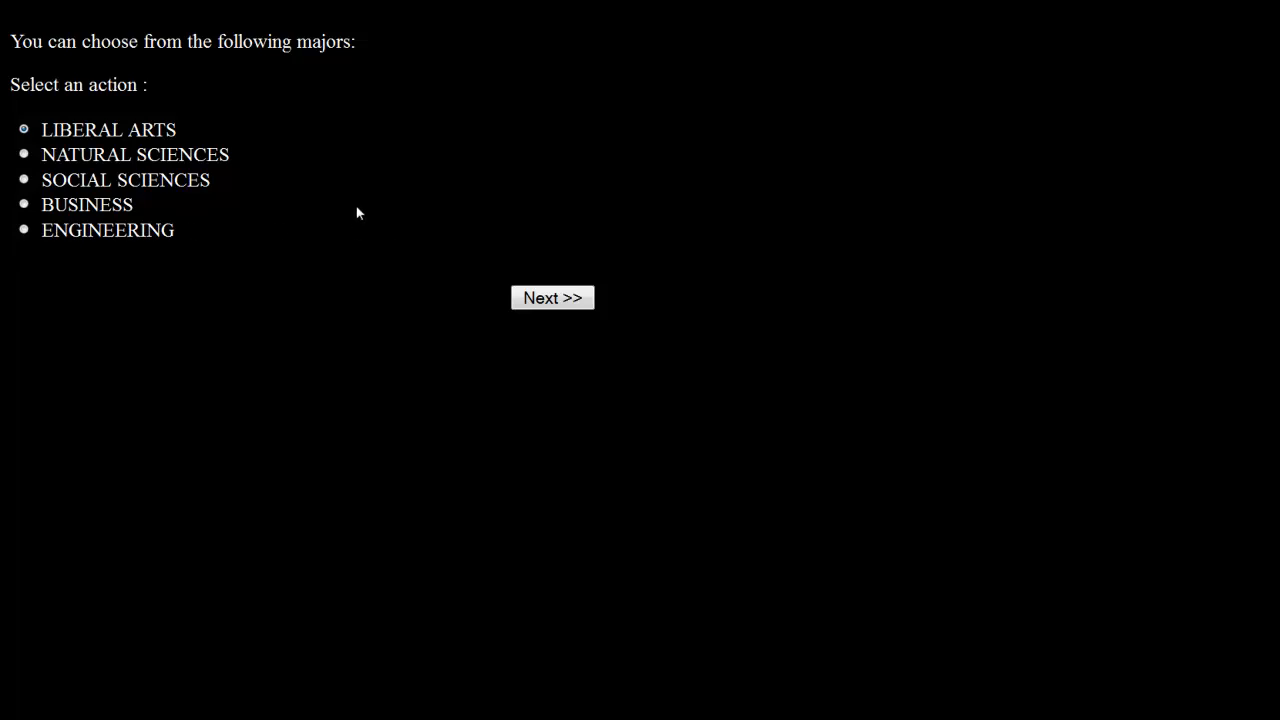
Choose SOCIAL SCIENCES as the college major and continue past its description.
click(24, 180)
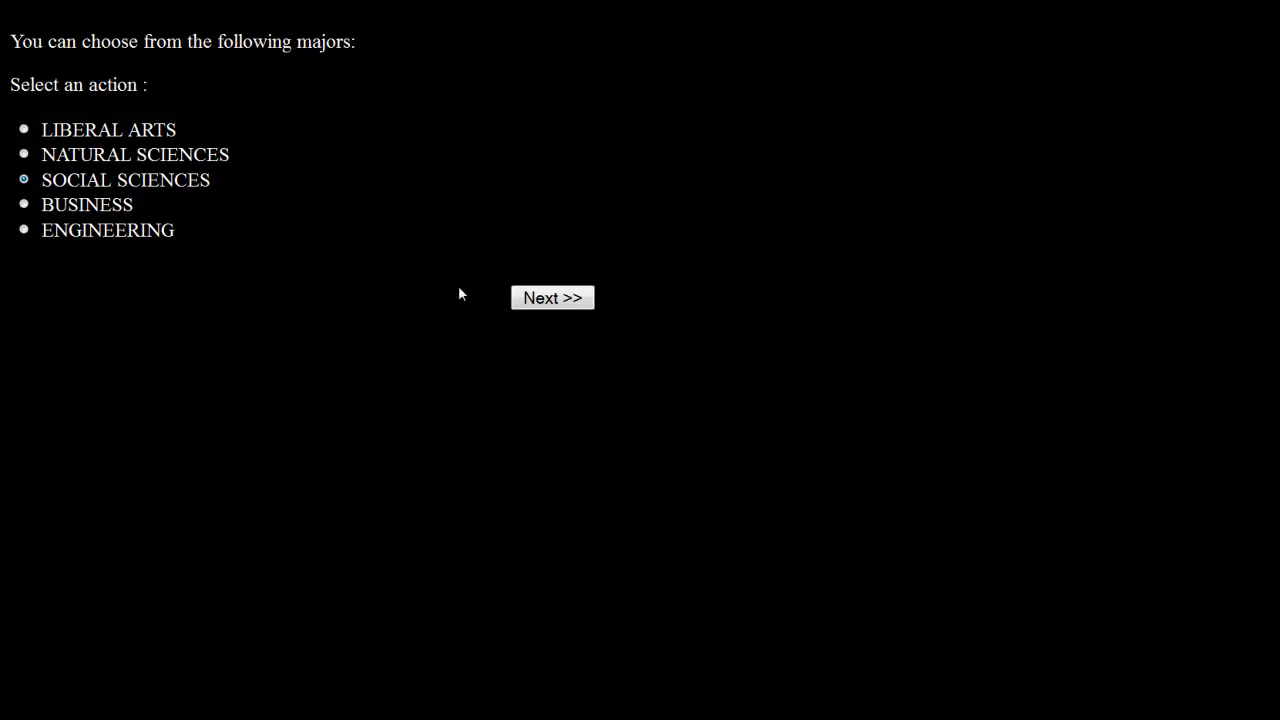
click(552, 296)
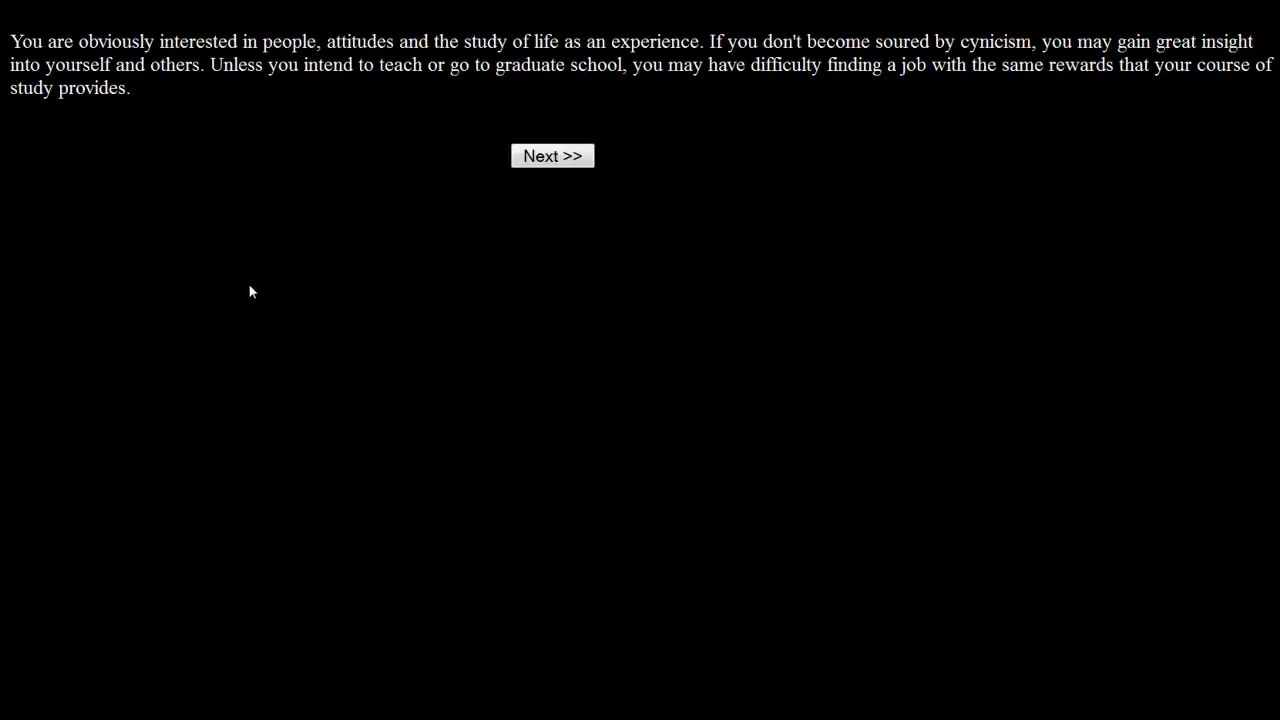
mouse_move(330, 274)
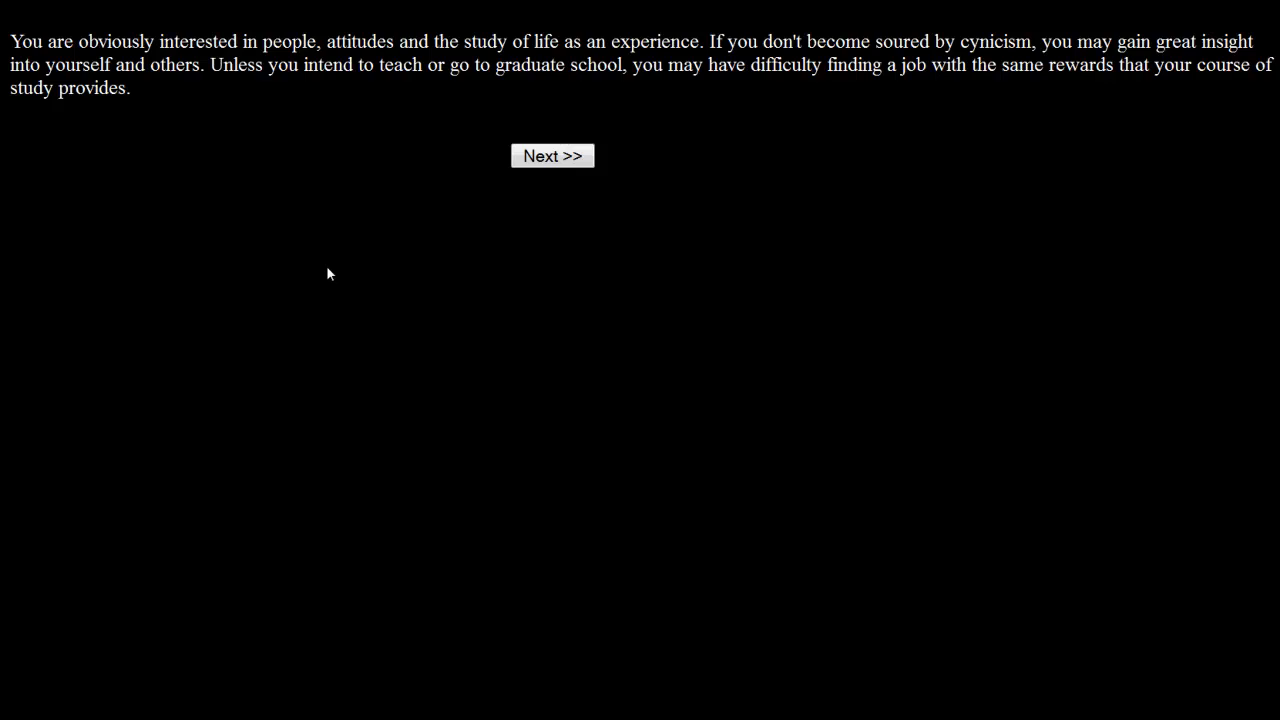
mouse_move(800, 256)
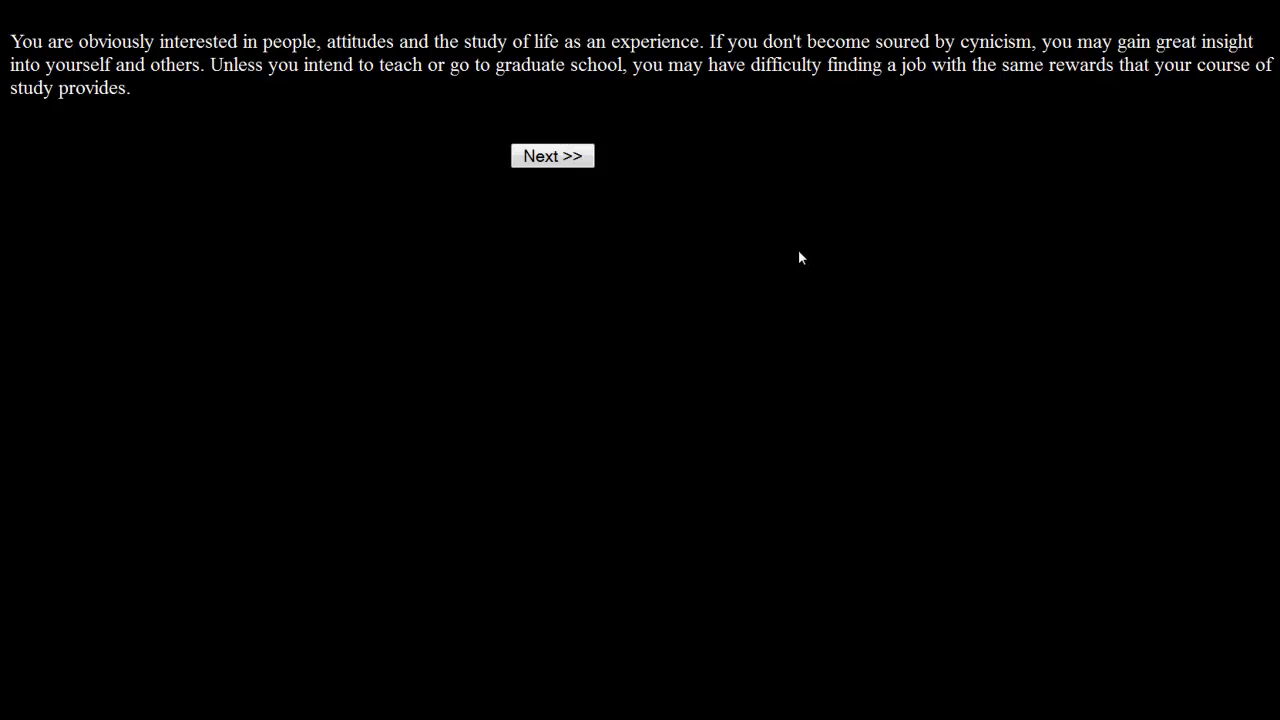
mouse_move(826, 264)
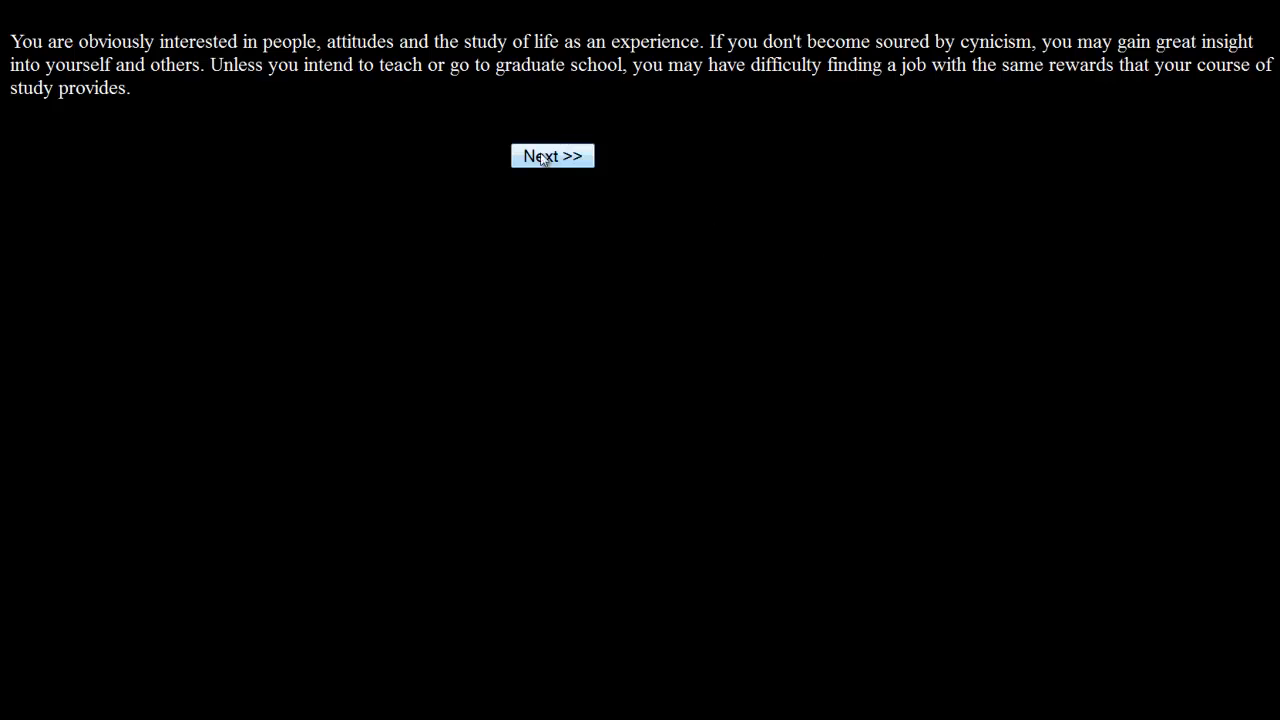
click(552, 156)
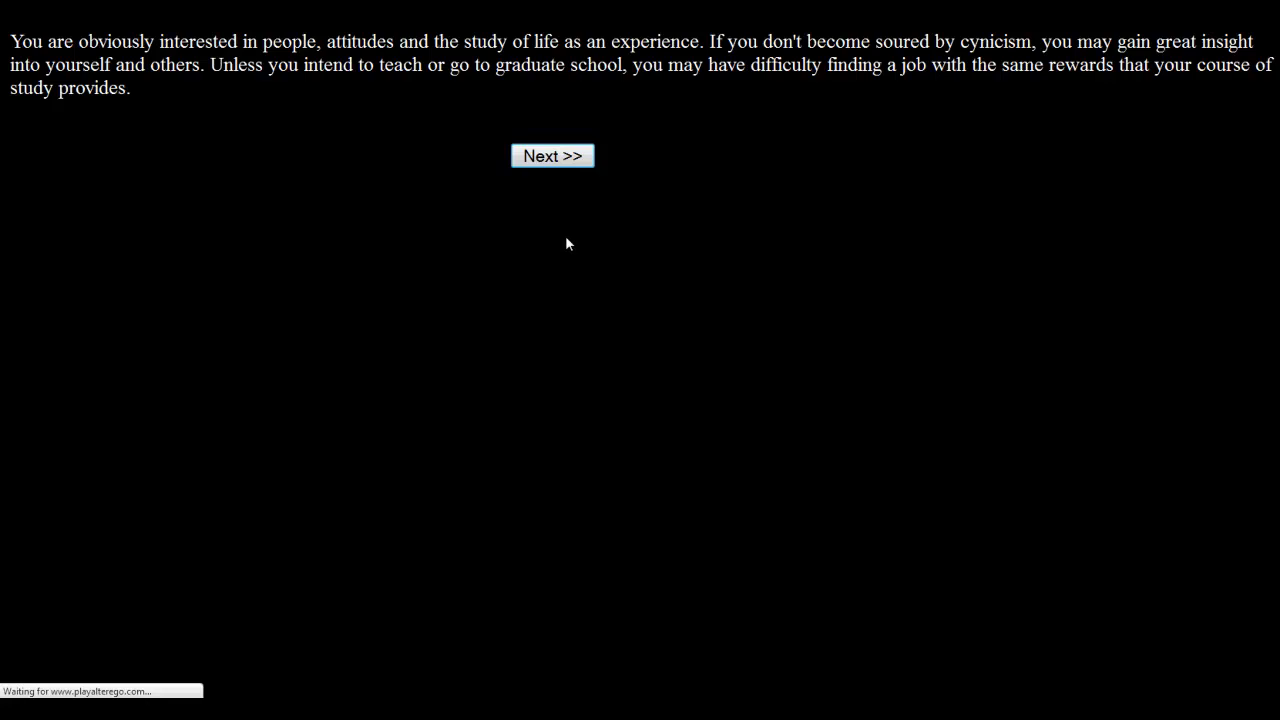
Load the next episode and answer Yes to the sexual-content warning to reach the dorm-room scenario.
click(552, 156)
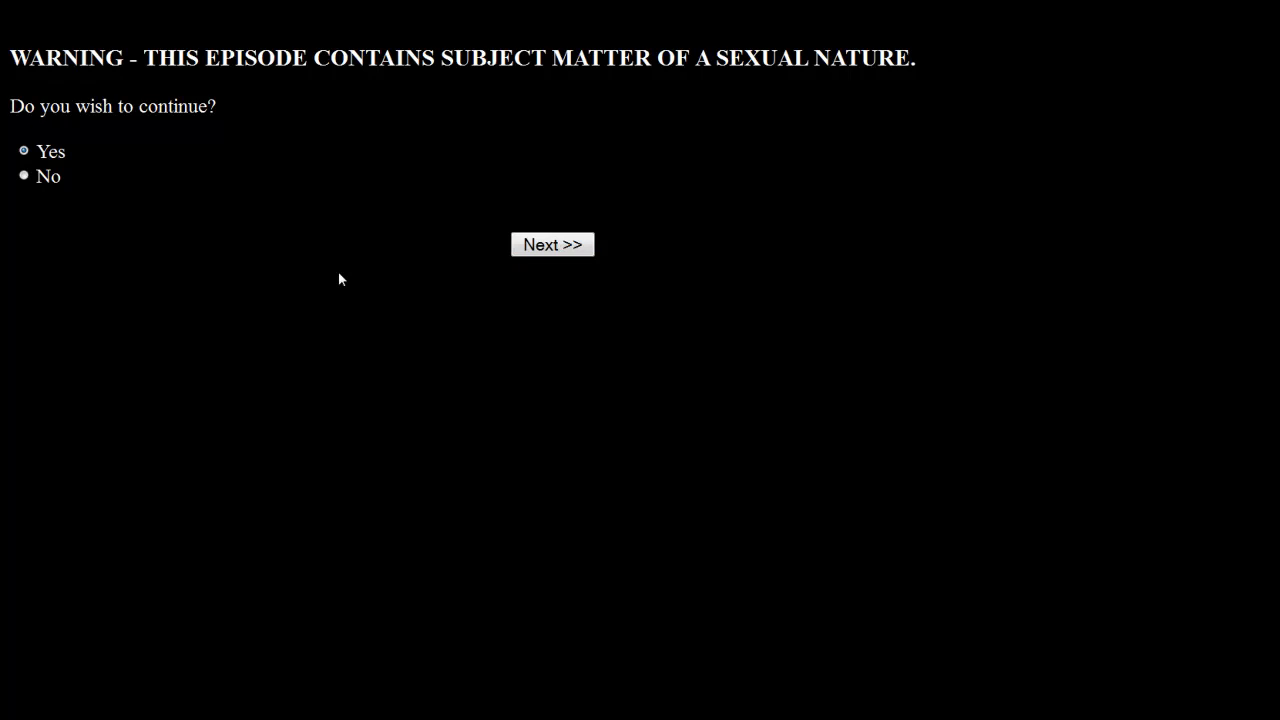
click(552, 244)
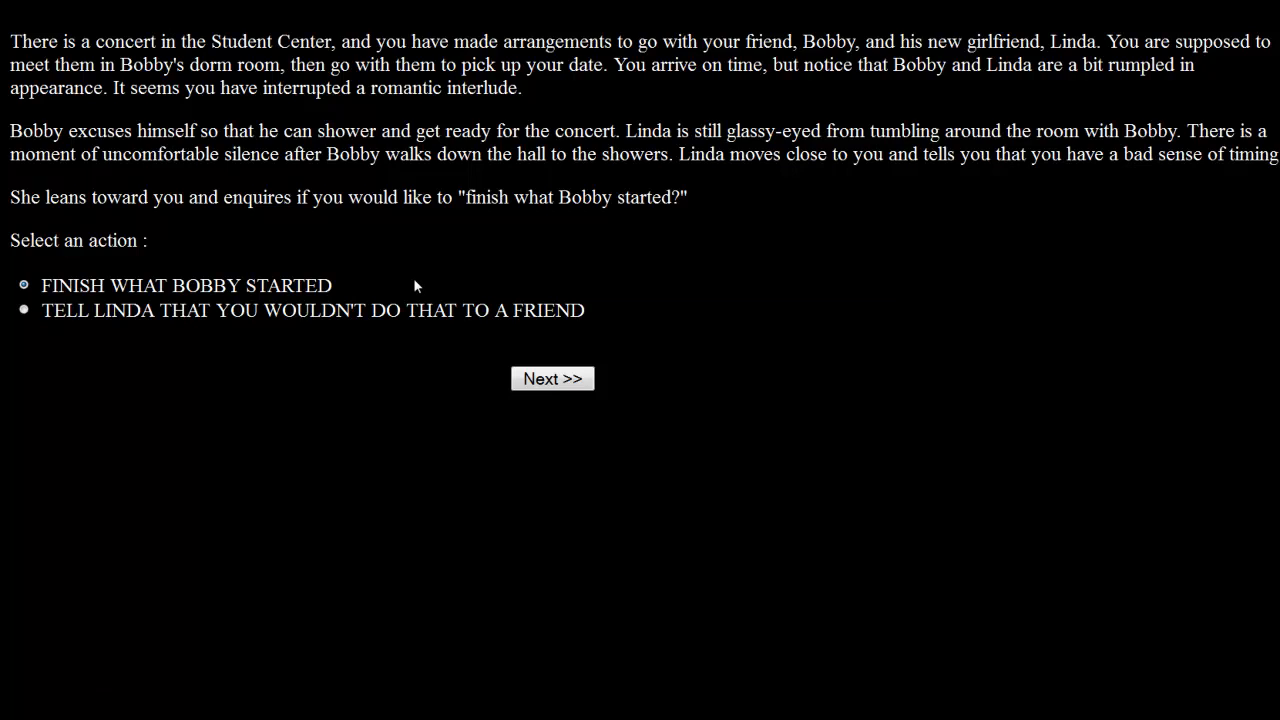
mouse_move(476, 284)
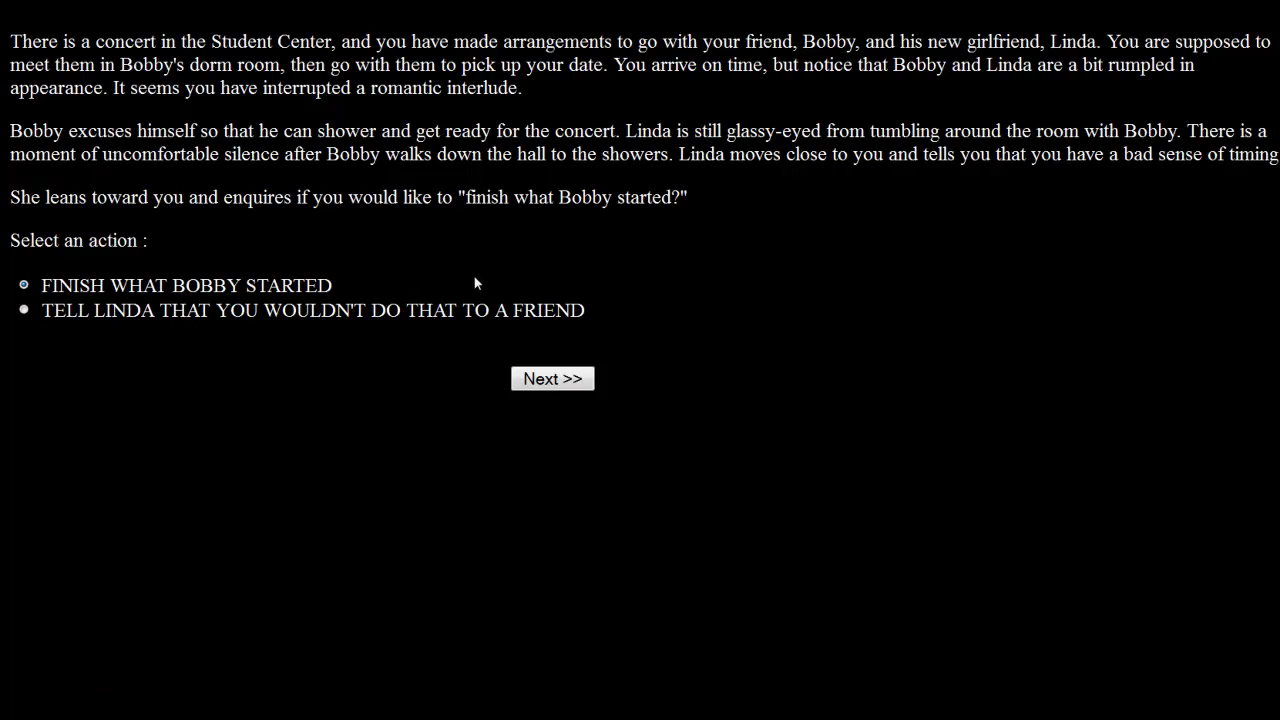
mouse_move(592, 270)
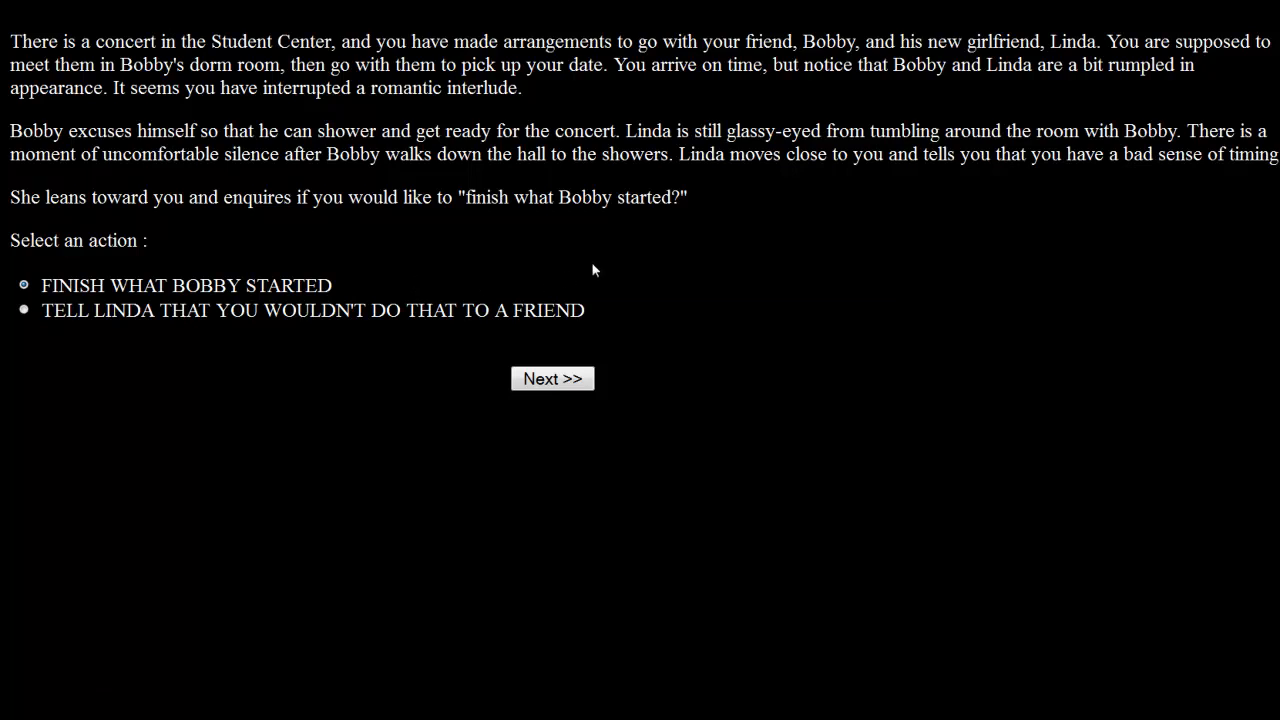
mouse_move(598, 264)
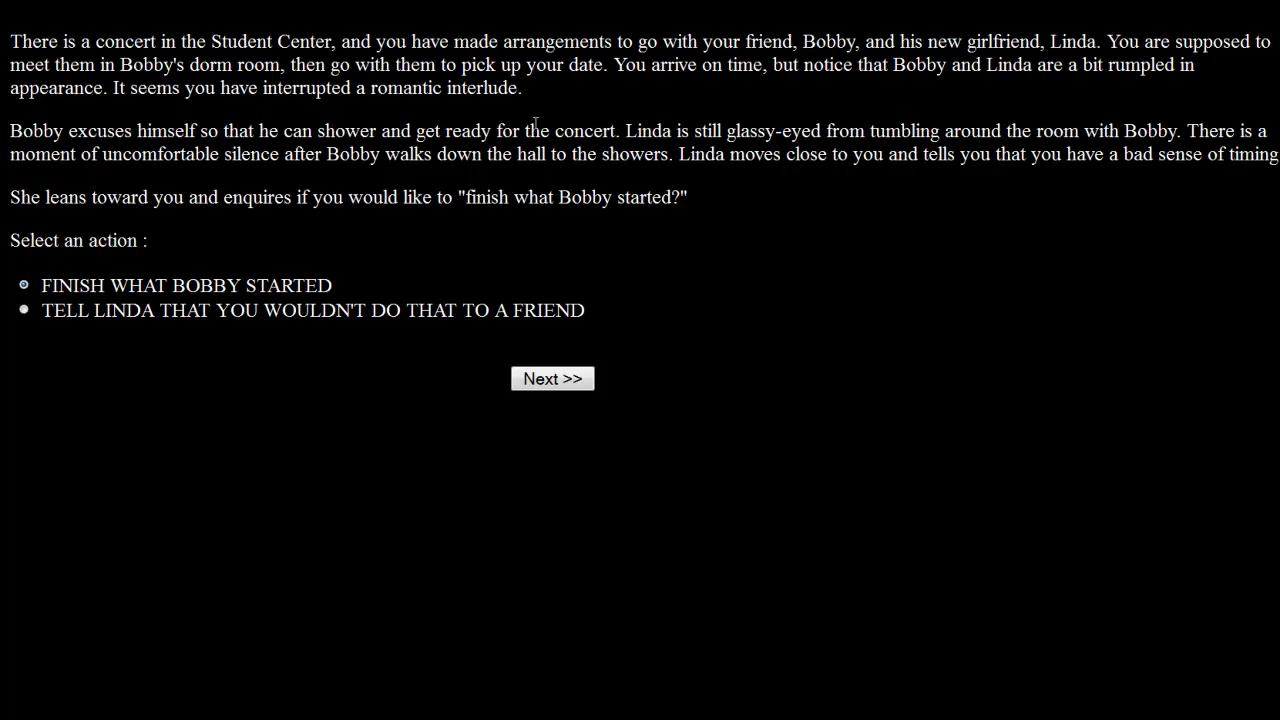
mouse_move(640, 116)
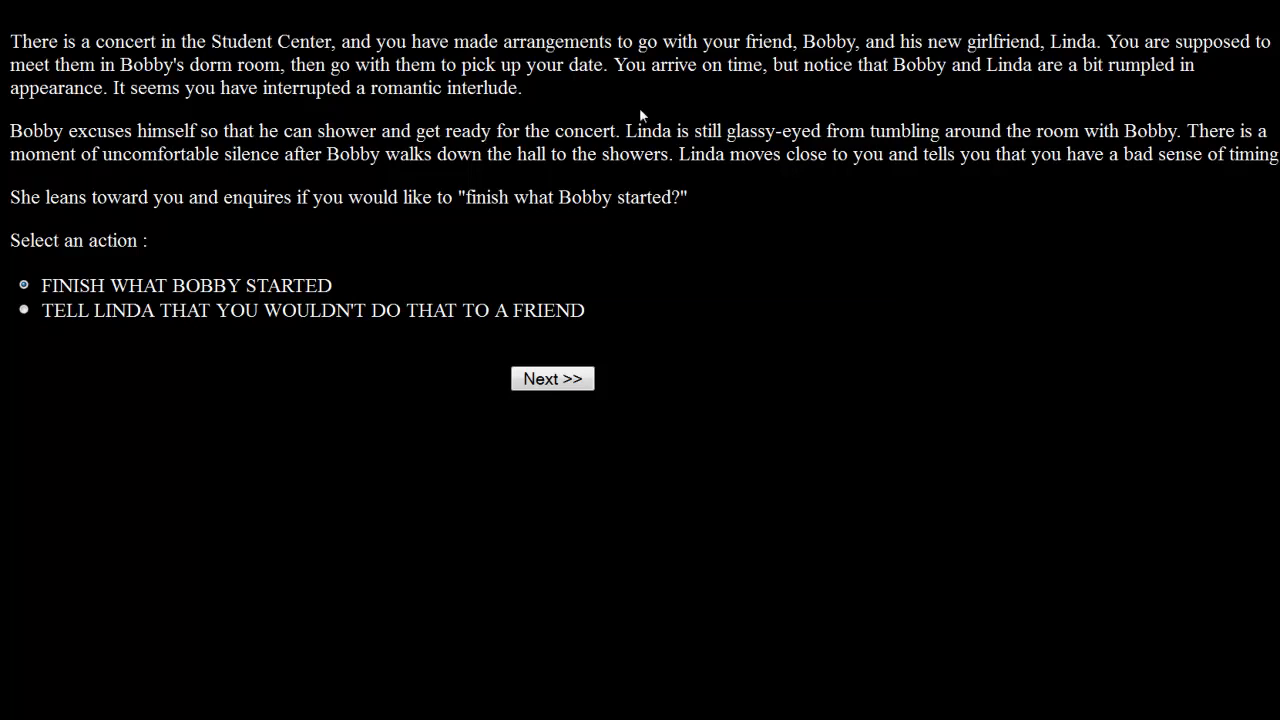
mouse_move(624, 256)
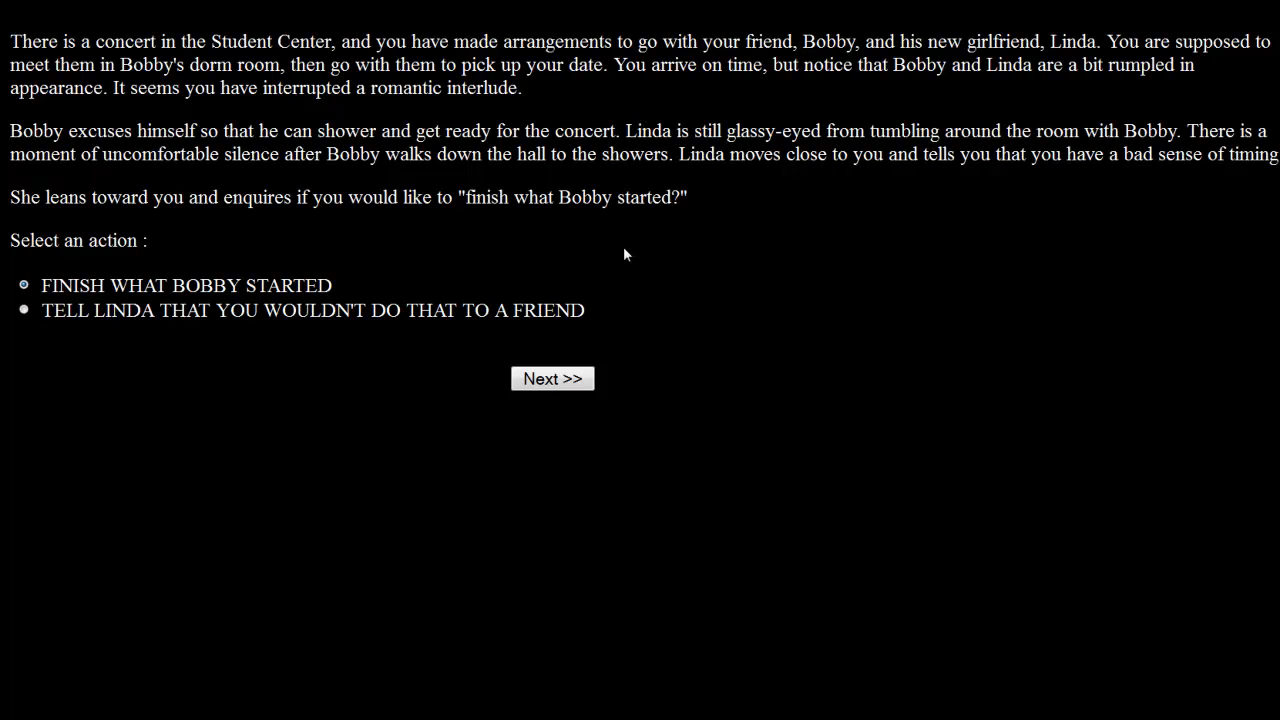
mouse_move(616, 248)
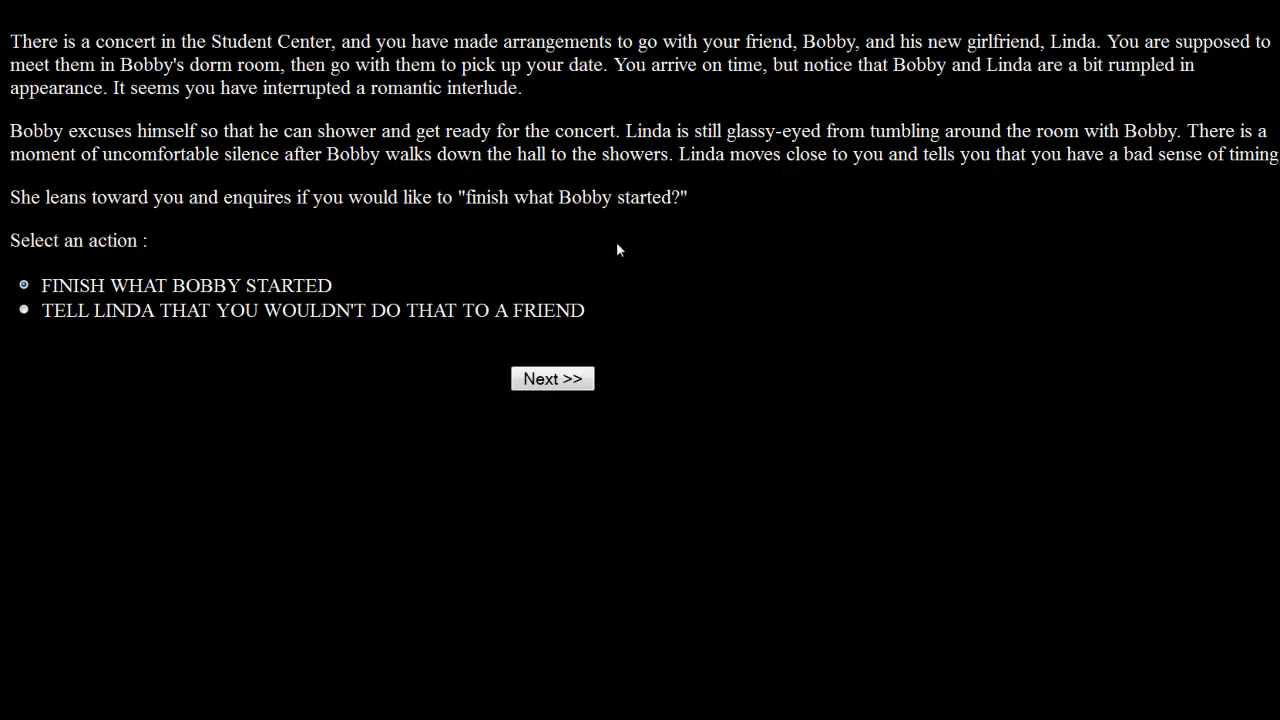
mouse_move(844, 232)
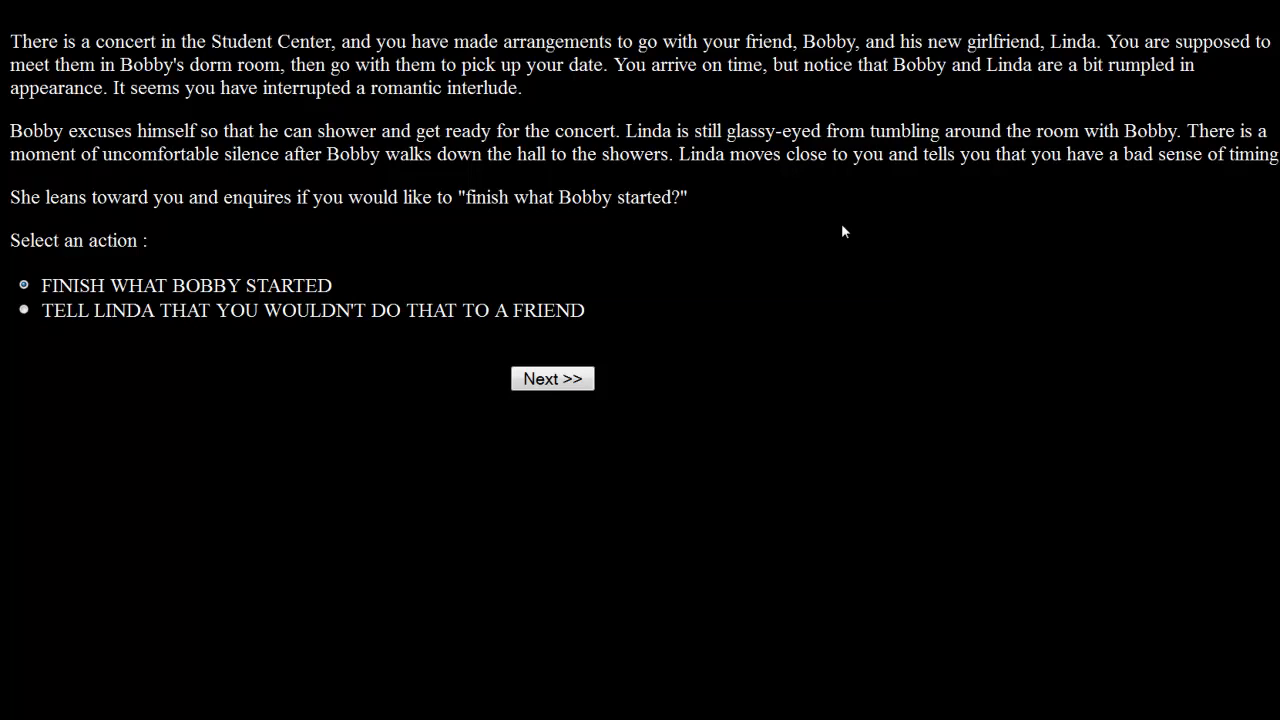
mouse_move(822, 232)
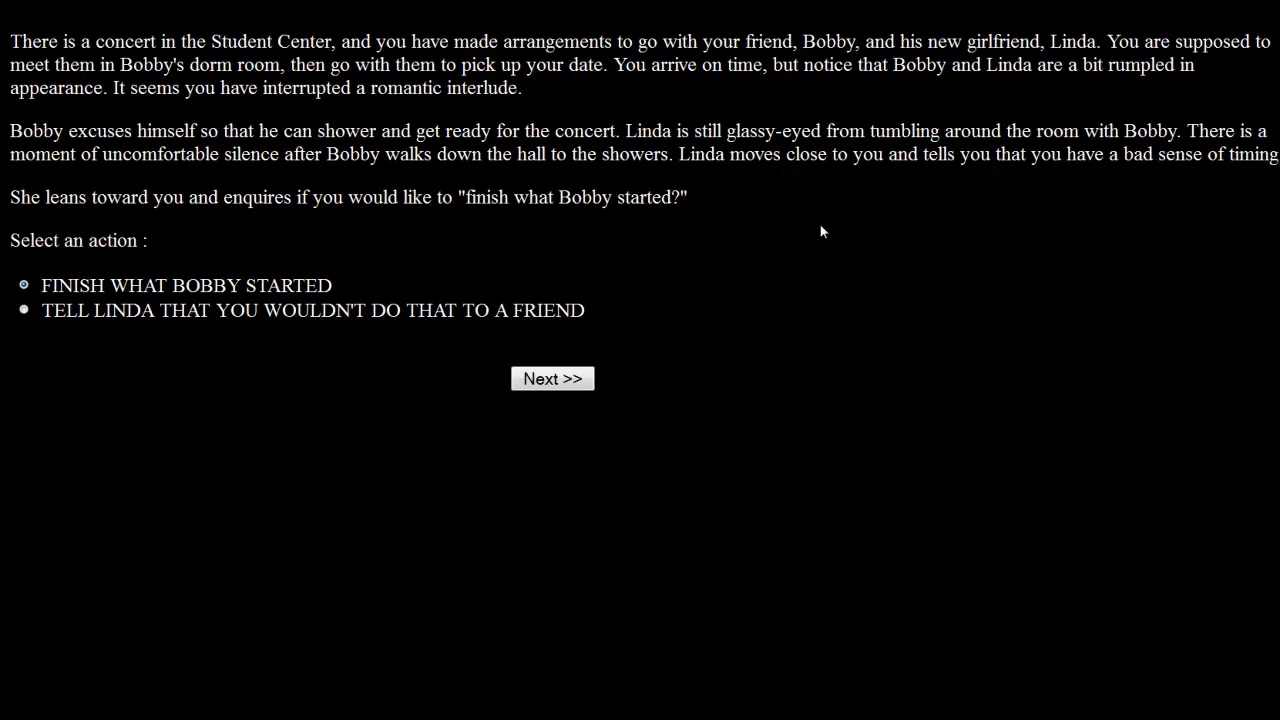
mouse_move(818, 232)
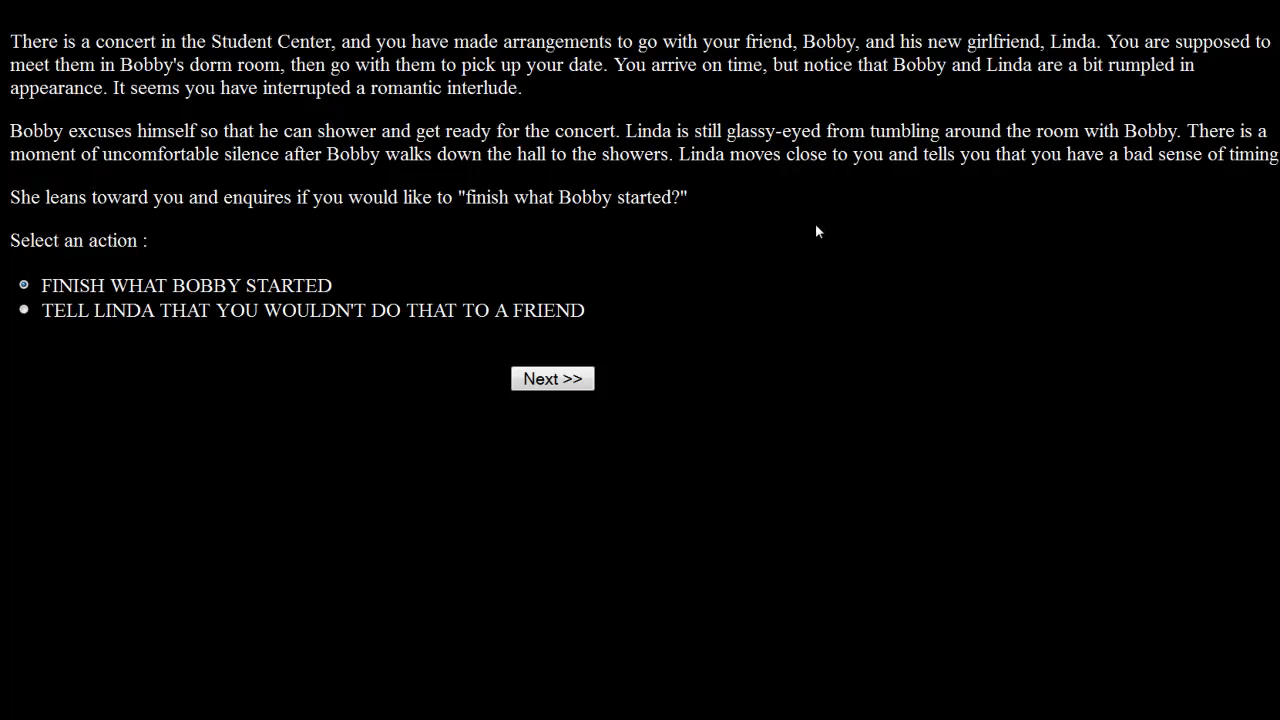
mouse_move(872, 248)
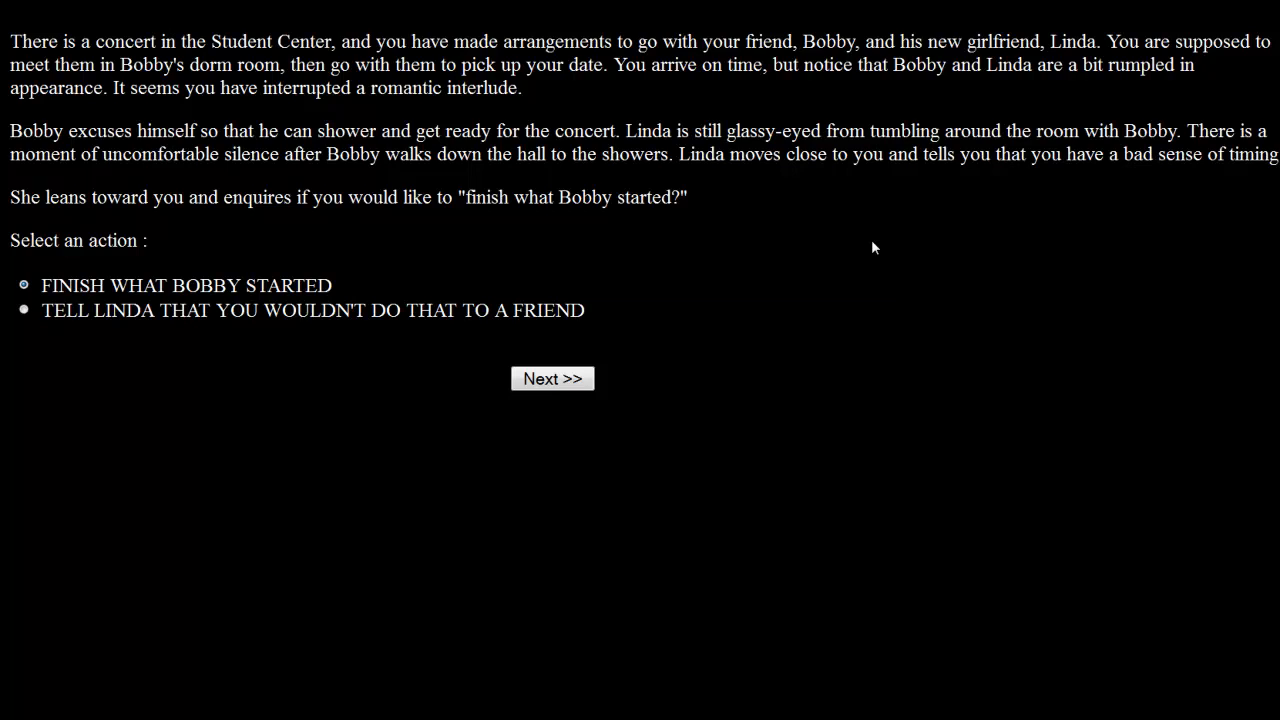
mouse_move(348, 396)
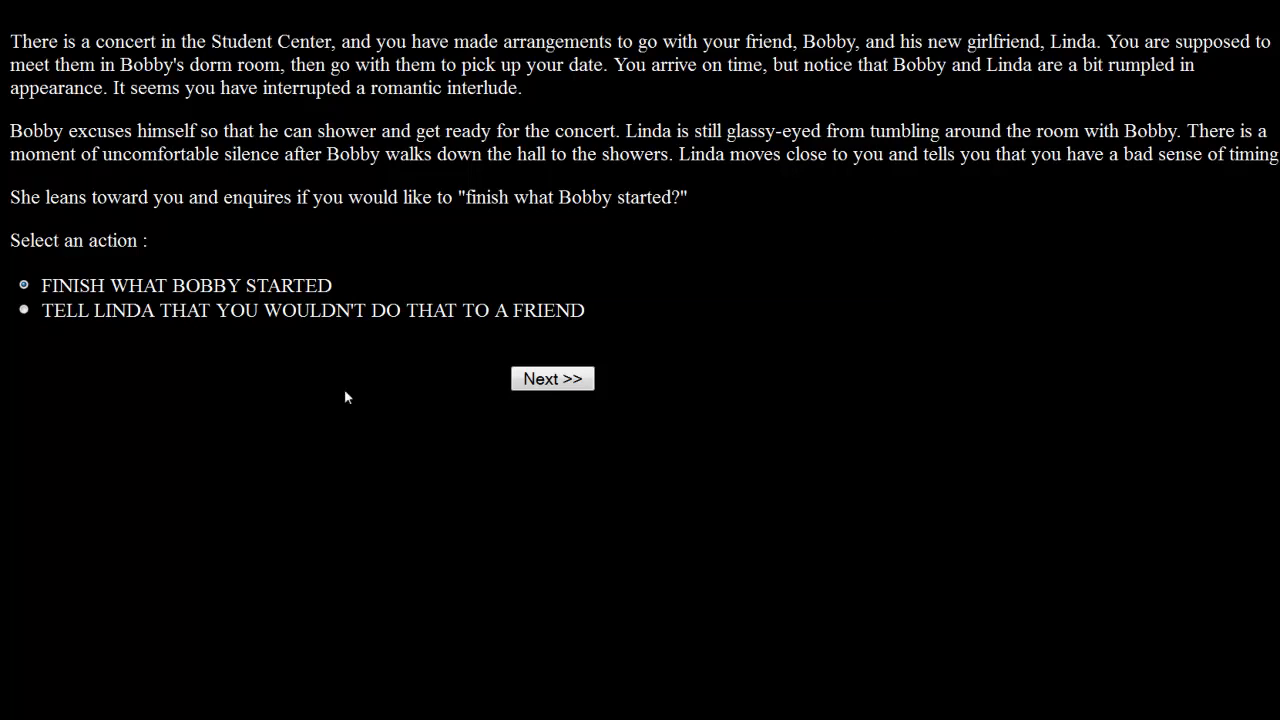
mouse_move(316, 350)
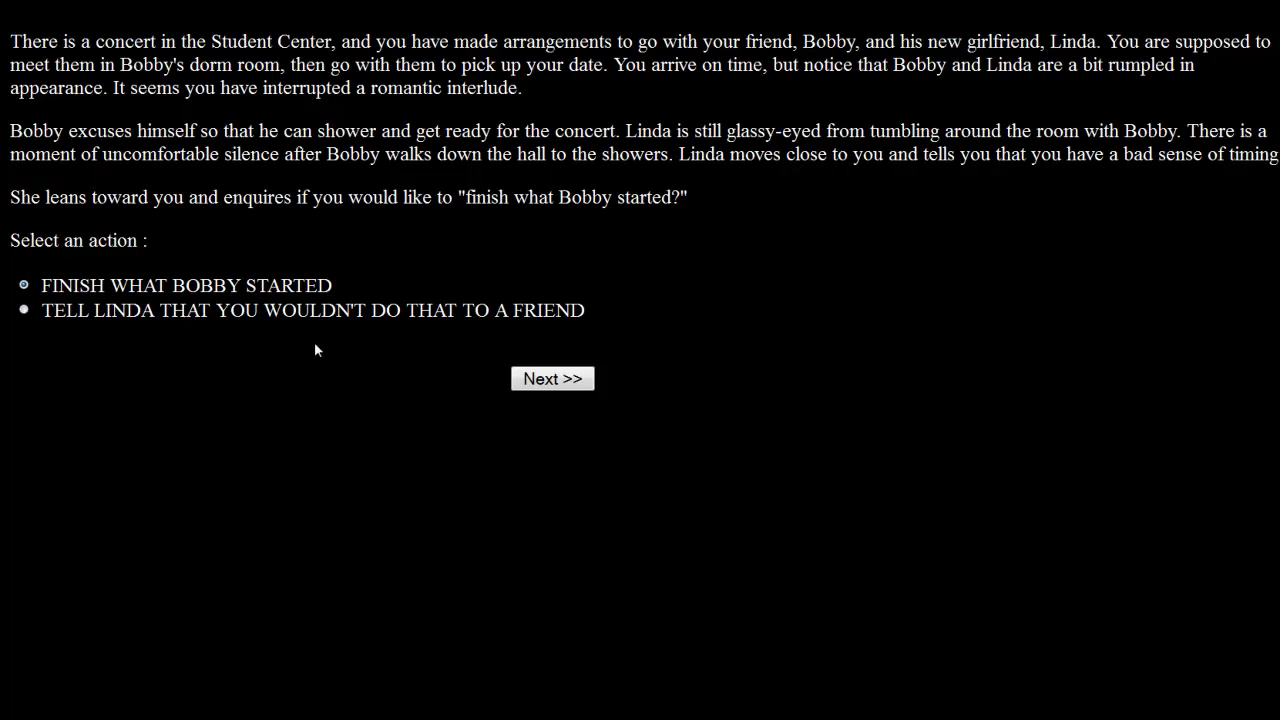
mouse_move(224, 336)
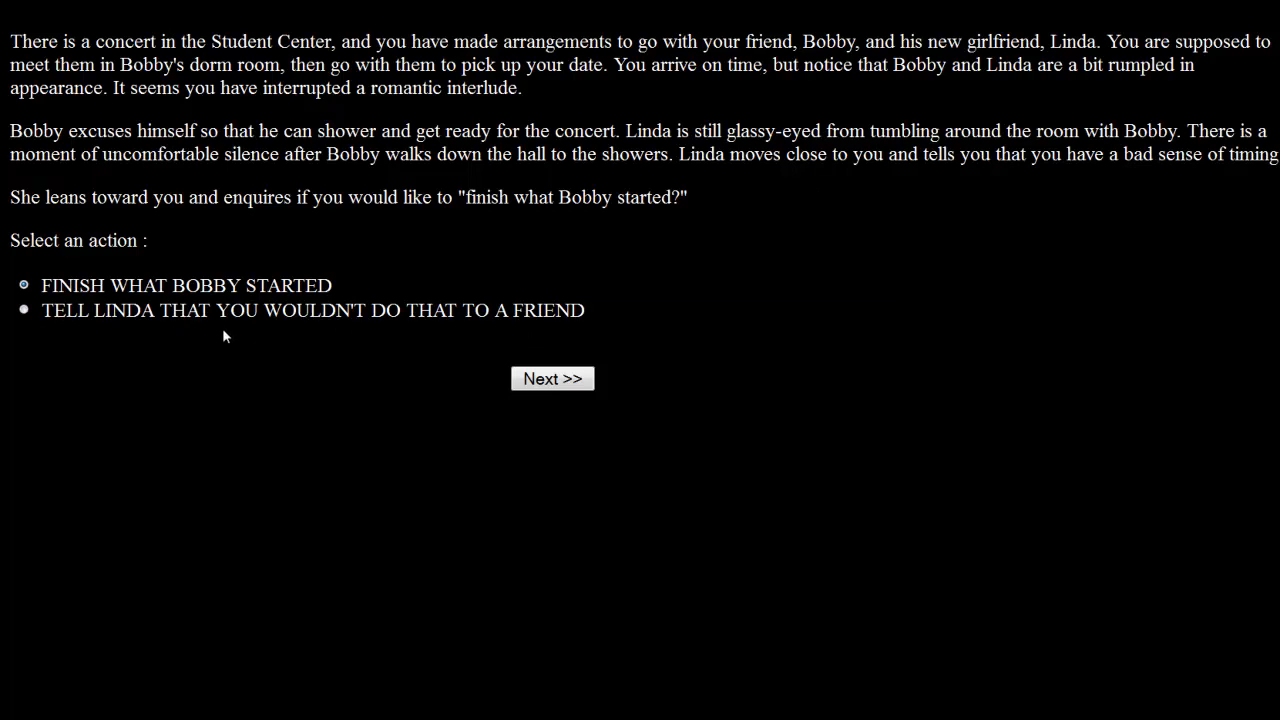
mouse_move(220, 332)
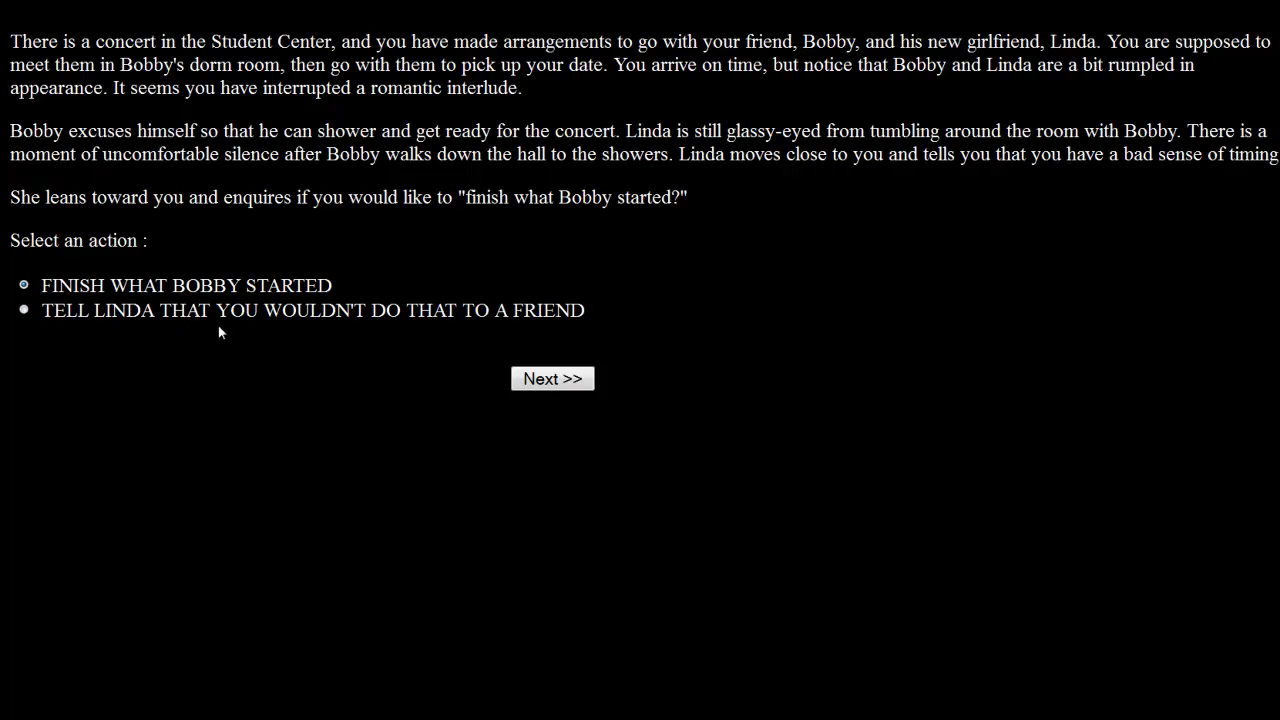
mouse_move(244, 336)
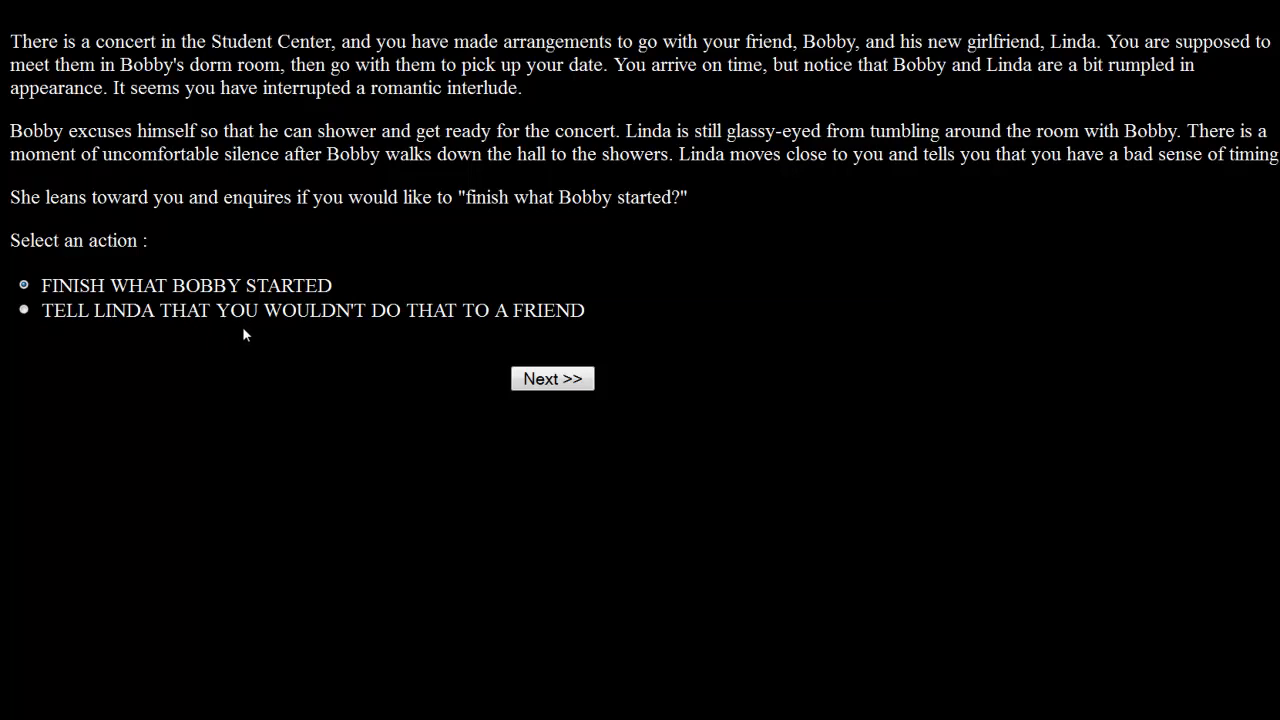
mouse_move(252, 334)
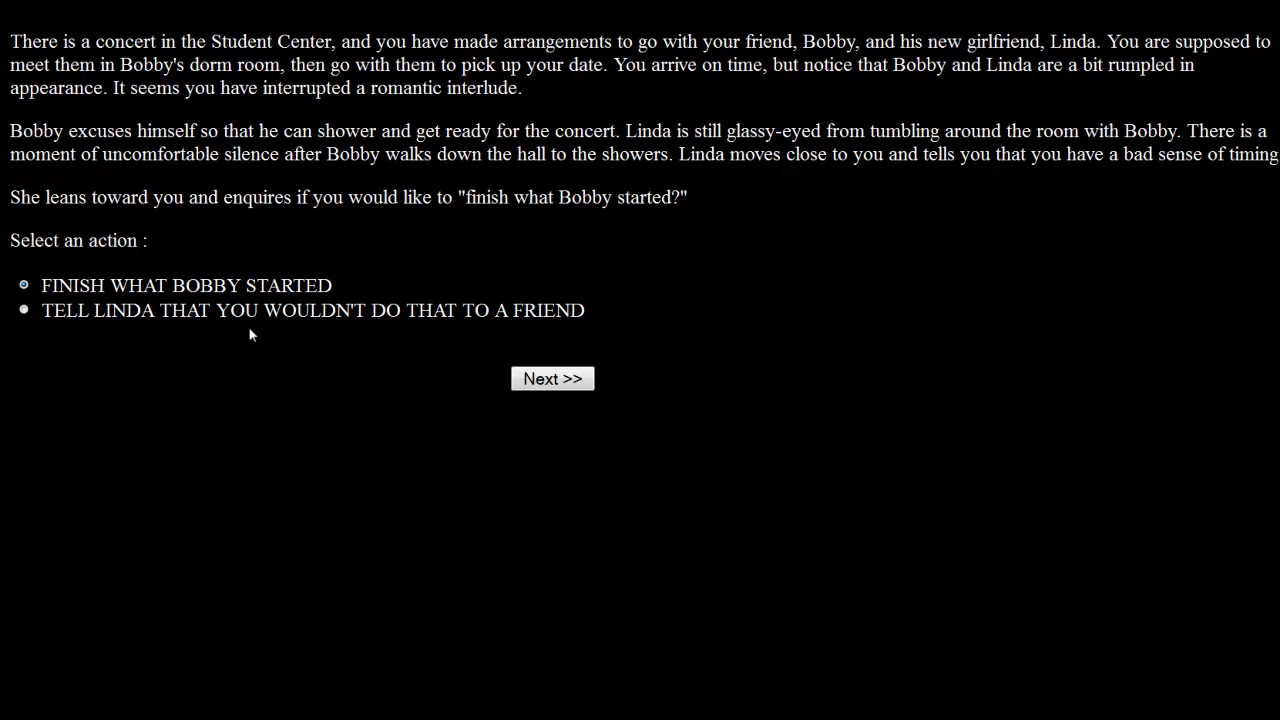
mouse_move(324, 416)
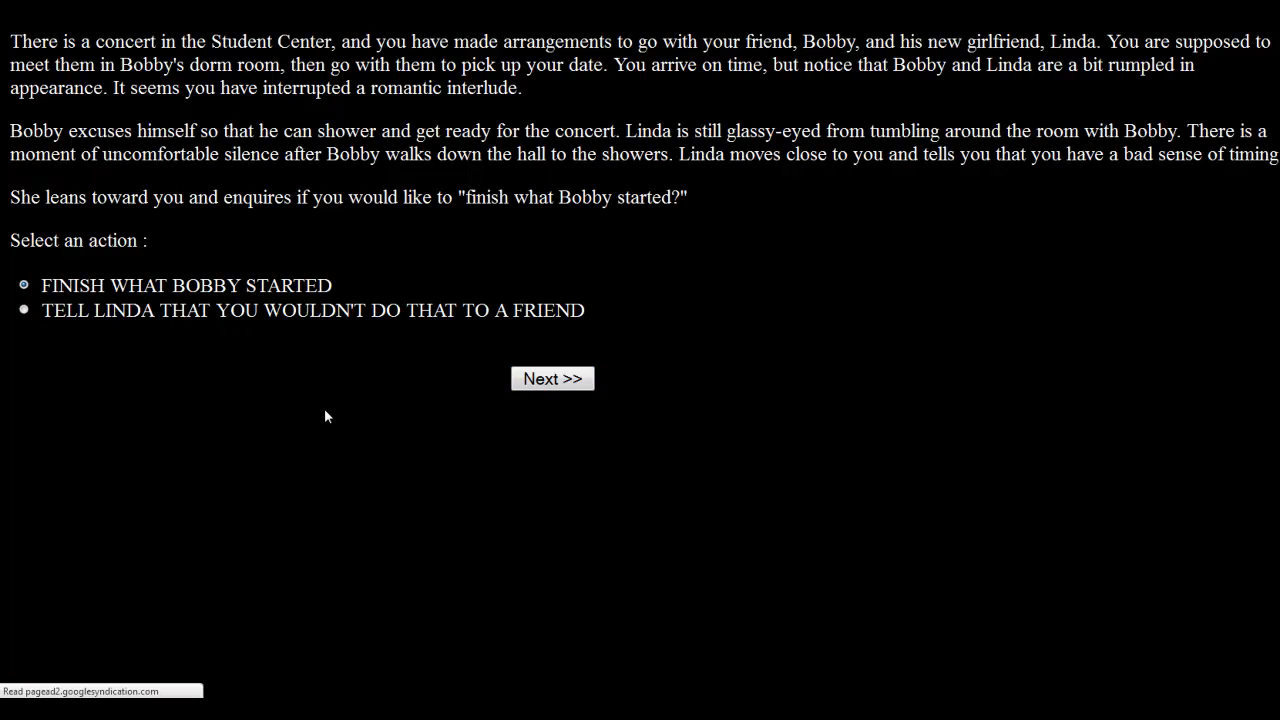
Choose to finish what Bobby started, then answer Yes to seeing Linda regularly.
click(552, 378)
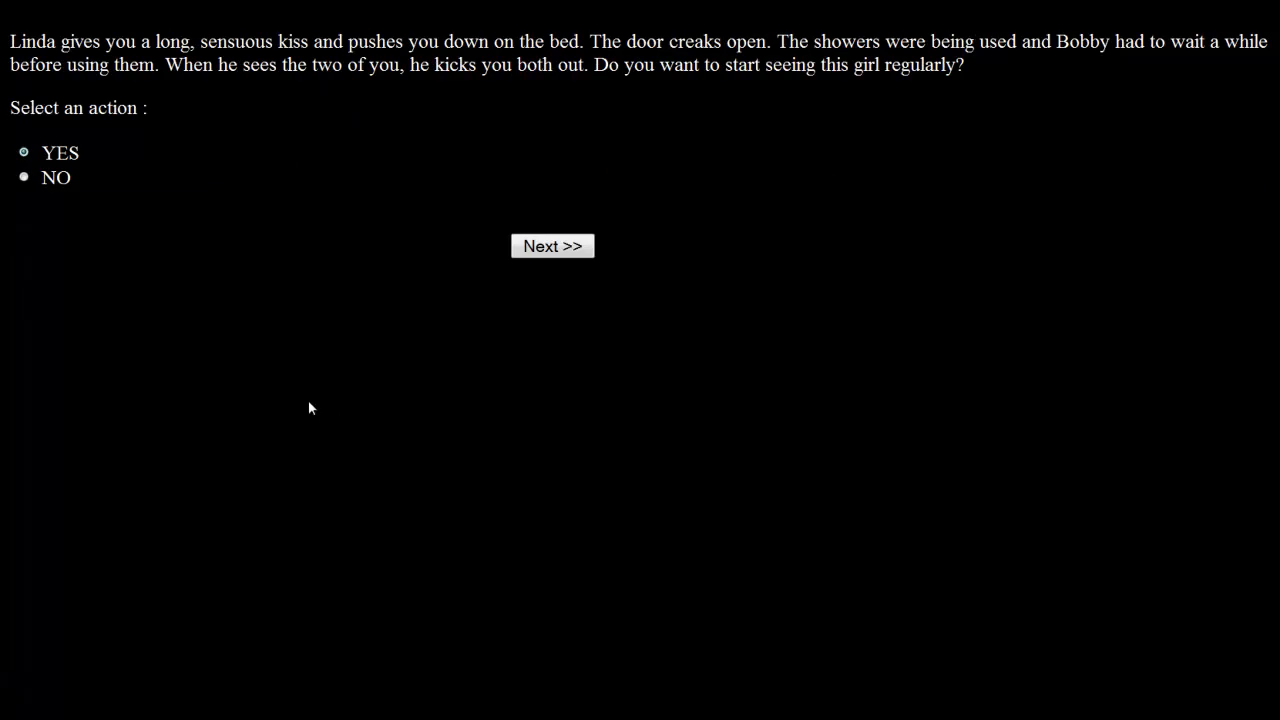
mouse_move(380, 396)
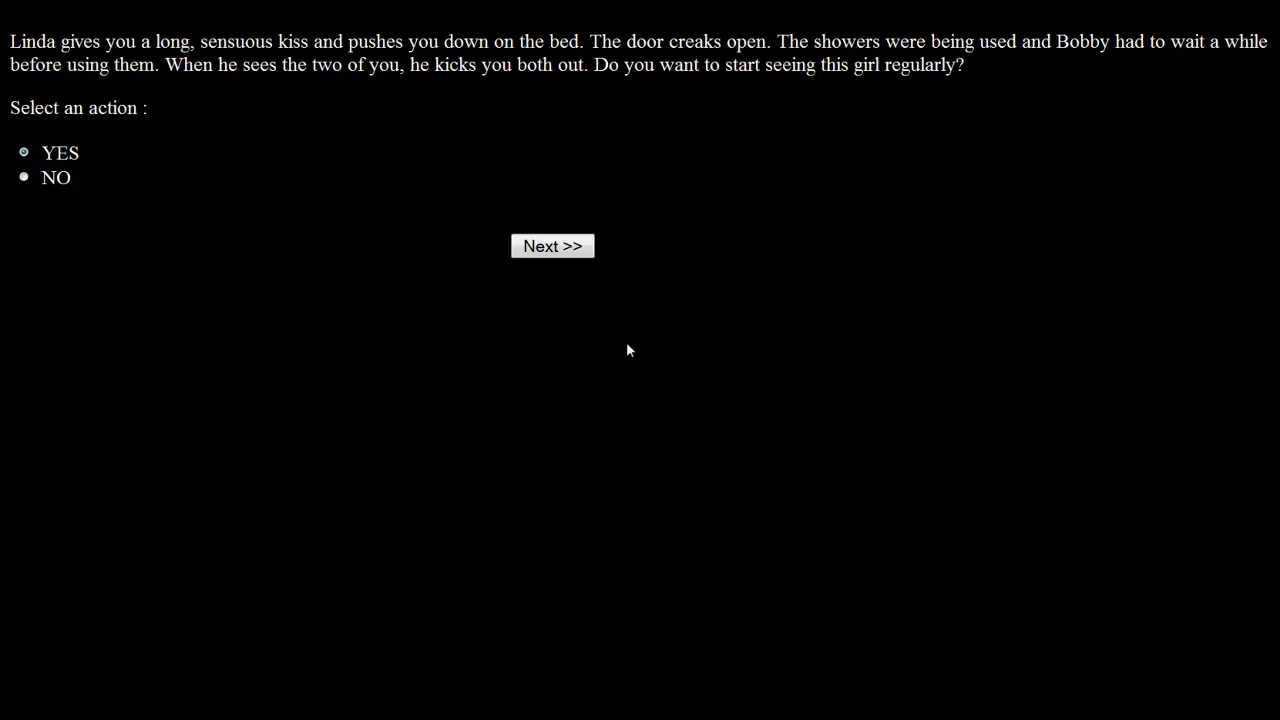
mouse_move(578, 340)
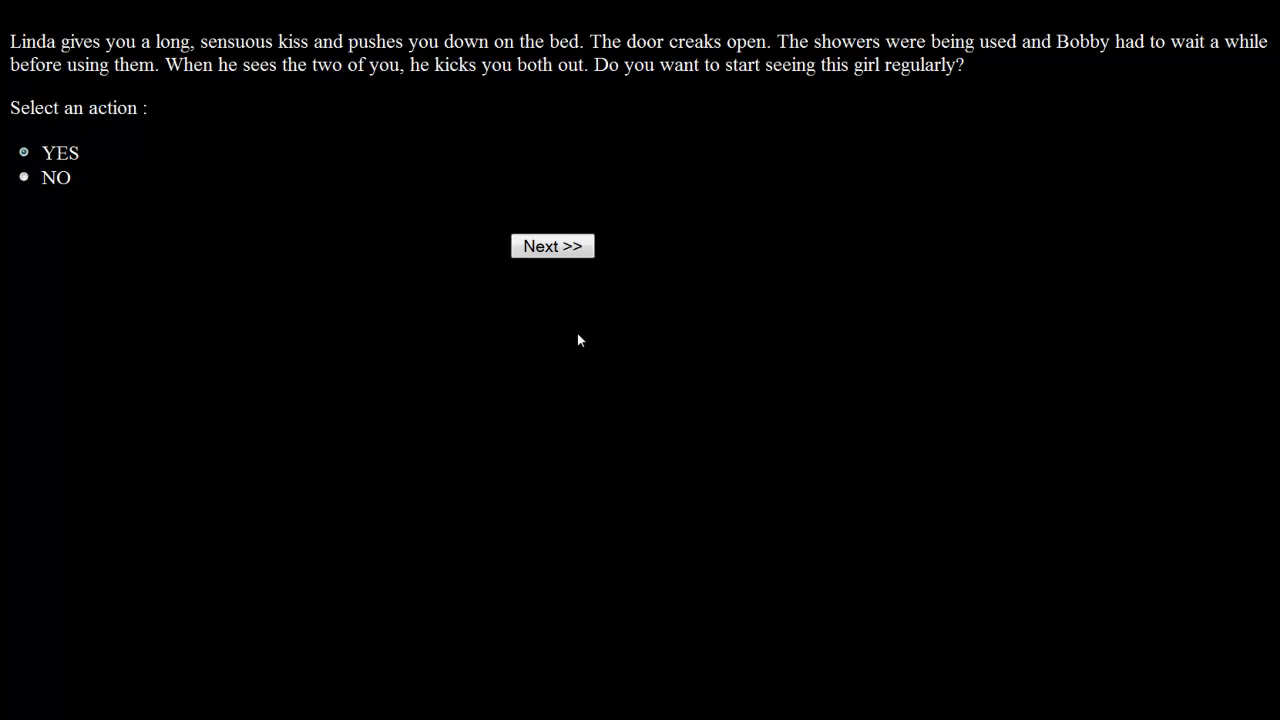
mouse_move(436, 368)
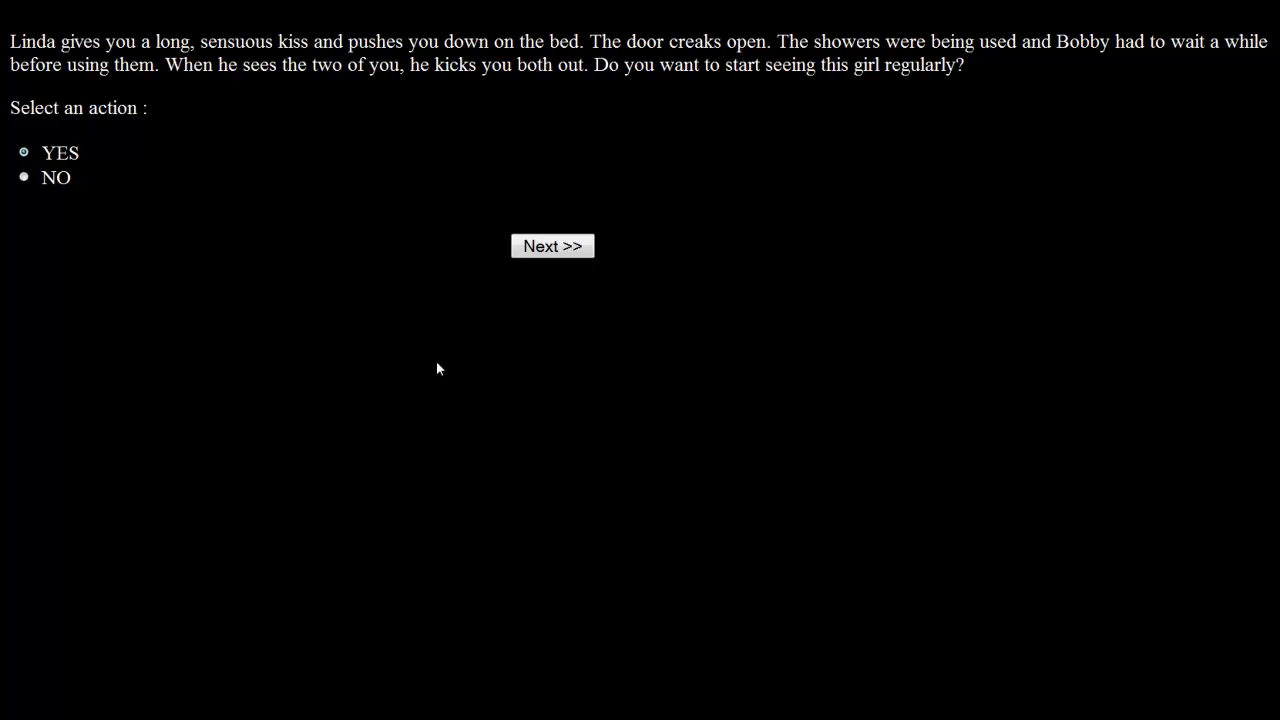
mouse_move(436, 350)
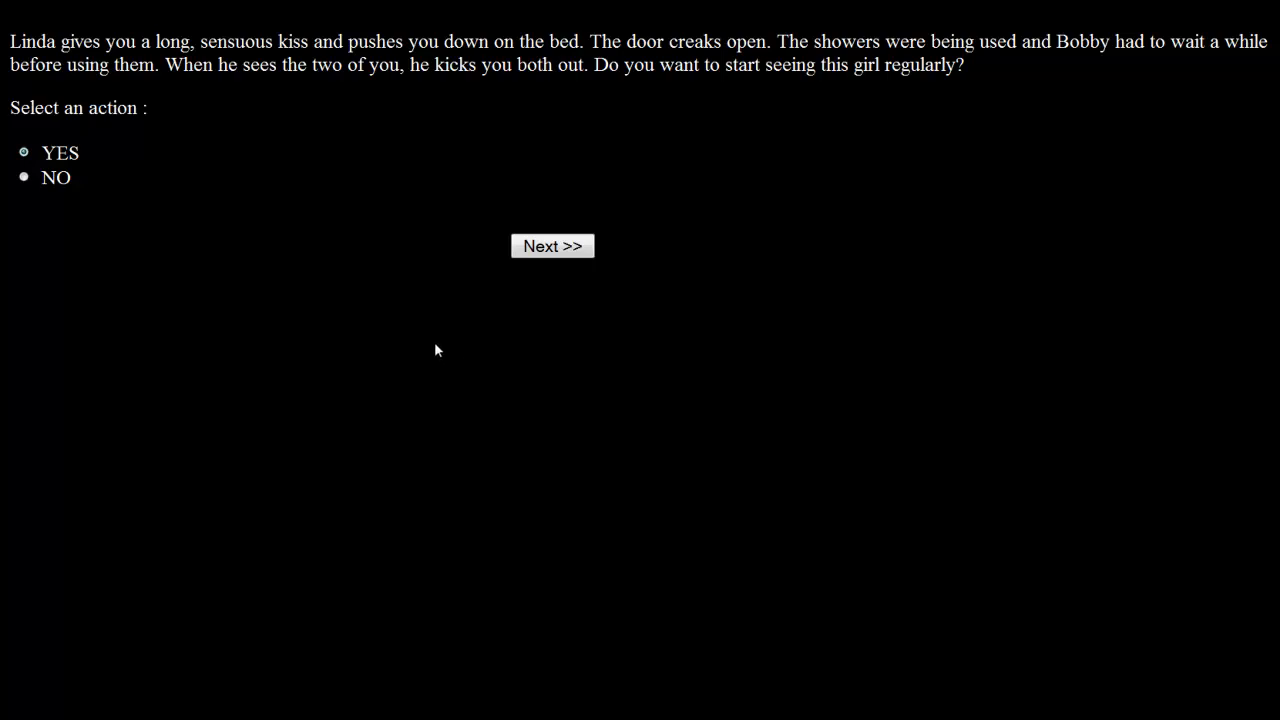
mouse_move(38, 198)
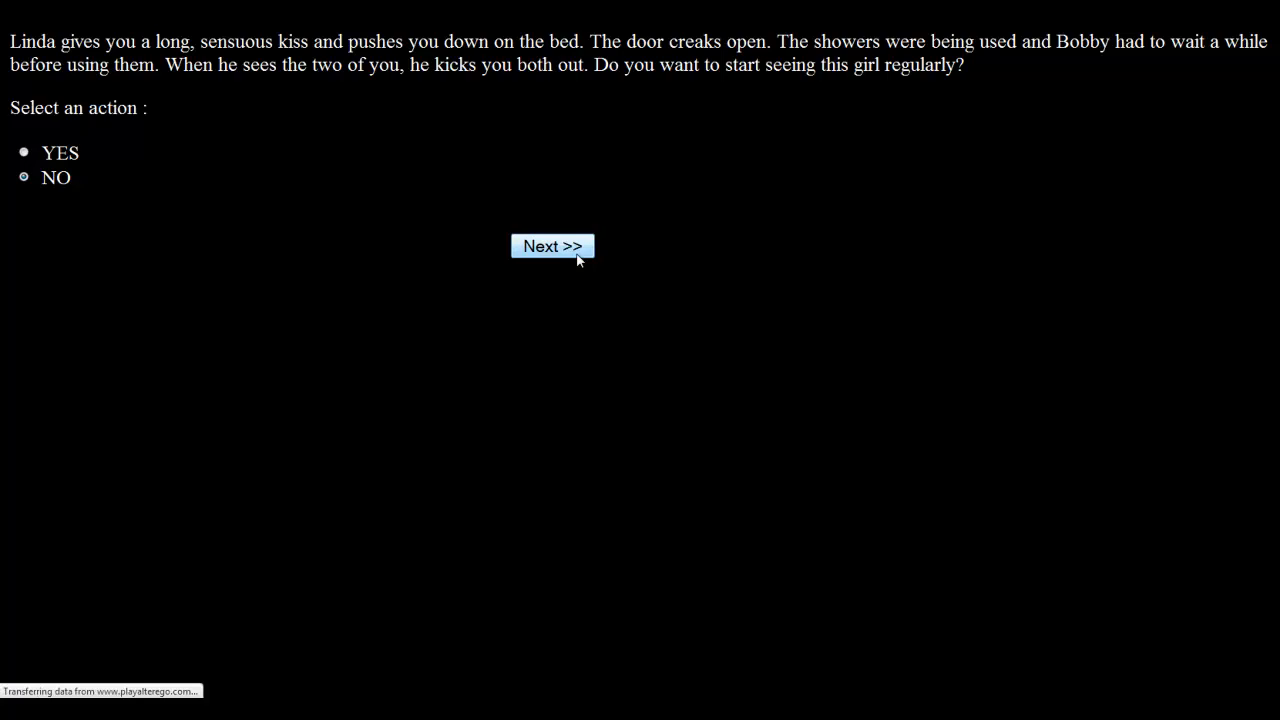
click(552, 246)
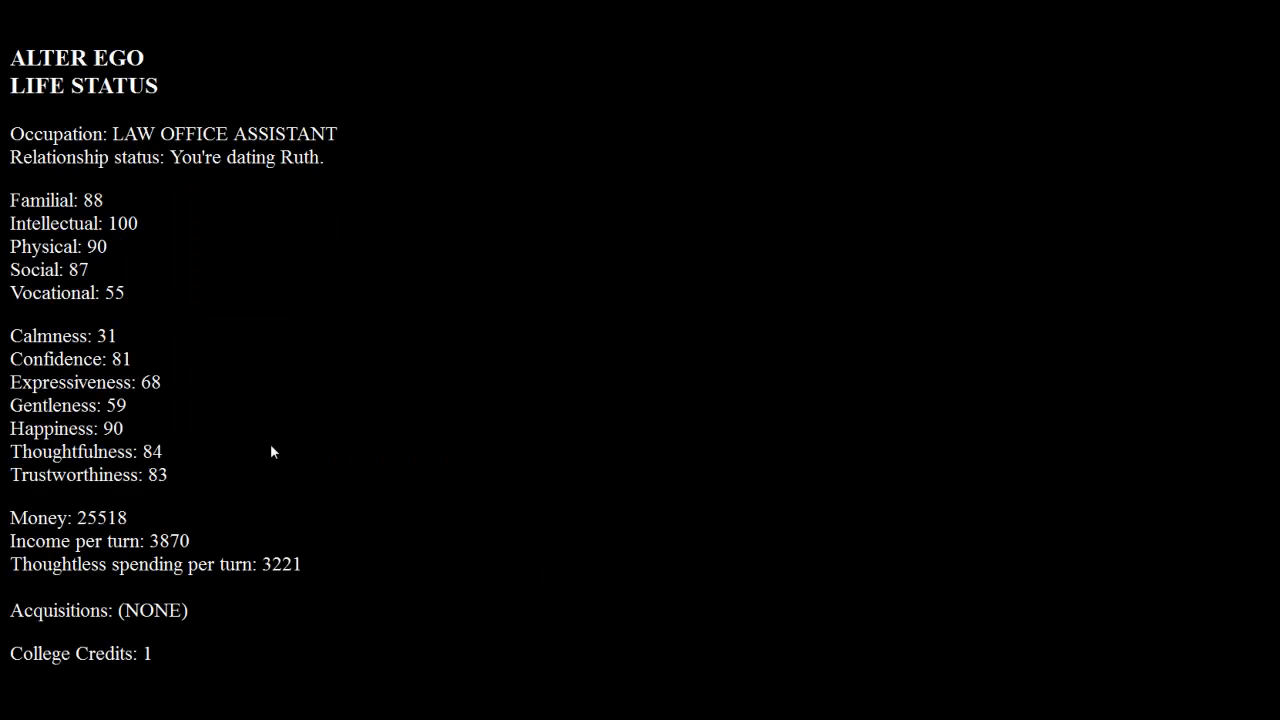
Check the thoughtless-spending figure 3221 on Life Status, then continue and answer Yes to the content warning.
double_click(100, 516)
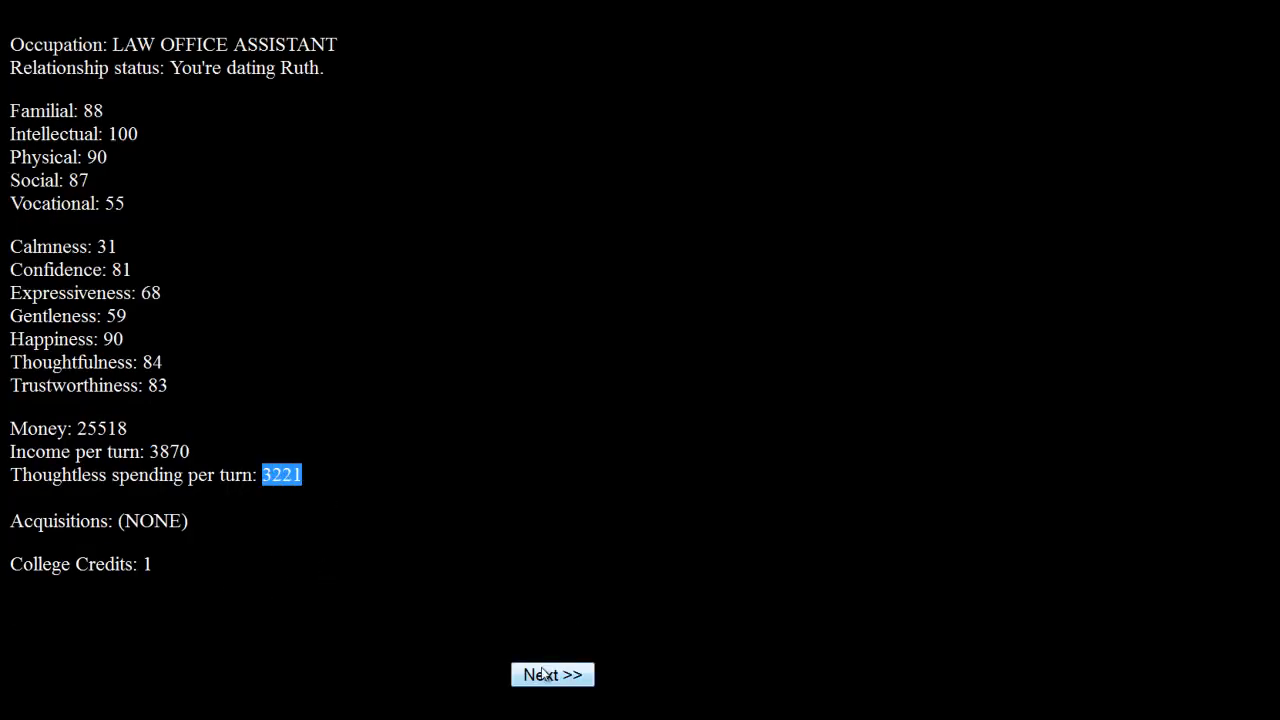
click(552, 674)
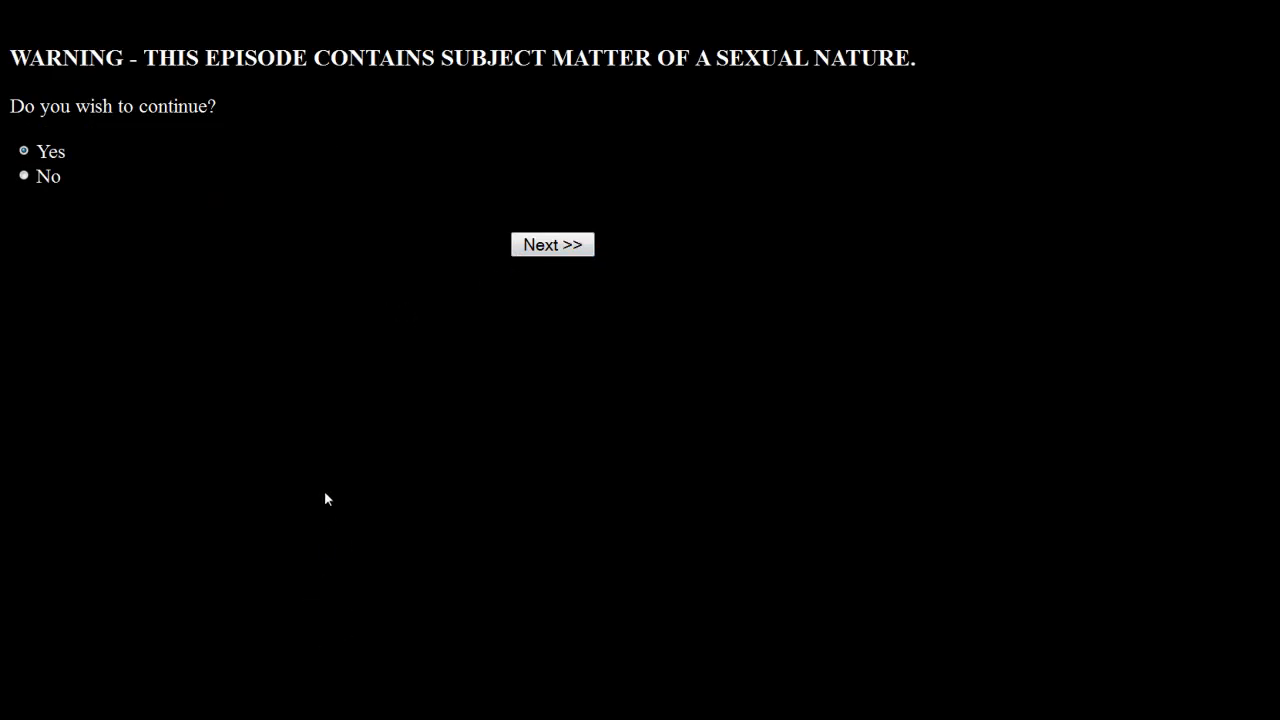
click(552, 244)
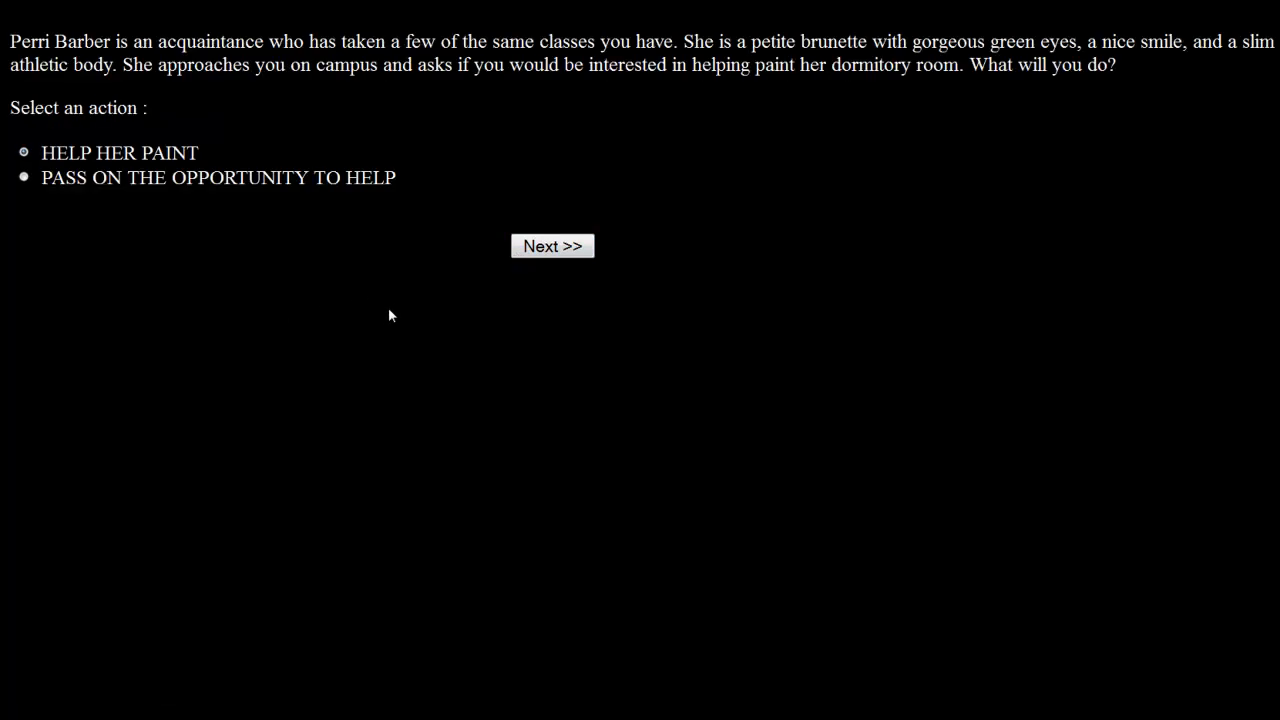
mouse_move(372, 318)
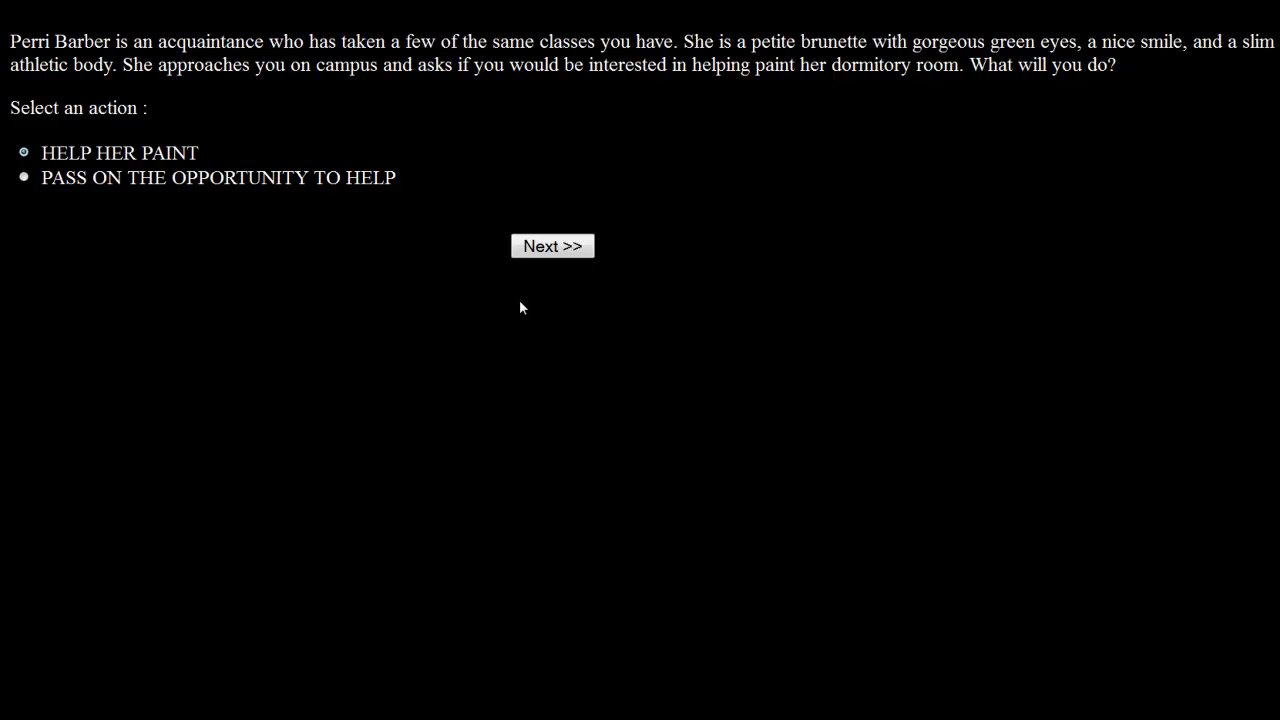
mouse_move(508, 298)
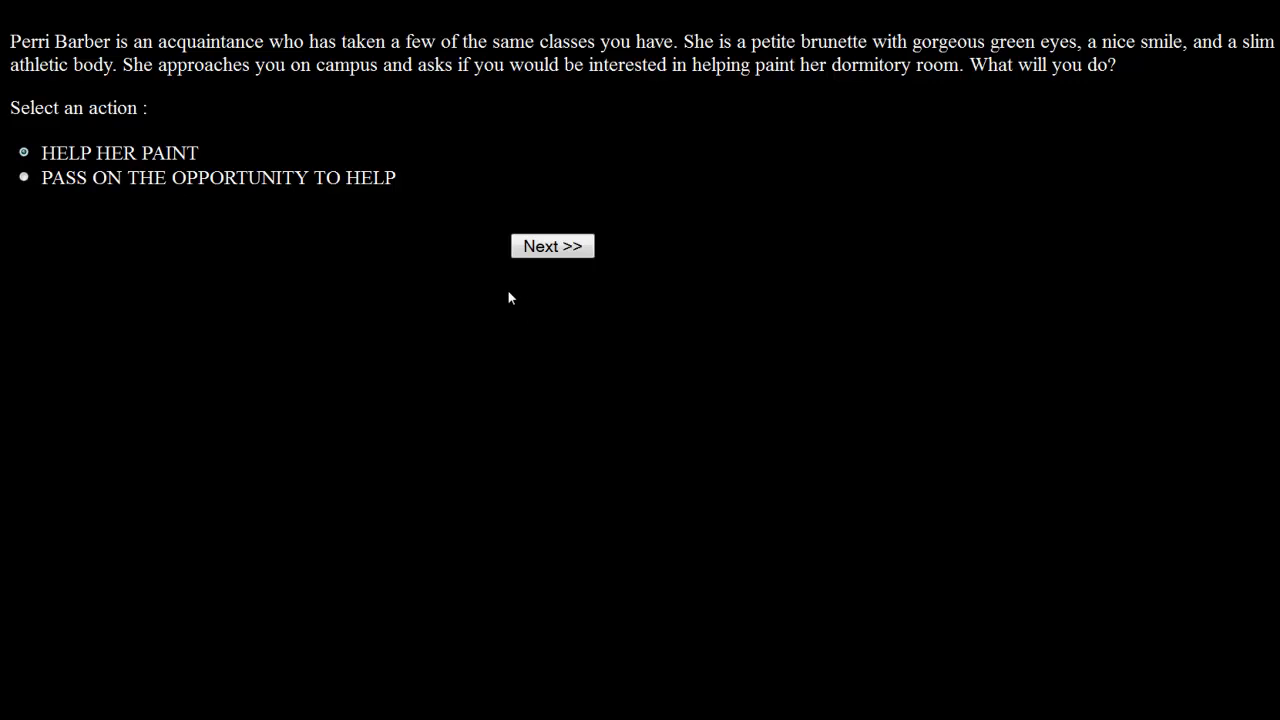
mouse_move(492, 256)
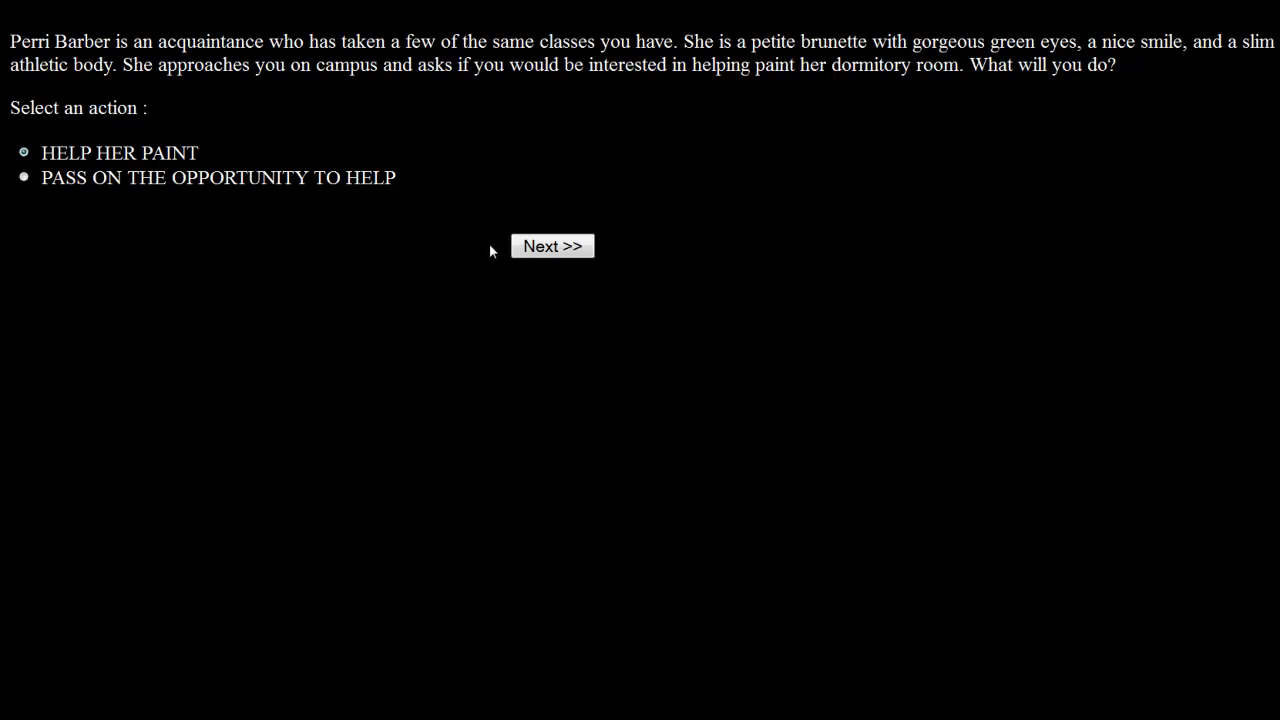
mouse_move(428, 252)
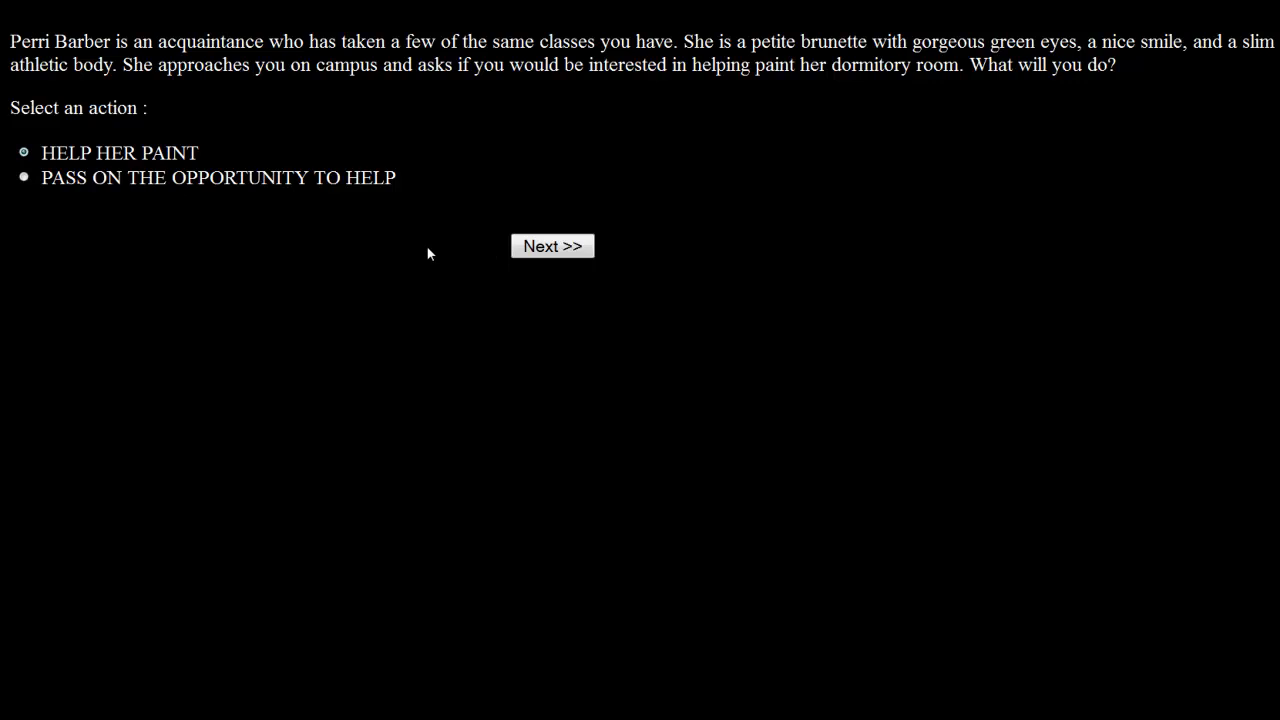
mouse_move(418, 248)
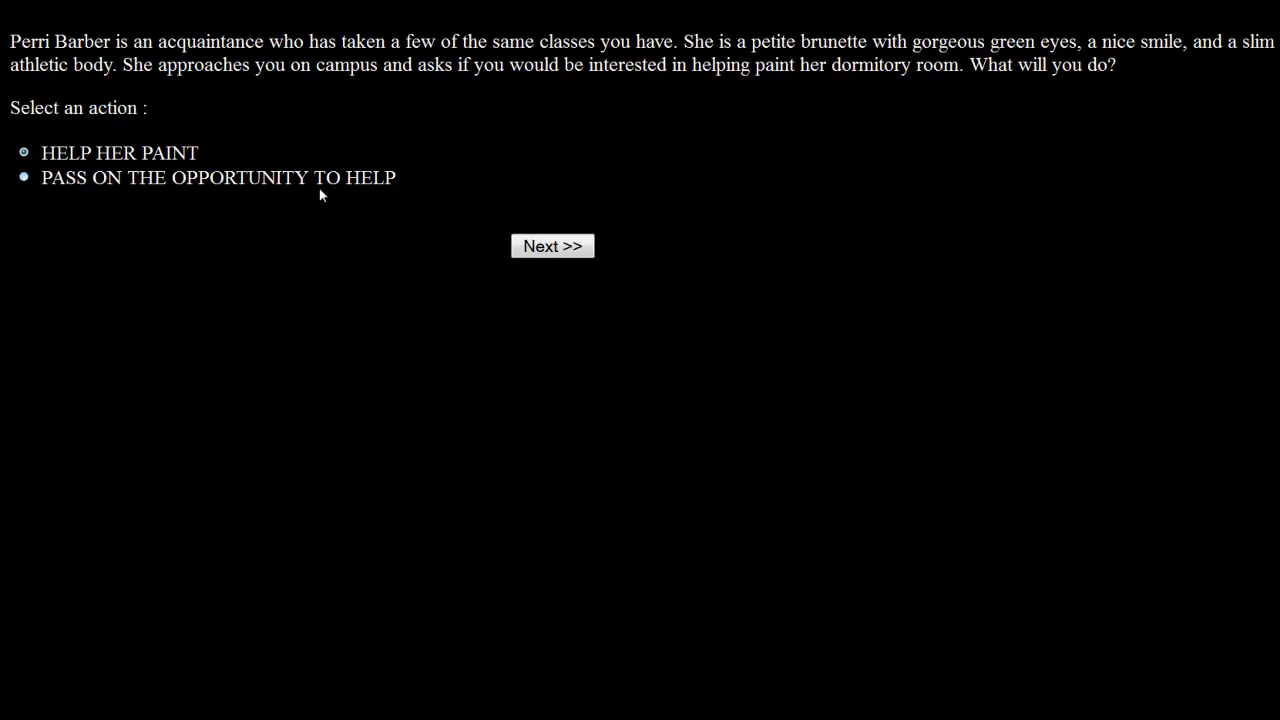
mouse_move(388, 212)
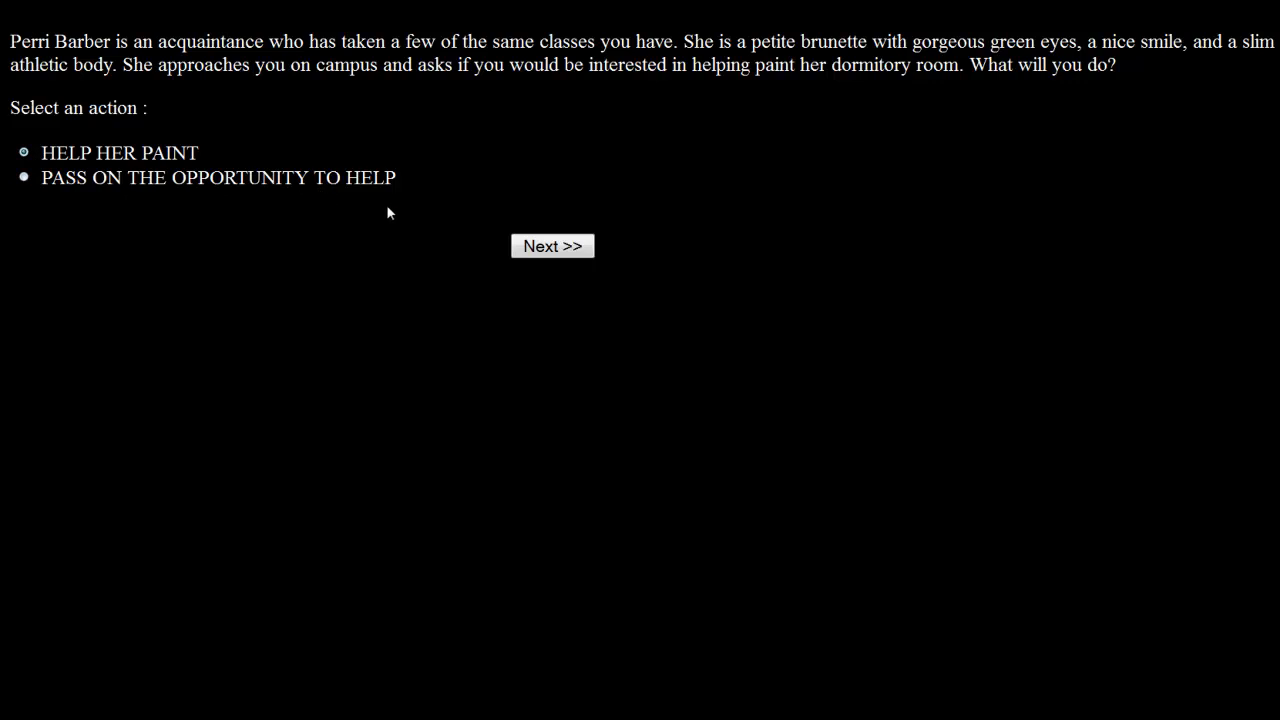
mouse_move(380, 208)
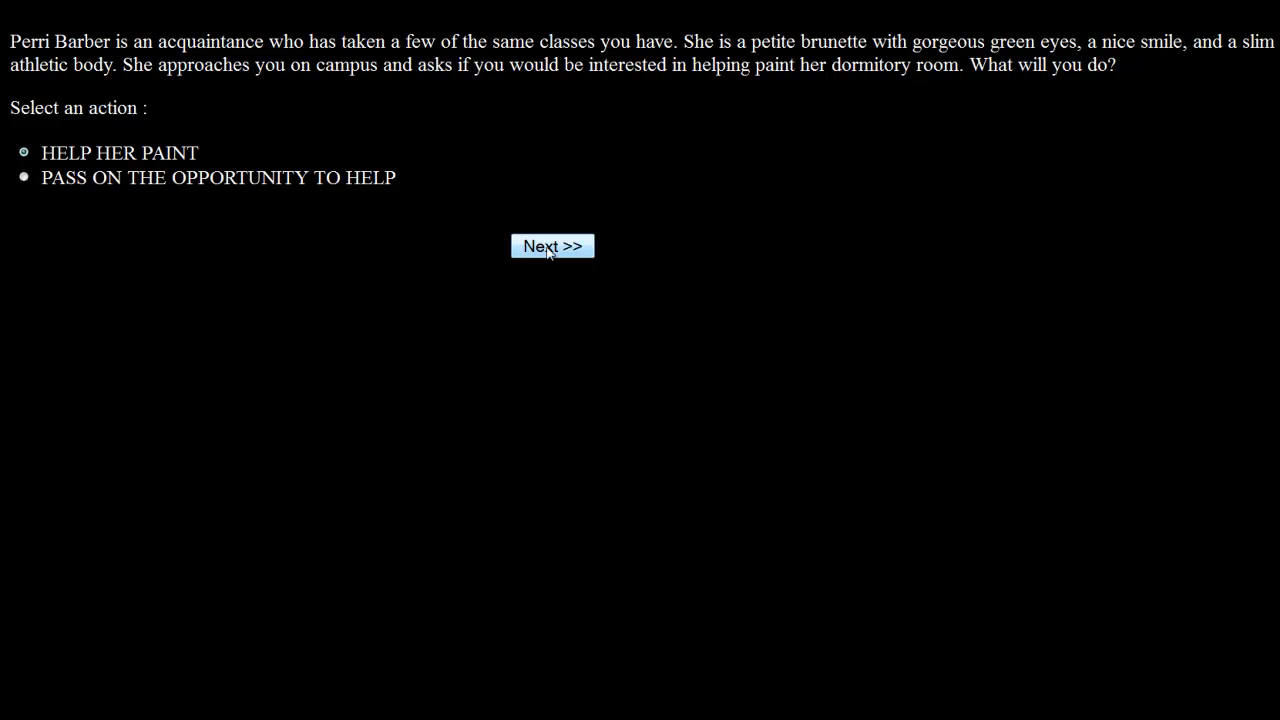
Agree to help Perri paint her dorm, then suggest the two of you shower off together.
click(552, 246)
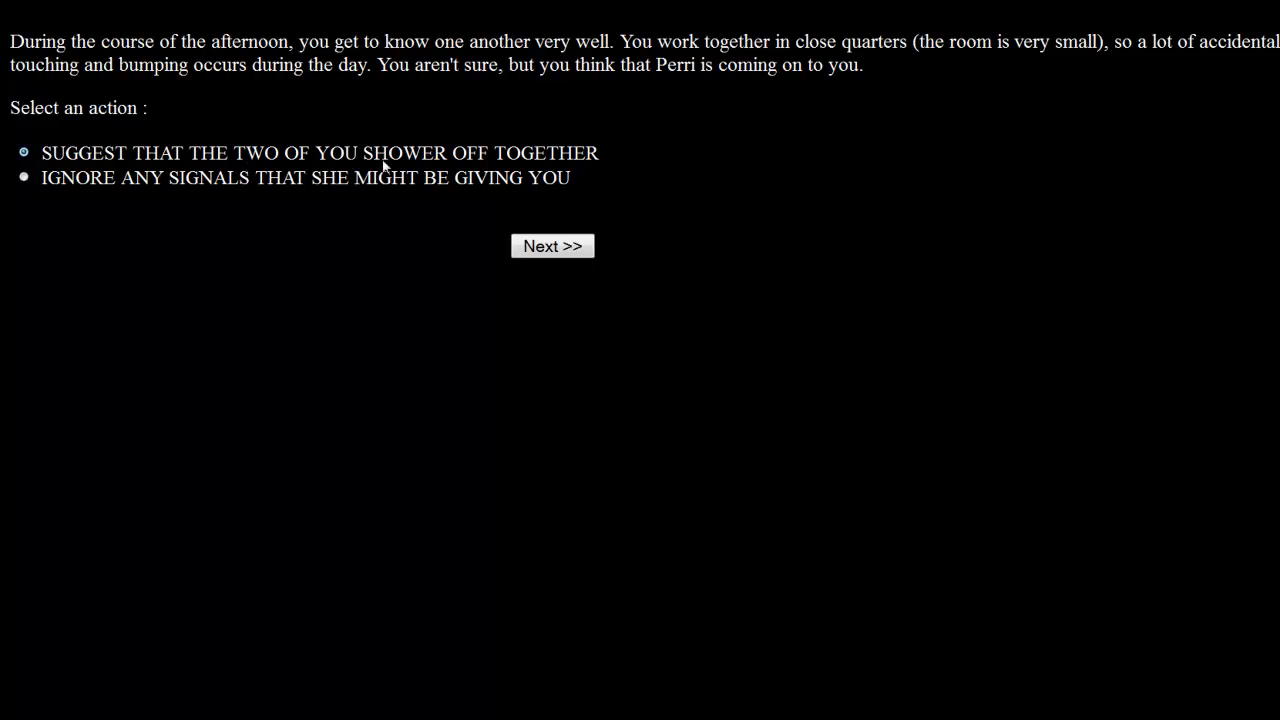
mouse_move(176, 184)
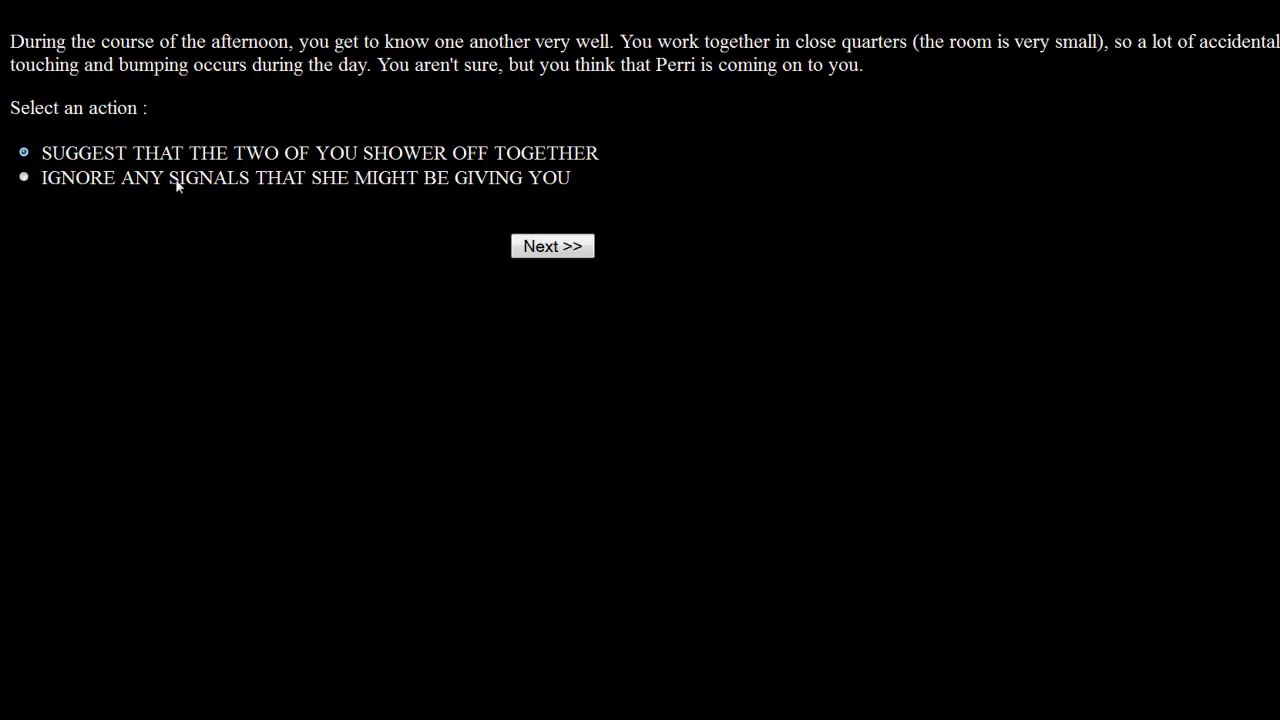
mouse_move(238, 224)
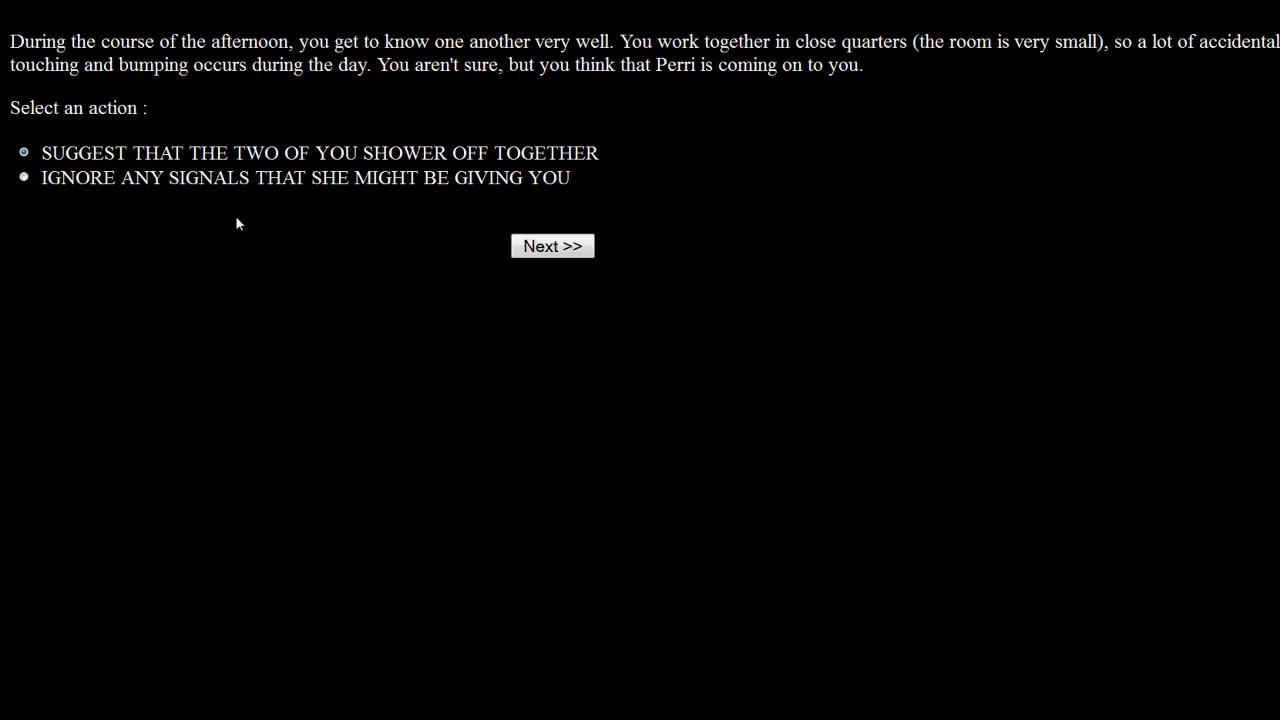
mouse_move(576, 198)
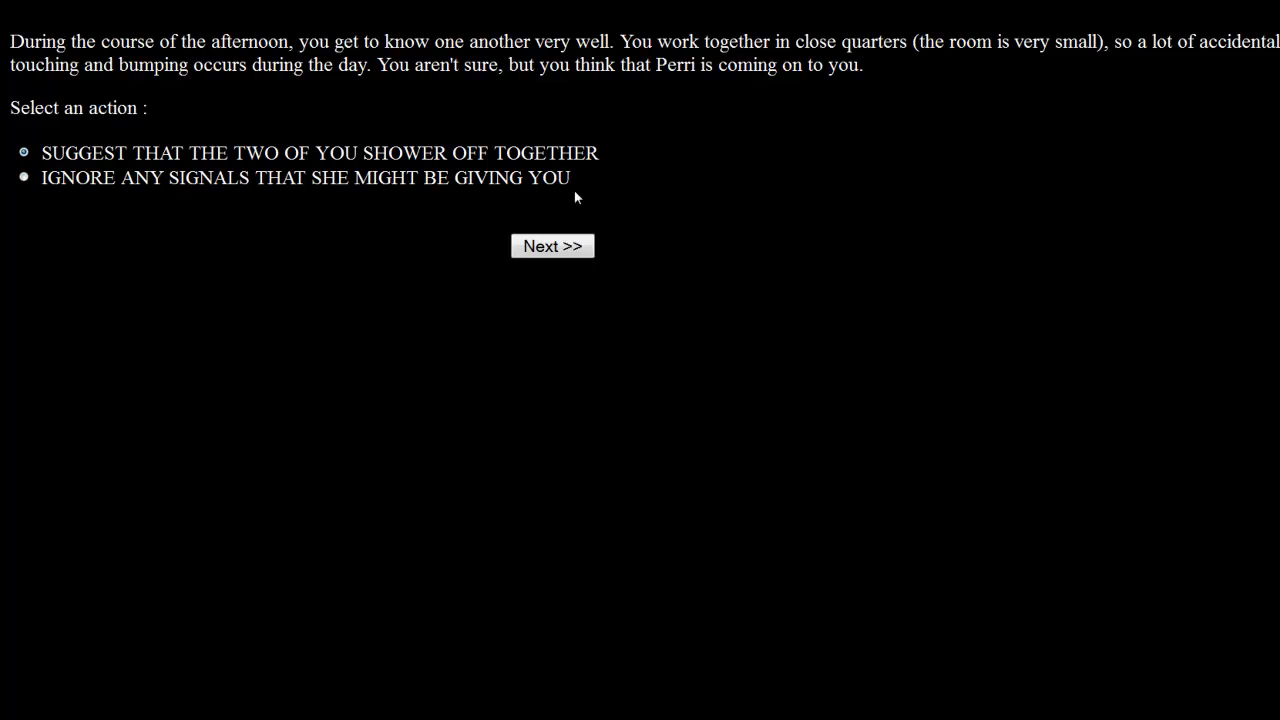
mouse_move(96, 252)
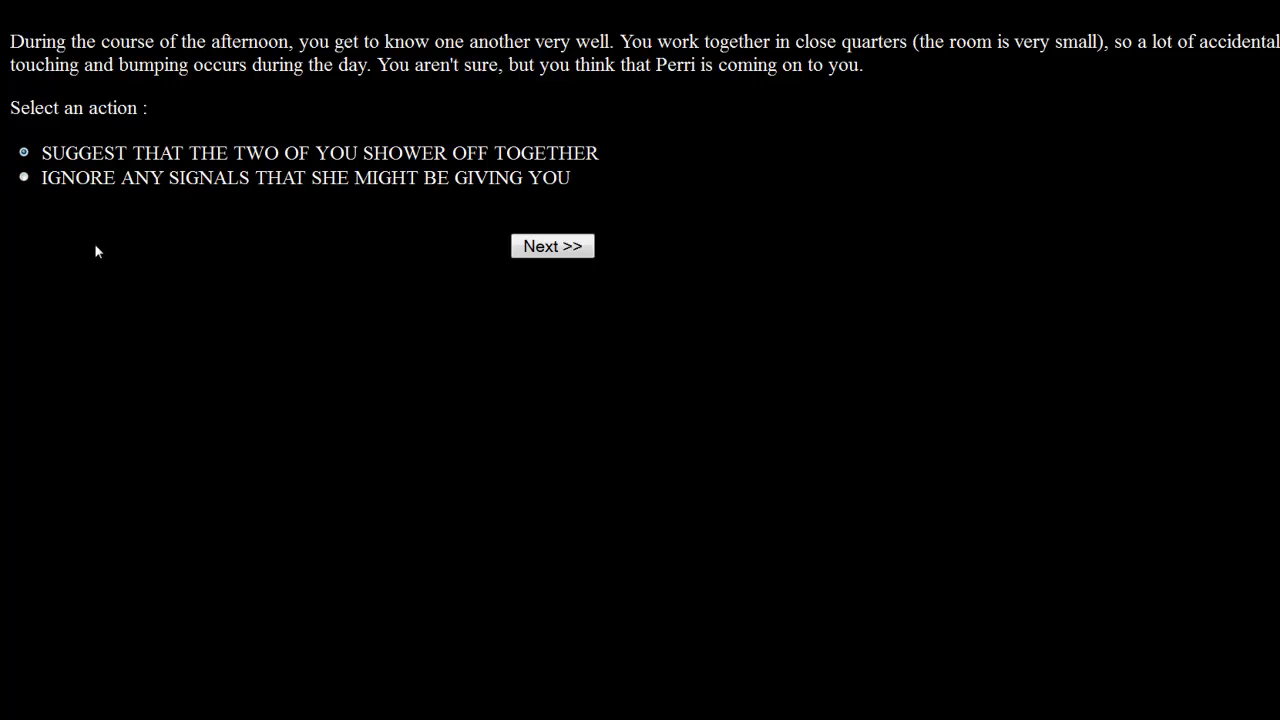
mouse_move(80, 224)
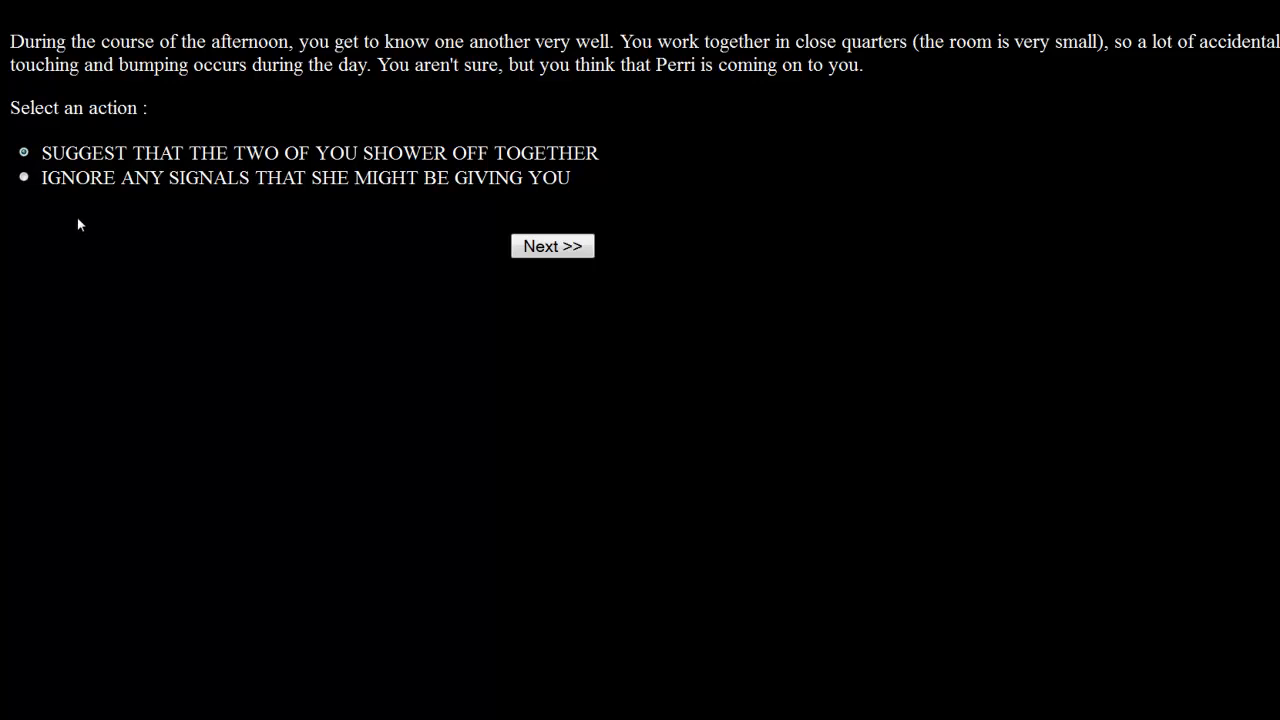
click(552, 244)
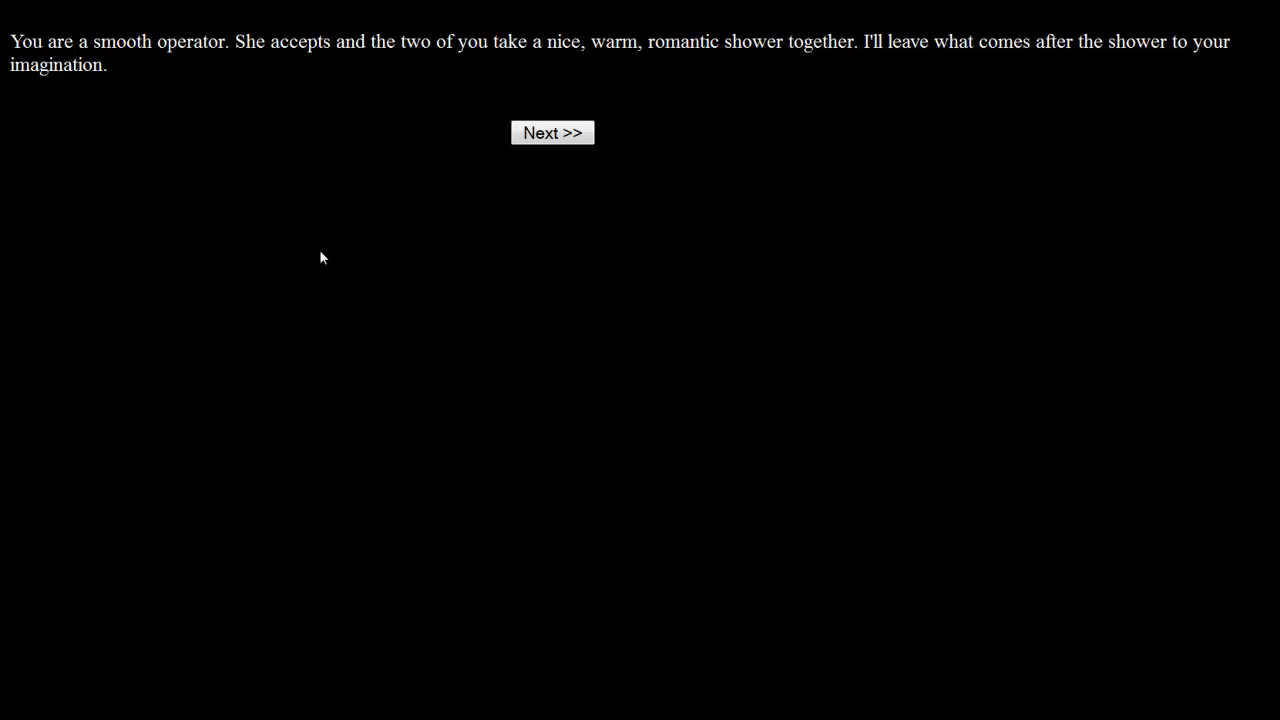
mouse_move(456, 232)
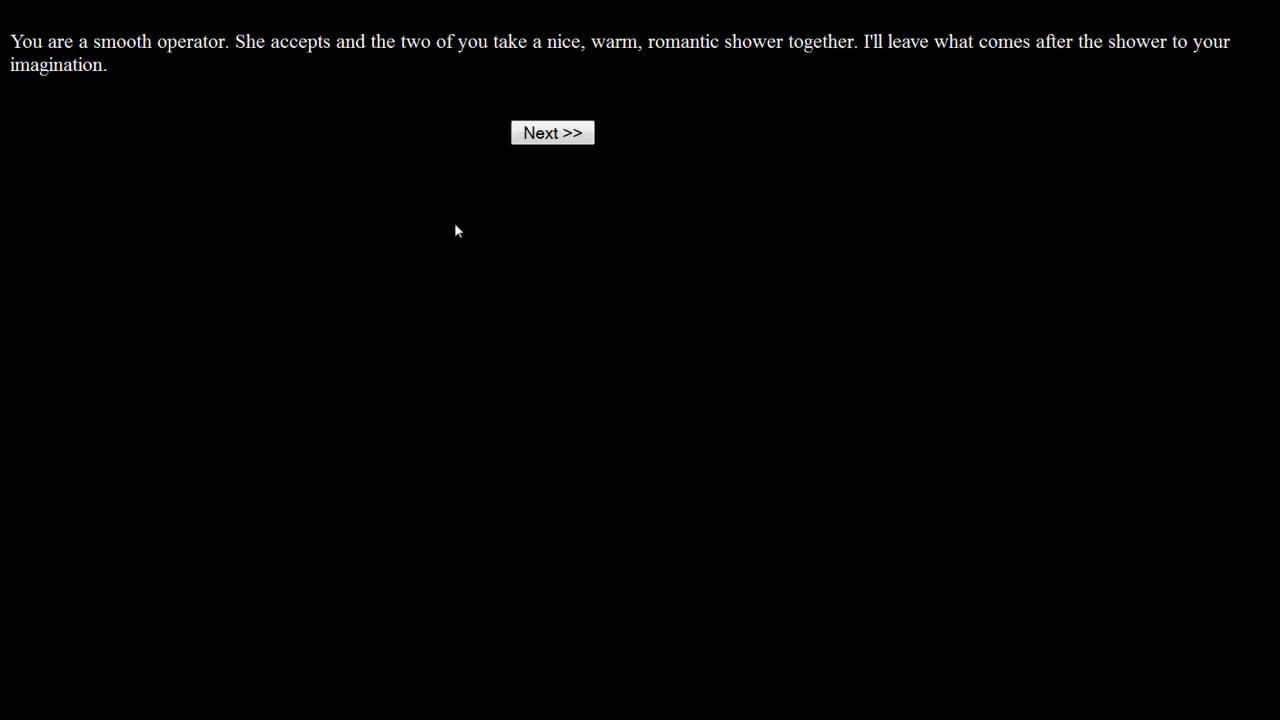
Continue past the shower outcome and gently suggest Ruth be more aware of her finger-licking in public.
click(552, 132)
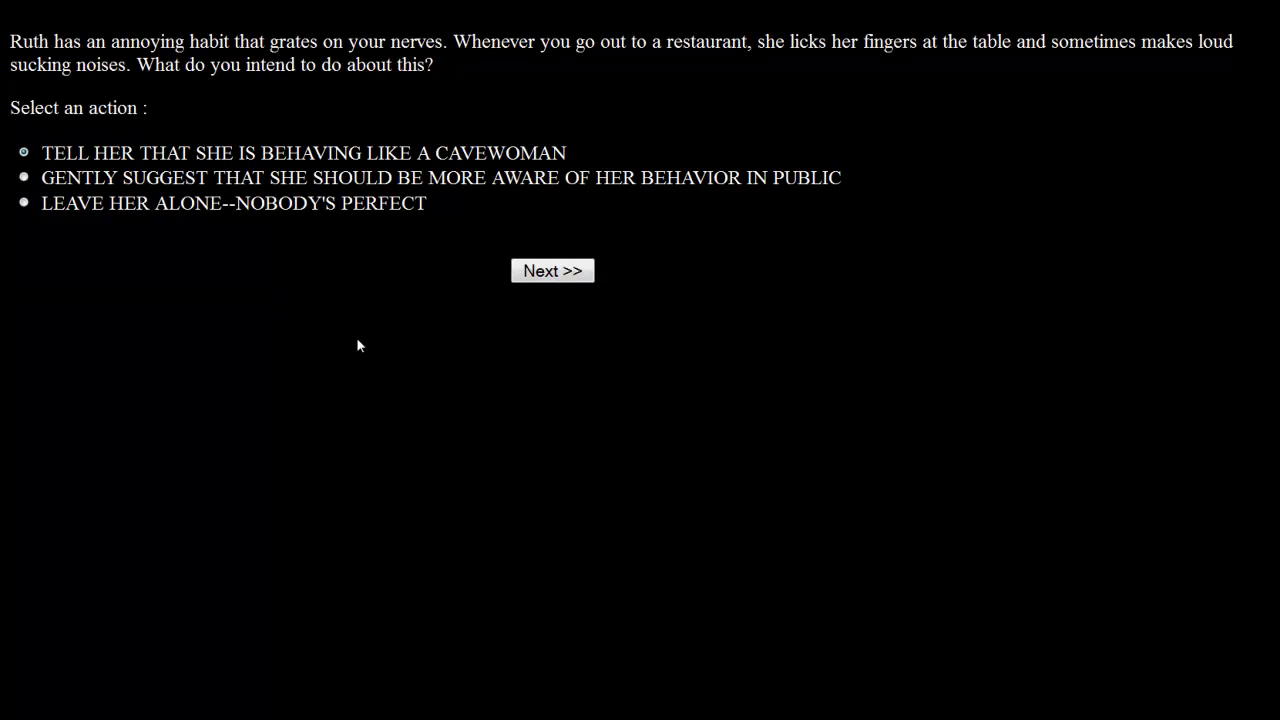
mouse_move(512, 404)
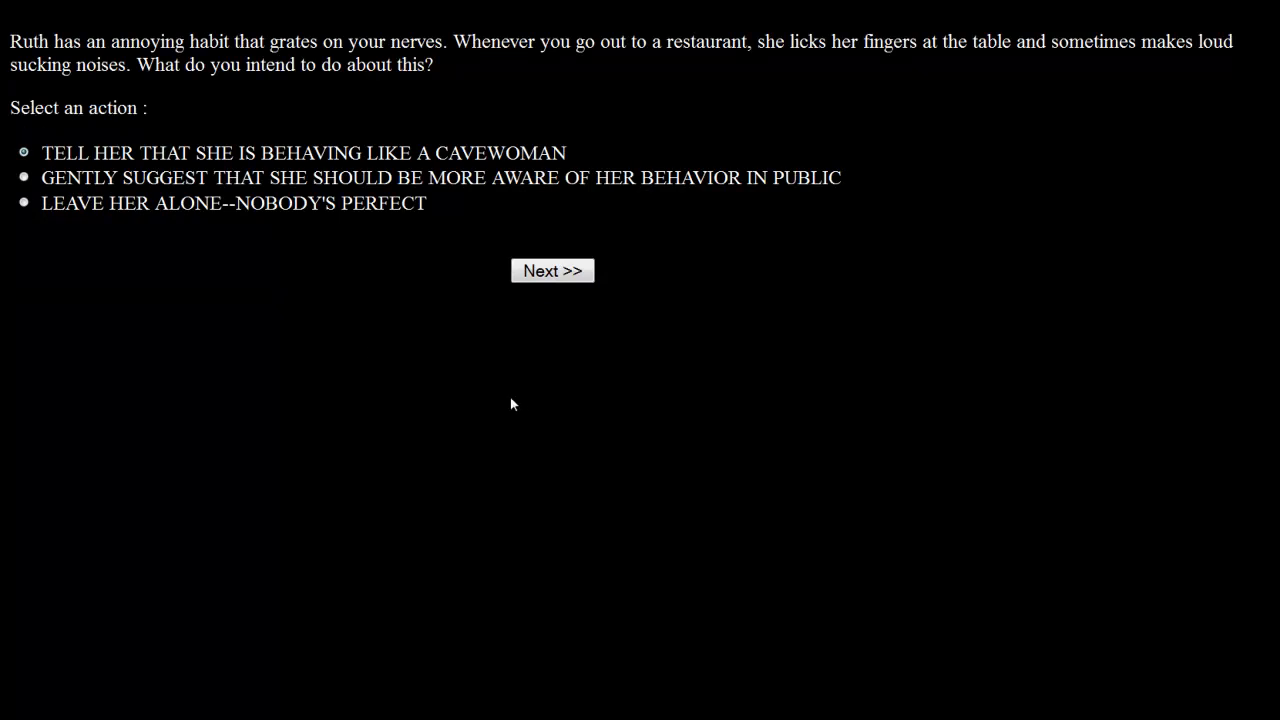
mouse_move(518, 404)
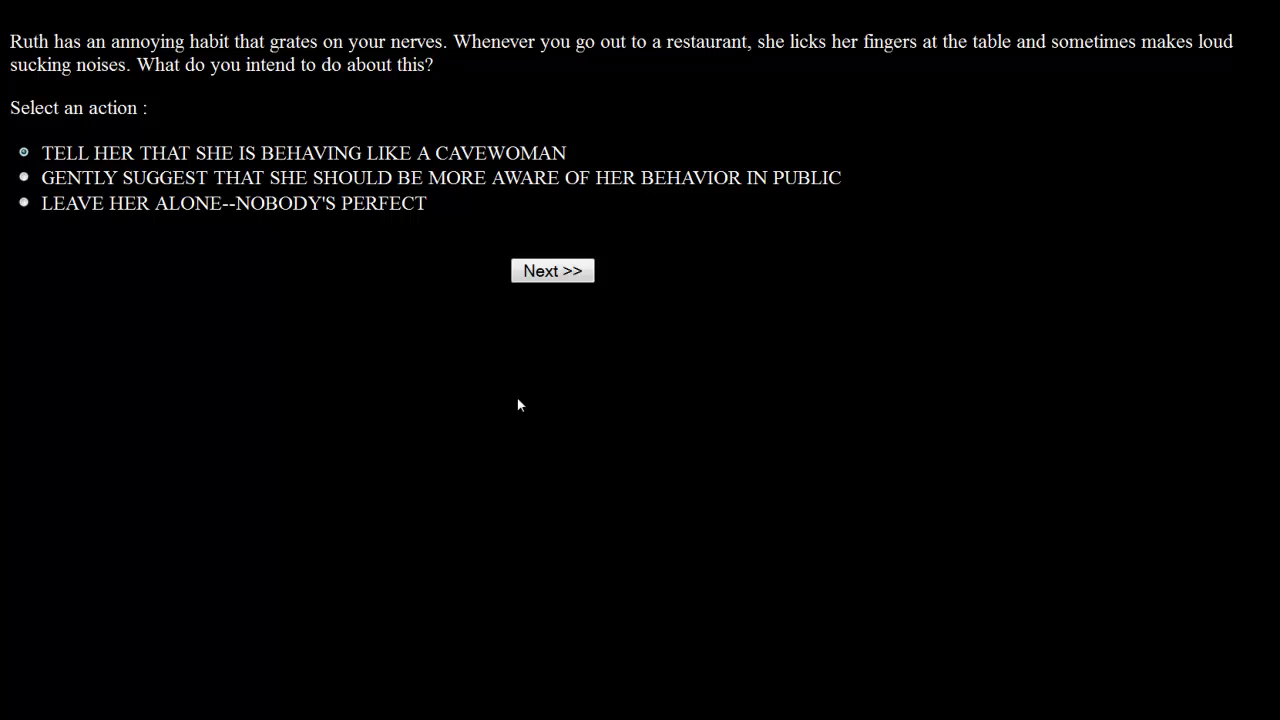
mouse_move(714, 340)
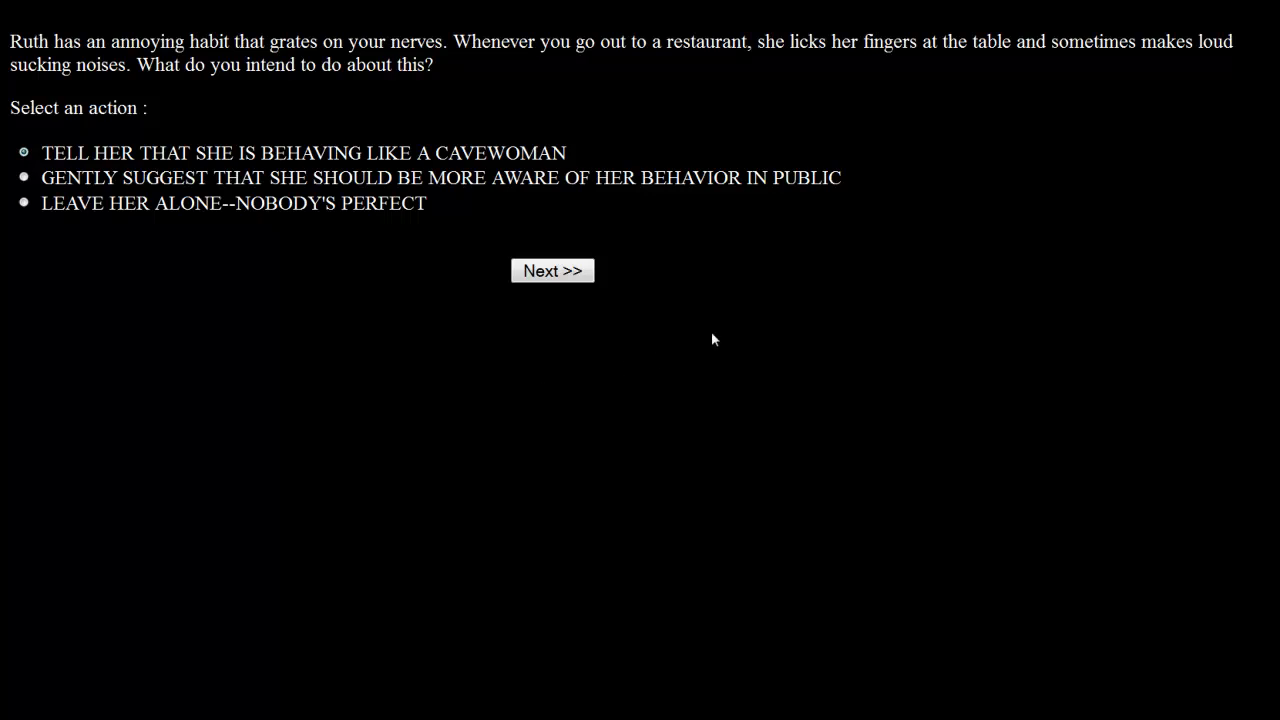
mouse_move(792, 330)
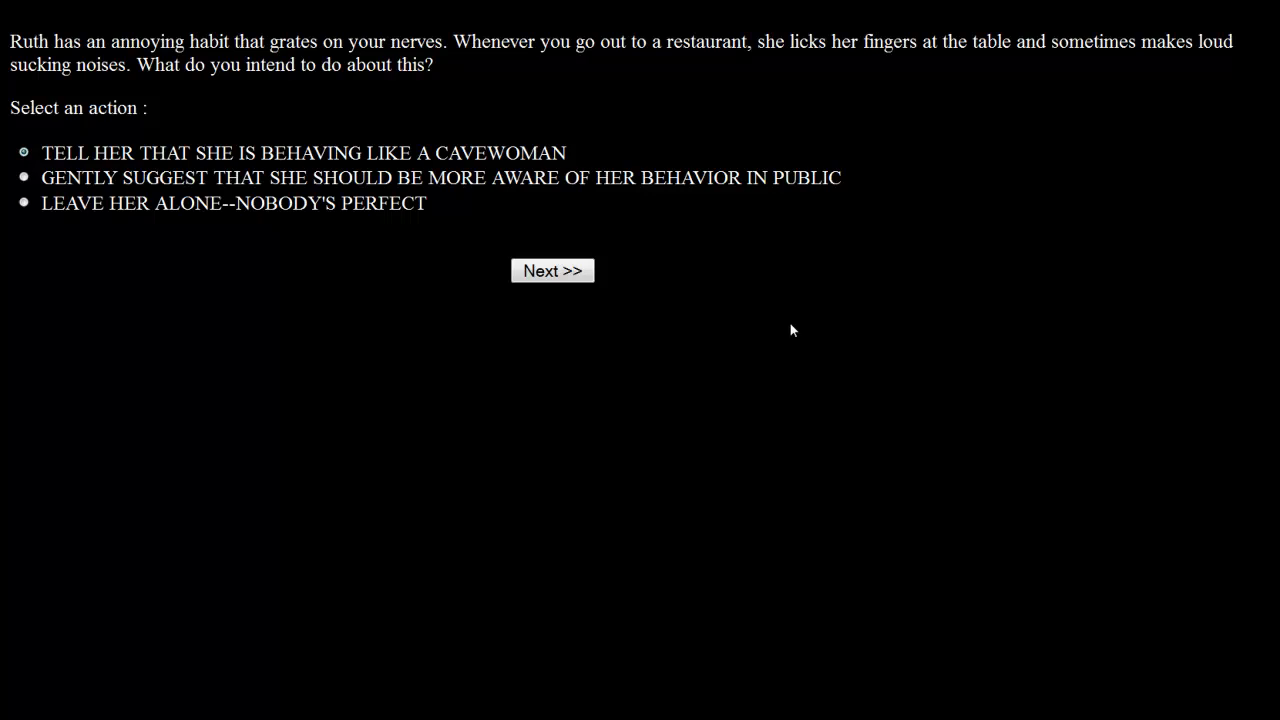
mouse_move(528, 240)
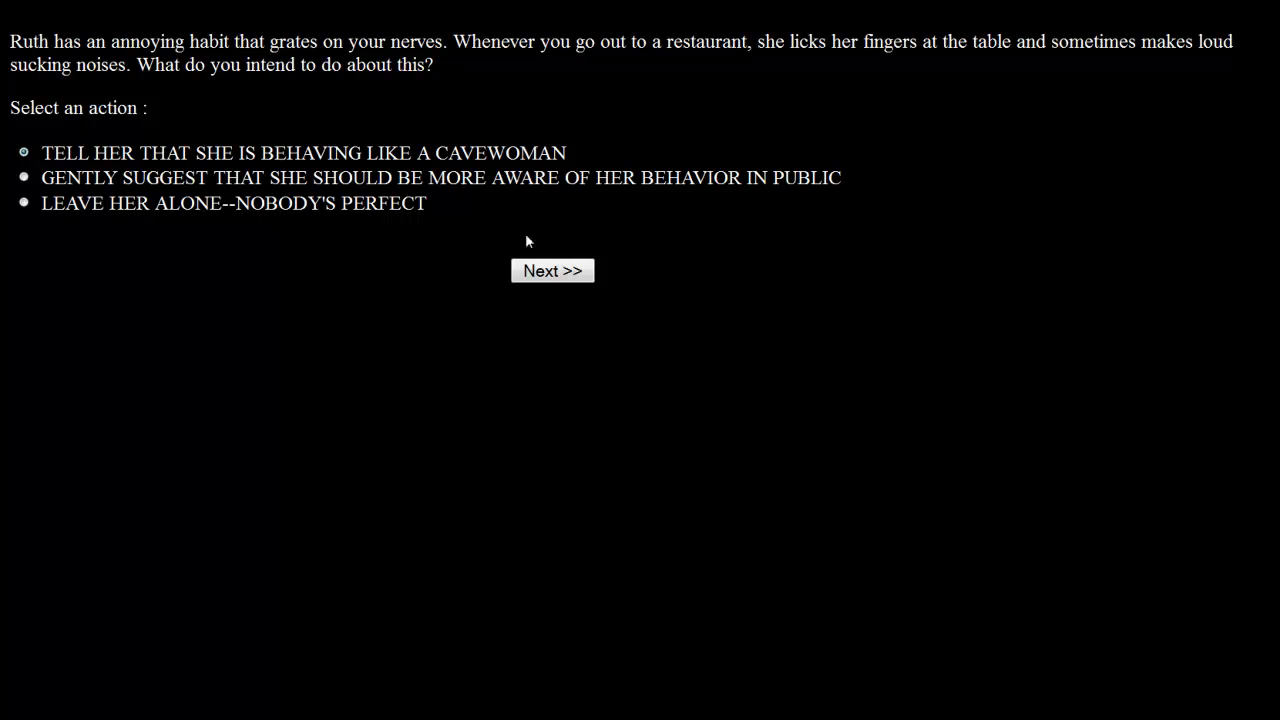
mouse_move(528, 180)
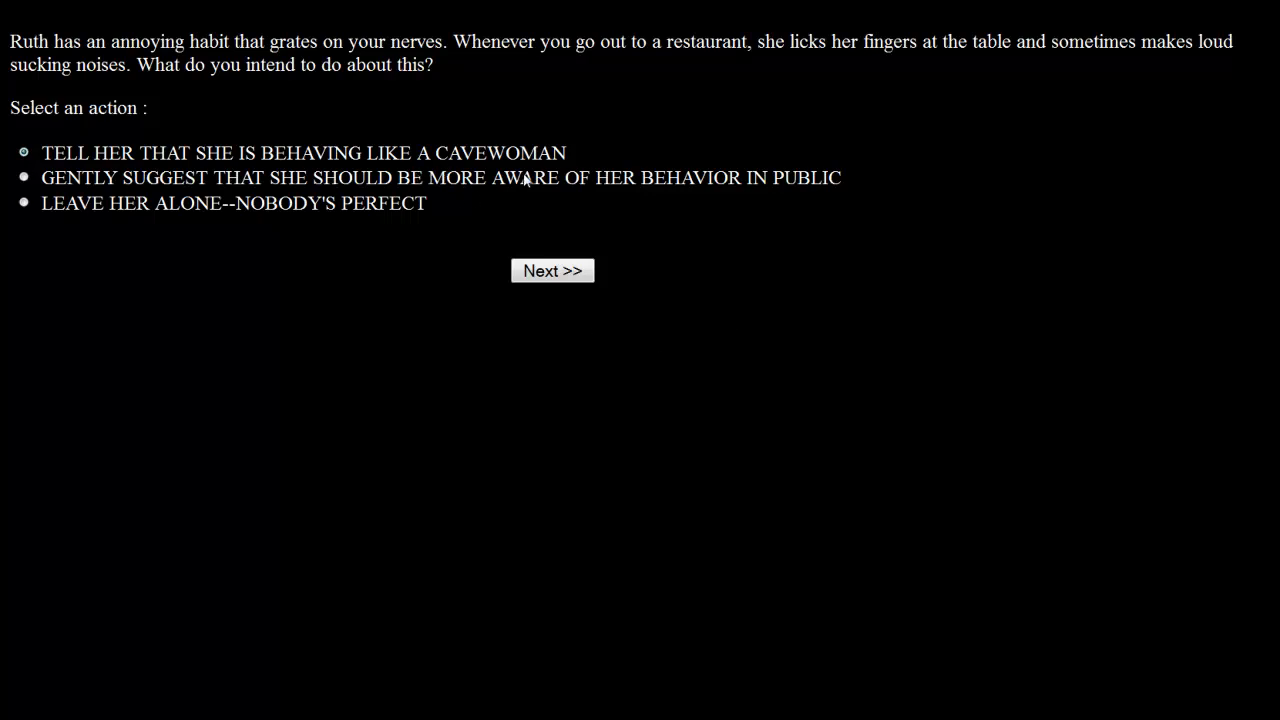
mouse_move(696, 208)
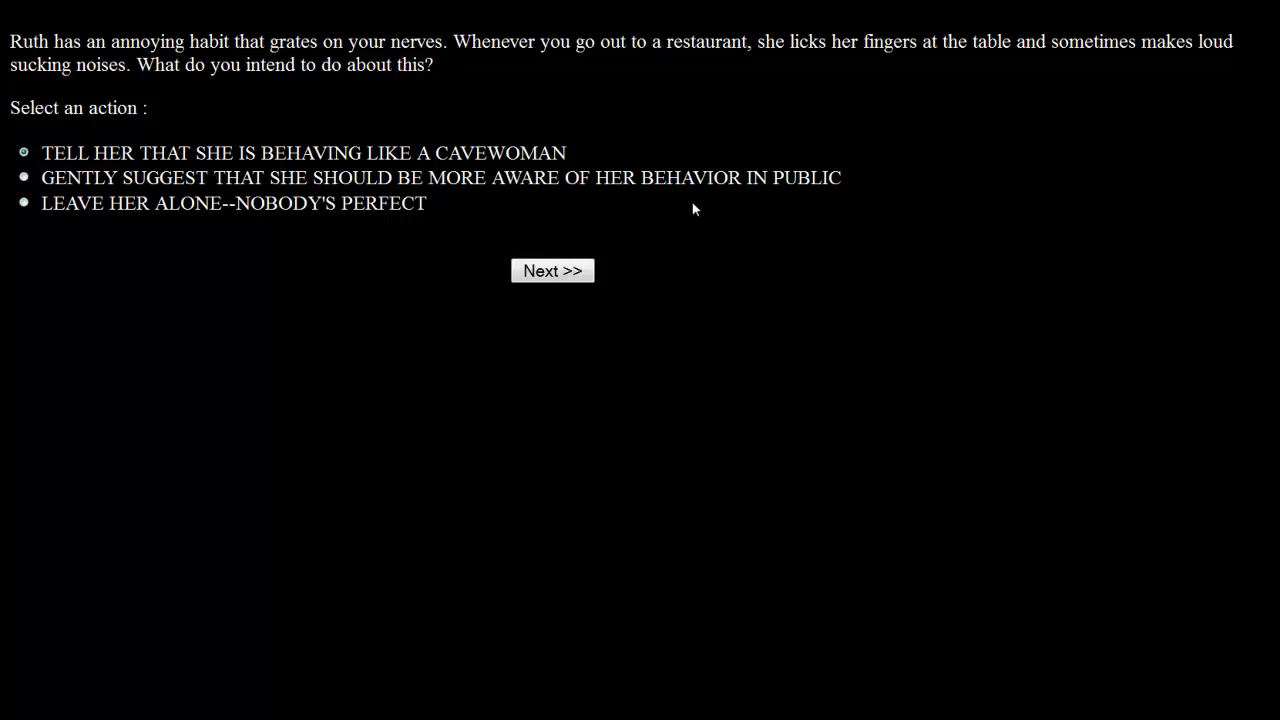
mouse_move(330, 222)
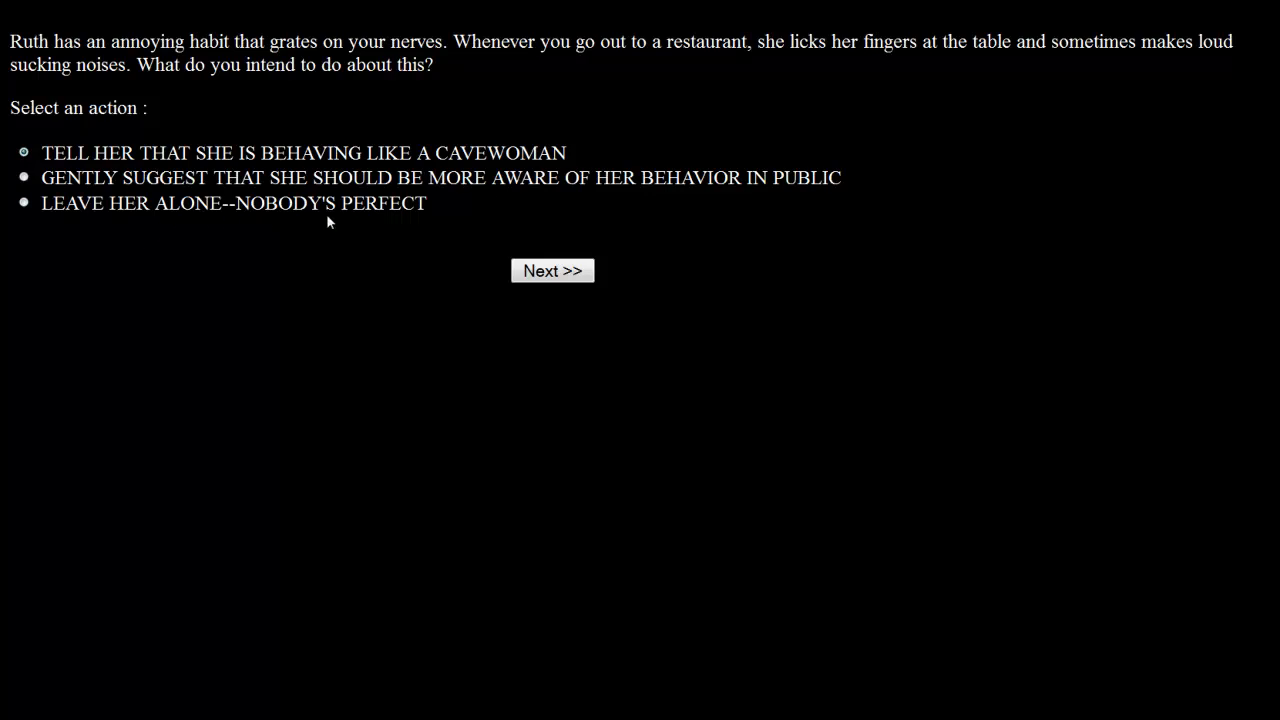
mouse_move(344, 236)
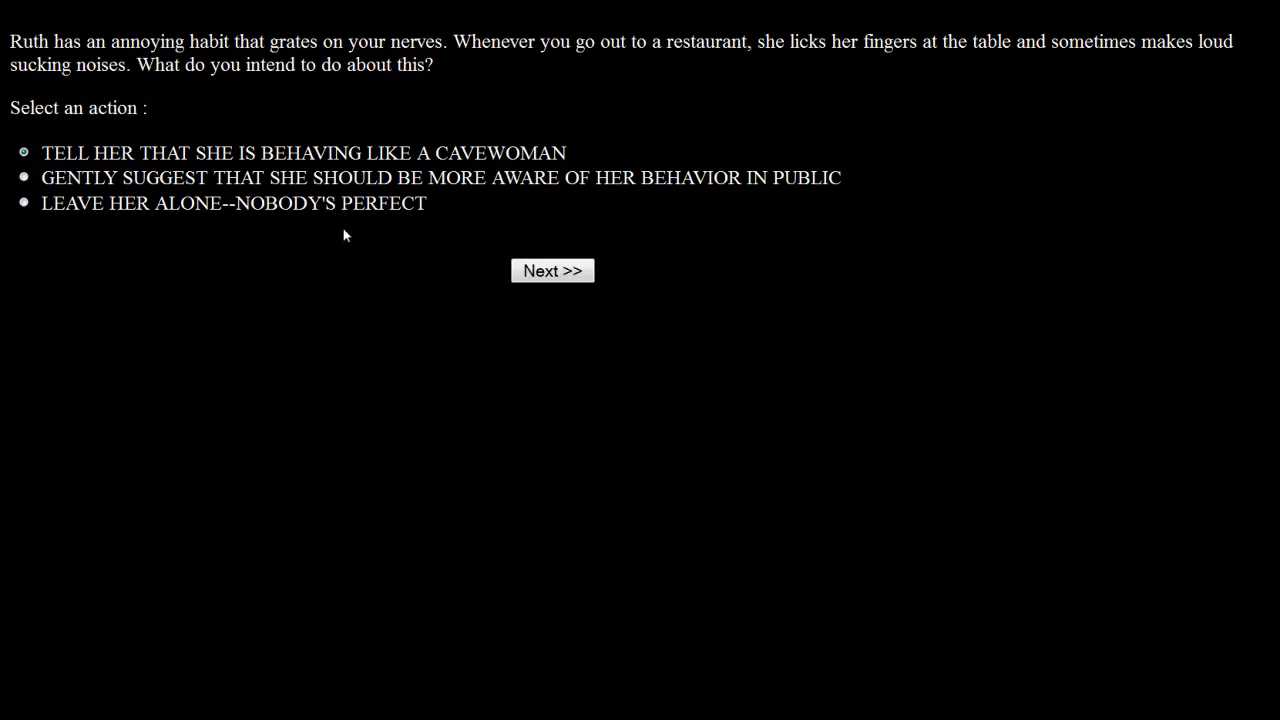
mouse_move(332, 222)
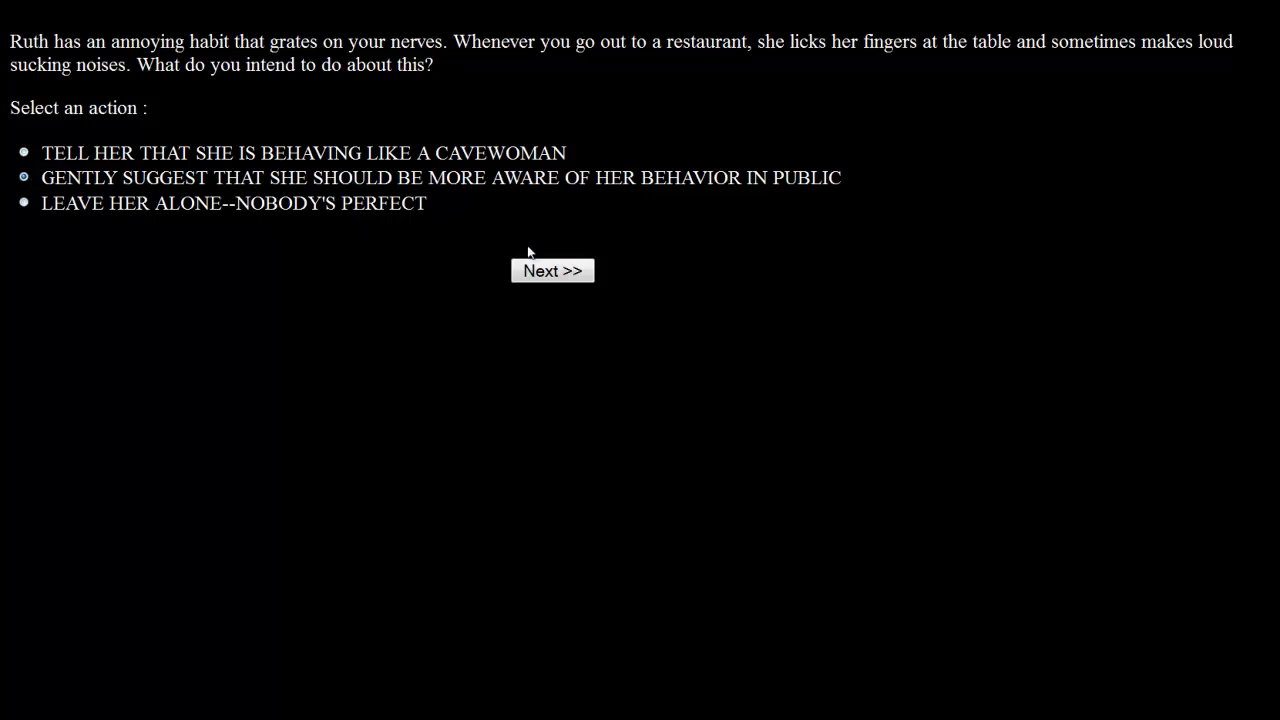
click(552, 272)
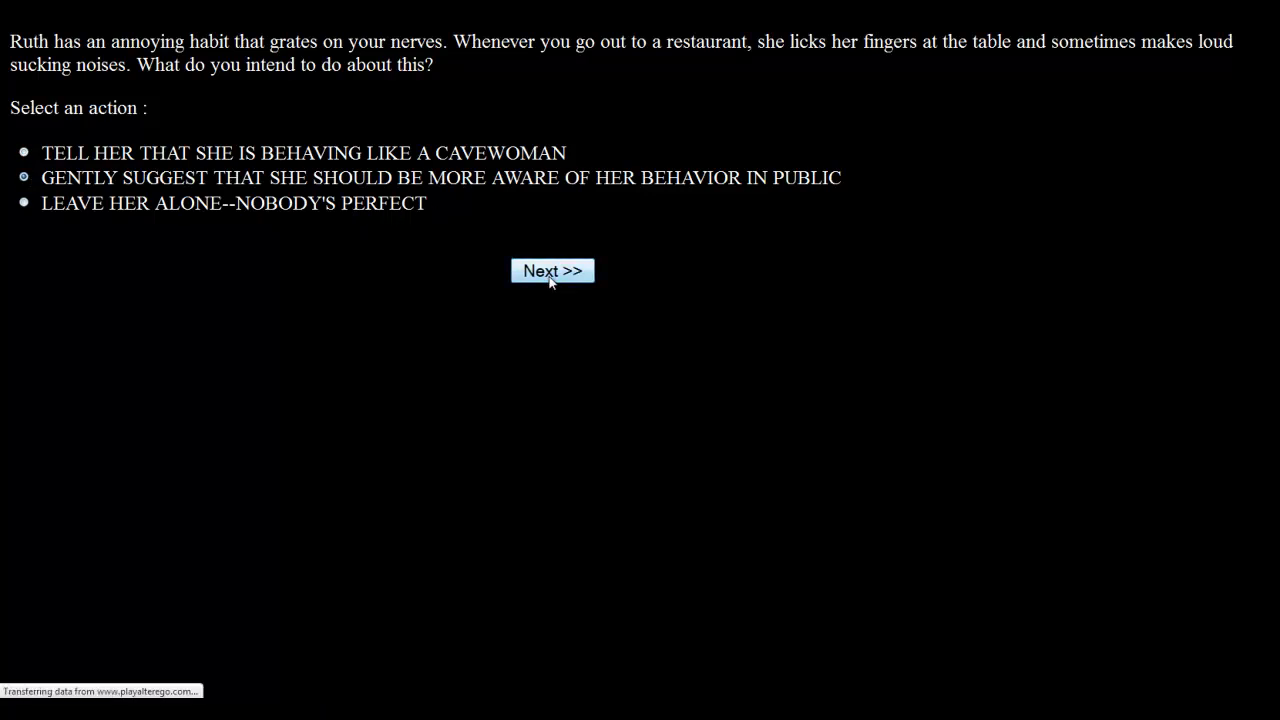
Ask the resentful hometown friend what's on his mind, then ask him to tell you about it anyway.
click(552, 270)
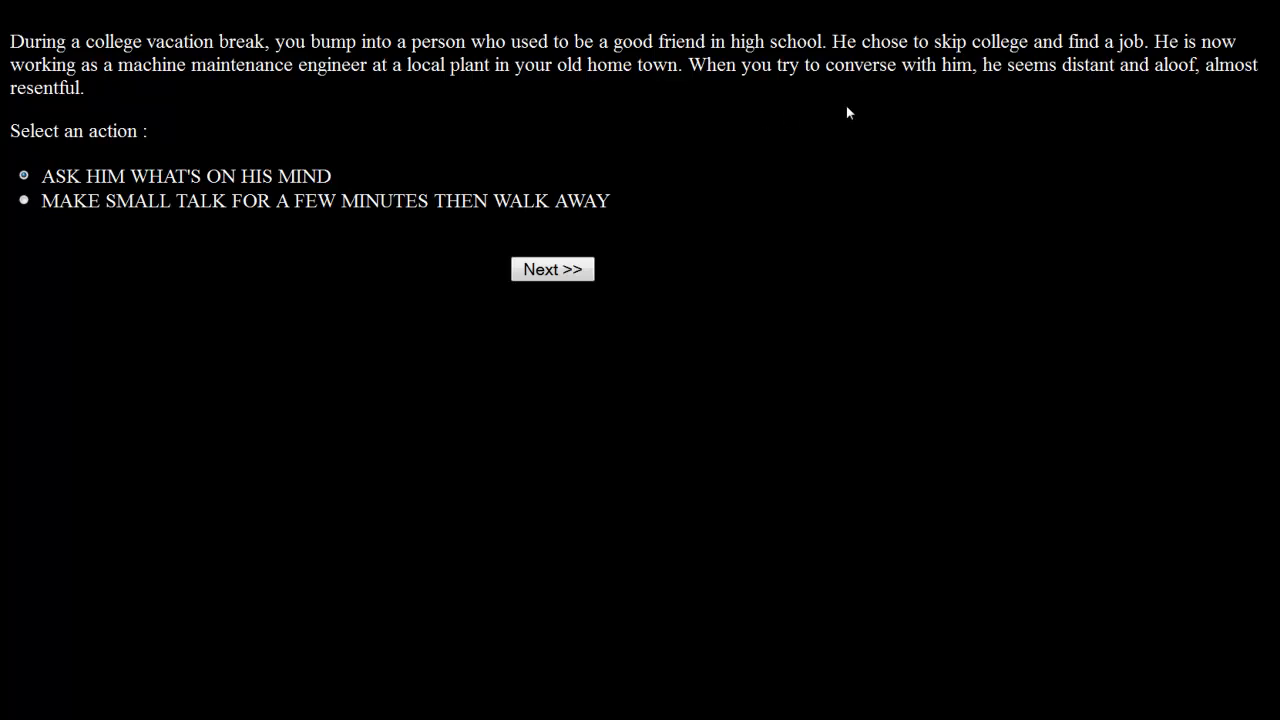
mouse_move(1032, 72)
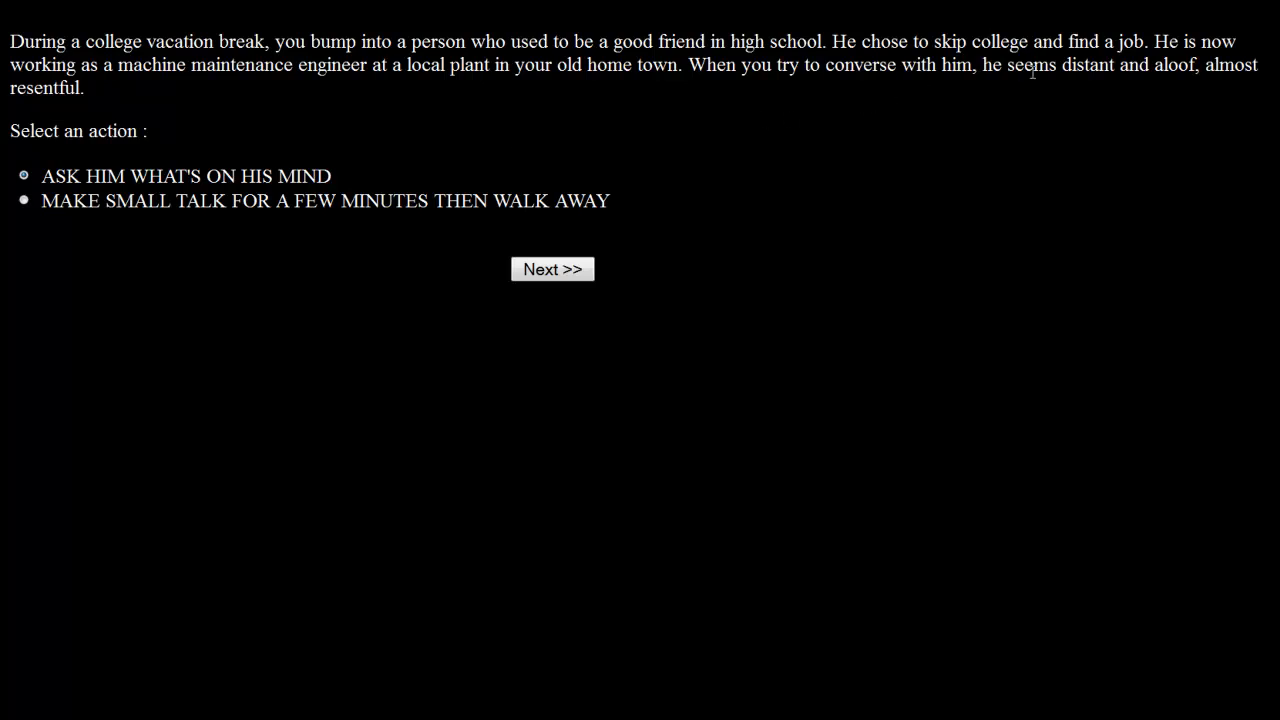
mouse_move(500, 104)
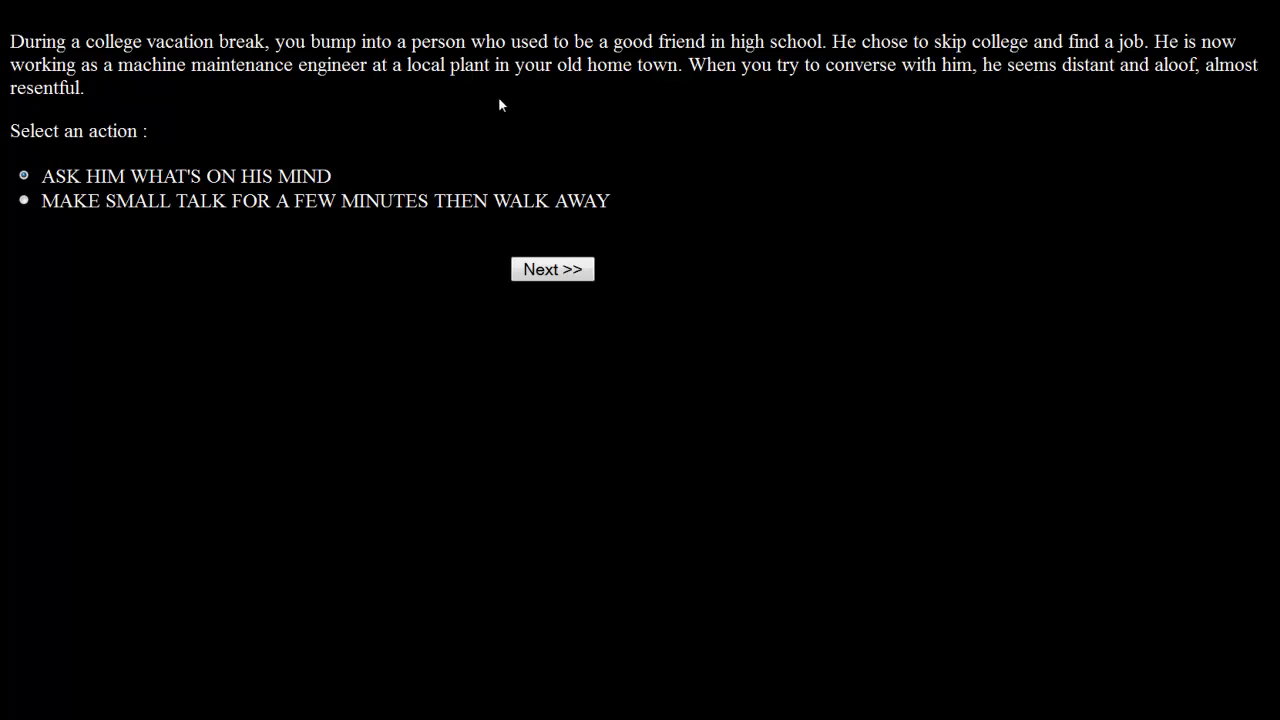
mouse_move(894, 104)
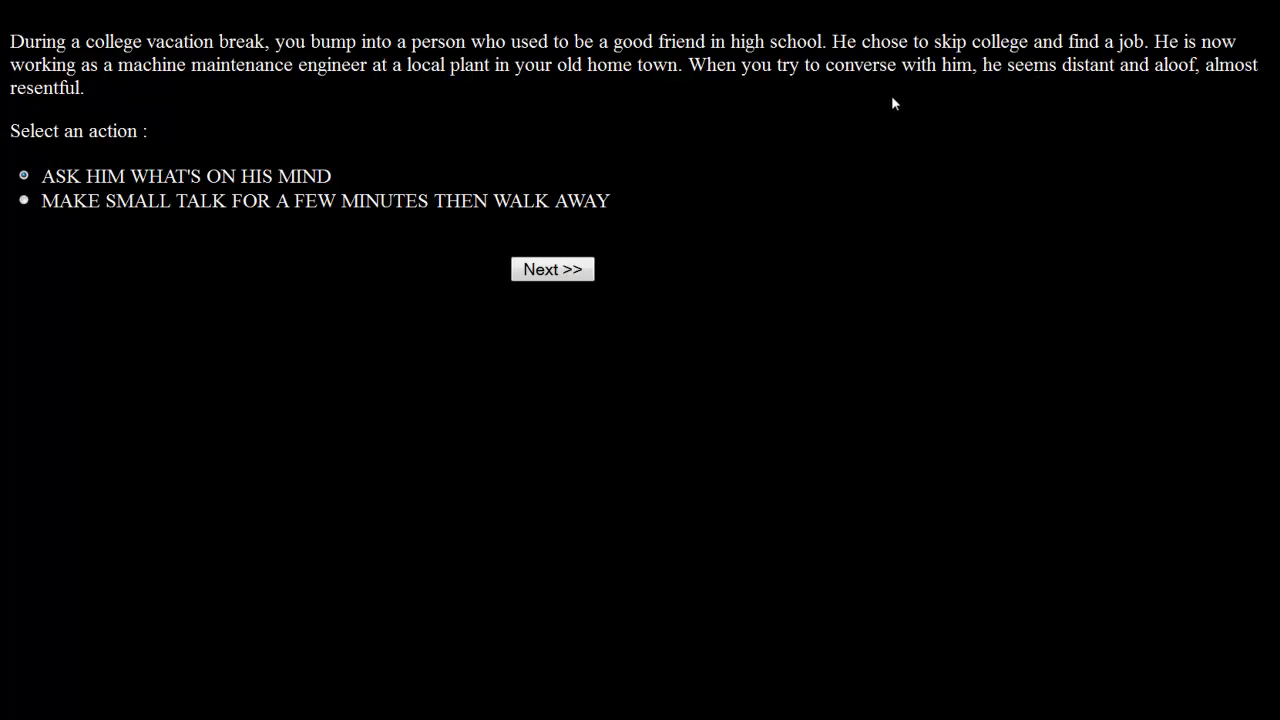
mouse_move(1178, 102)
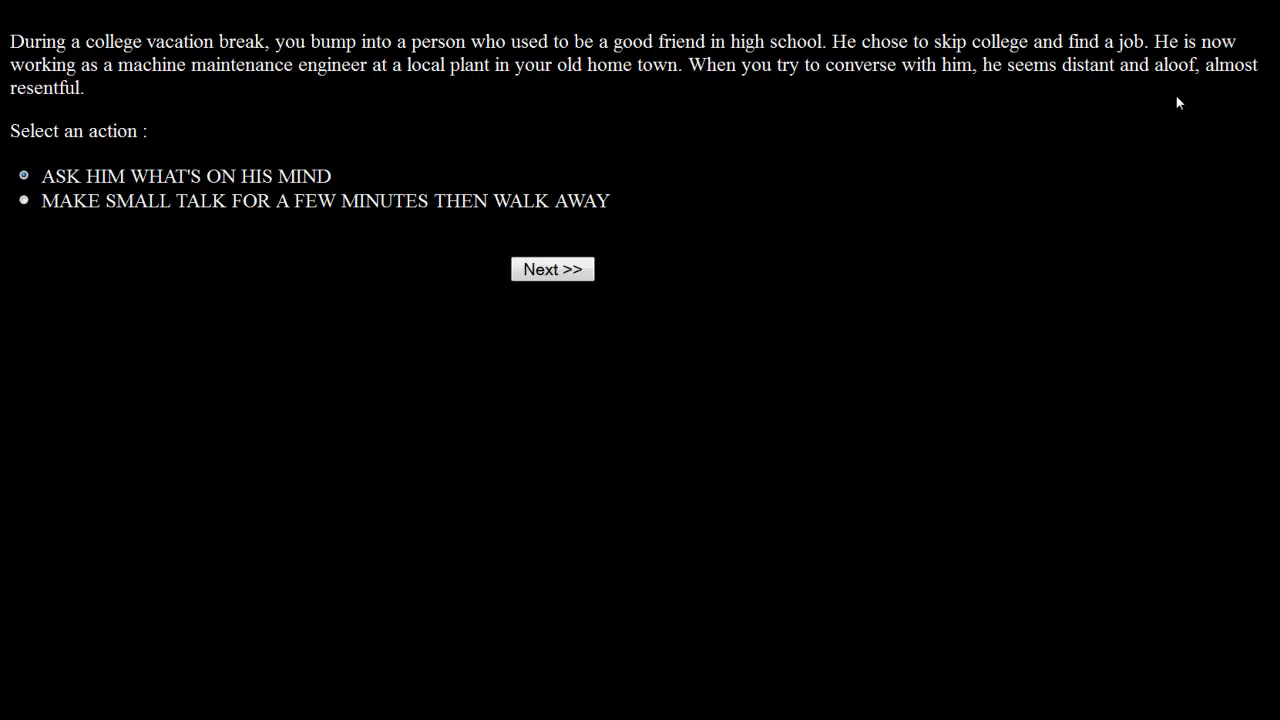
mouse_move(204, 148)
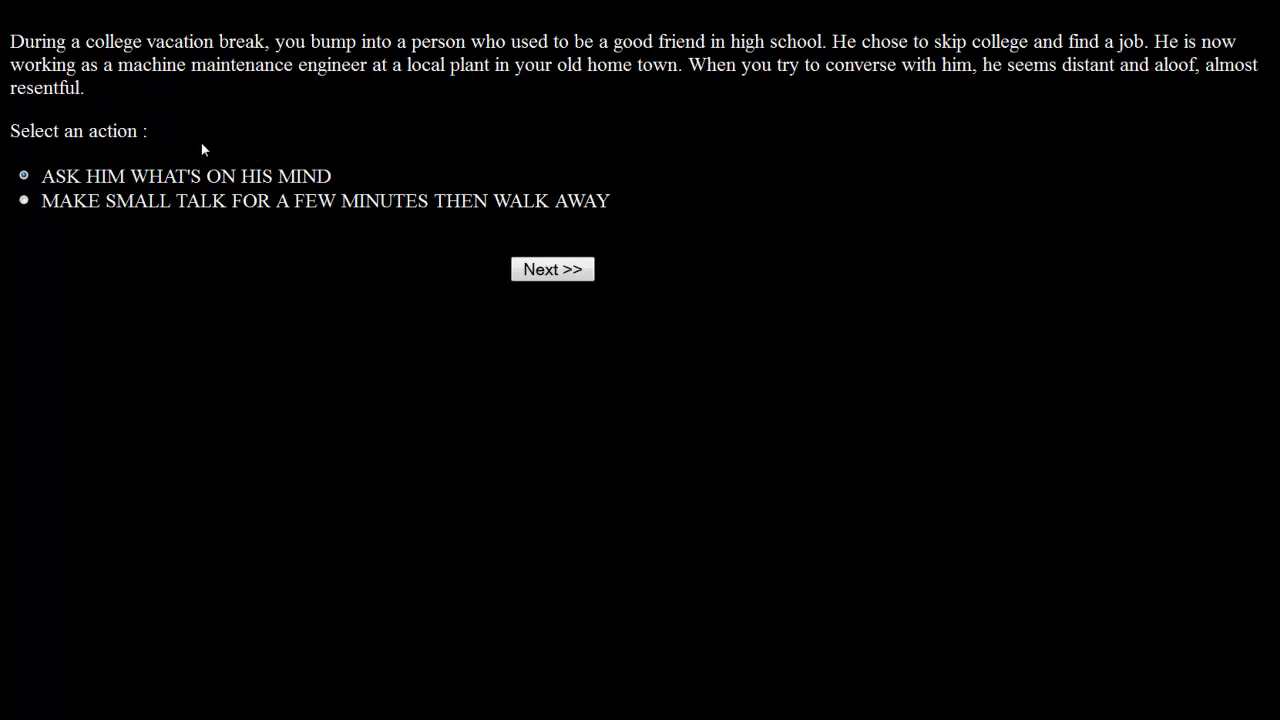
mouse_move(156, 280)
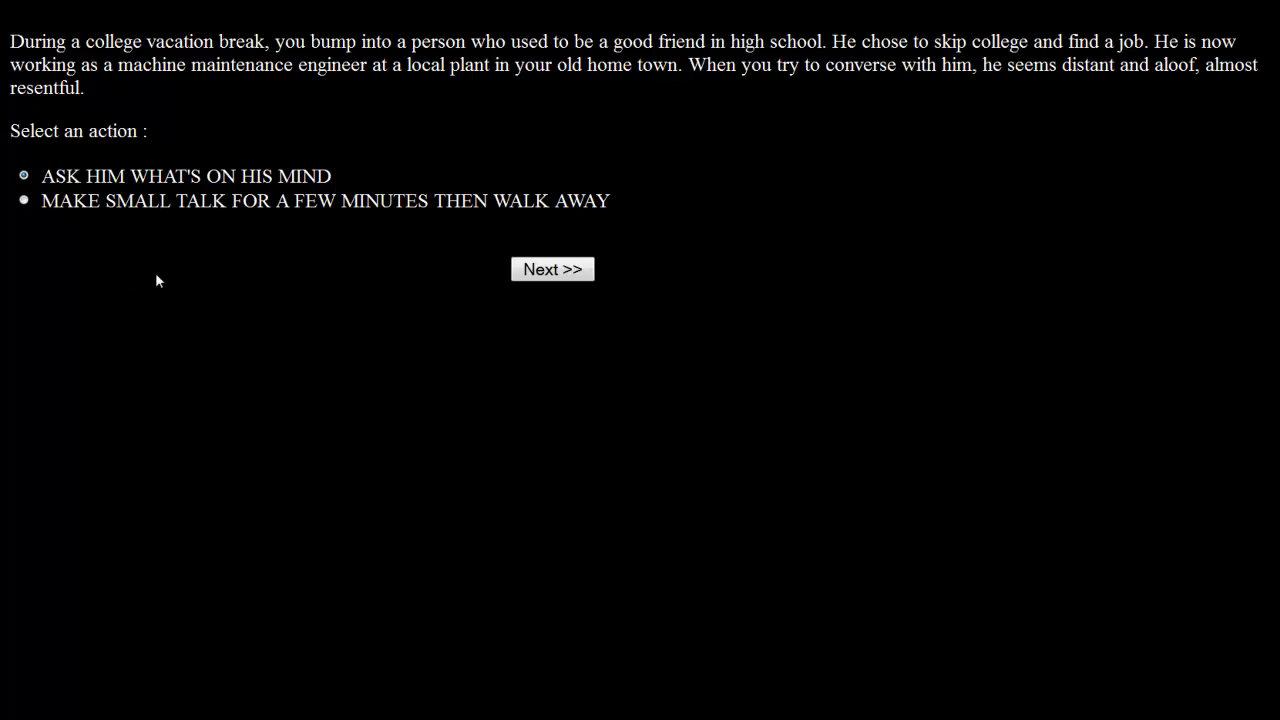
click(552, 268)
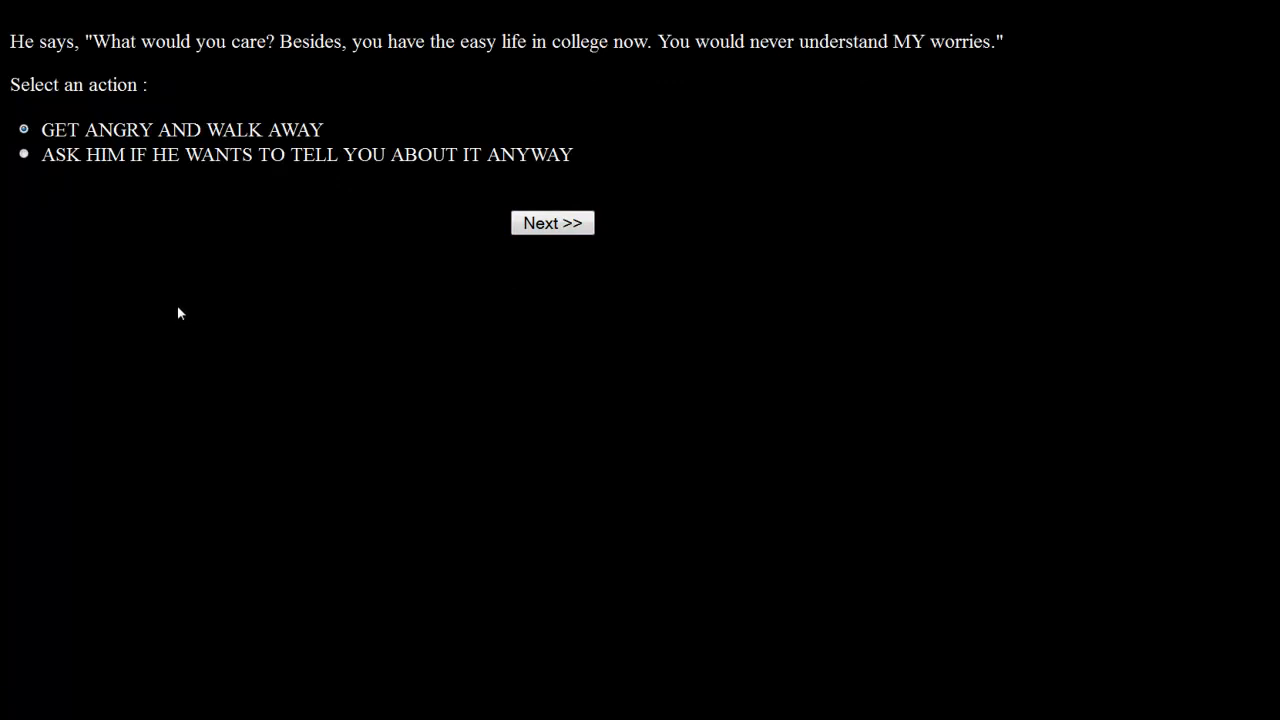
mouse_move(738, 72)
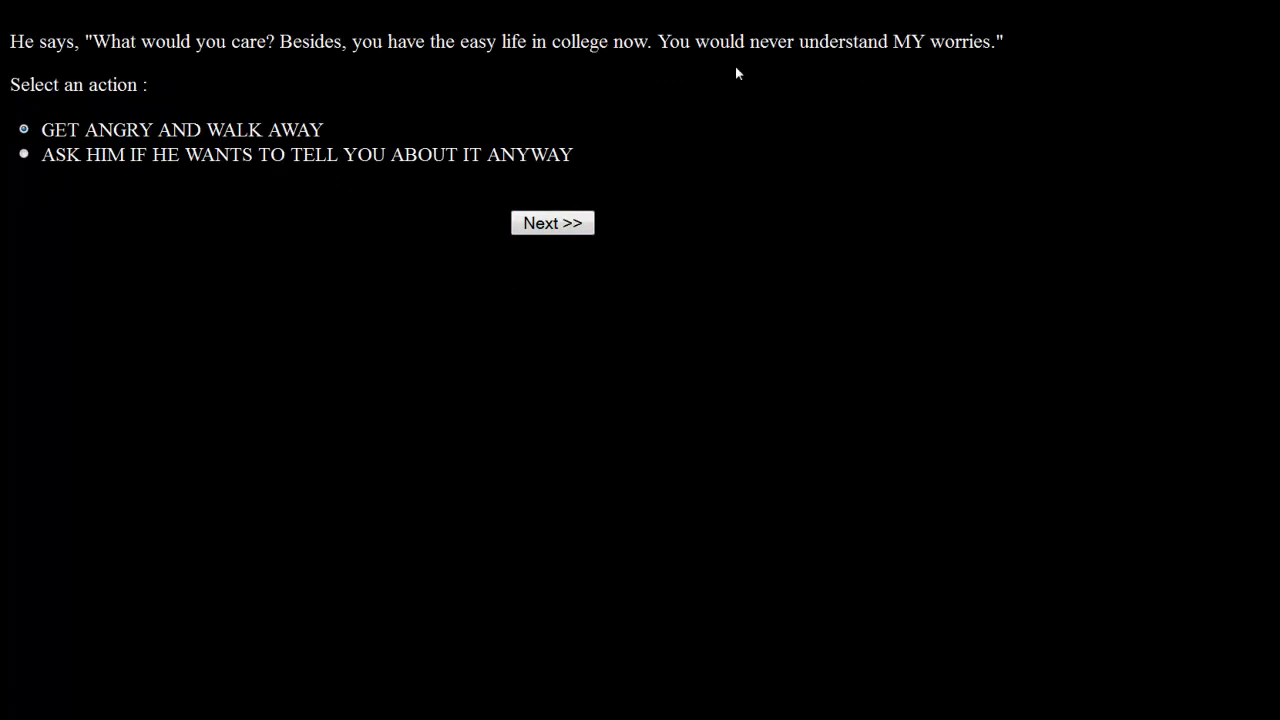
mouse_move(182, 116)
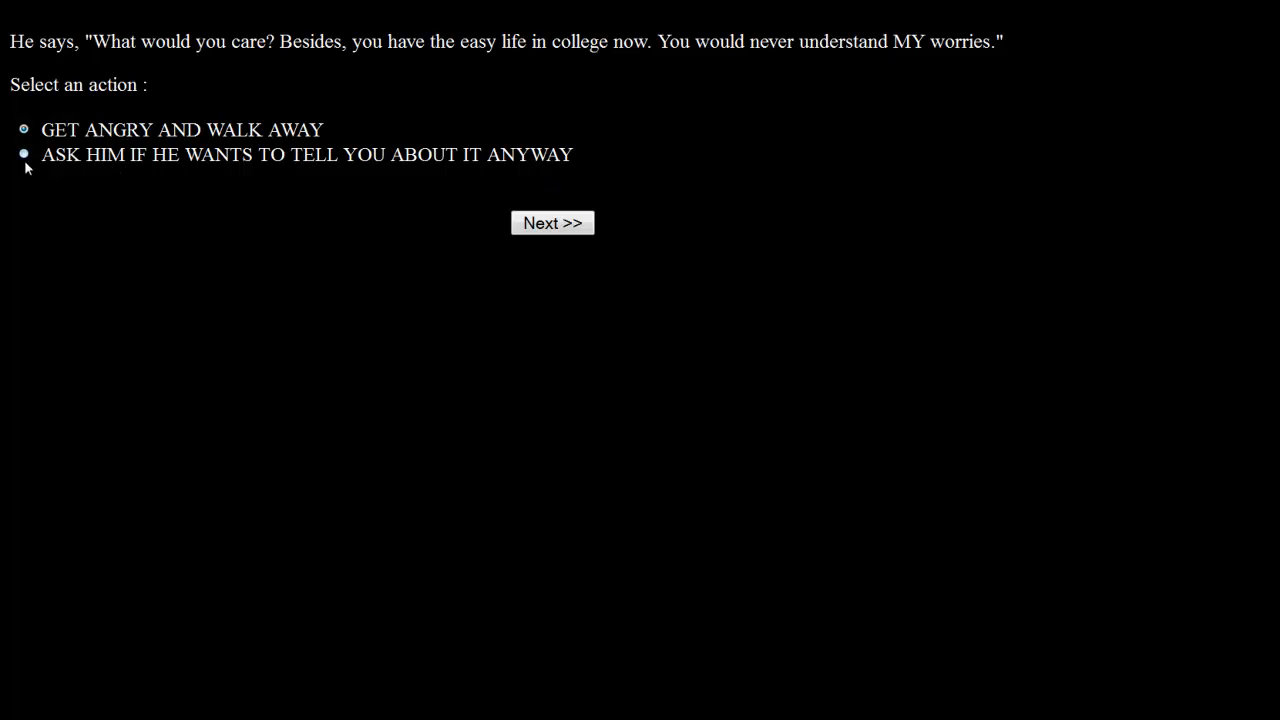
click(24, 152)
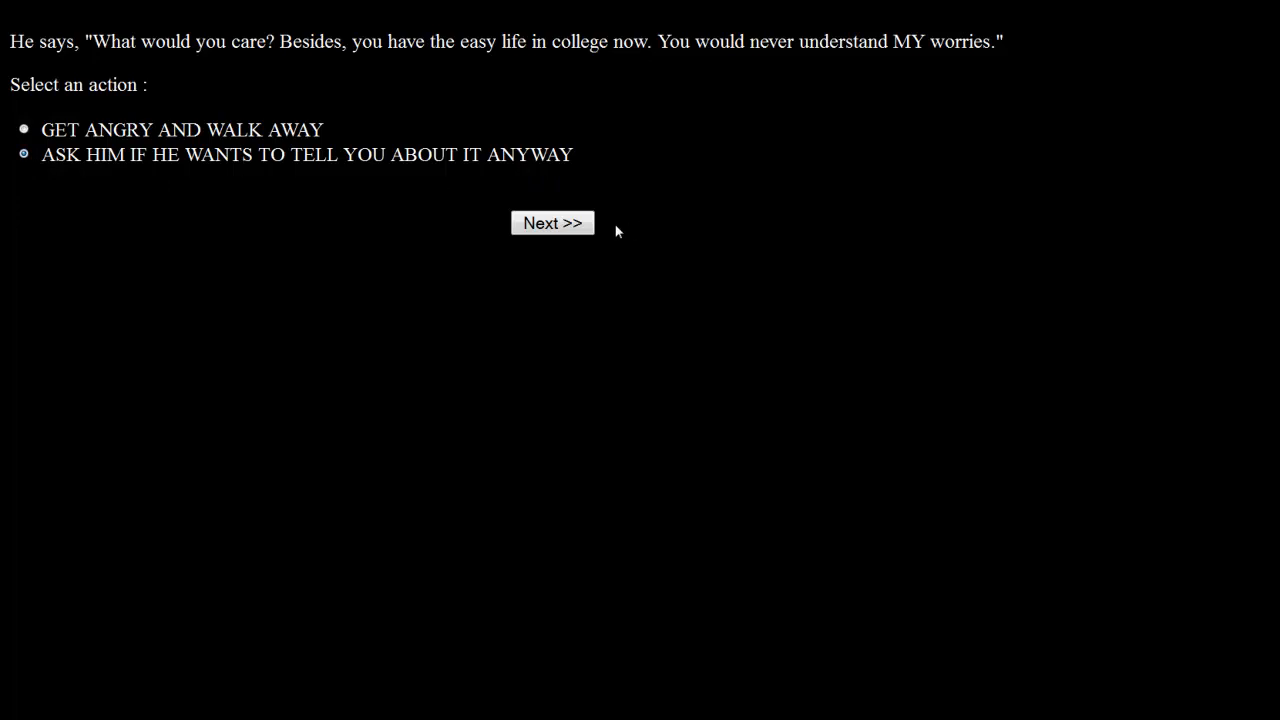
mouse_move(612, 230)
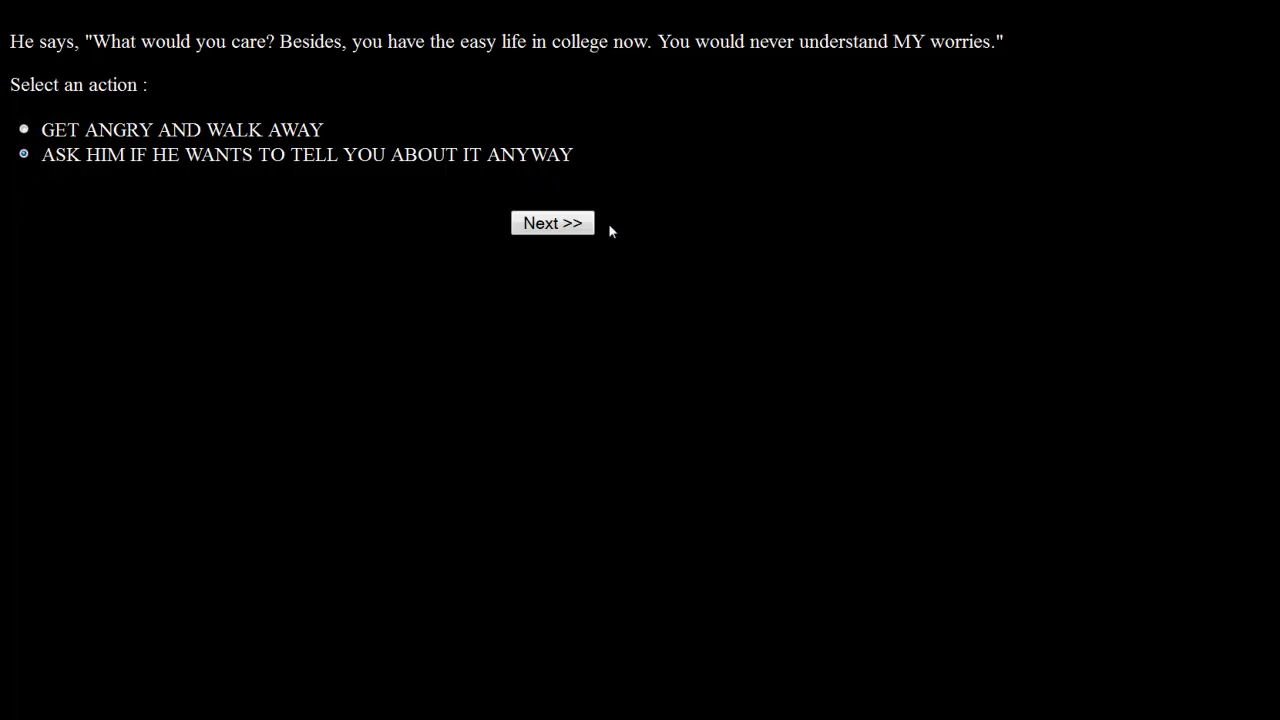
click(552, 222)
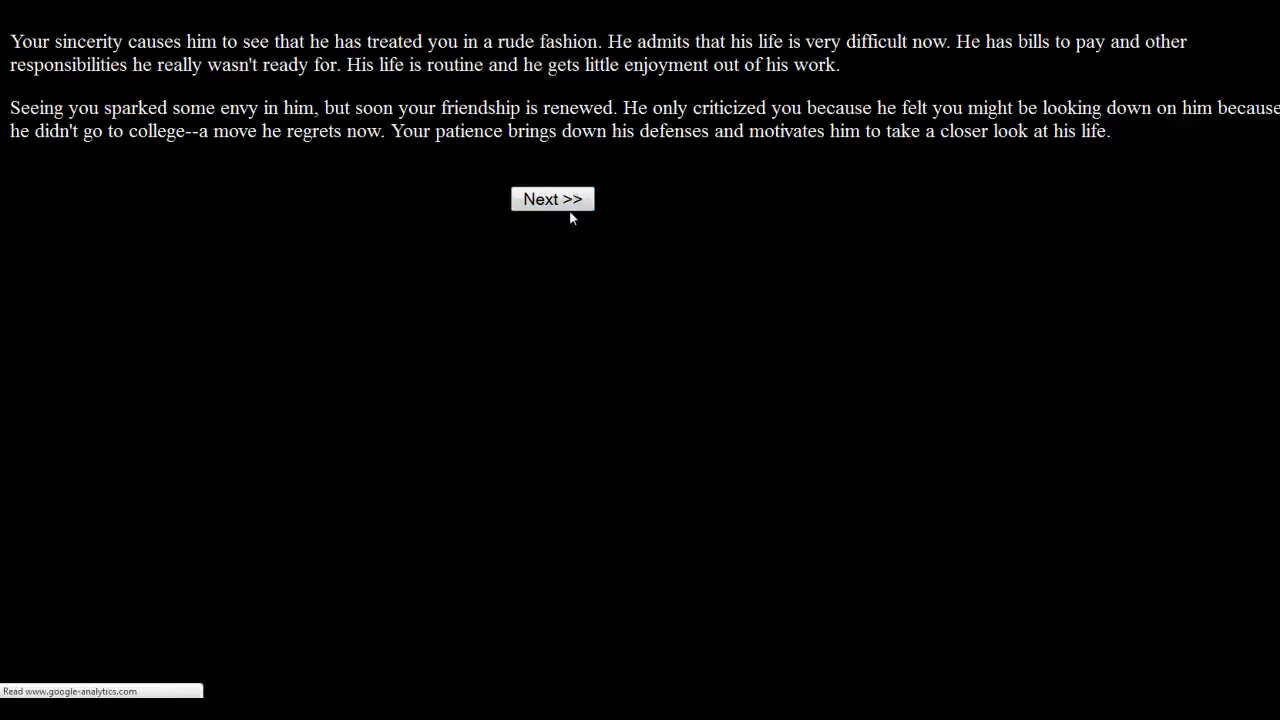
mouse_move(290, 332)
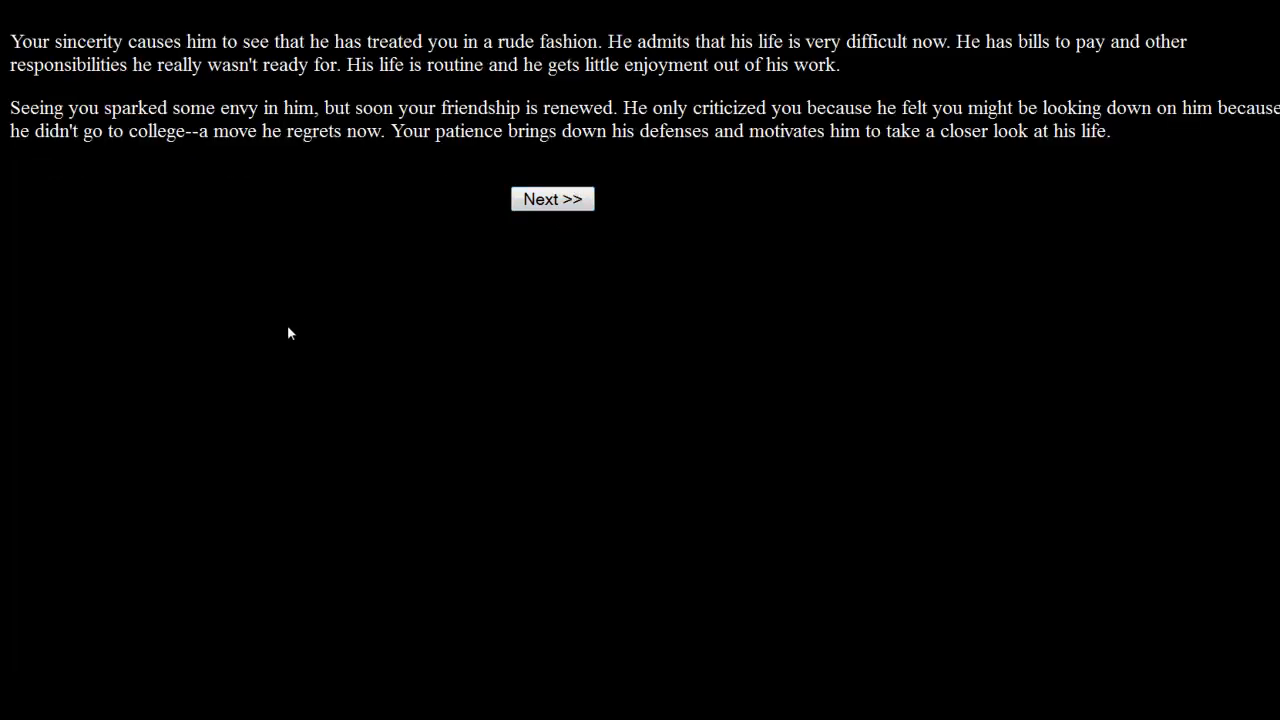
mouse_move(330, 320)
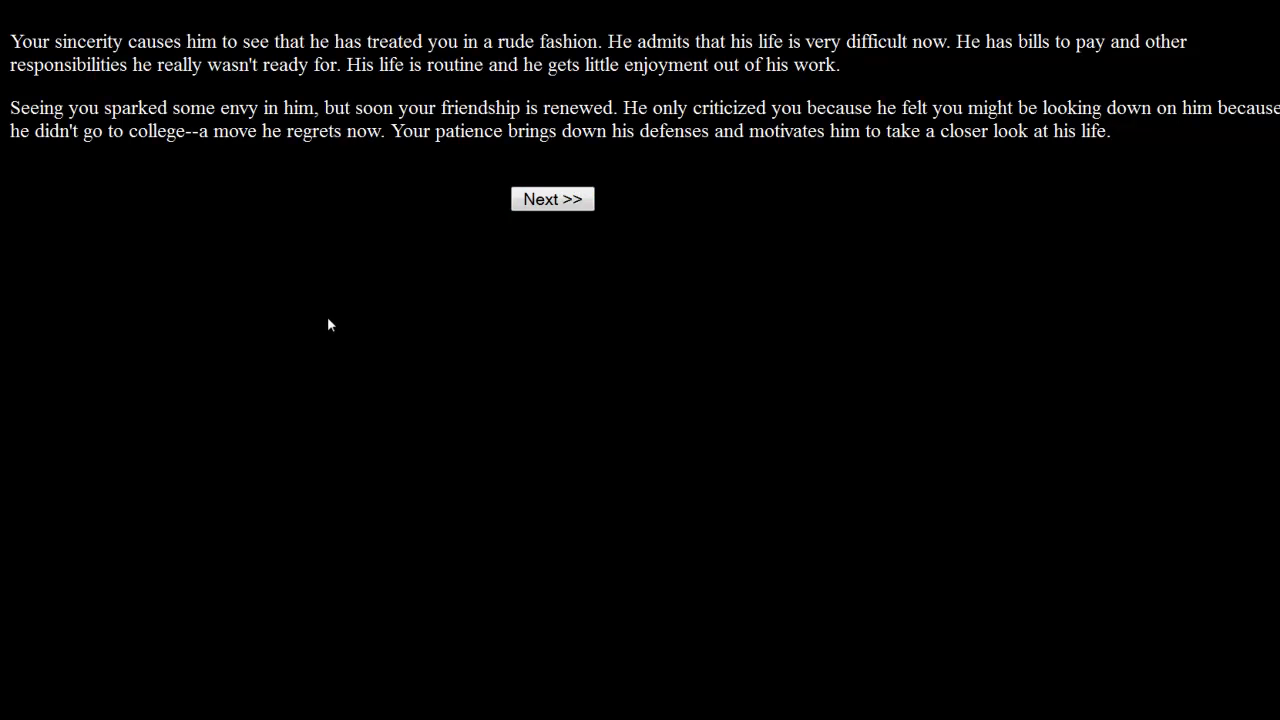
mouse_move(320, 338)
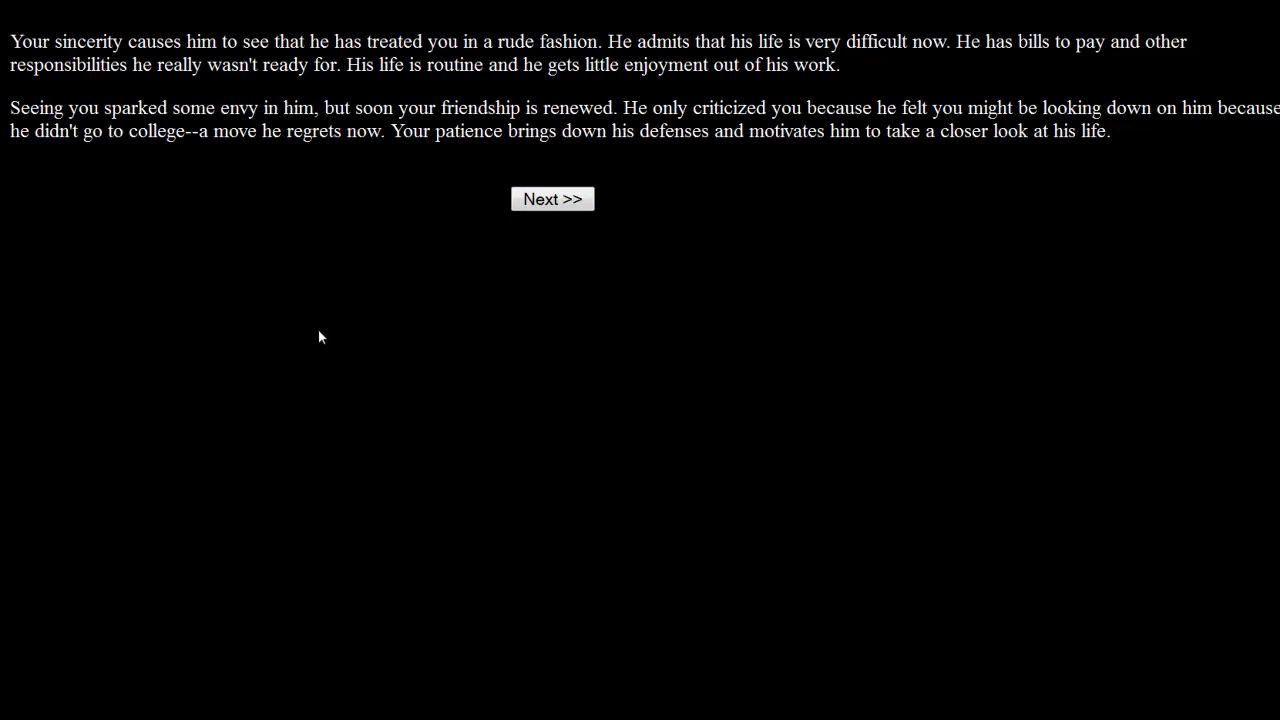
mouse_move(368, 276)
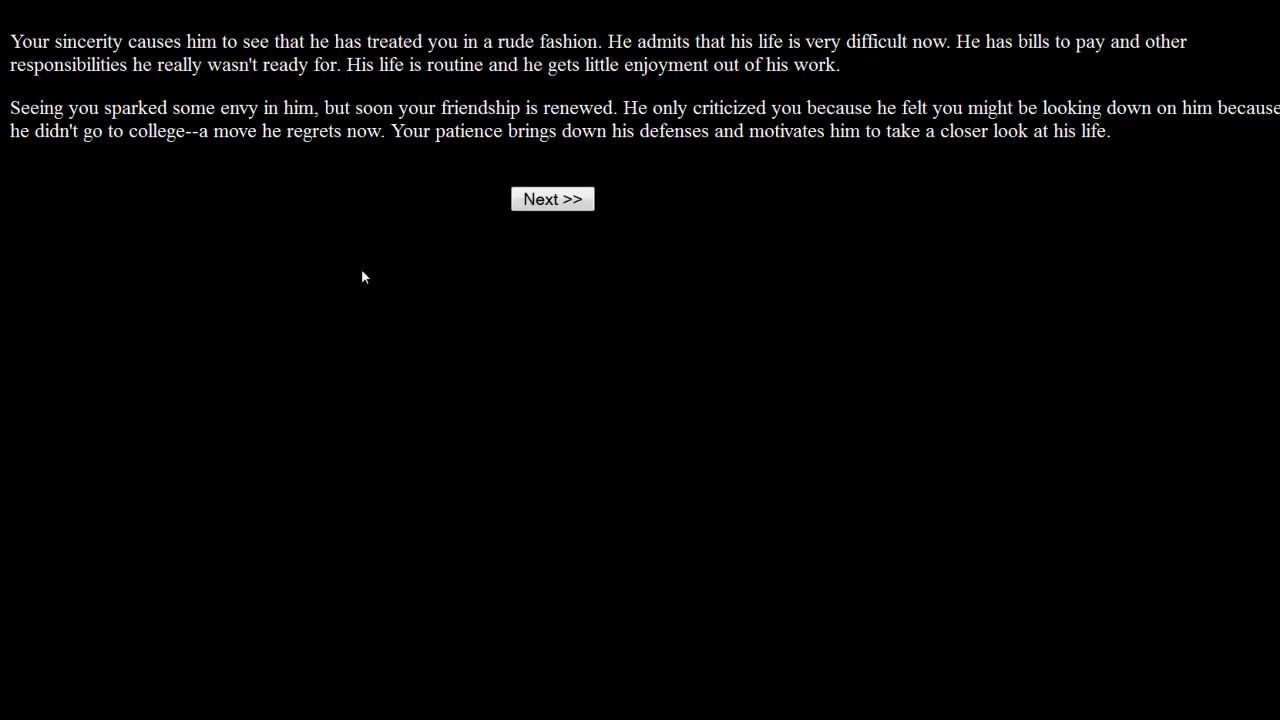
mouse_move(336, 264)
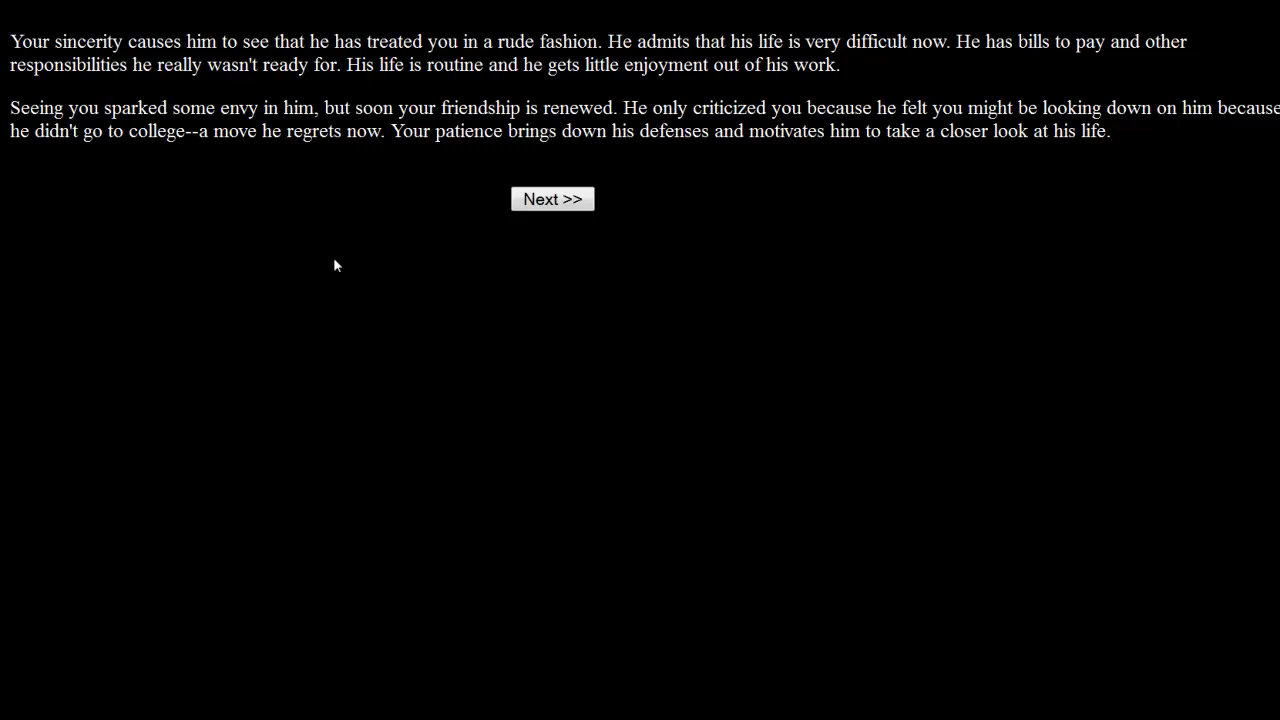
mouse_move(156, 240)
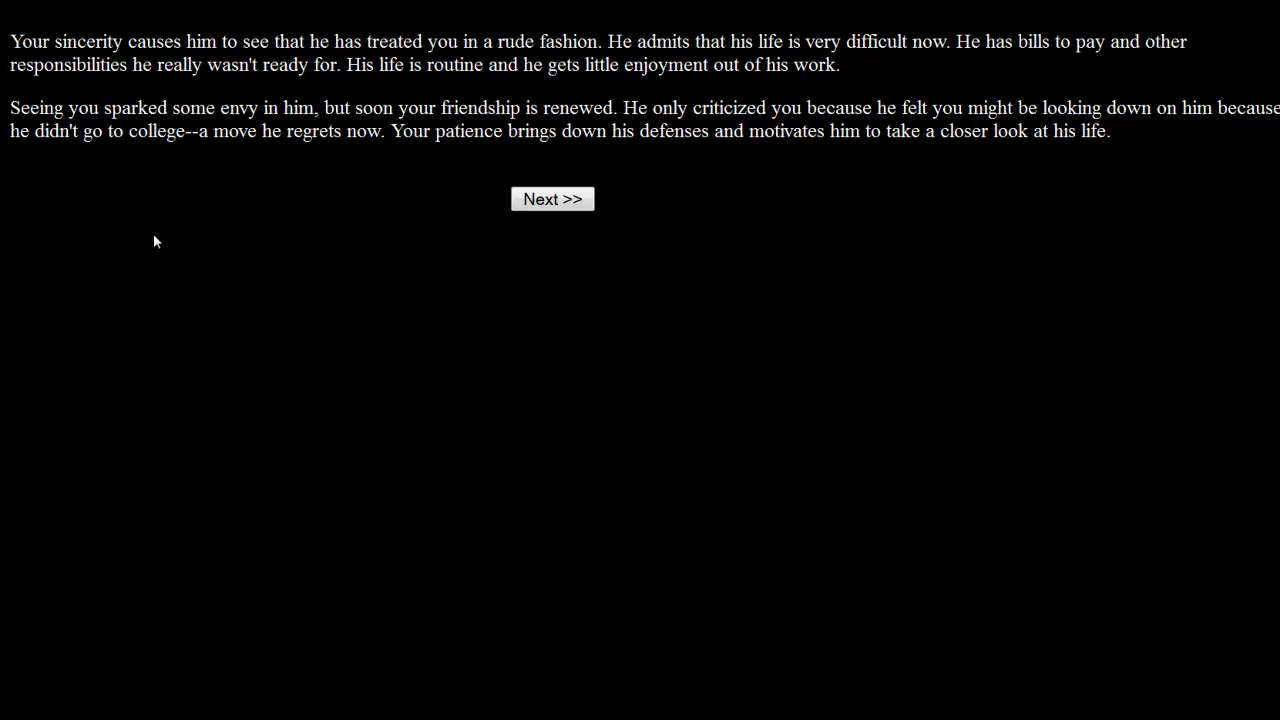
mouse_move(344, 168)
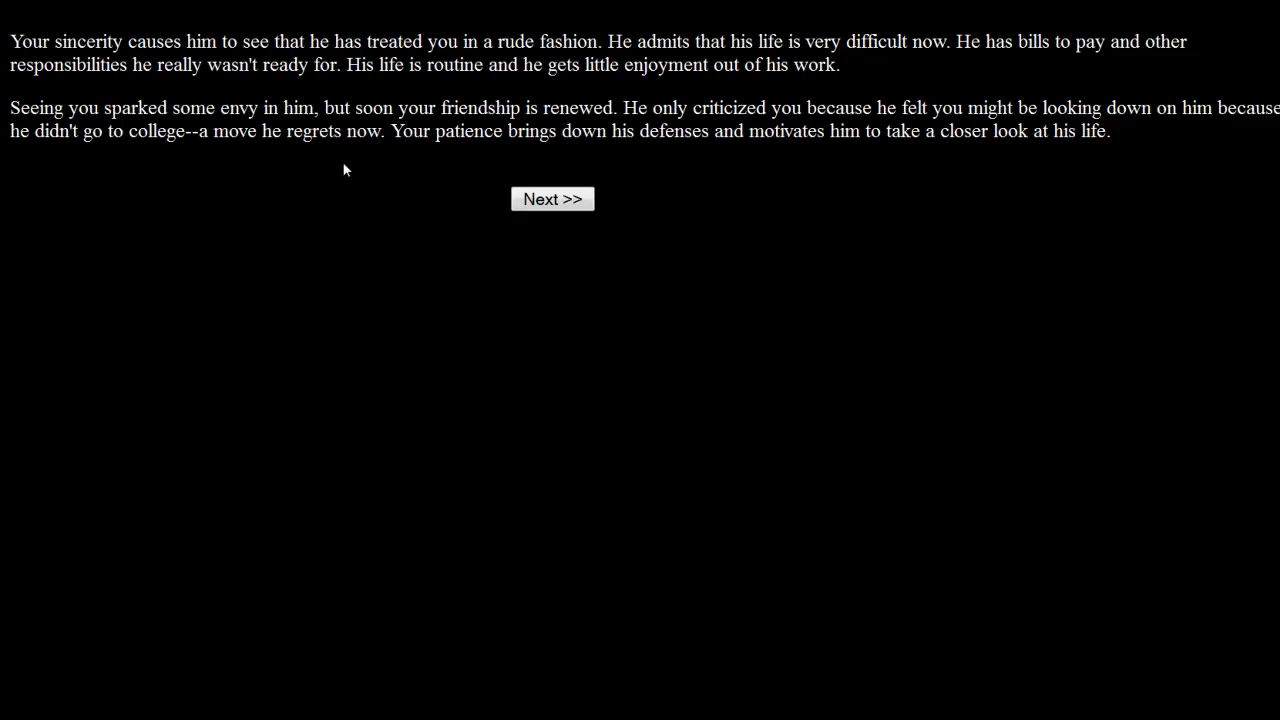
mouse_move(716, 168)
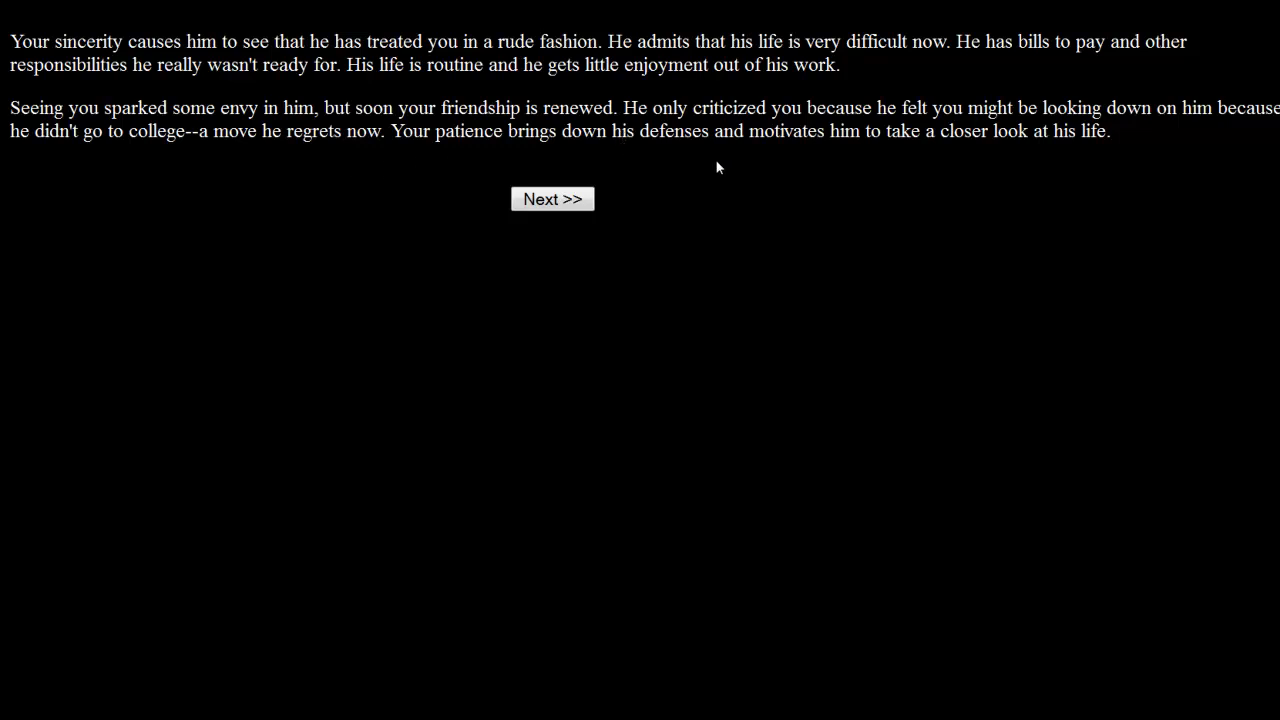
mouse_move(676, 164)
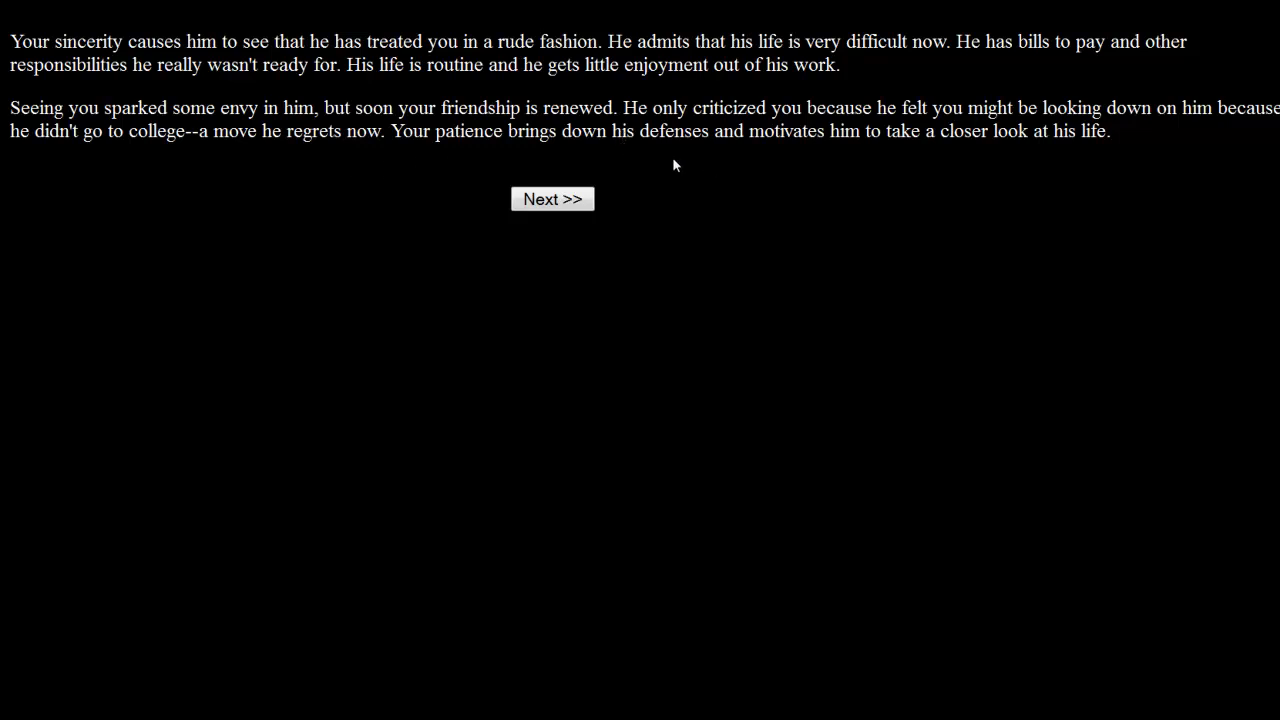
mouse_move(330, 188)
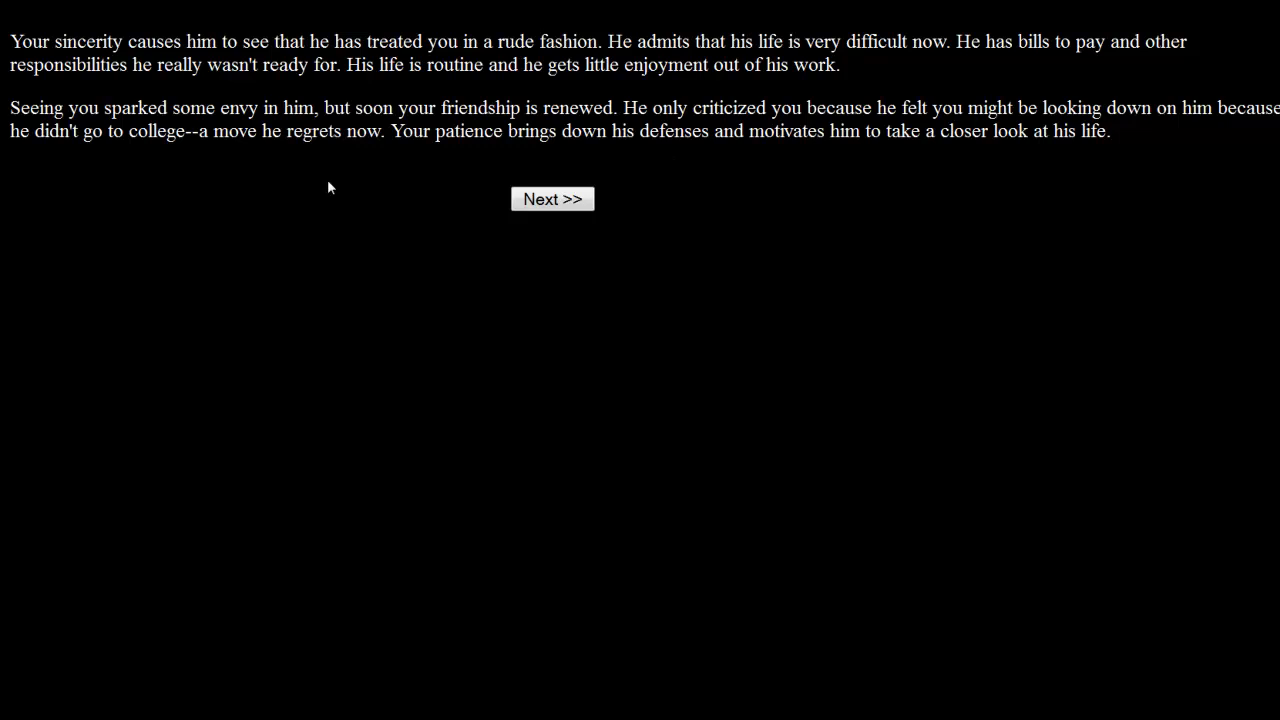
mouse_move(668, 172)
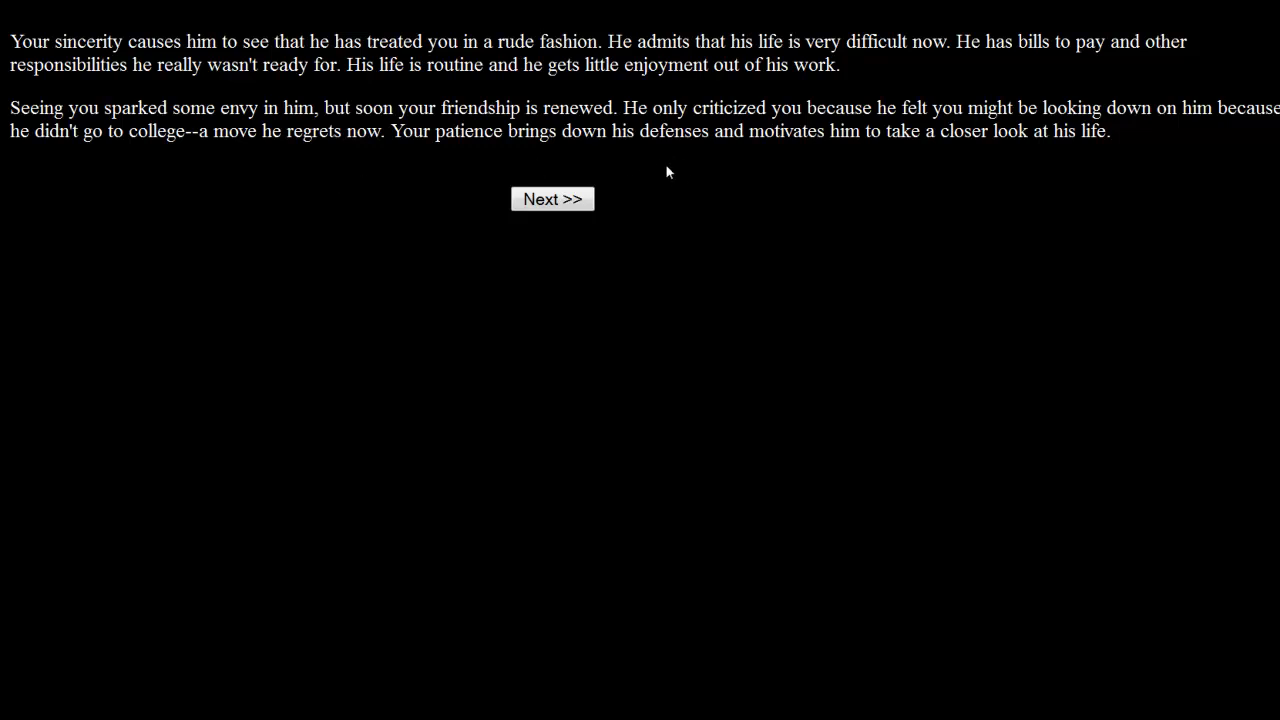
mouse_move(826, 176)
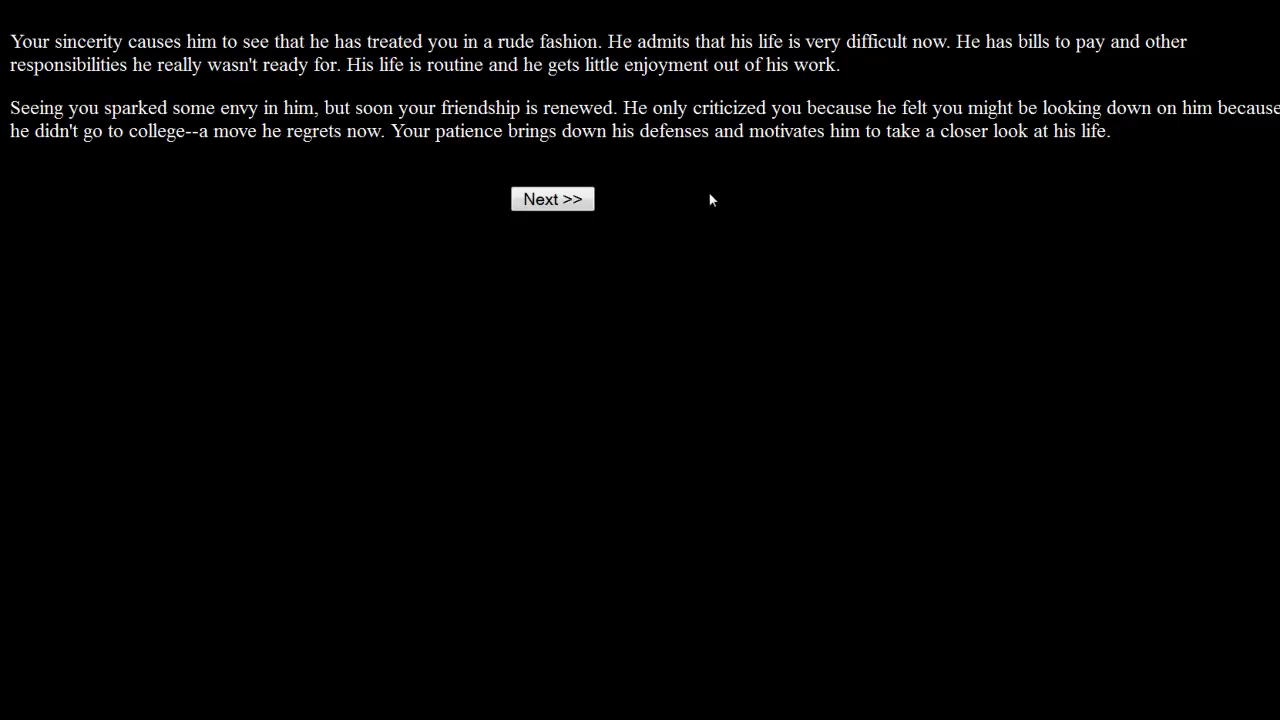
mouse_move(604, 200)
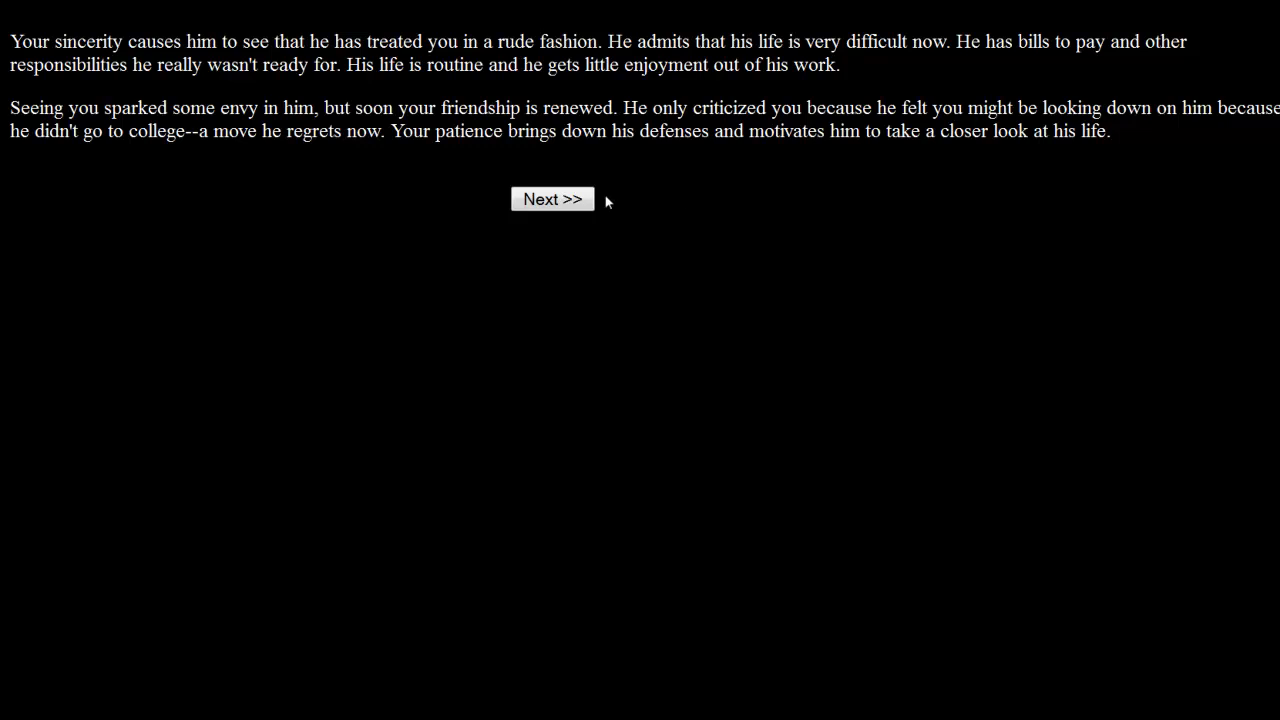
Continue past the renewed-friendship outcome to the philosophy professor's lecture event.
click(552, 200)
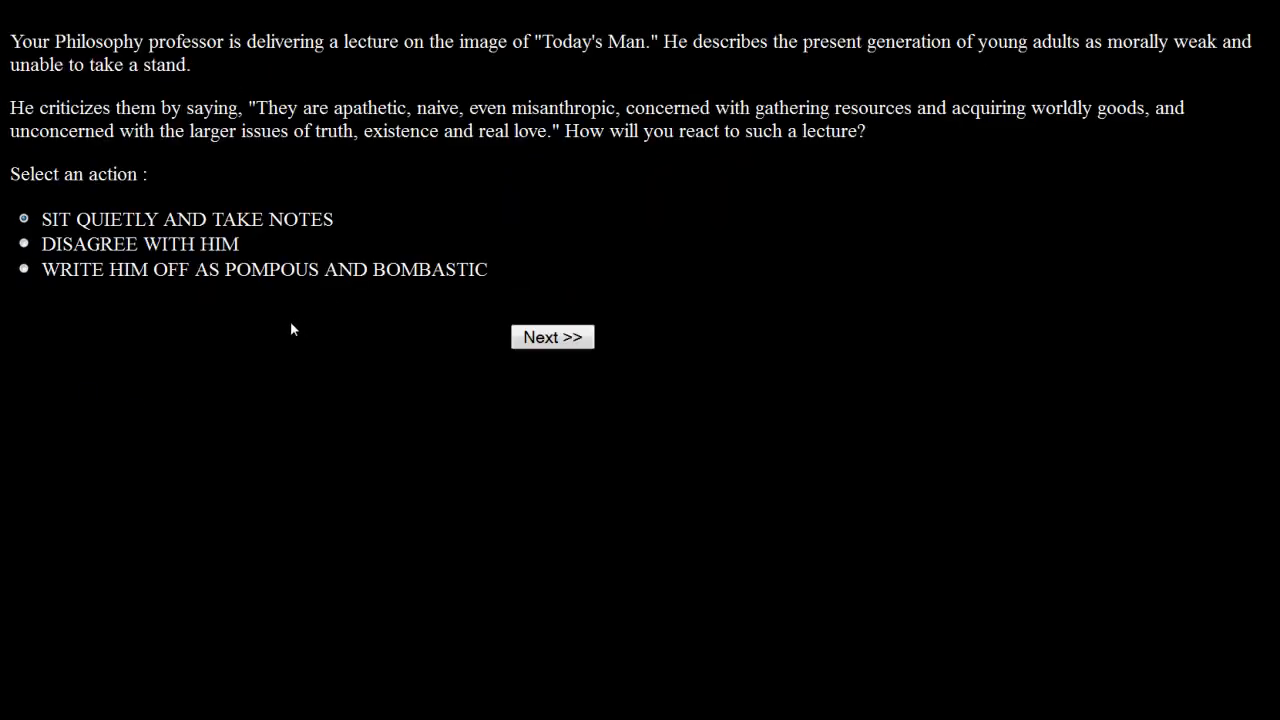
mouse_move(344, 350)
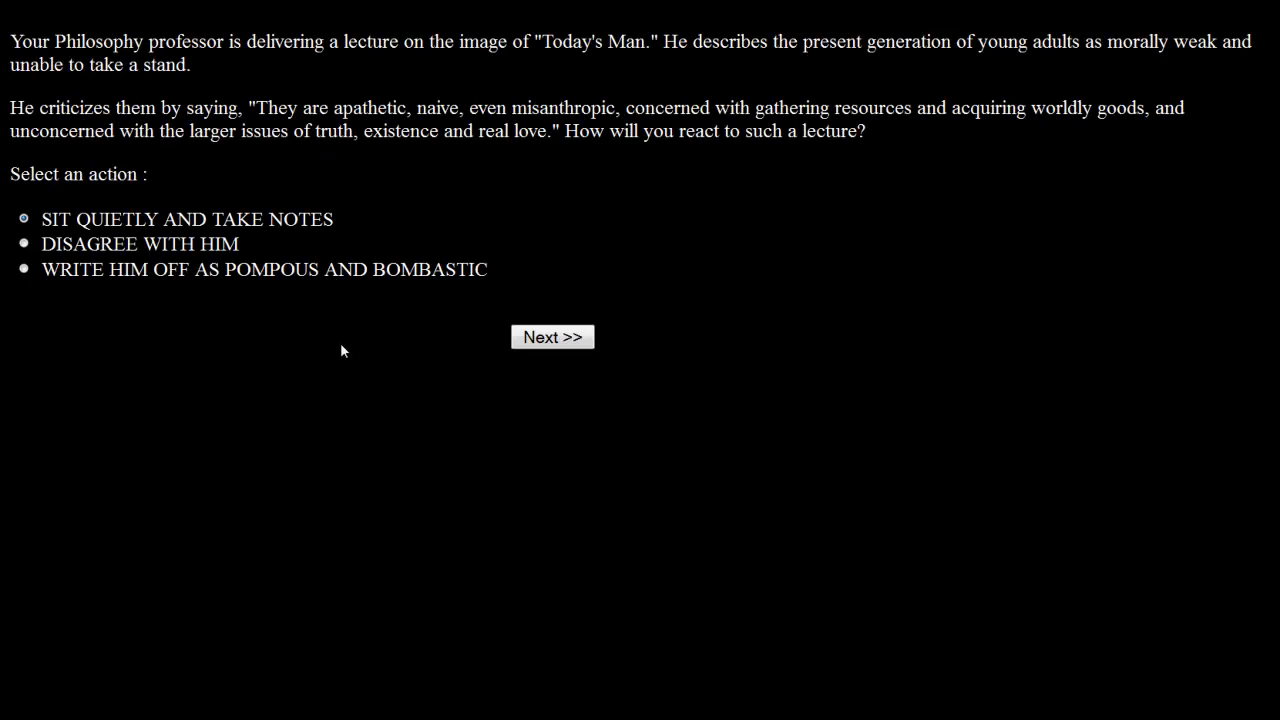
mouse_move(712, 76)
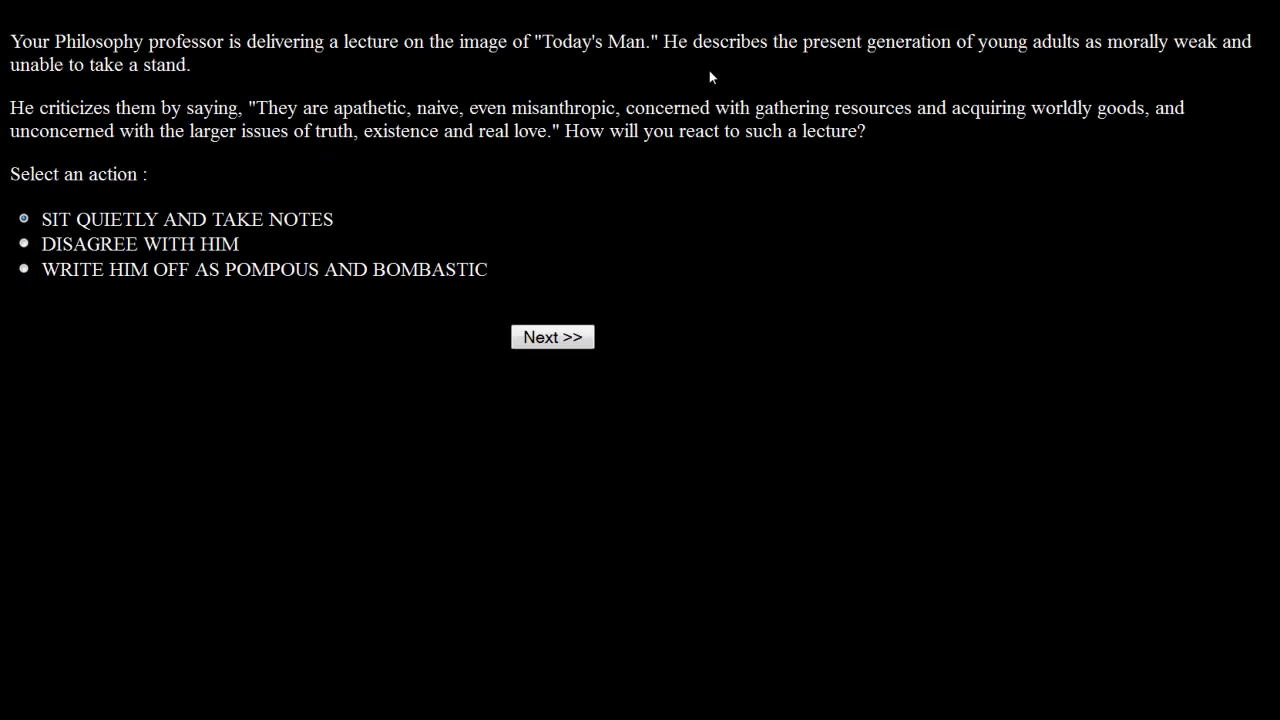
mouse_move(852, 68)
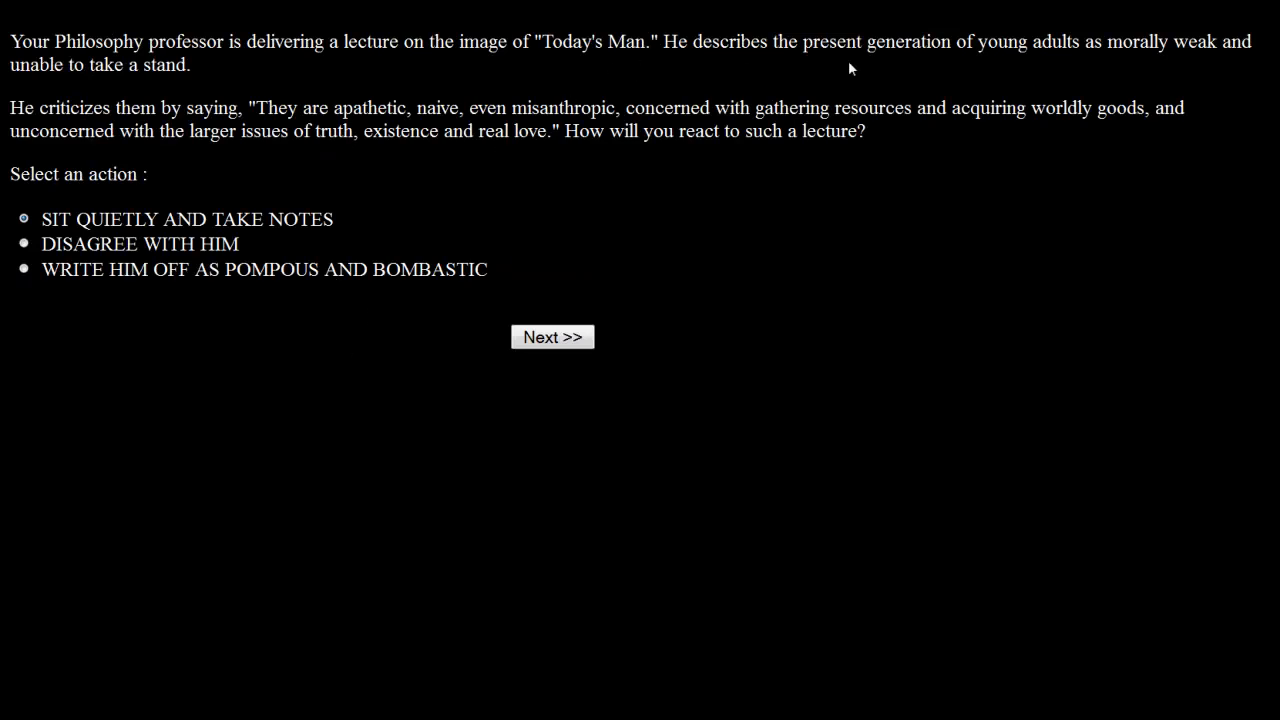
mouse_move(1220, 68)
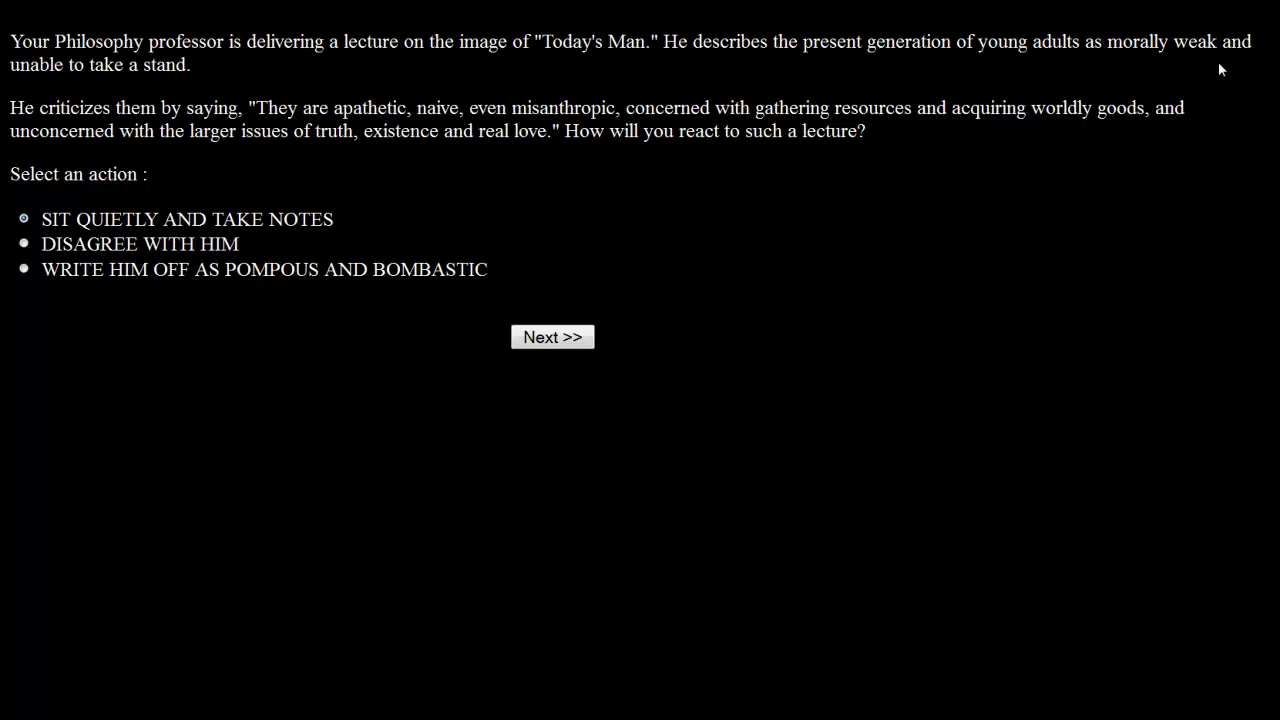
mouse_move(276, 104)
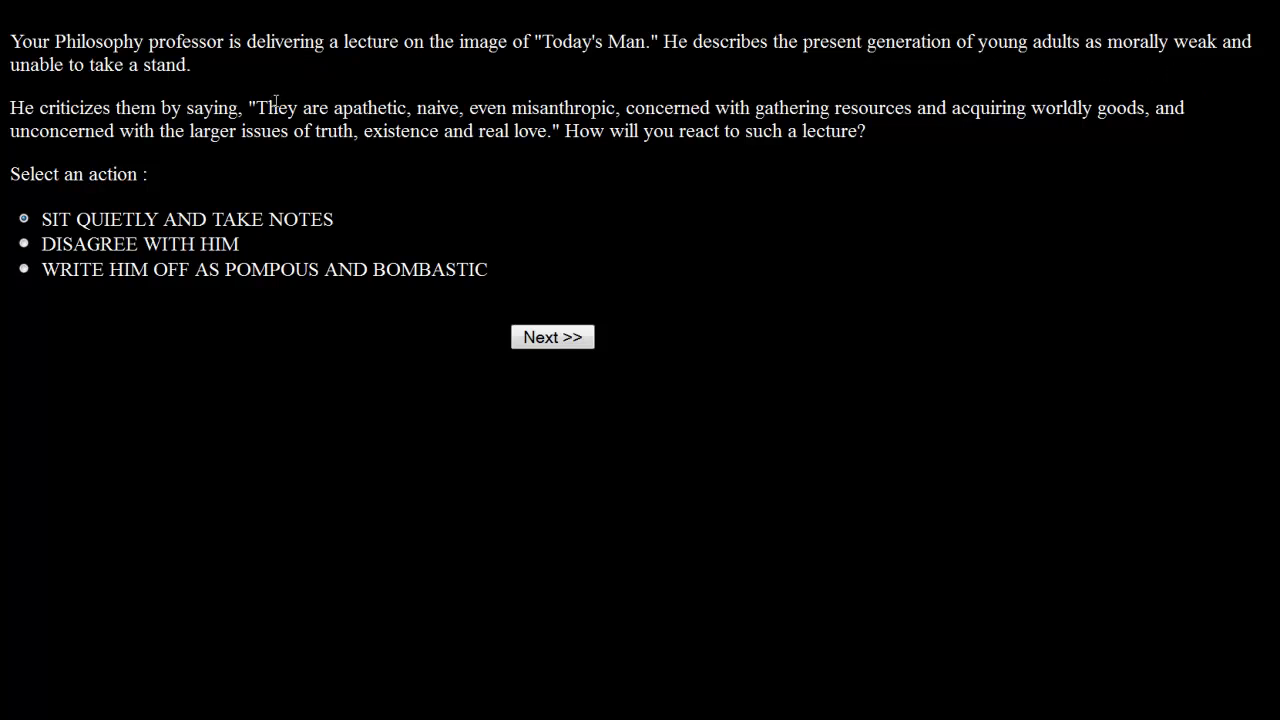
mouse_move(288, 96)
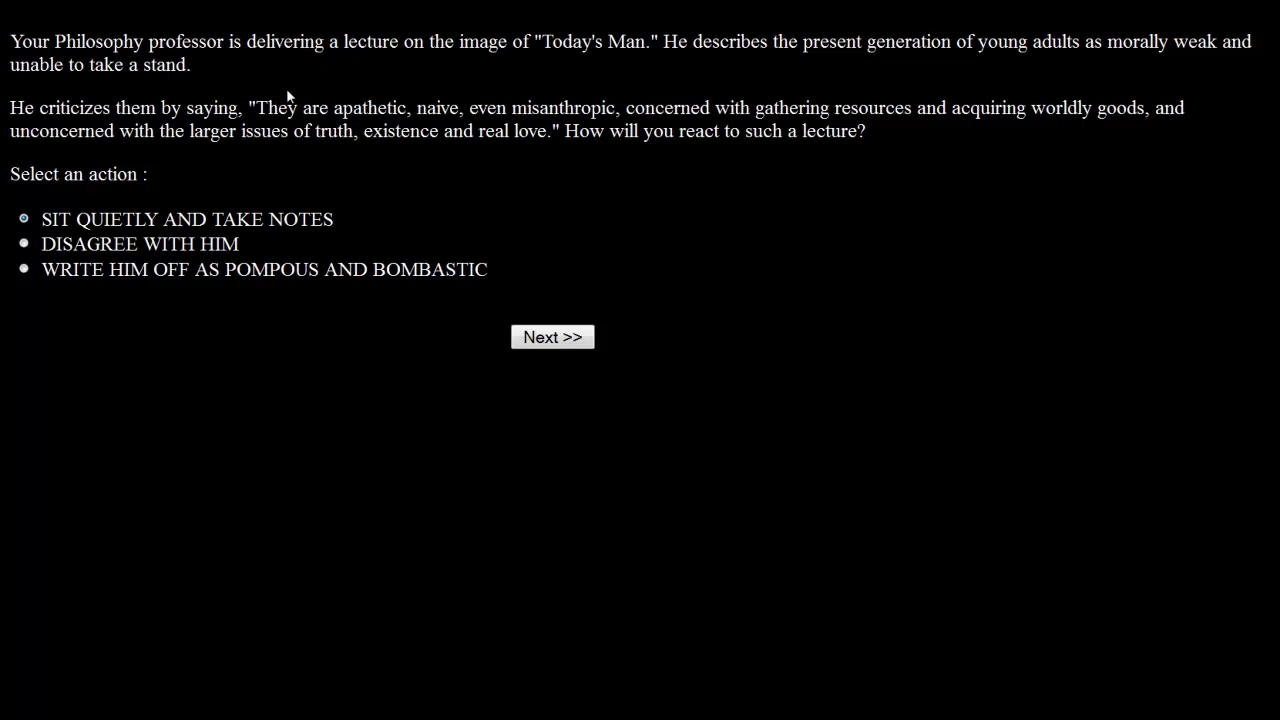
mouse_move(344, 166)
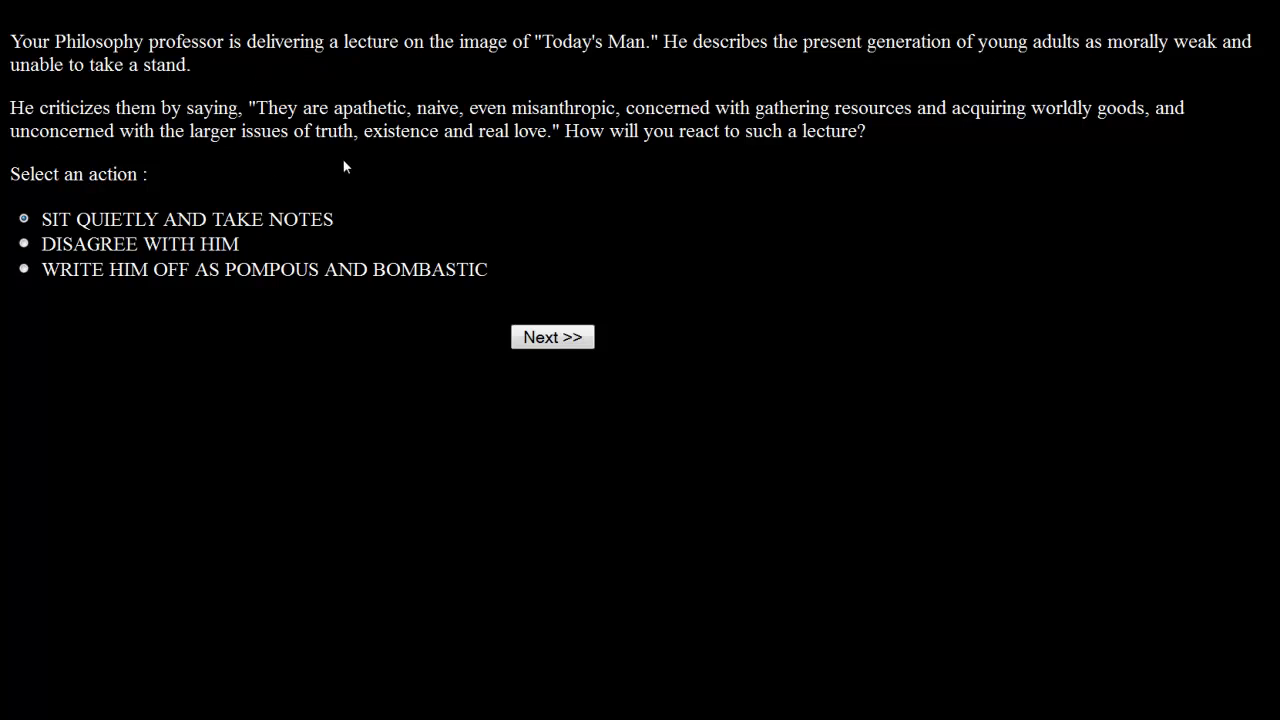
mouse_move(500, 162)
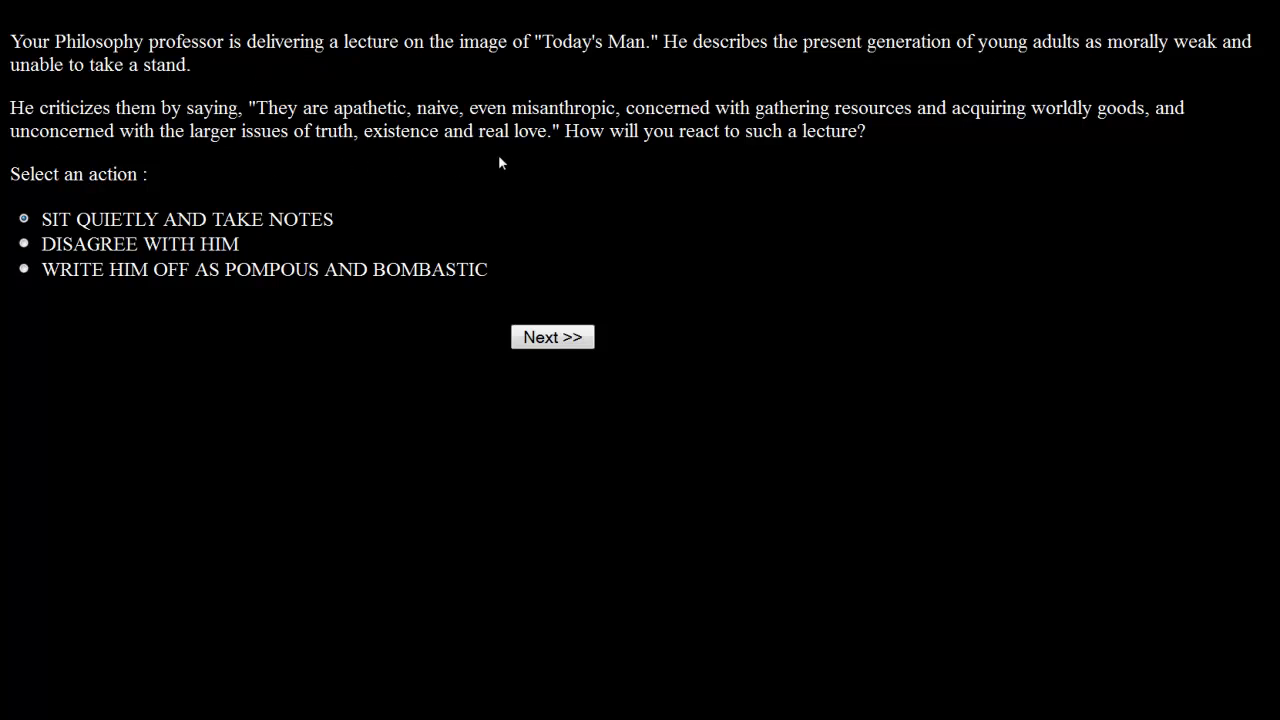
mouse_move(936, 156)
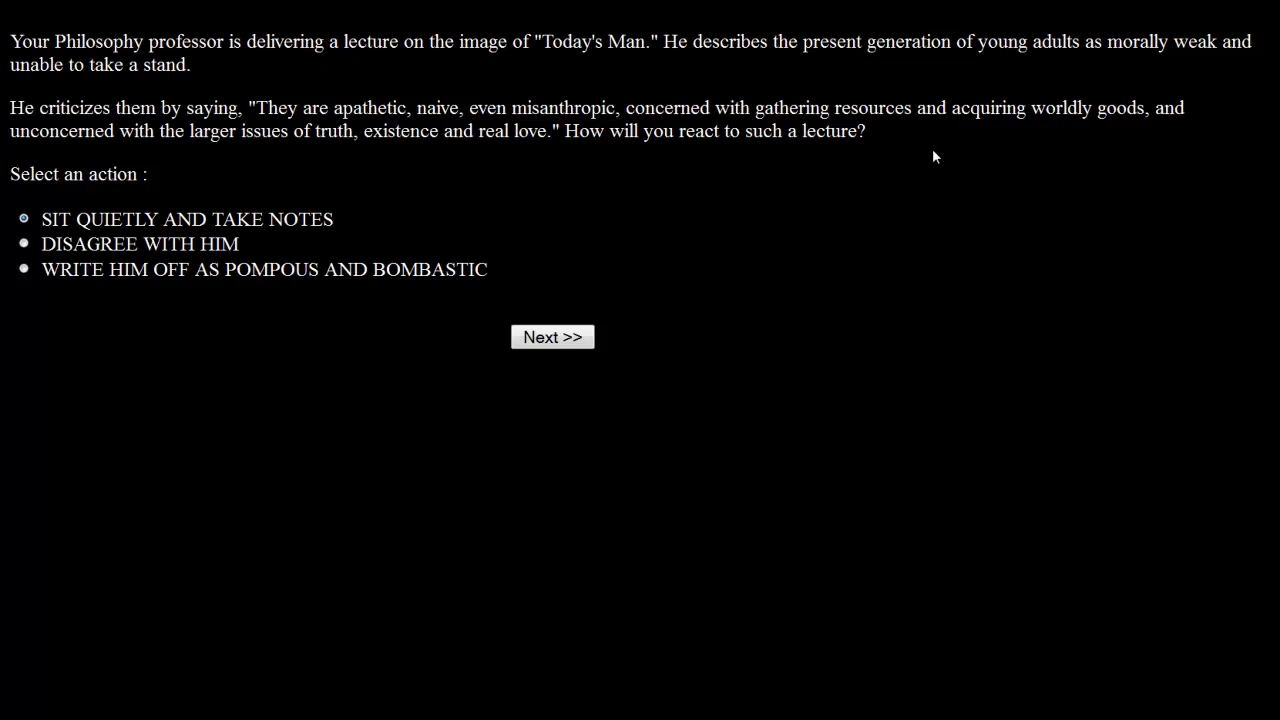
mouse_move(324, 192)
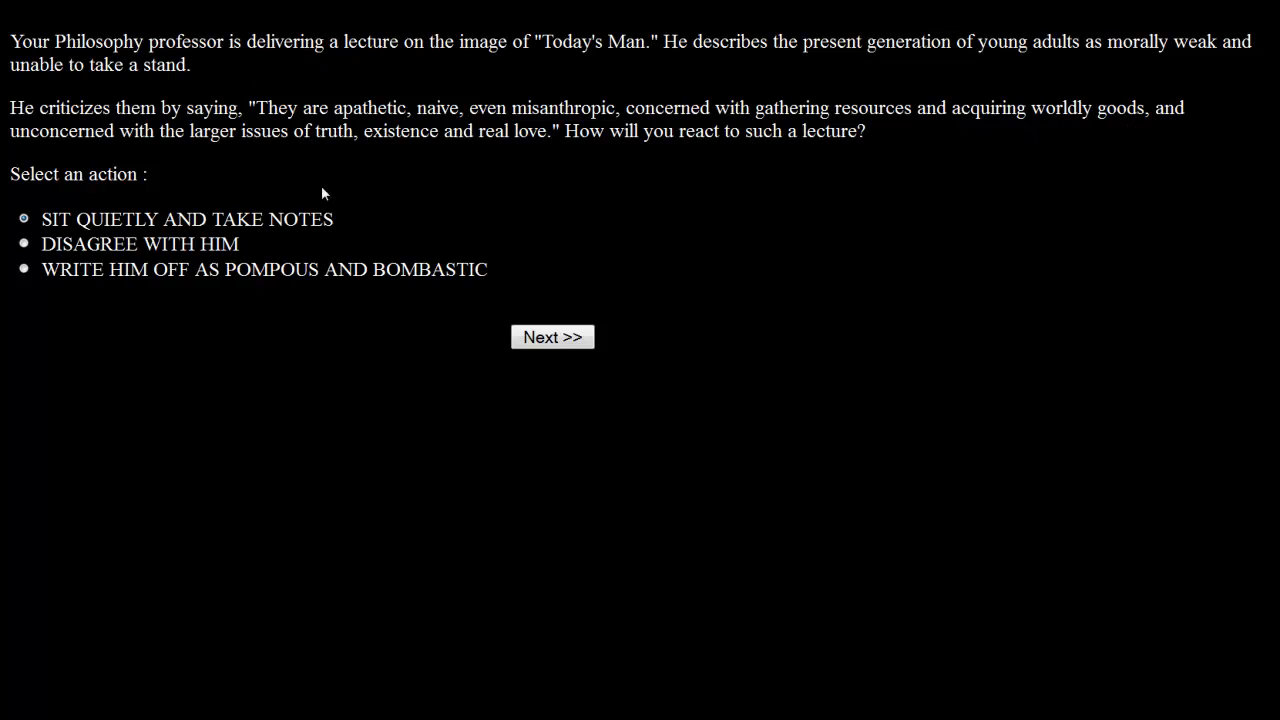
mouse_move(428, 184)
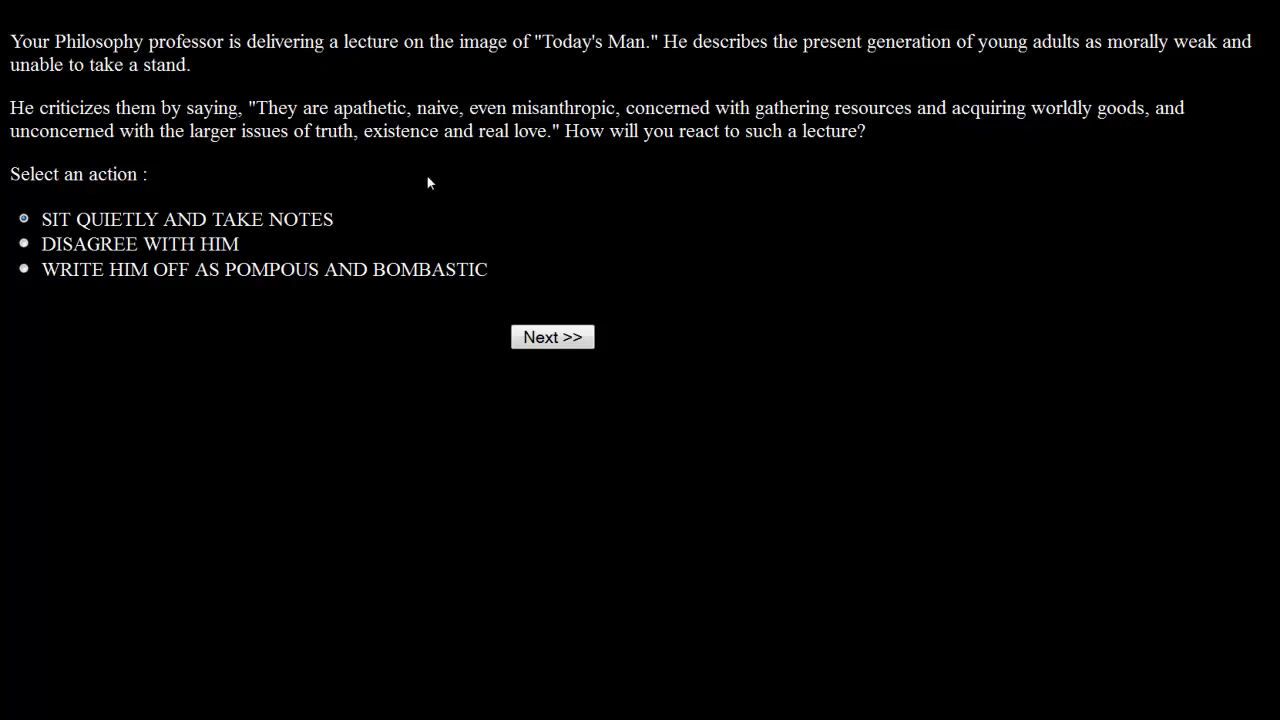
mouse_move(548, 168)
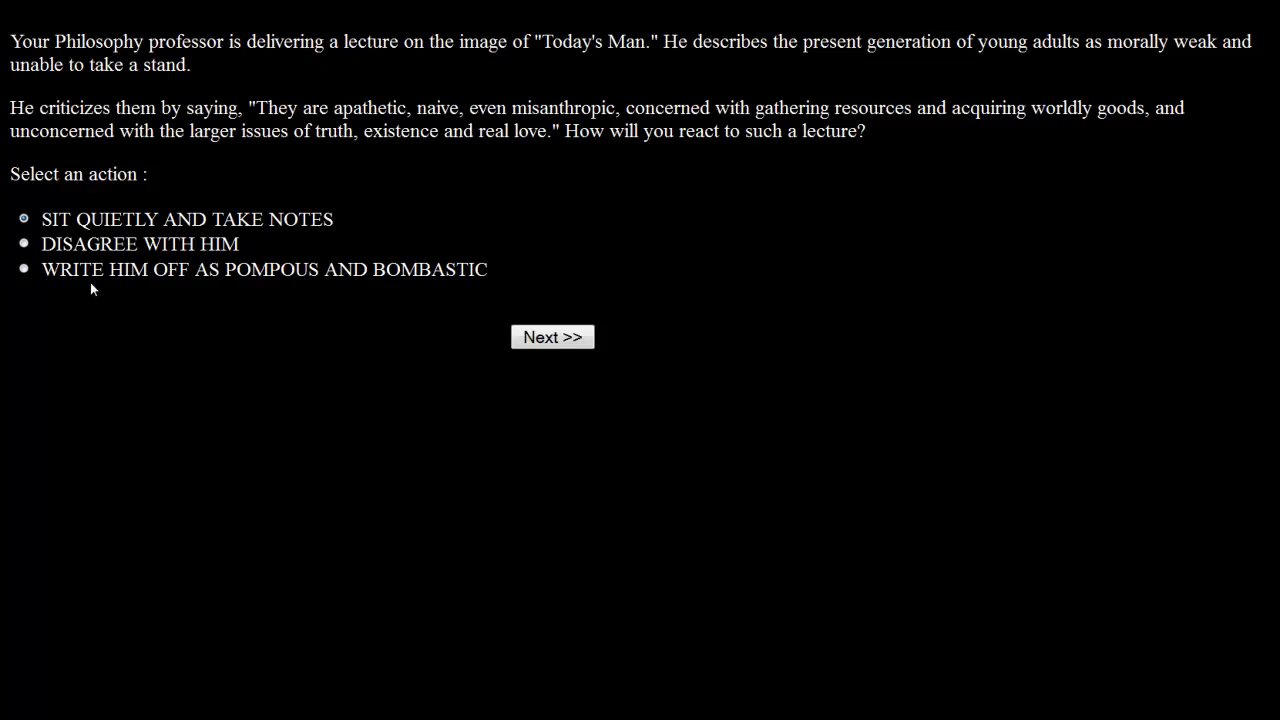
mouse_move(560, 242)
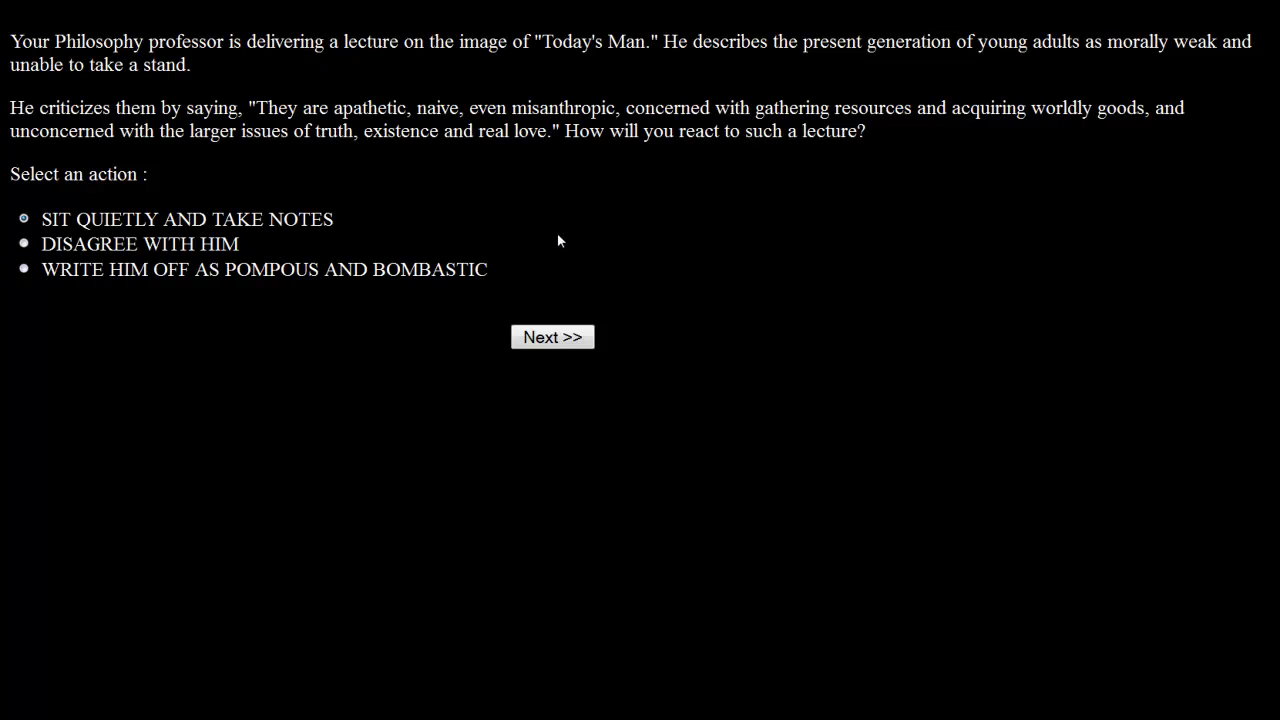
mouse_move(554, 232)
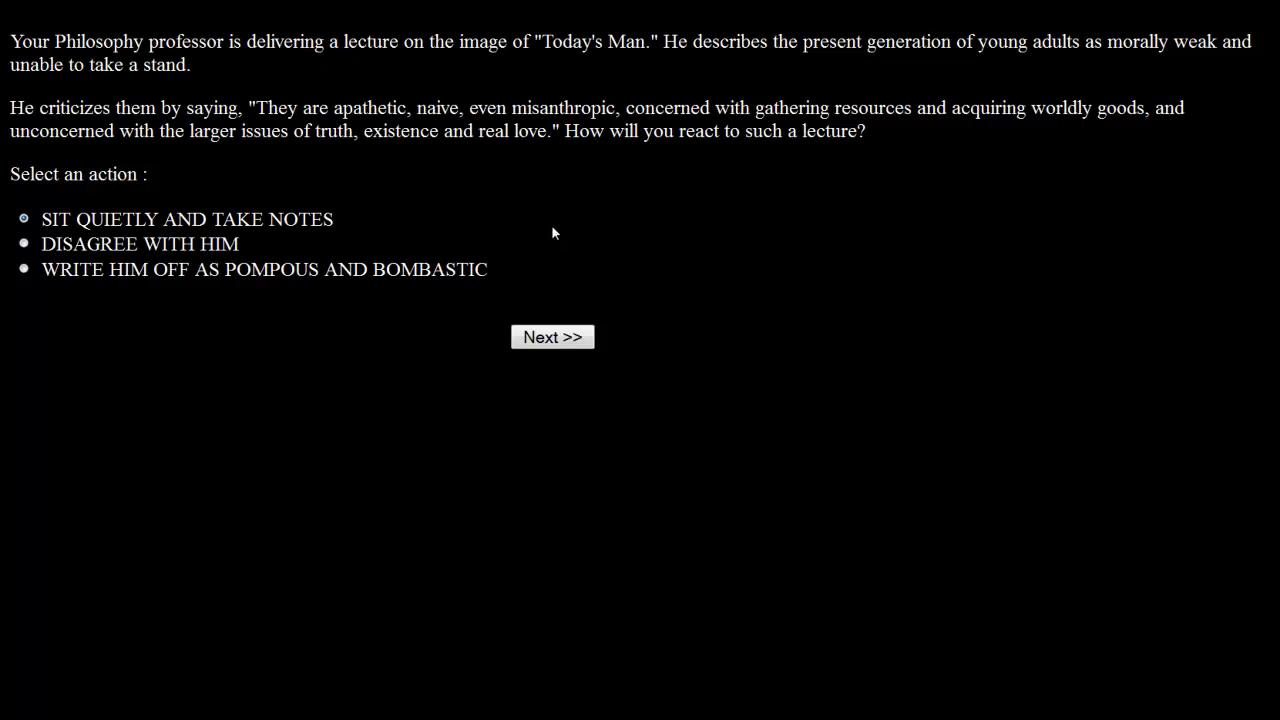
Submit the reaction to the Today's Man lecture and reach the professor's deliberate-provocation outcome.
click(552, 336)
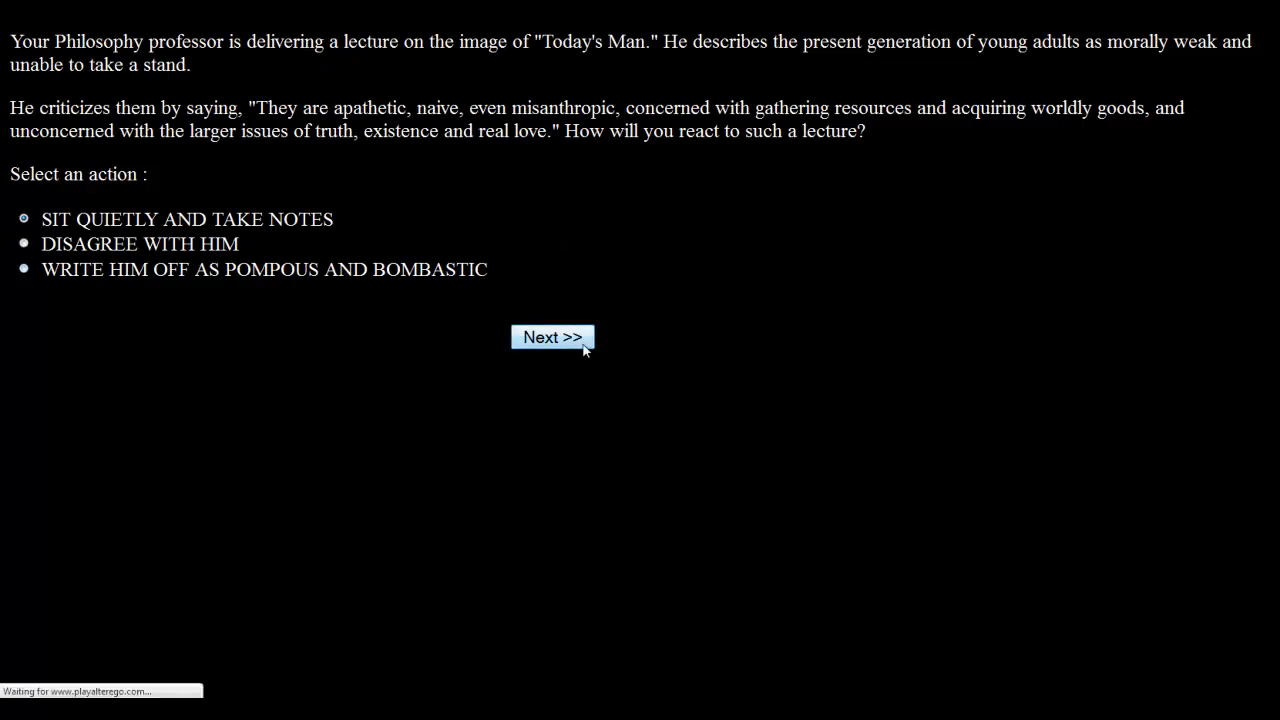
click(552, 336)
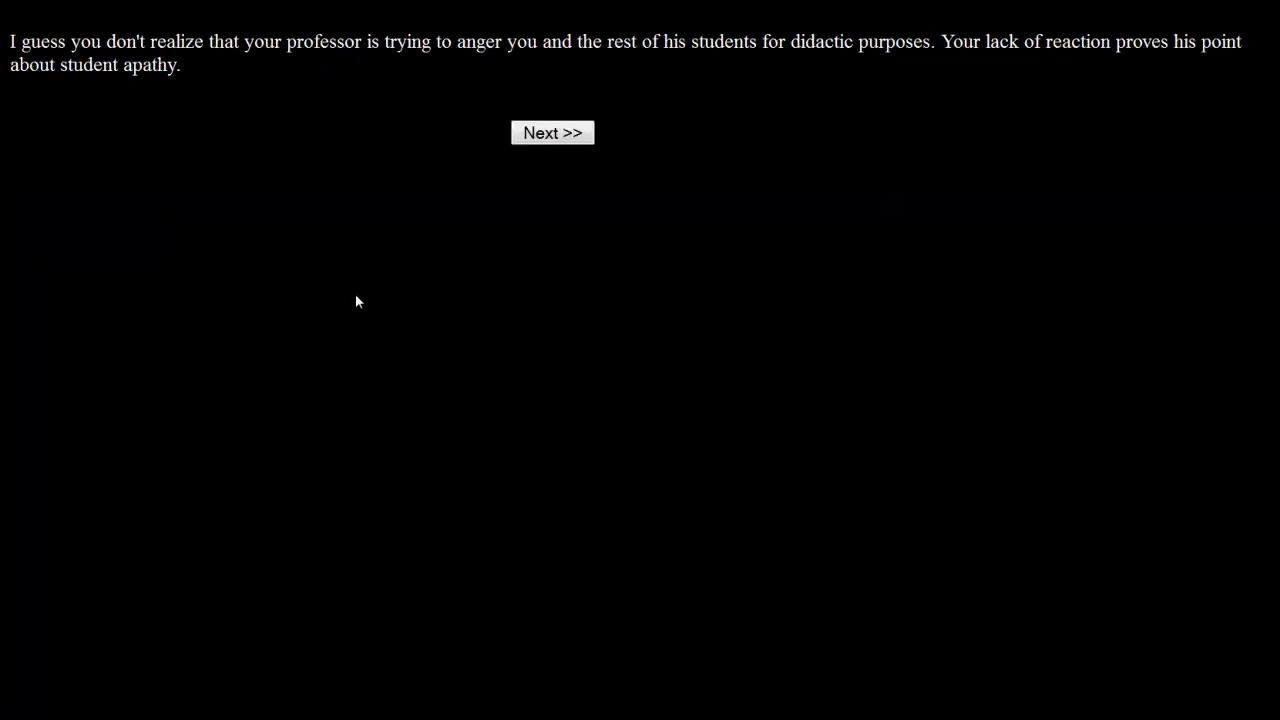
mouse_move(238, 178)
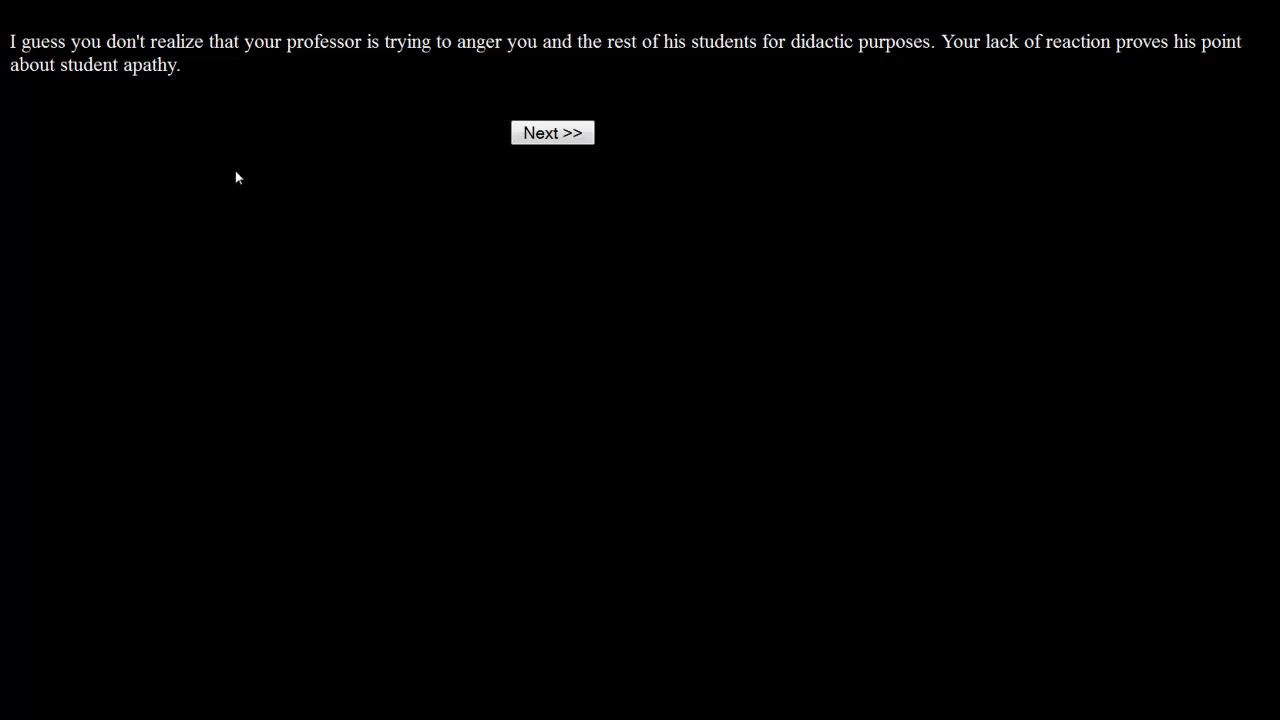
mouse_move(460, 178)
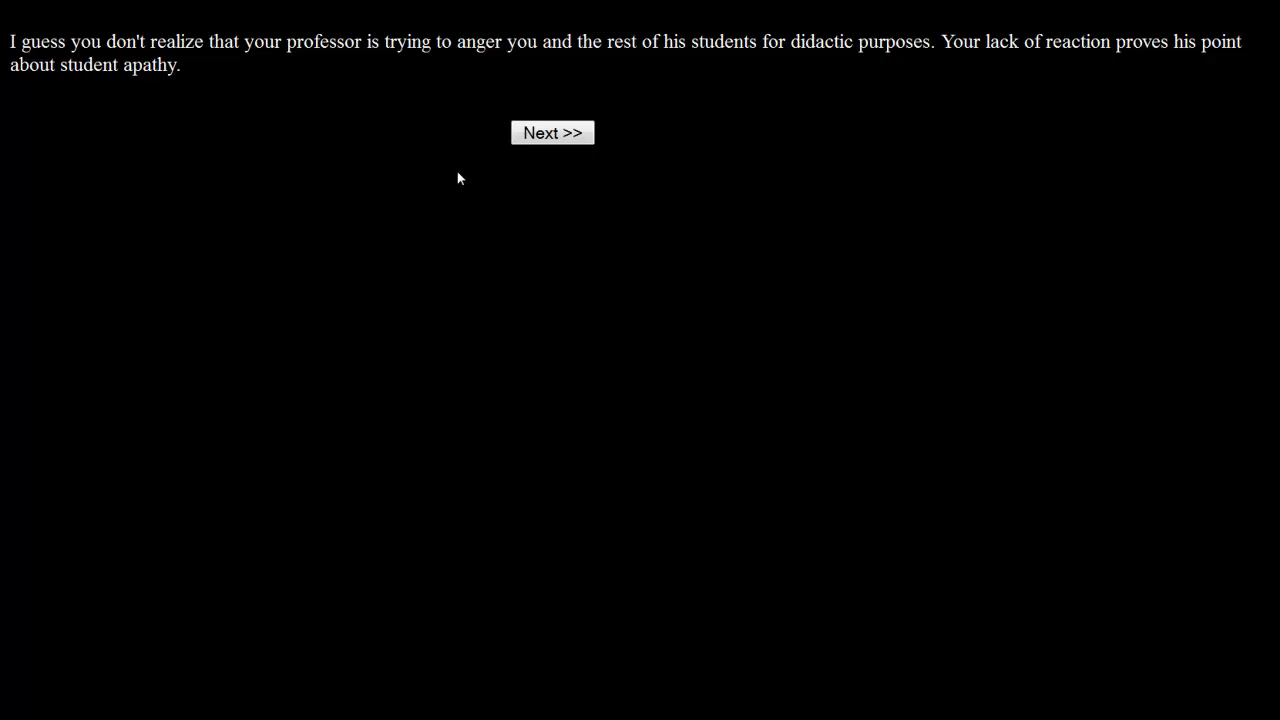
mouse_move(552, 132)
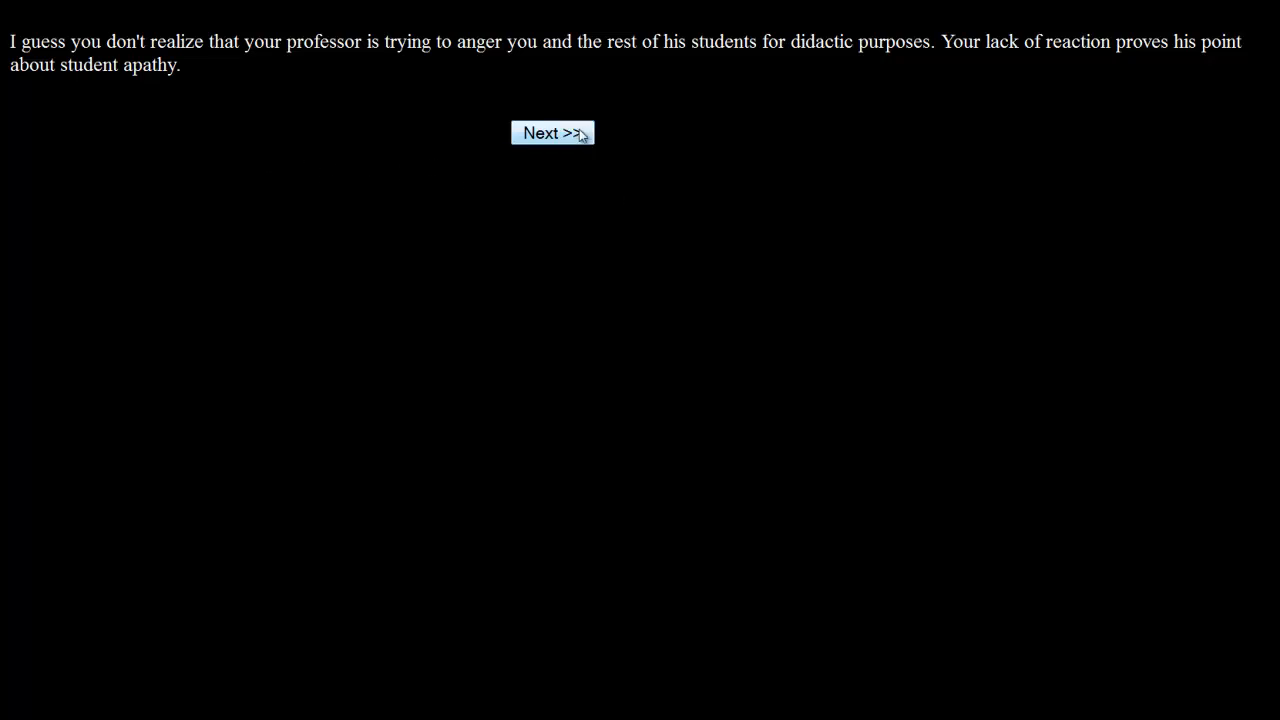
Continue past the lecture outcome to the parents-arriving dorm scenario.
click(552, 132)
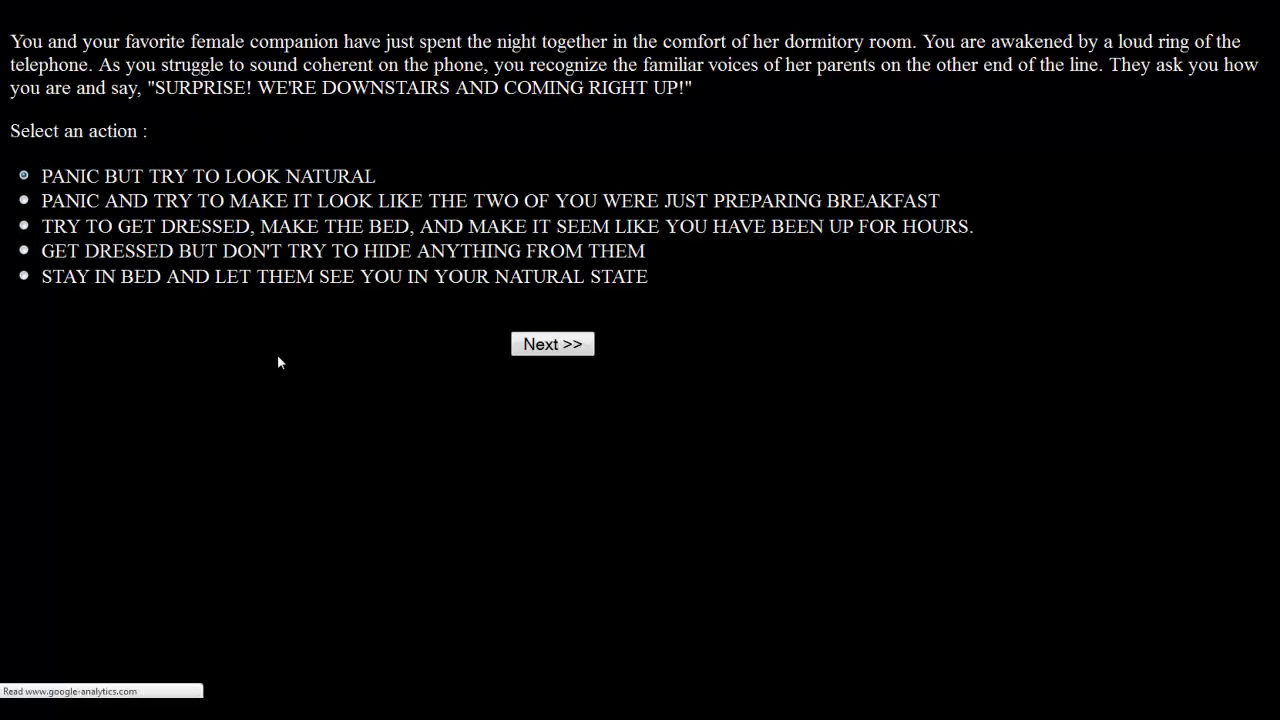
mouse_move(272, 364)
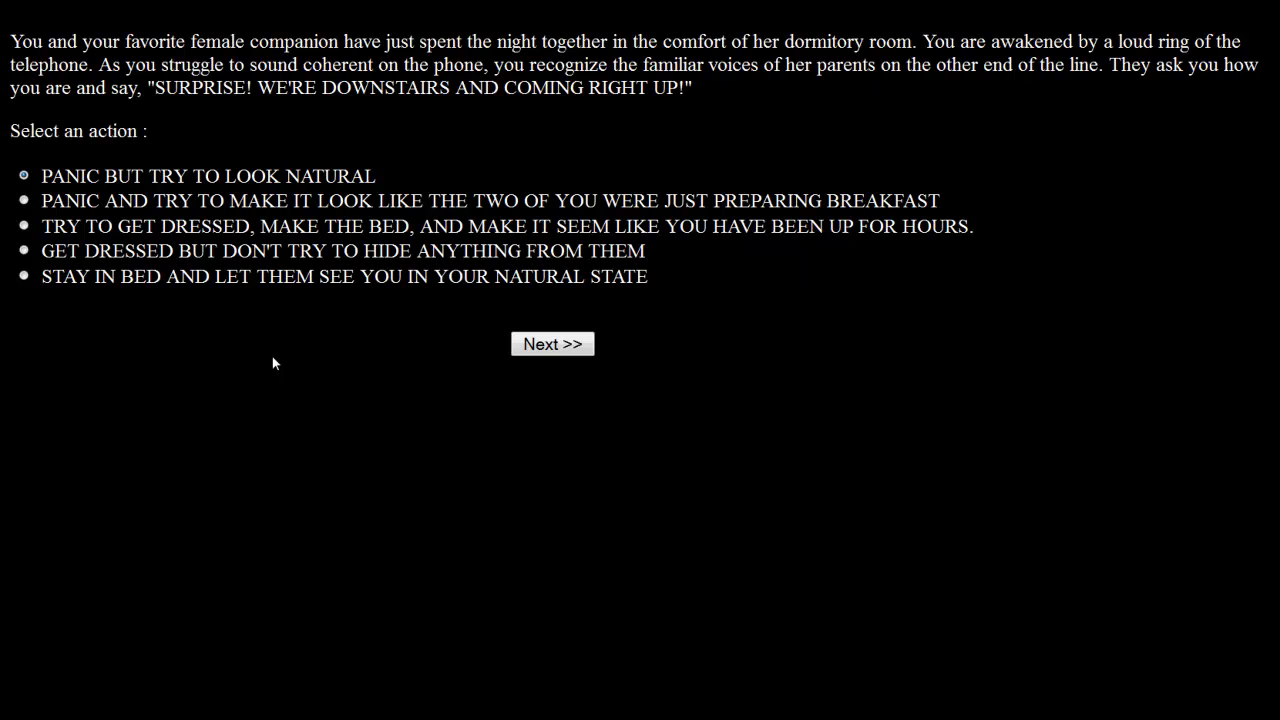
mouse_move(1132, 180)
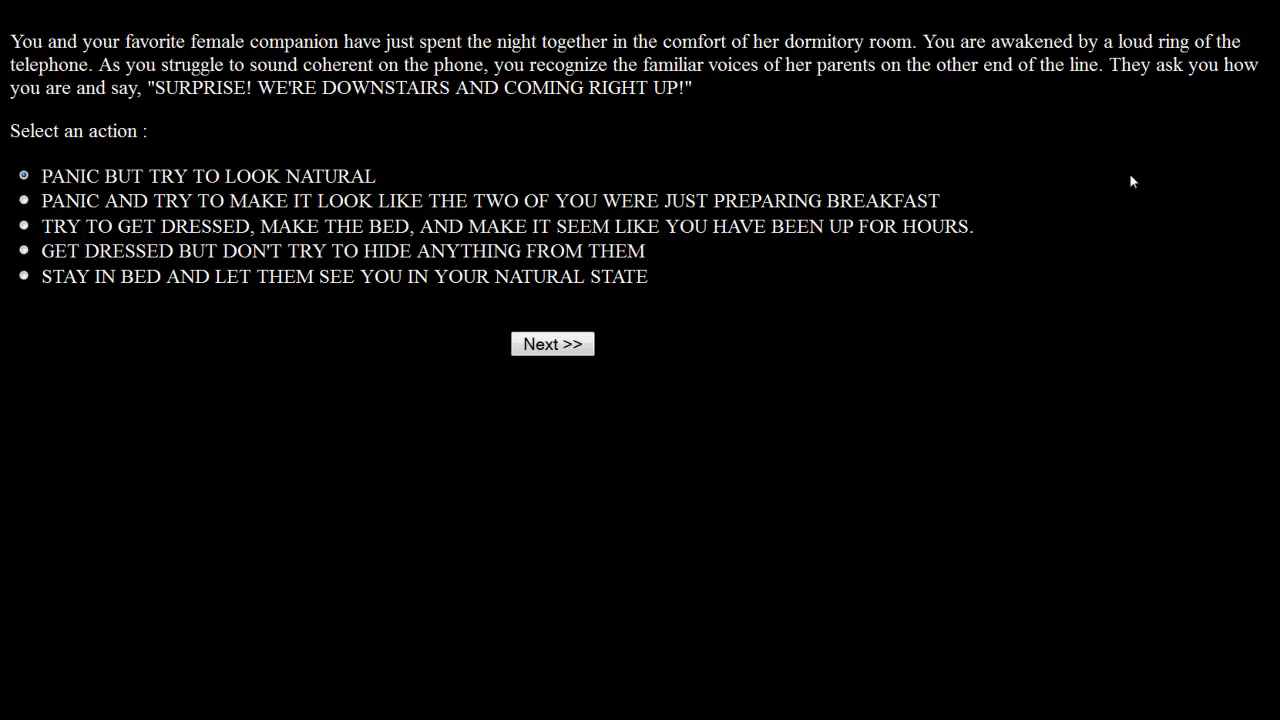
mouse_move(1110, 176)
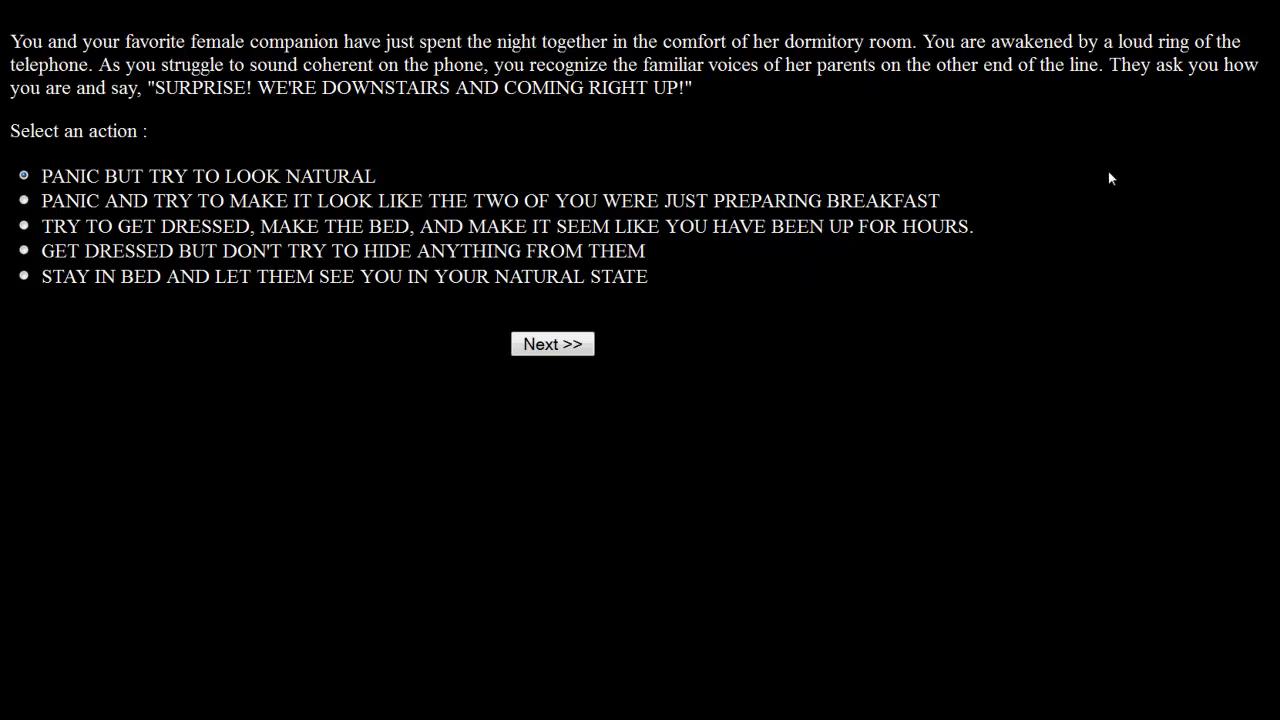
mouse_move(1120, 180)
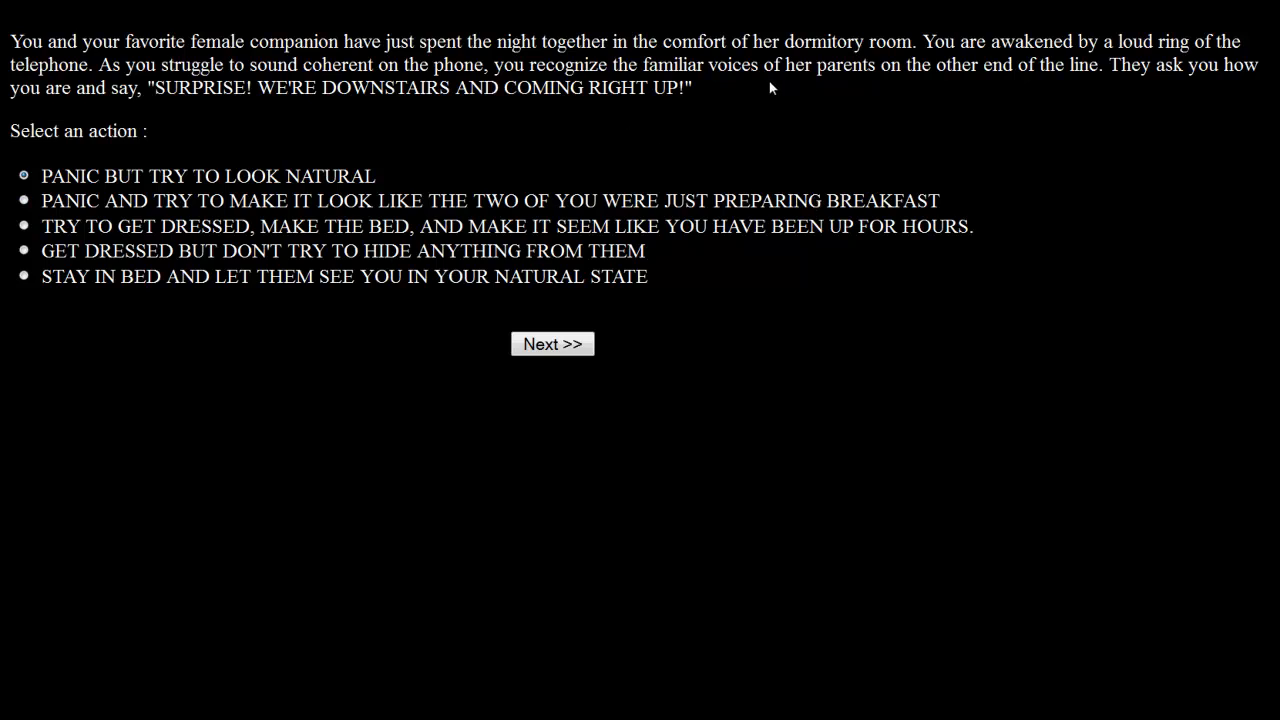
mouse_move(1088, 100)
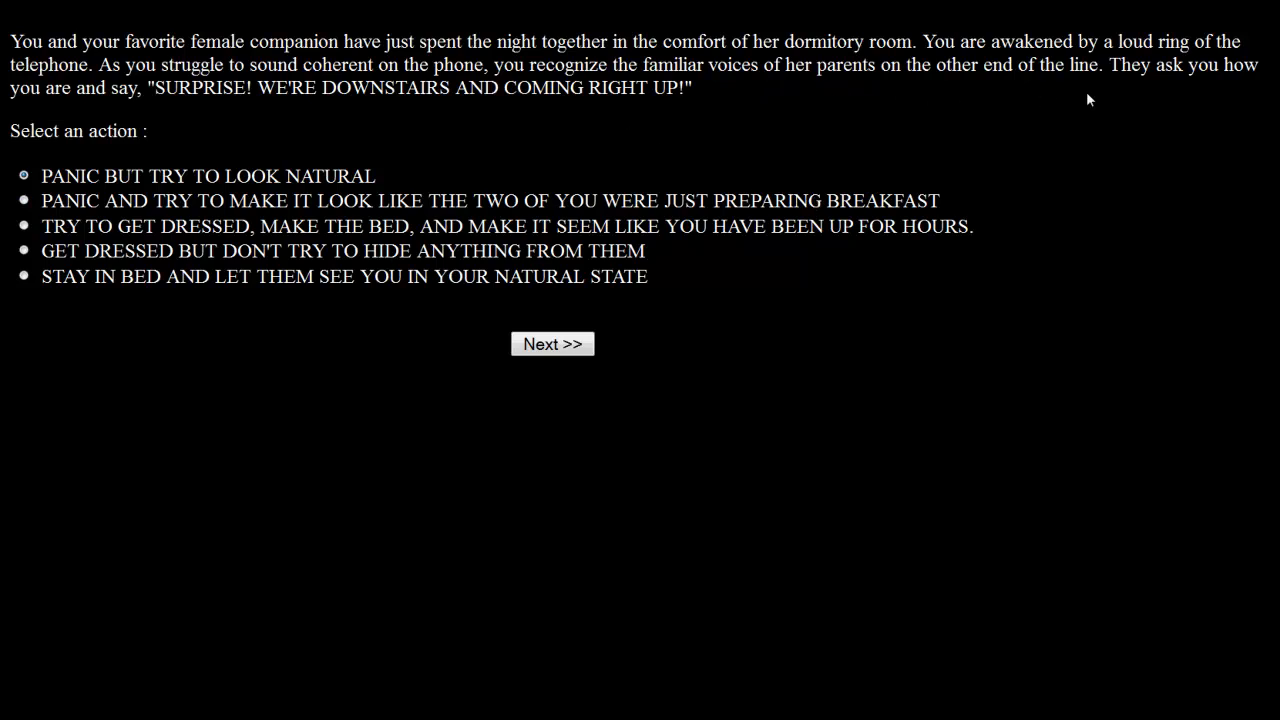
mouse_move(248, 152)
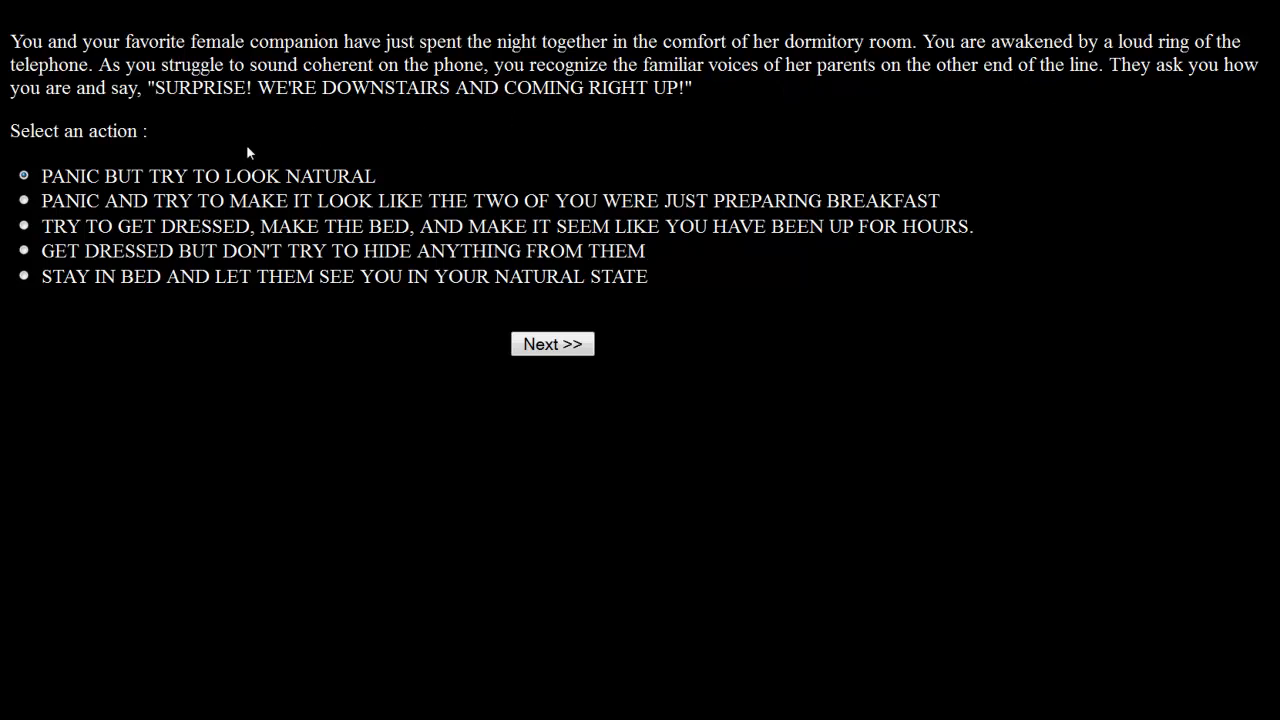
mouse_move(646, 144)
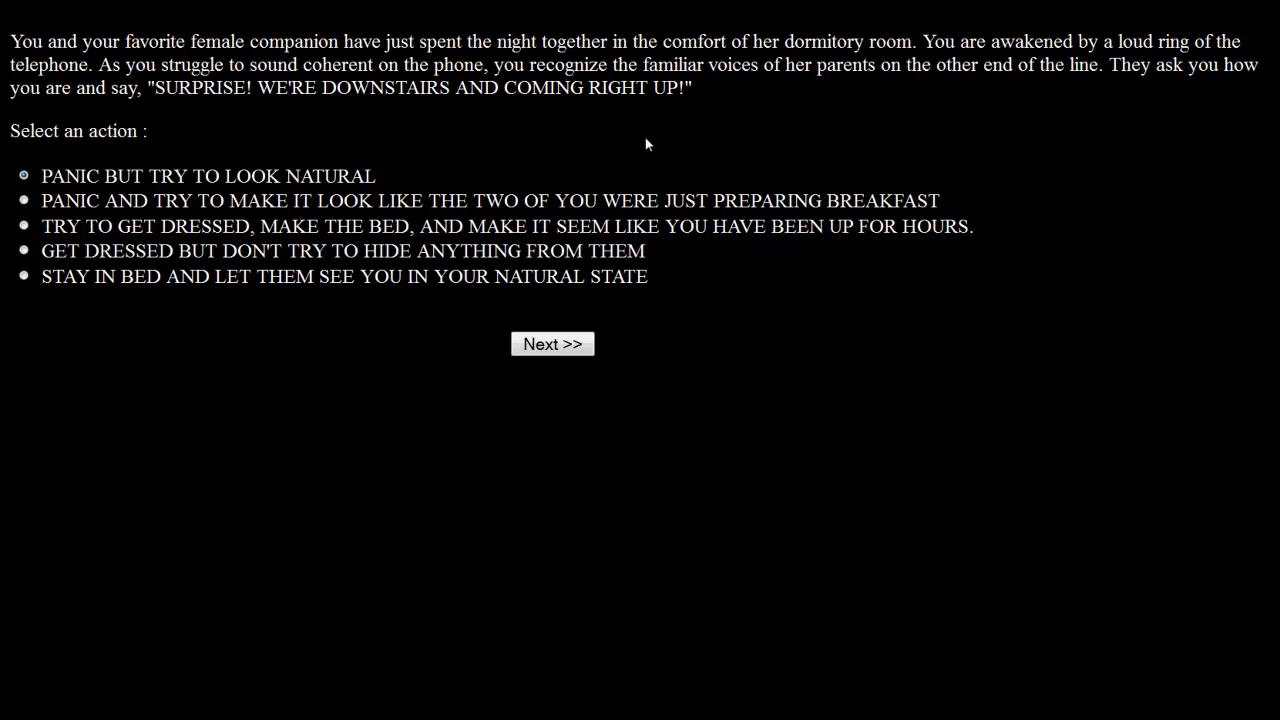
mouse_move(172, 144)
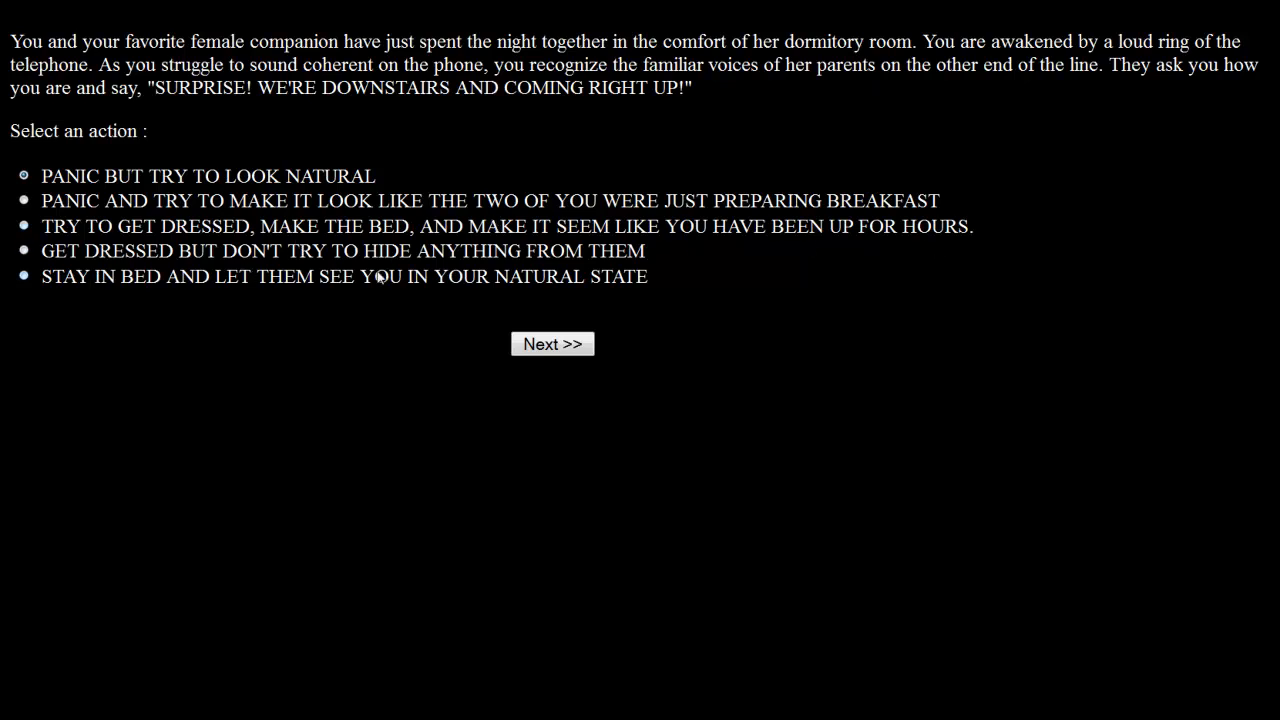
mouse_move(310, 292)
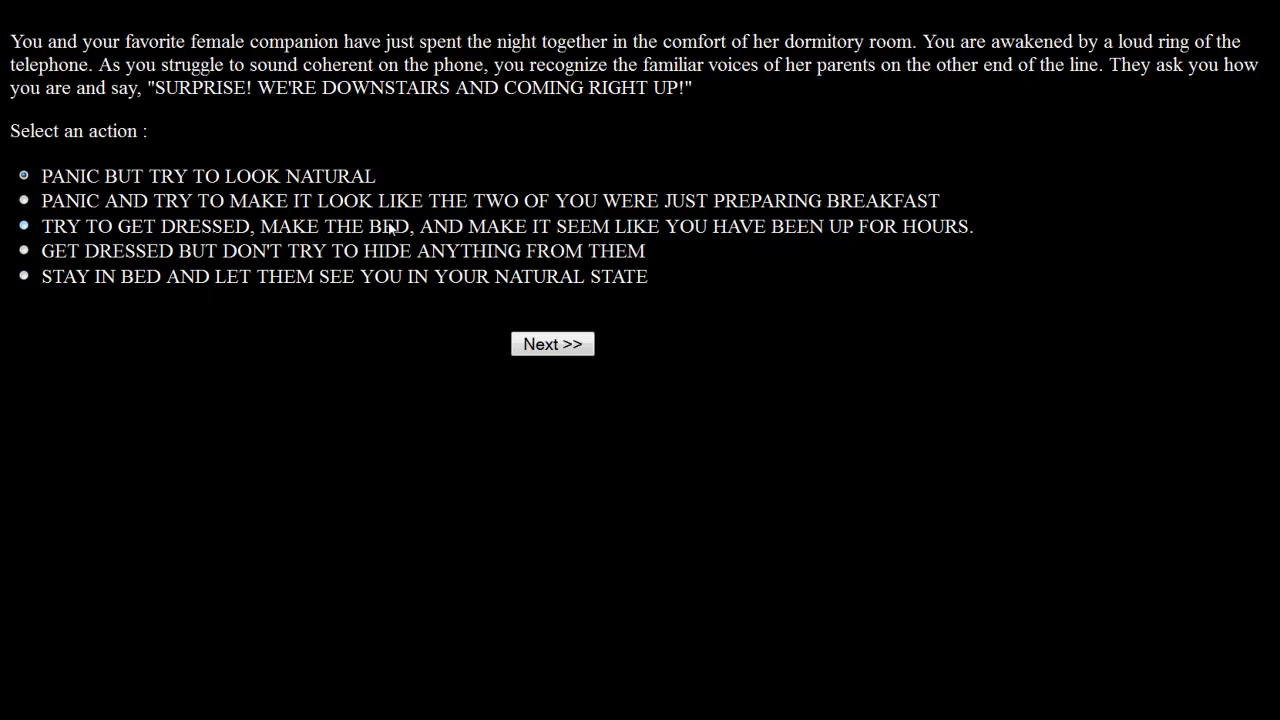
mouse_move(390, 228)
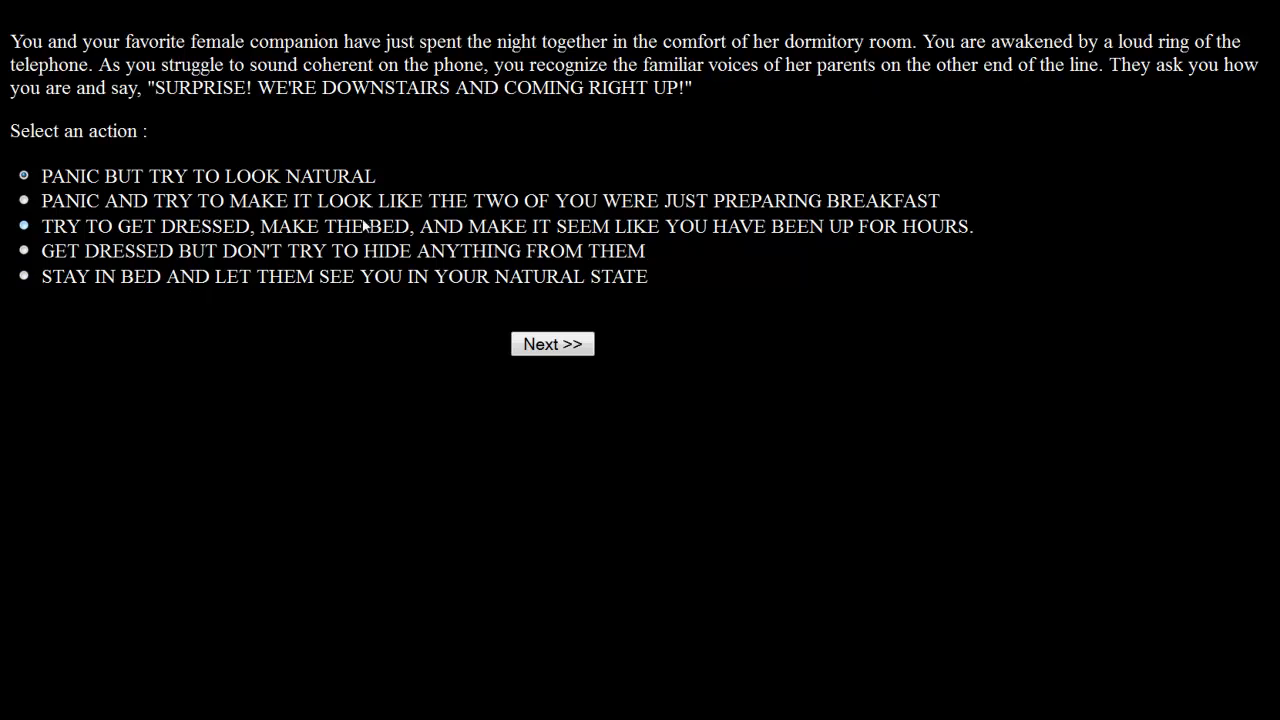
mouse_move(436, 242)
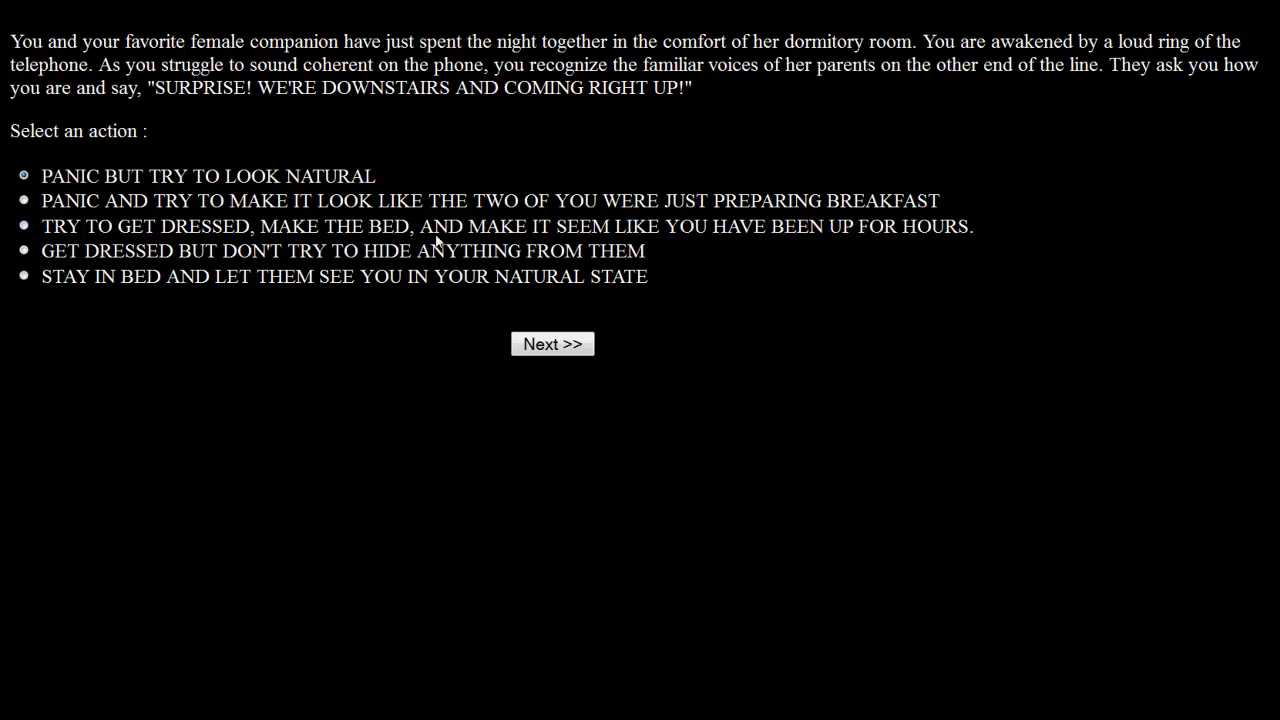
mouse_move(840, 252)
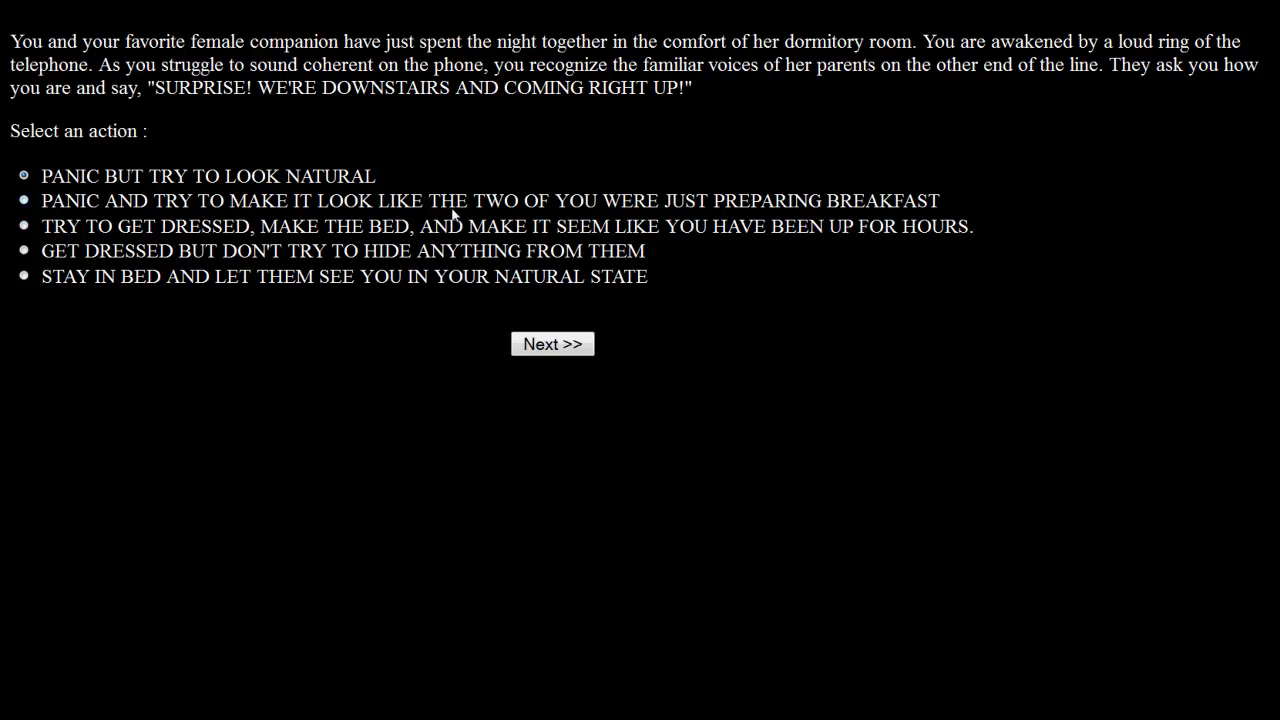
mouse_move(876, 204)
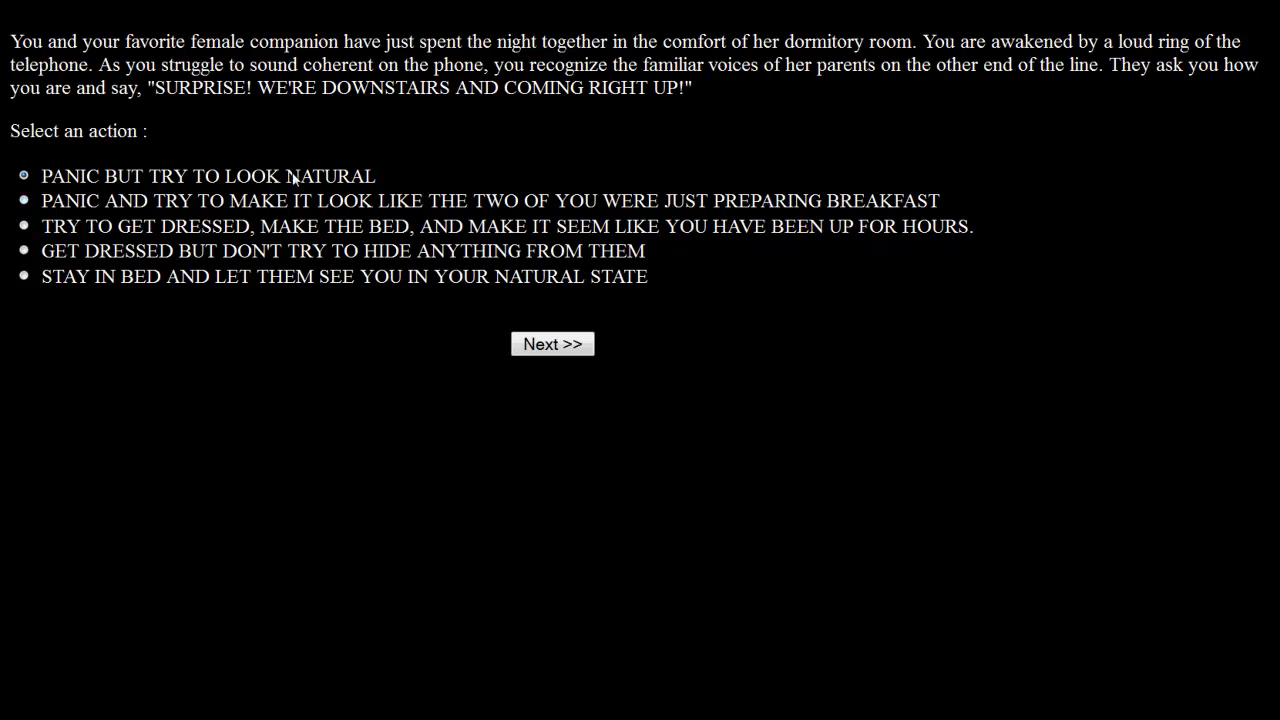
Choose to panic and make it look like the two of you were just preparing breakfast.
click(552, 344)
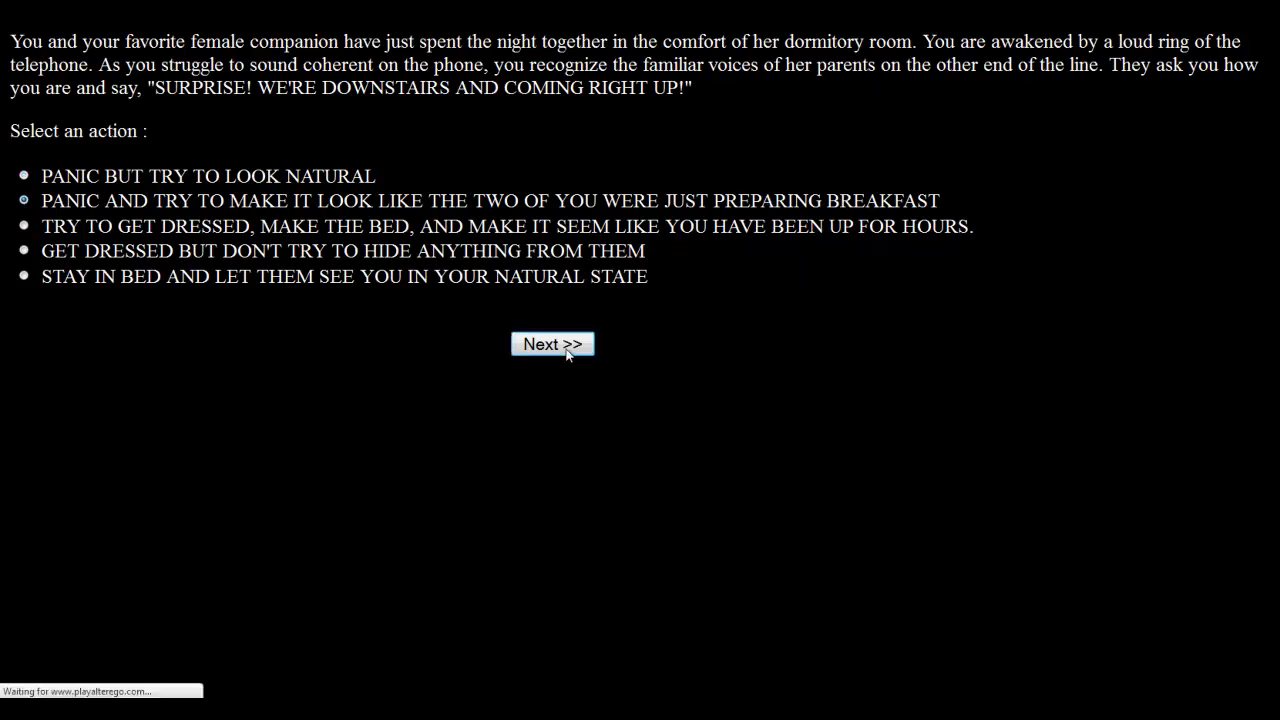
Submit the parents' visit answer and continue past the failed breakfast pretense to the roses event.
click(552, 344)
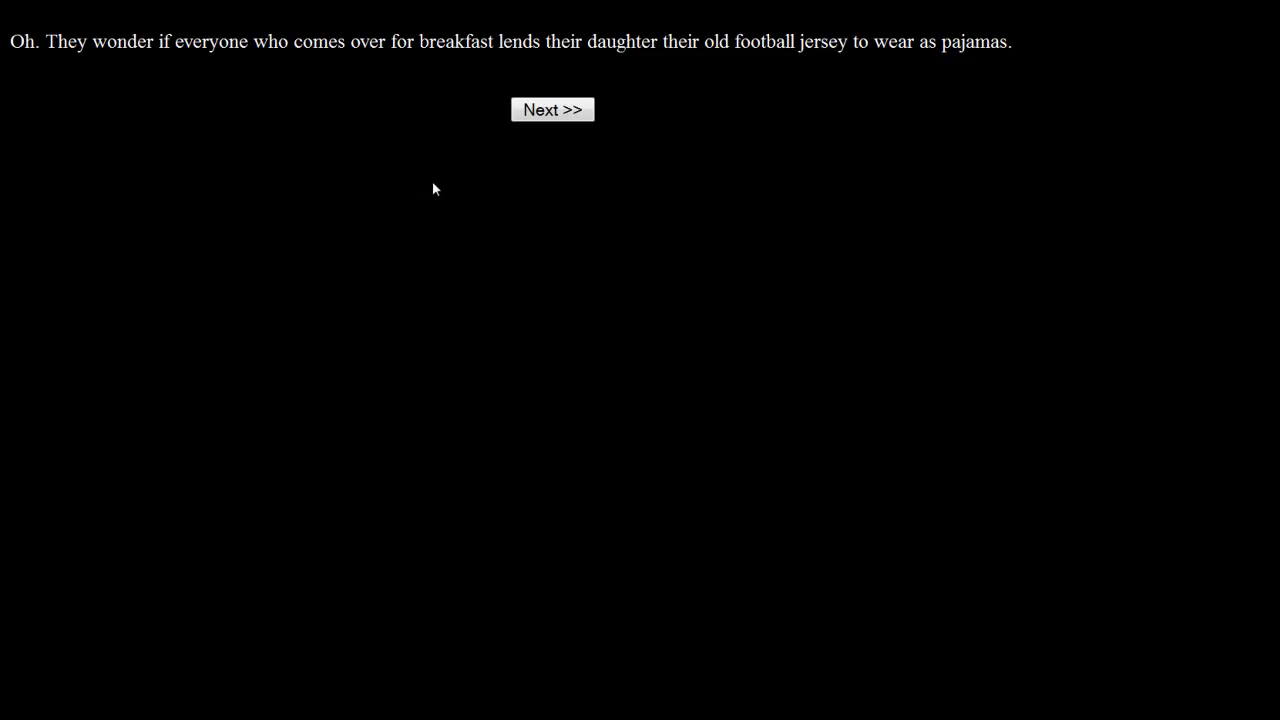
click(552, 108)
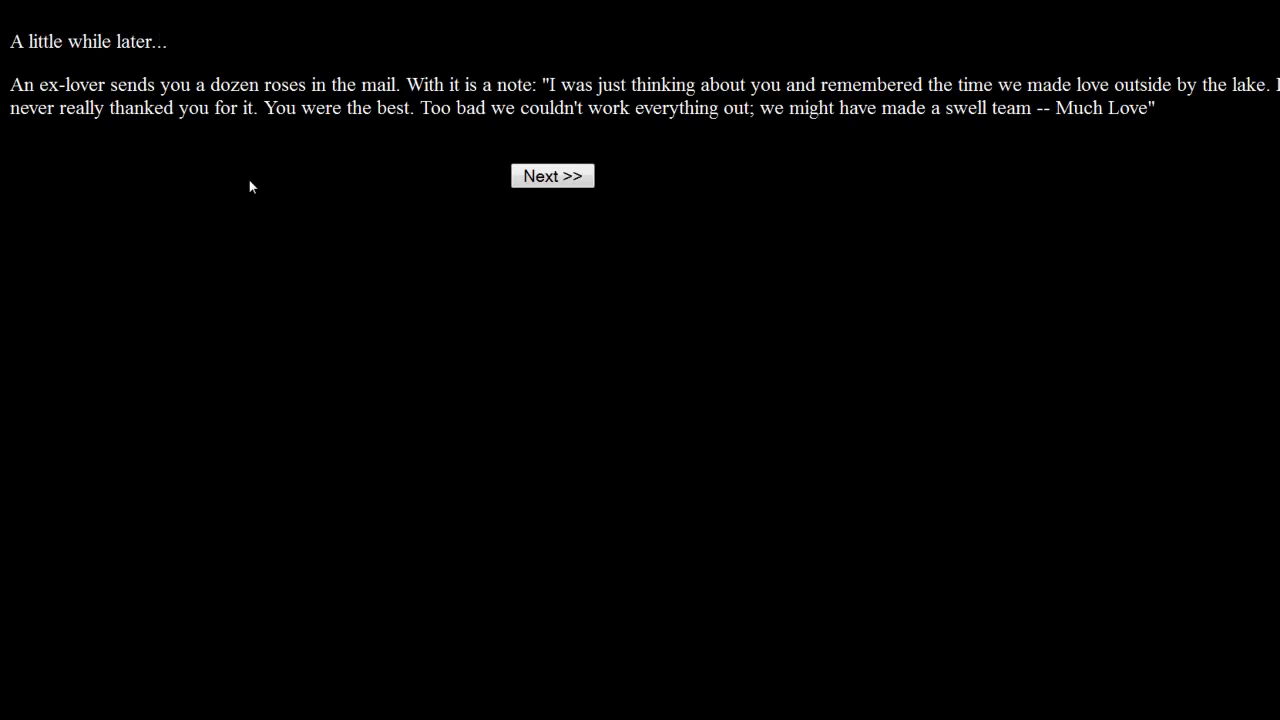
mouse_move(212, 168)
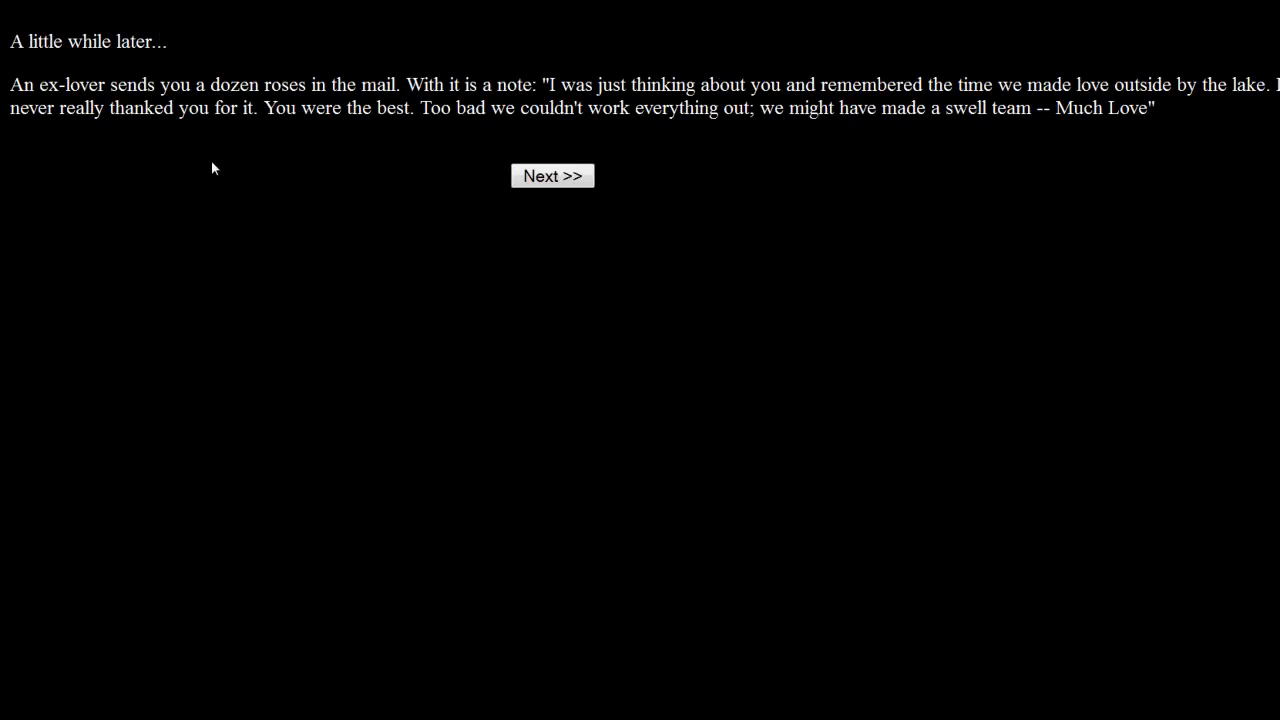
mouse_move(320, 152)
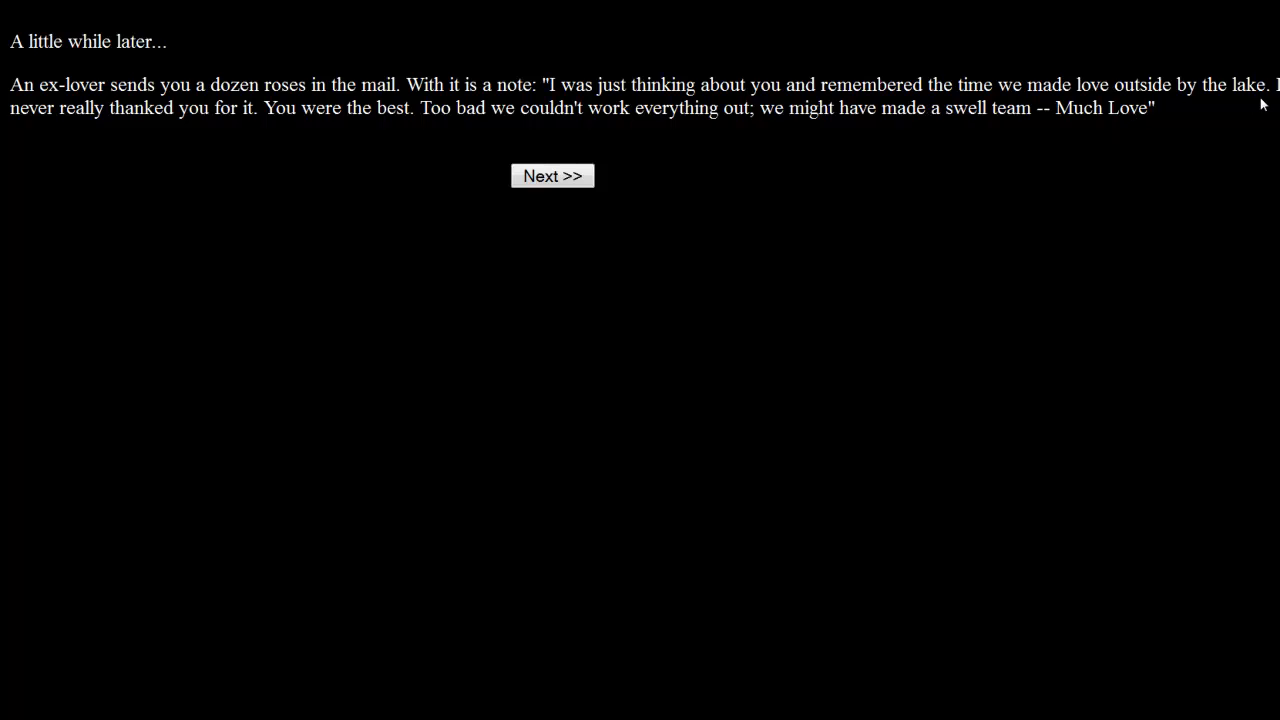
mouse_move(148, 230)
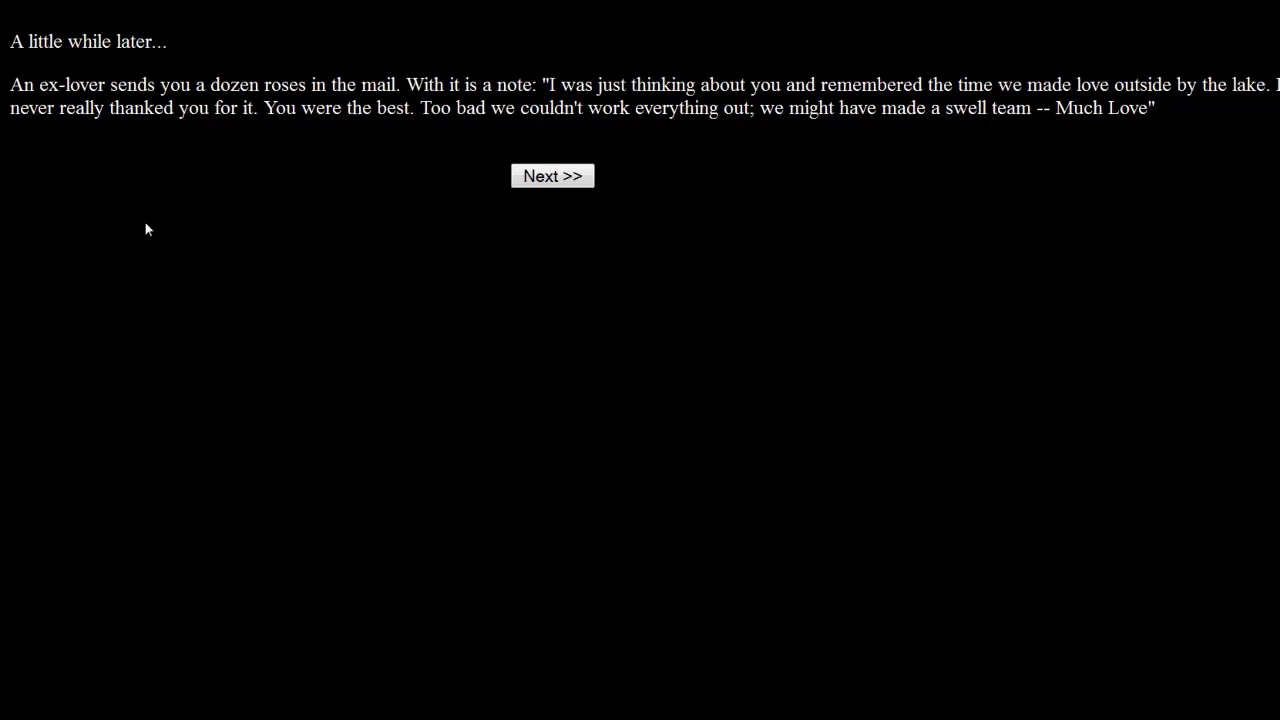
mouse_move(304, 160)
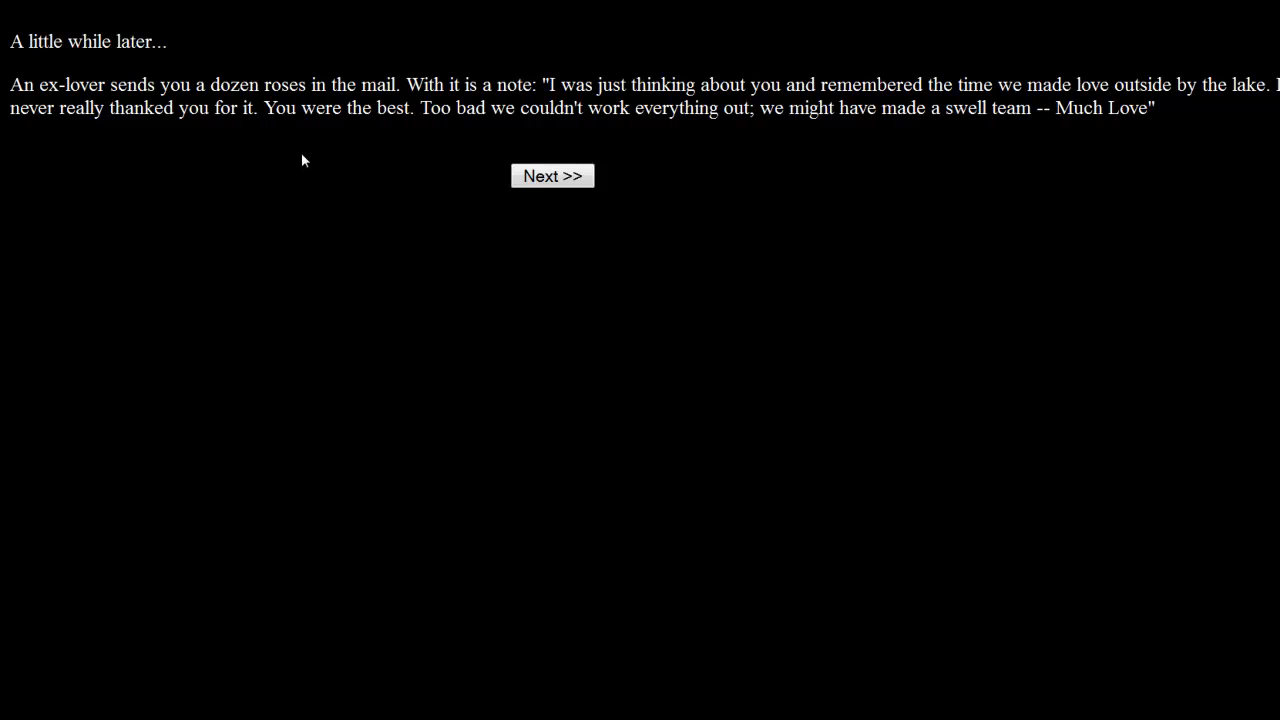
mouse_move(348, 154)
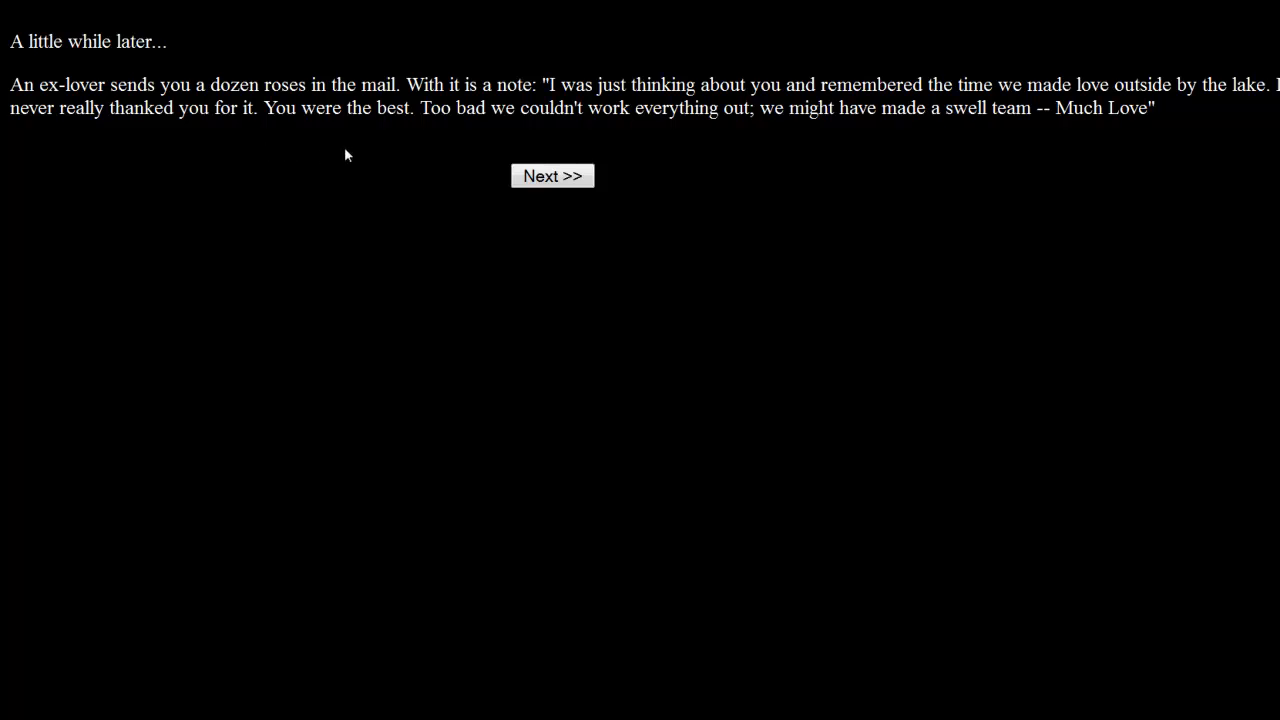
mouse_move(390, 200)
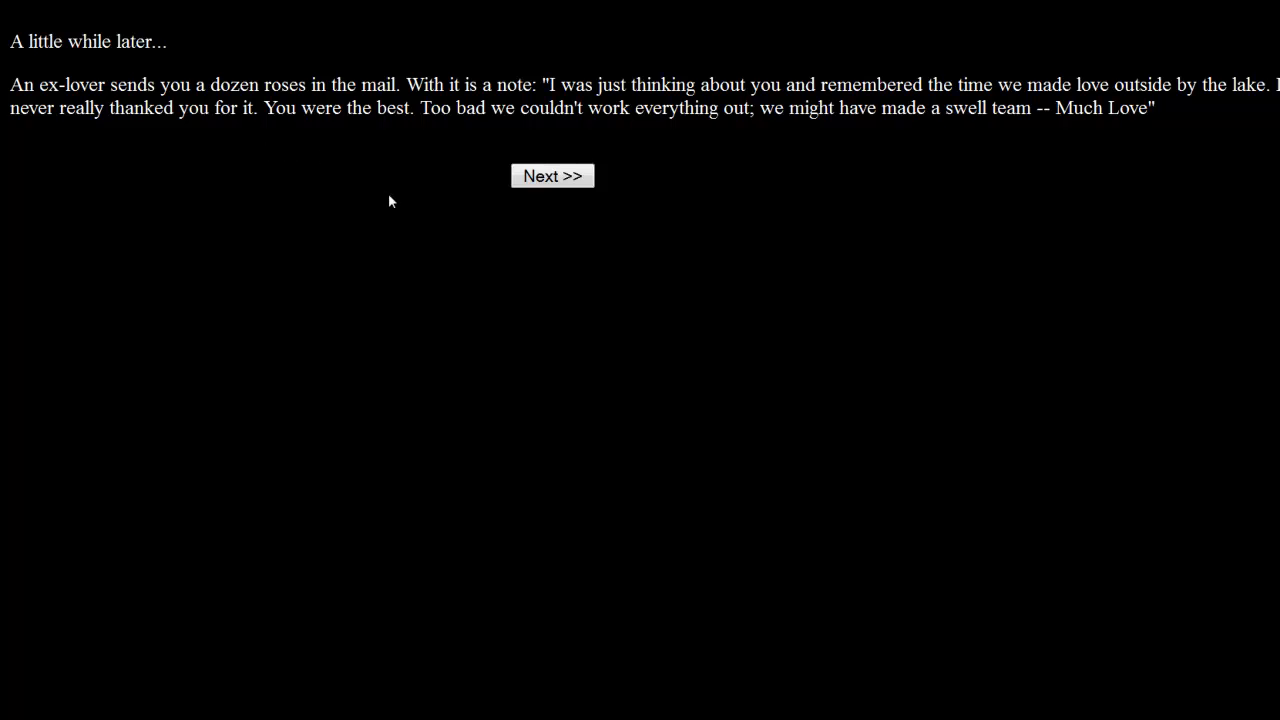
mouse_move(458, 182)
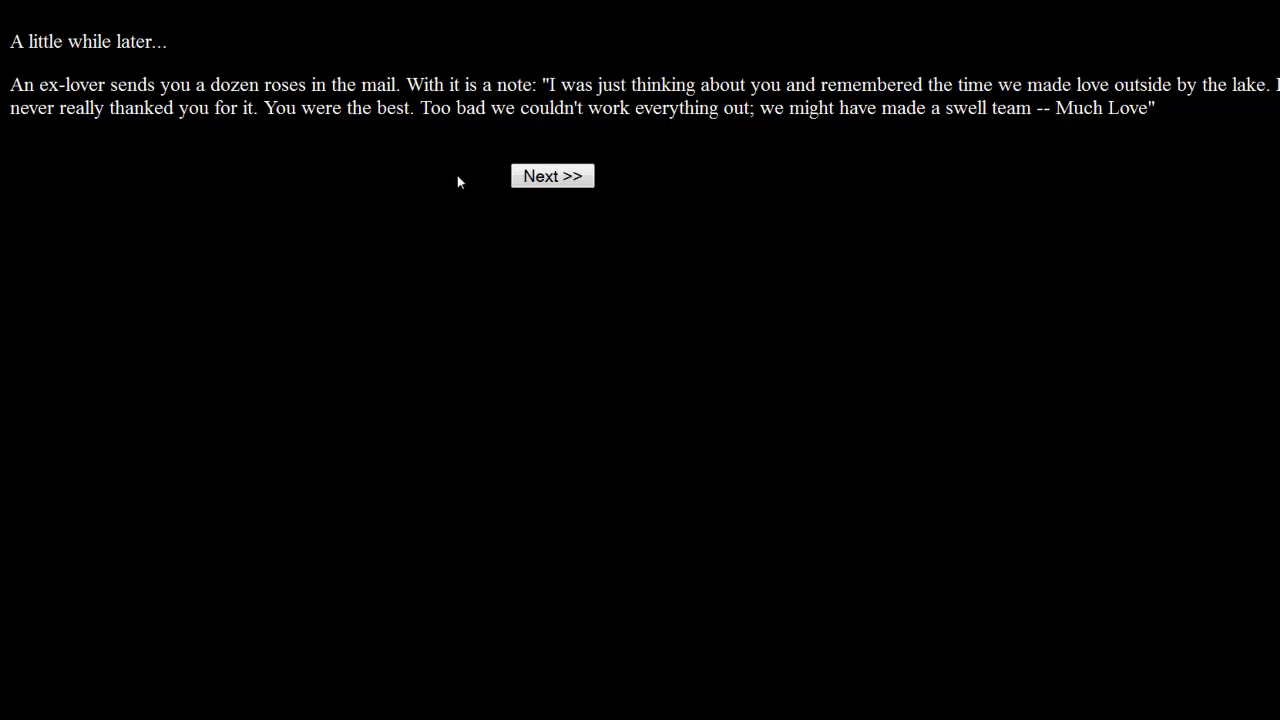
mouse_move(984, 140)
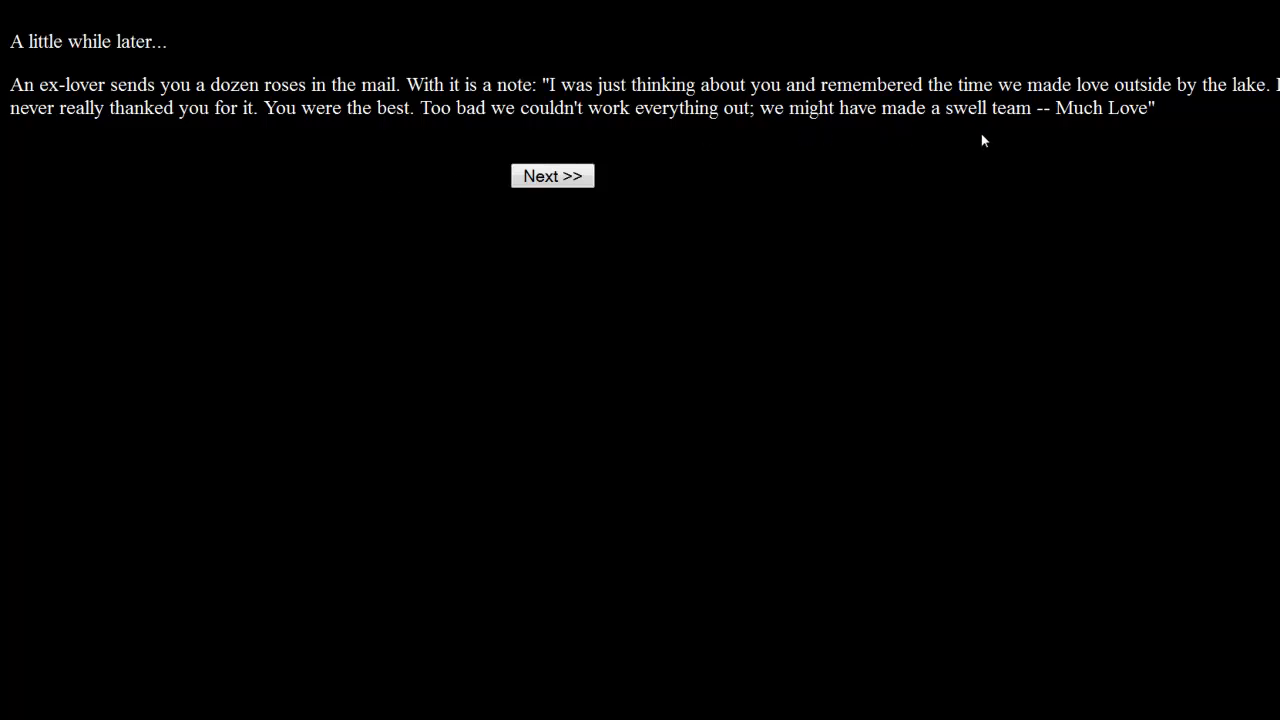
mouse_move(570, 180)
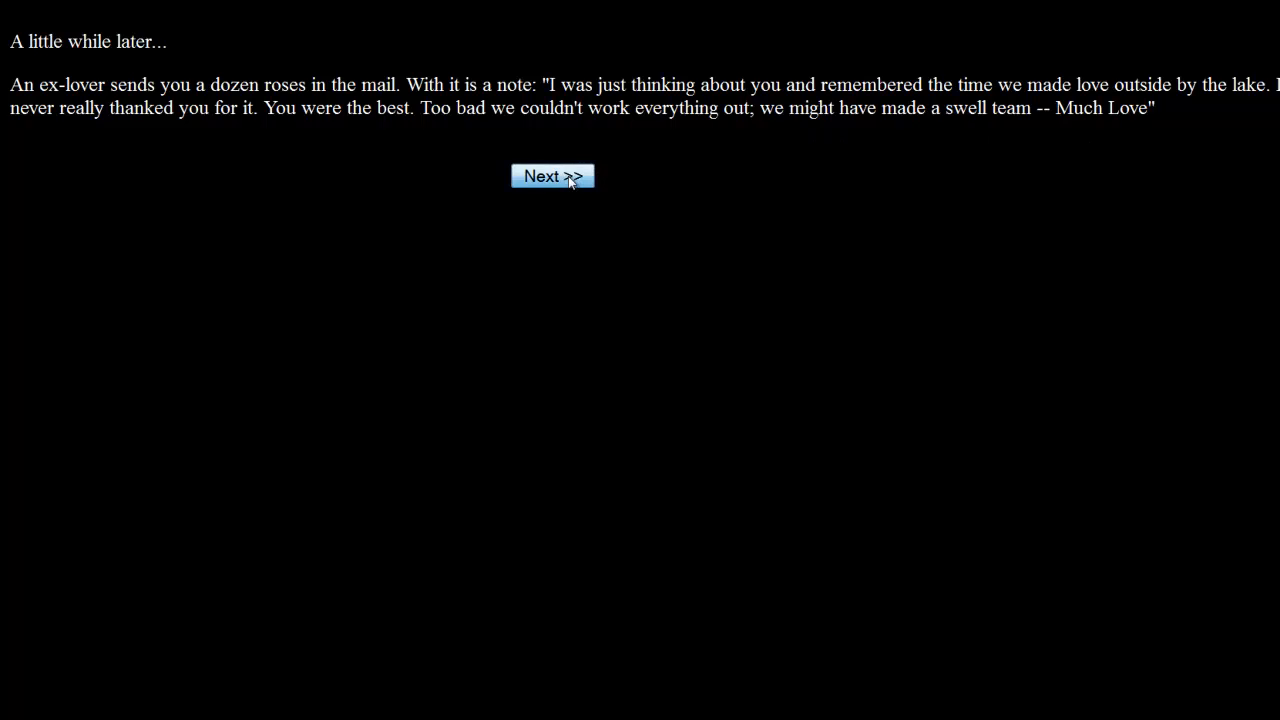
Continue past the ex-lover's roses note to the friend's three-dollar tuck-in service offer.
click(552, 176)
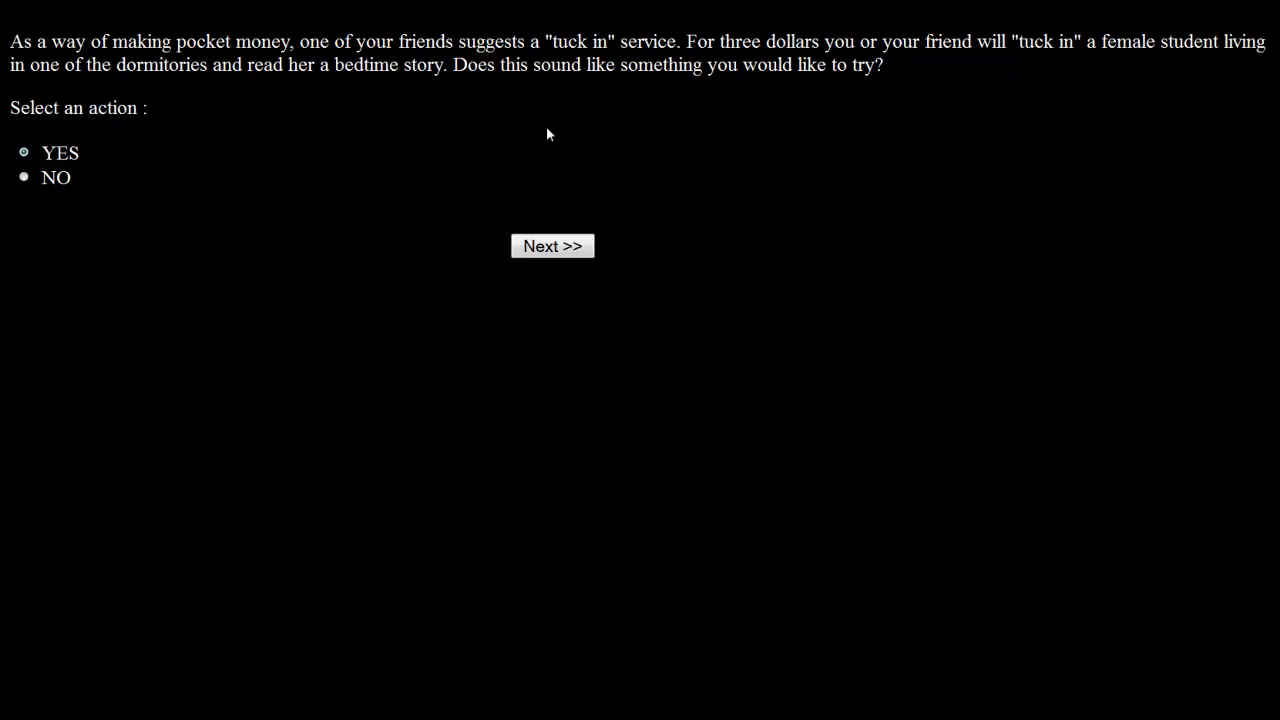
mouse_move(378, 140)
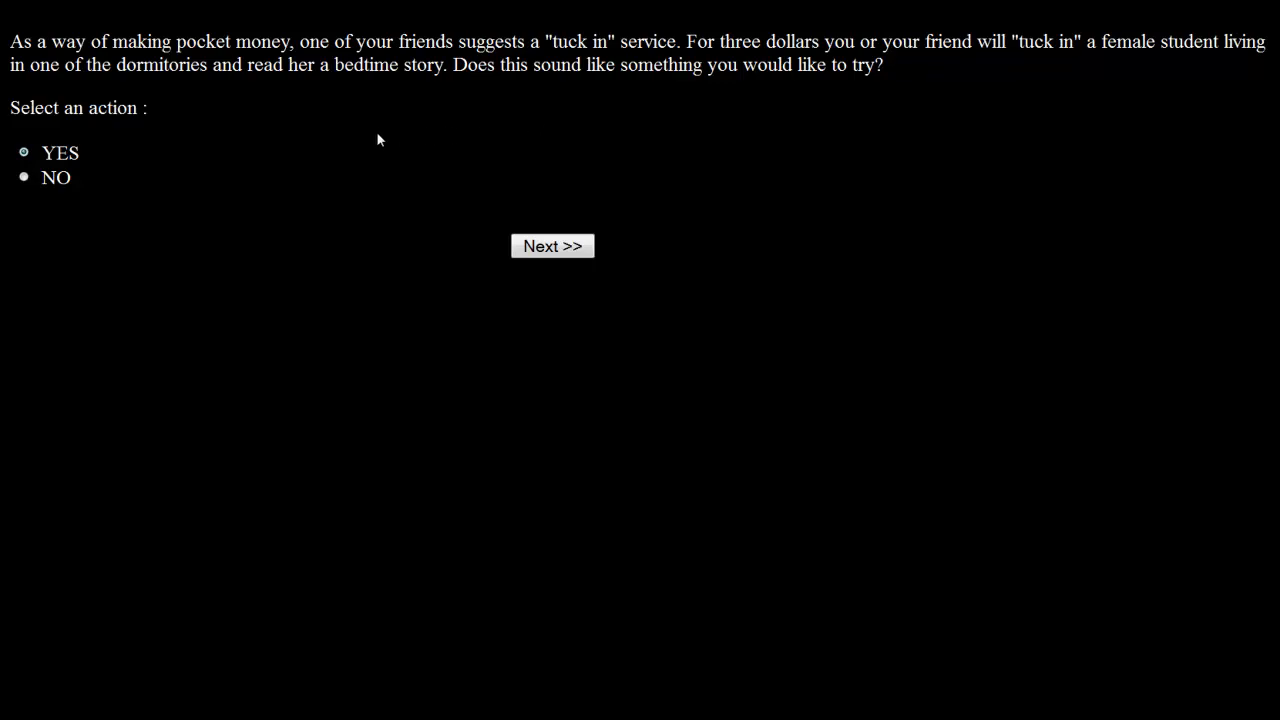
mouse_move(540, 124)
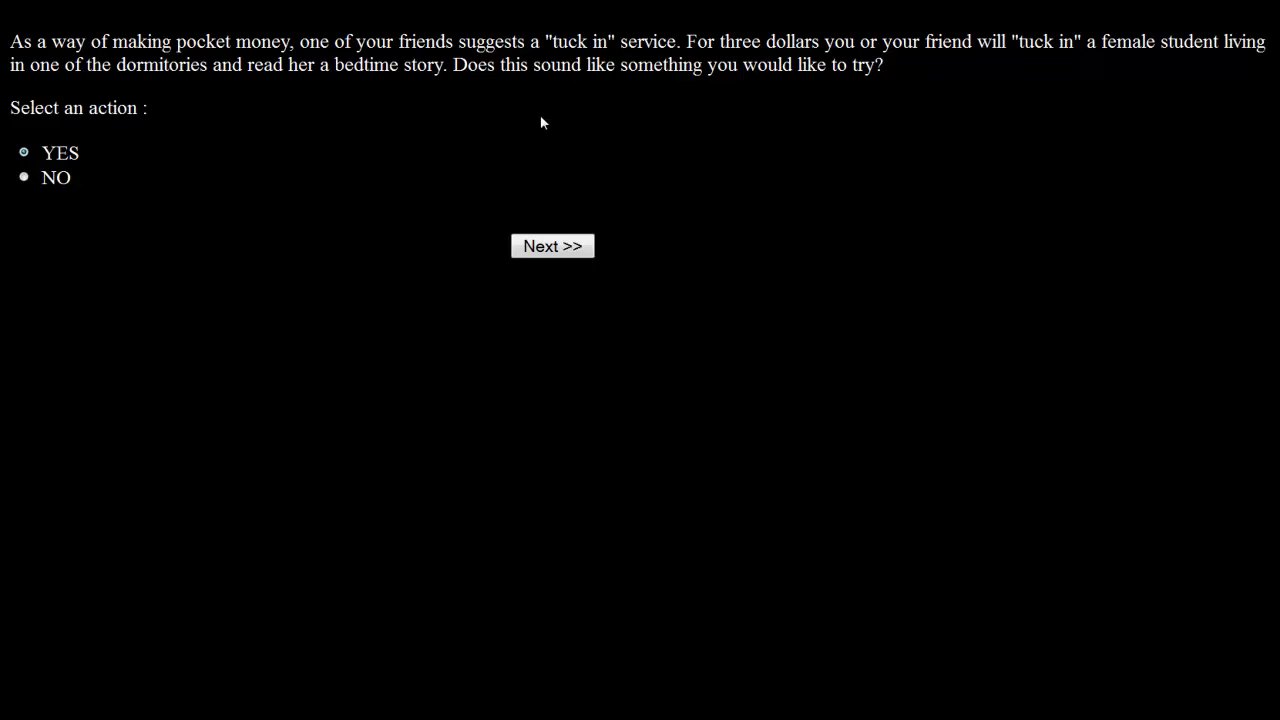
mouse_move(544, 120)
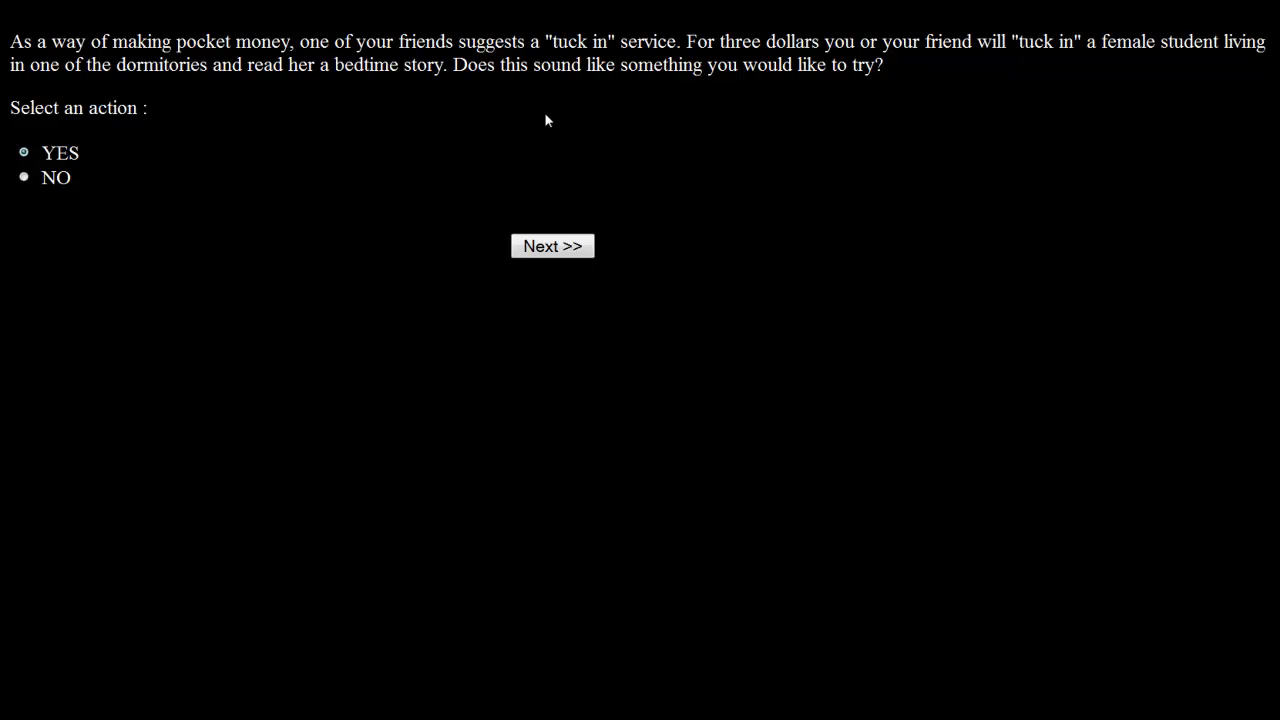
mouse_move(470, 130)
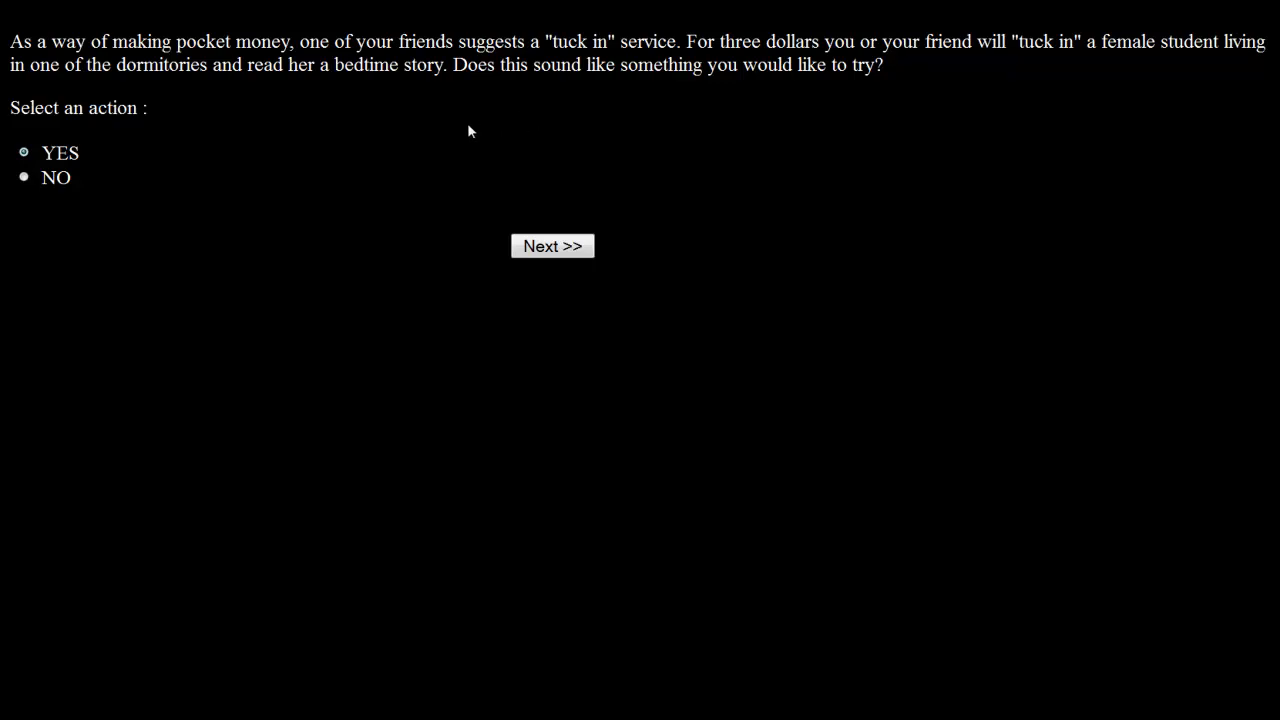
Answer YES to the tuck-in service, building a popular business that earns $500.
click(552, 244)
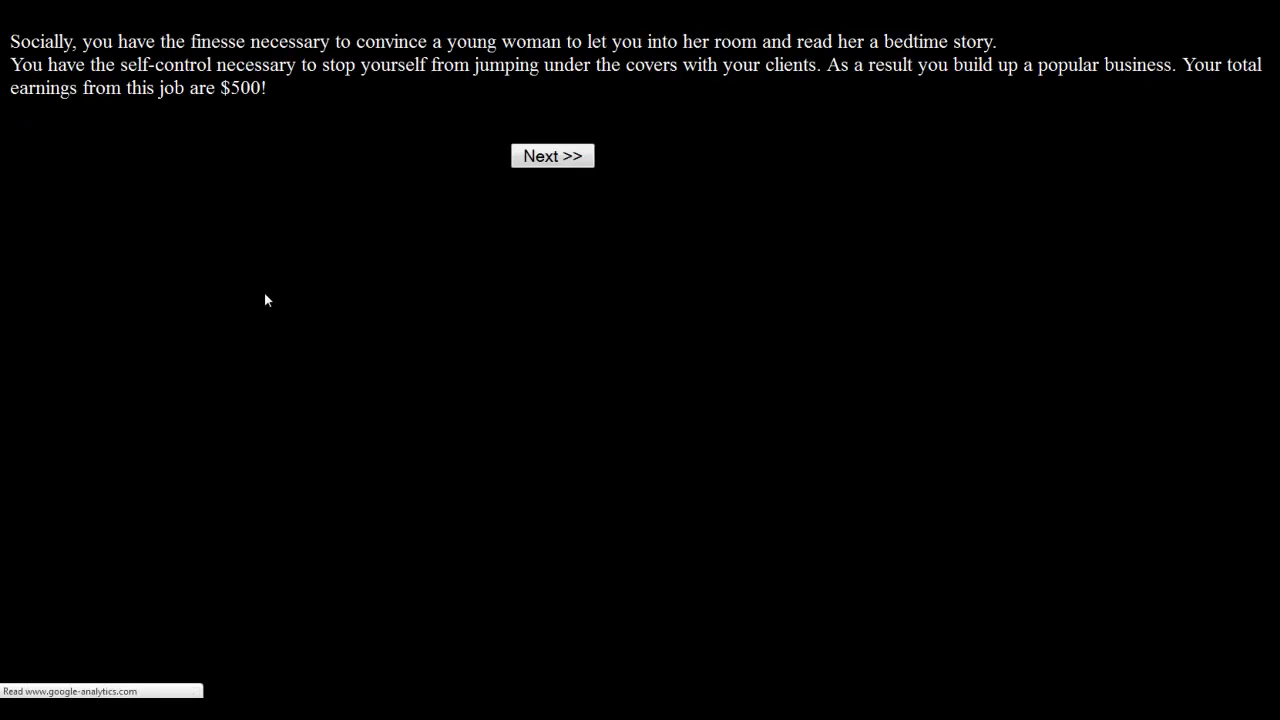
mouse_move(366, 112)
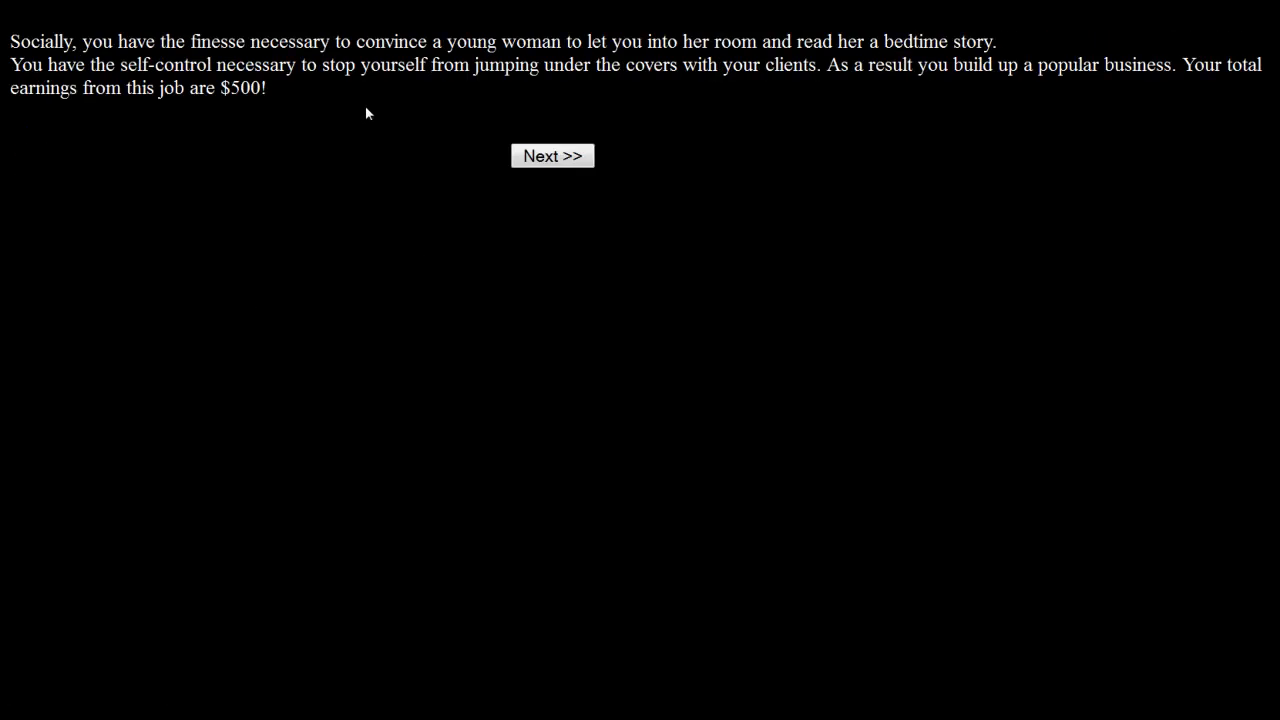
mouse_move(766, 72)
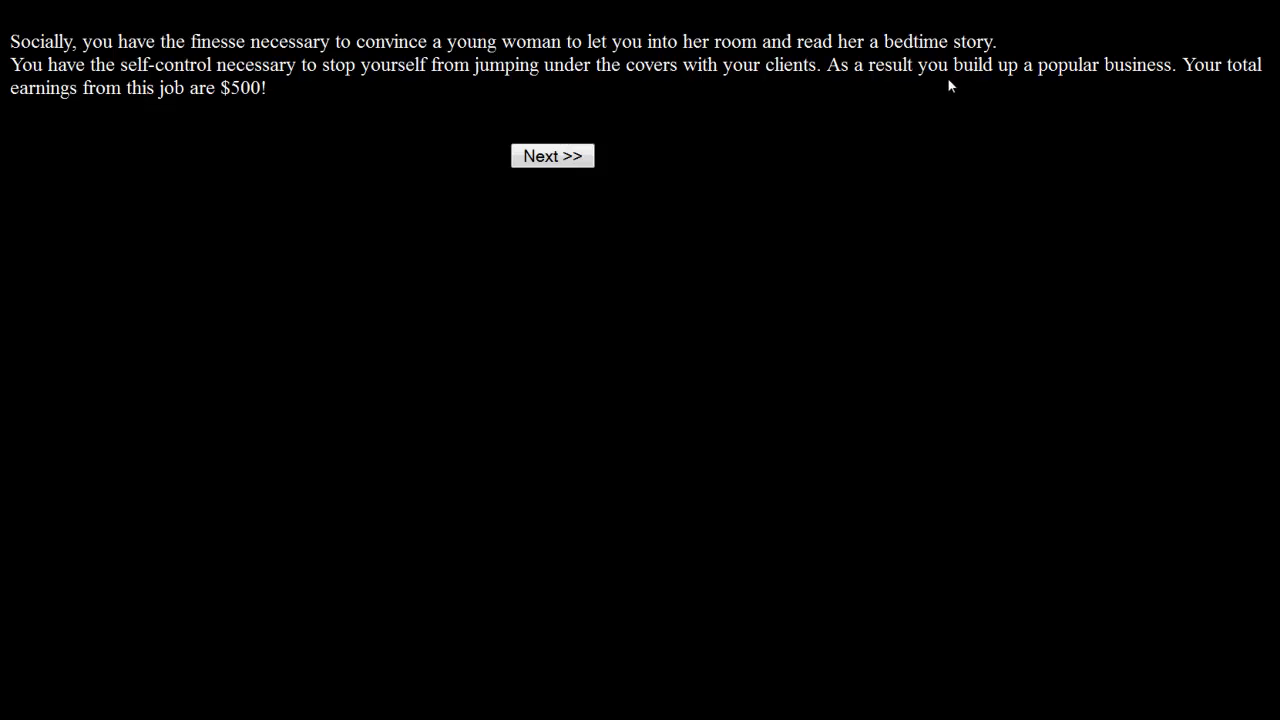
mouse_move(290, 94)
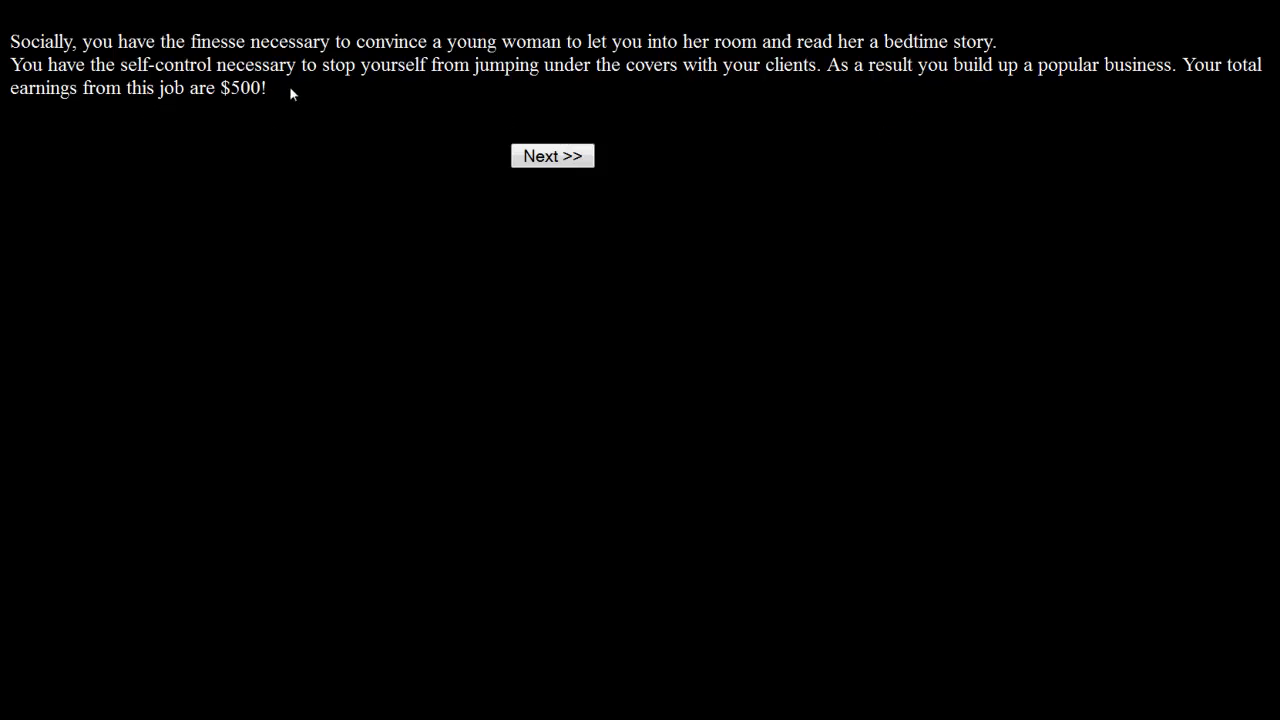
mouse_move(600, 90)
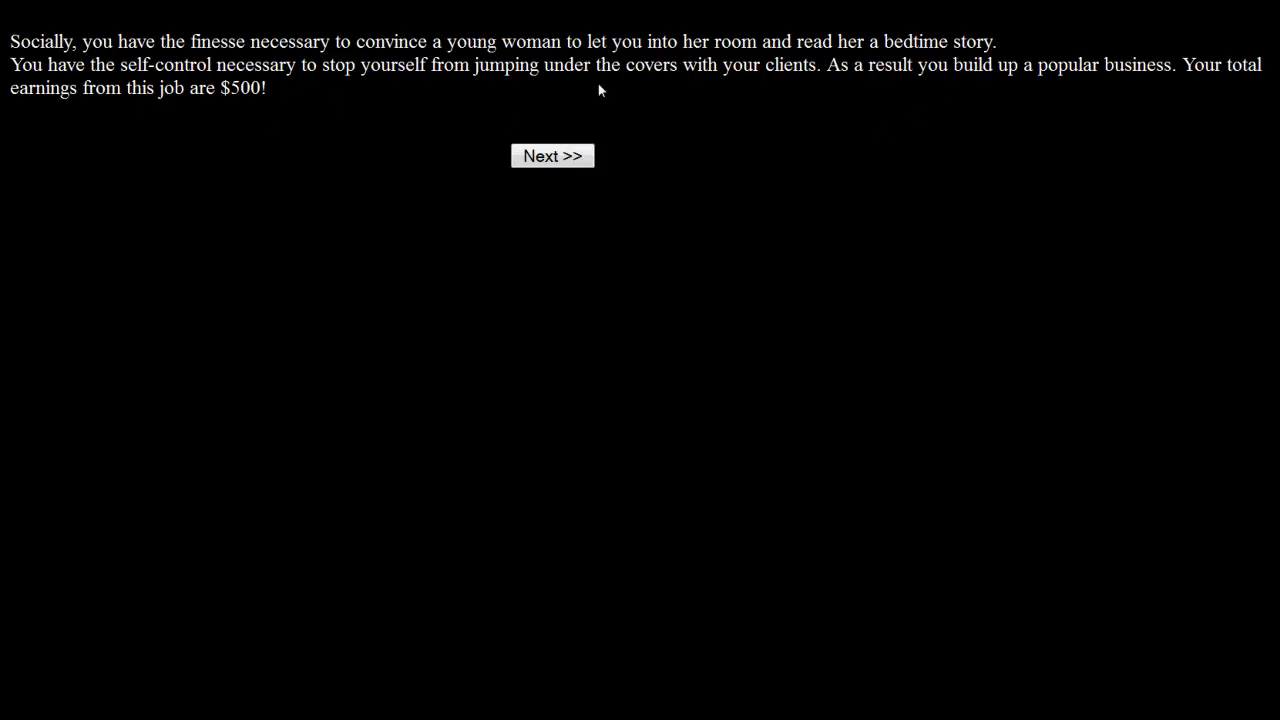
mouse_move(964, 104)
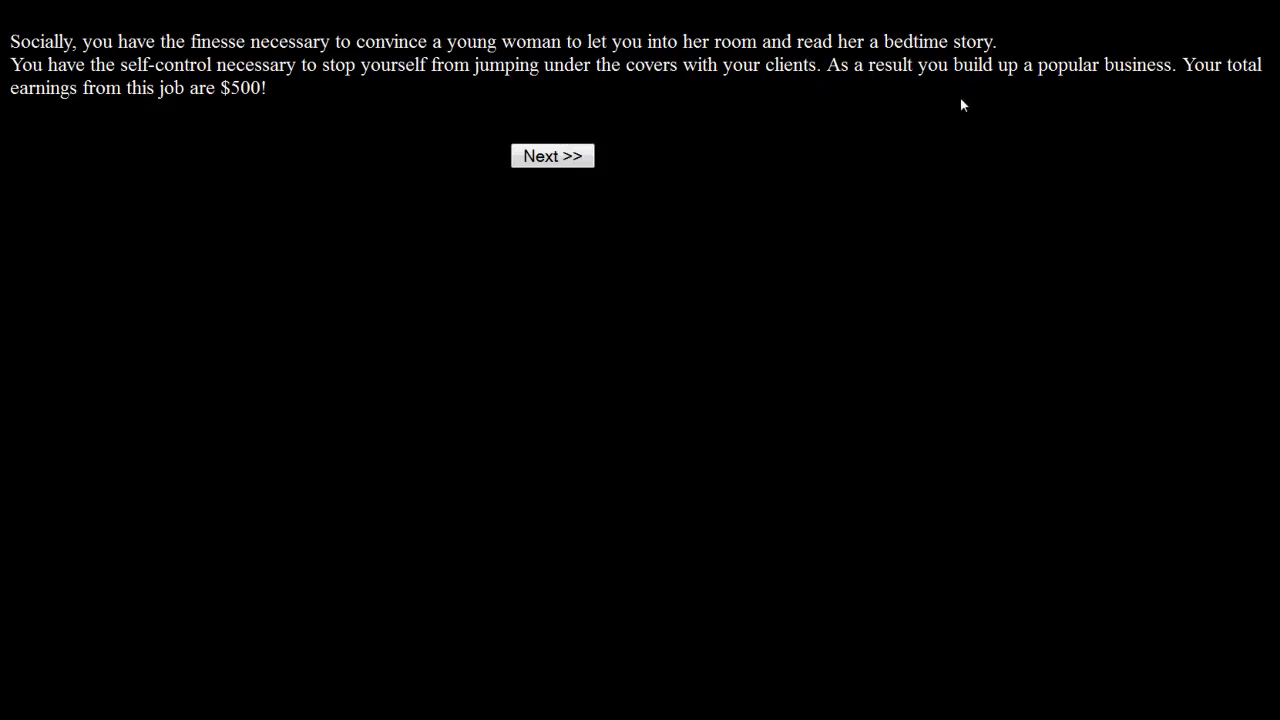
mouse_move(460, 126)
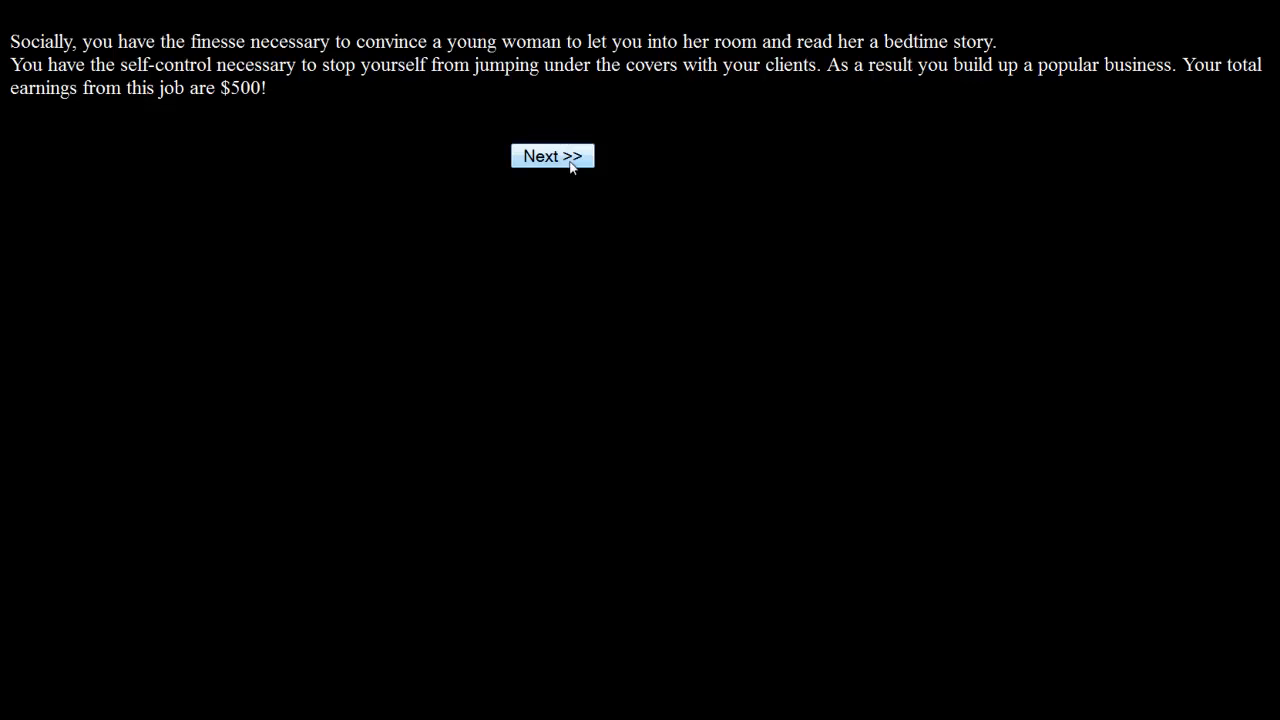
Continue to Life Status showing law office assistant, dating Ruth, $28,017 and six credits.
click(552, 156)
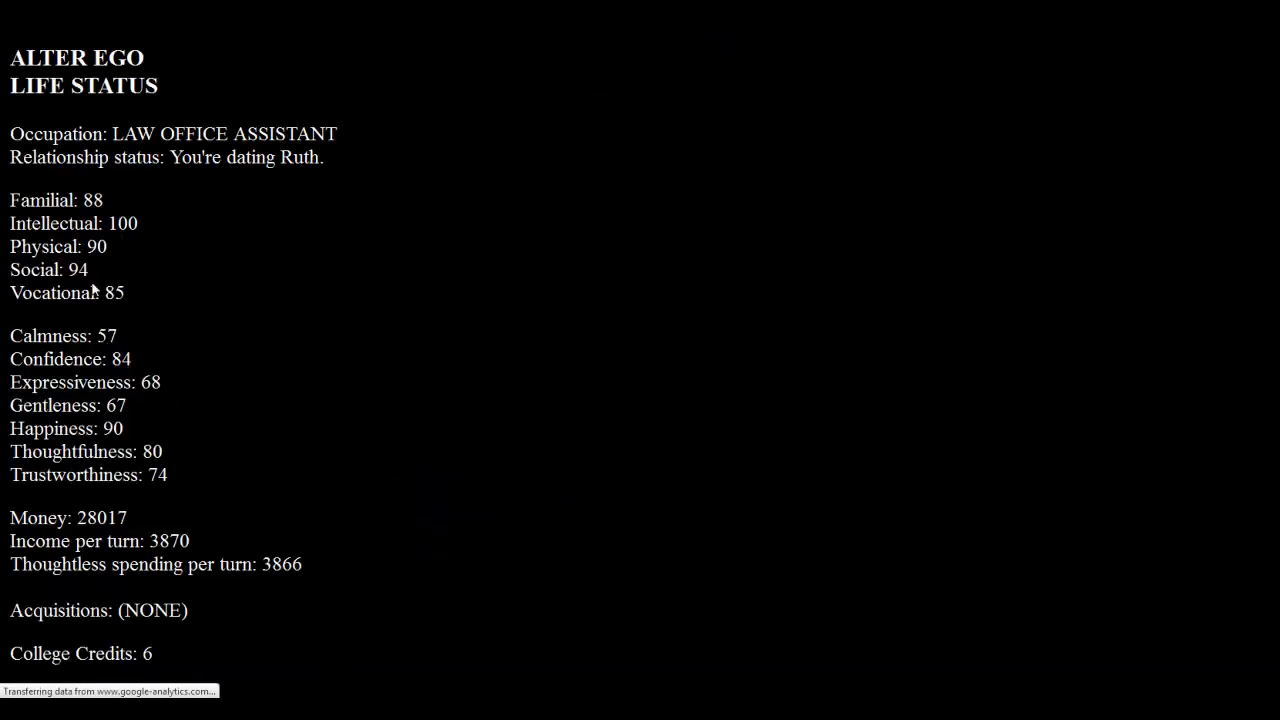
mouse_move(164, 508)
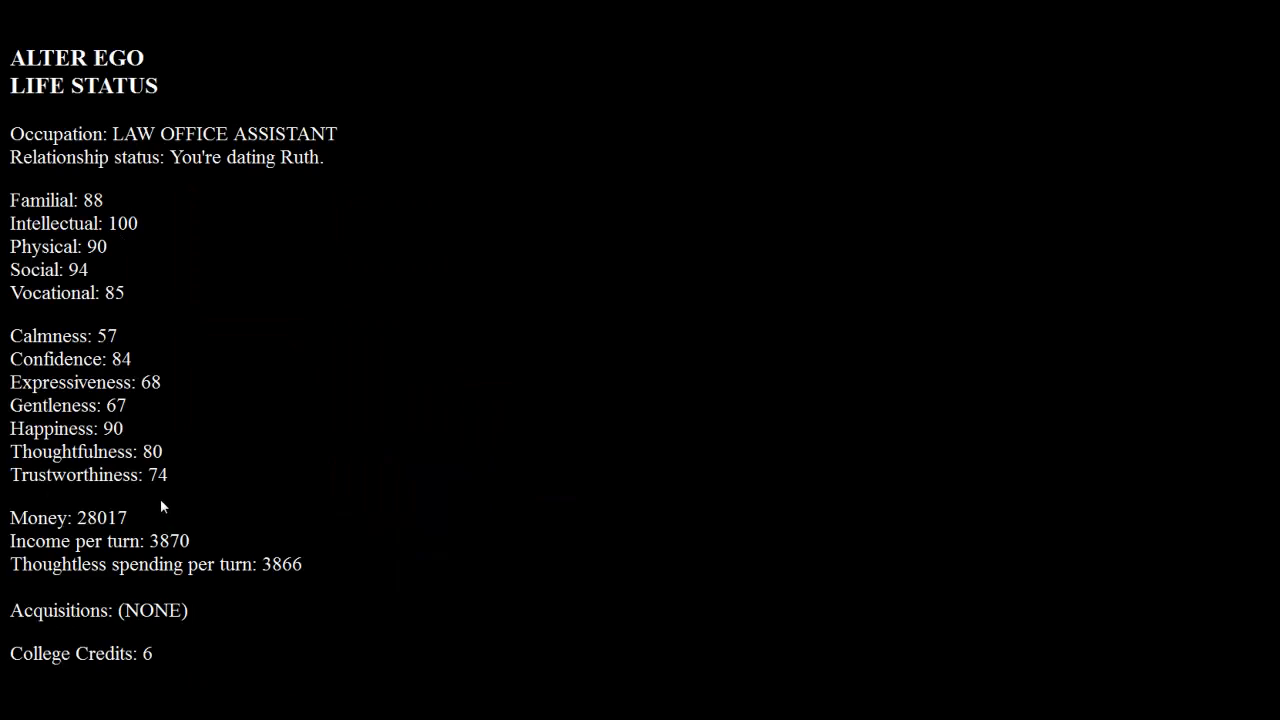
mouse_move(156, 560)
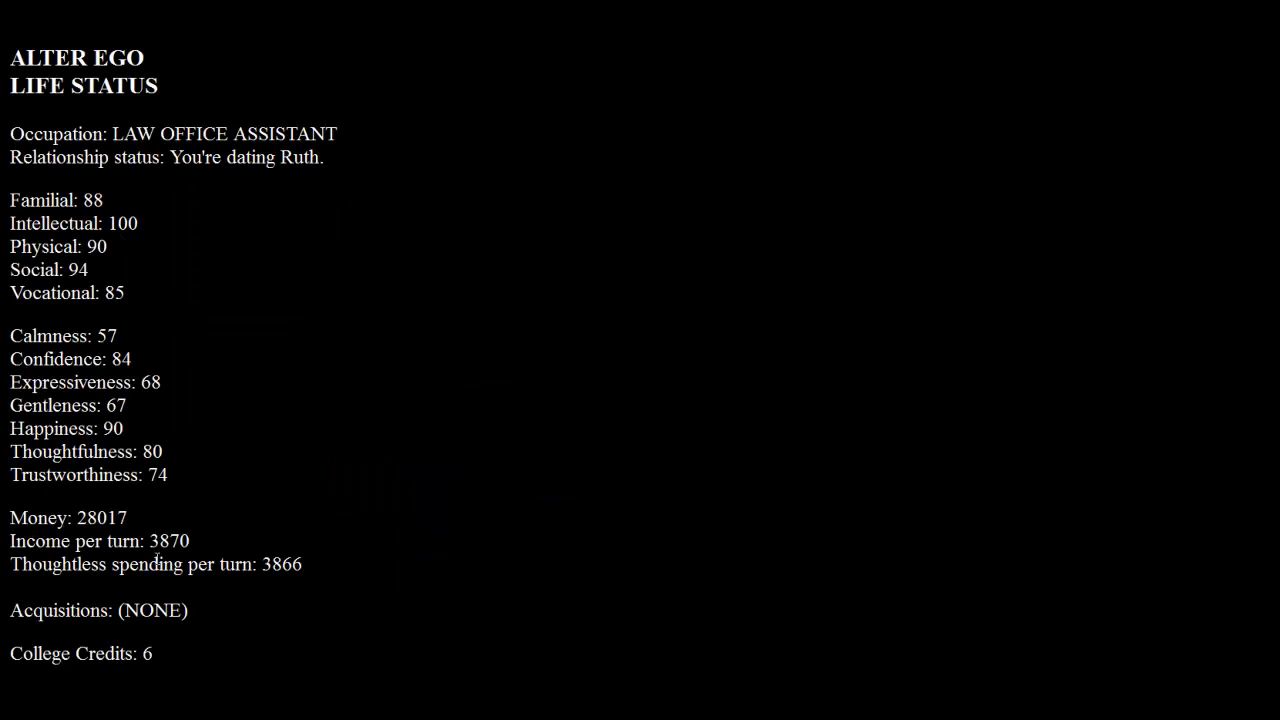
double_click(280, 564)
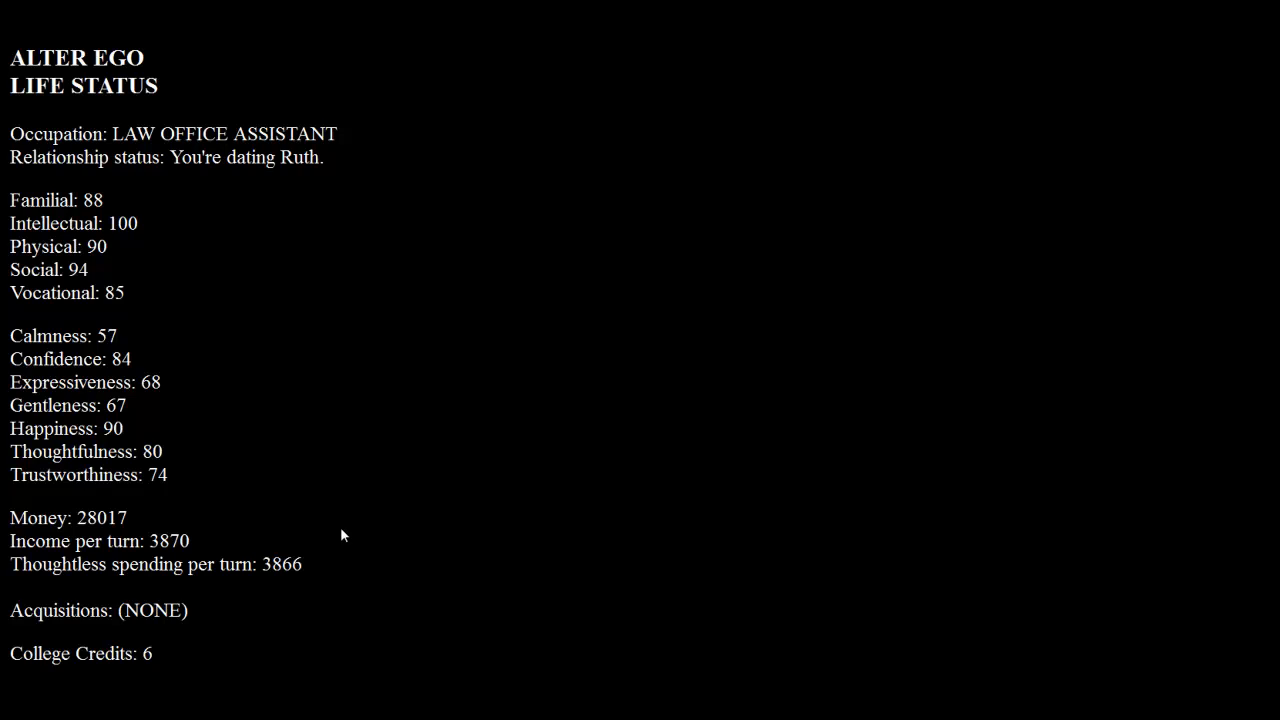
mouse_move(240, 508)
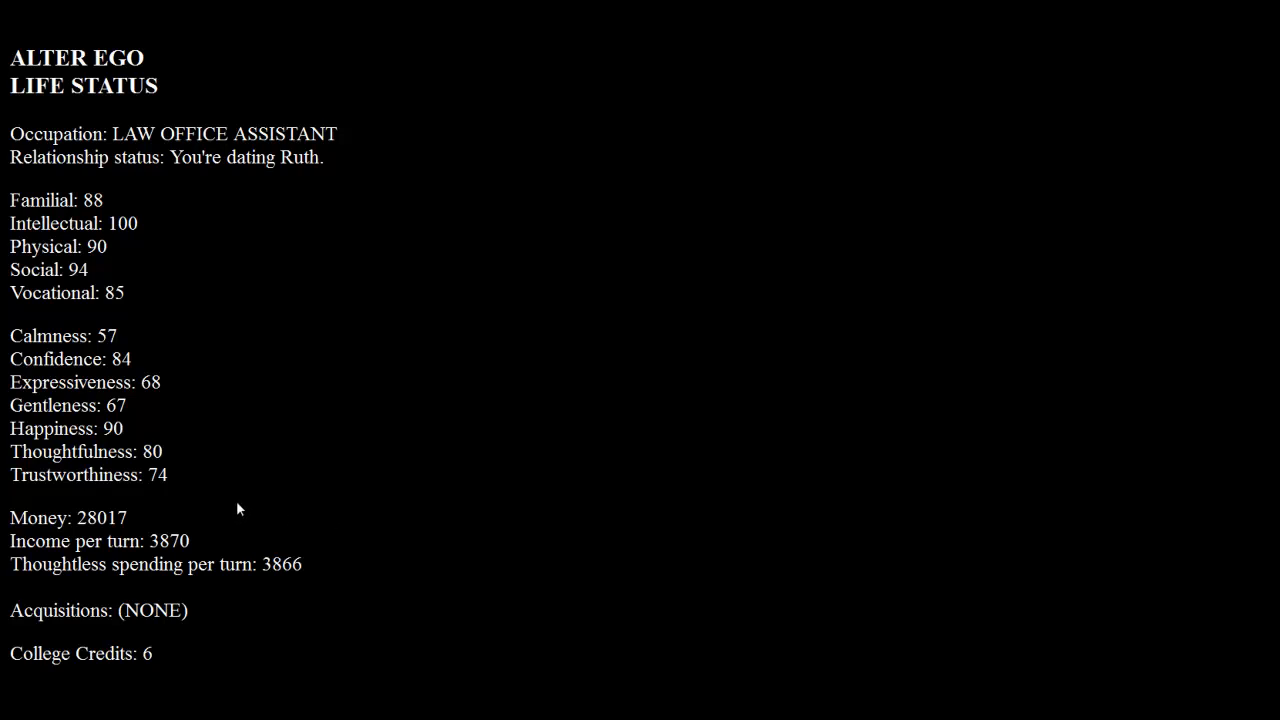
mouse_move(232, 508)
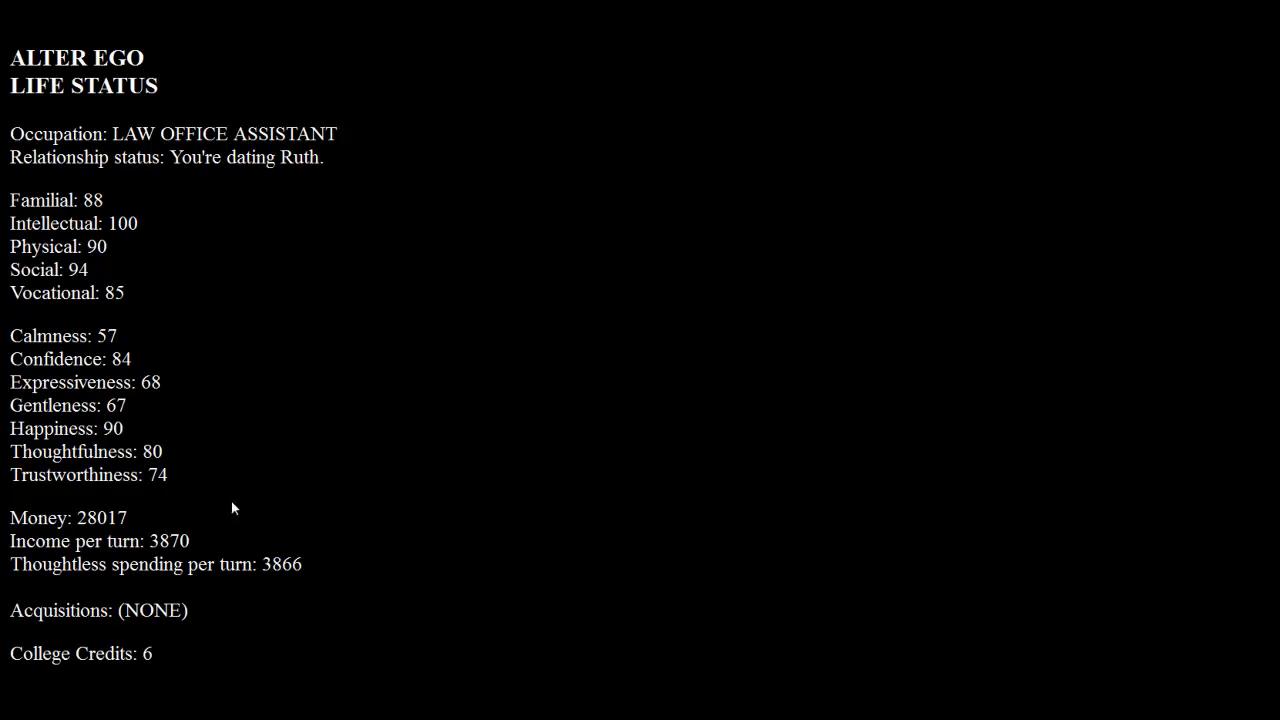
mouse_move(250, 510)
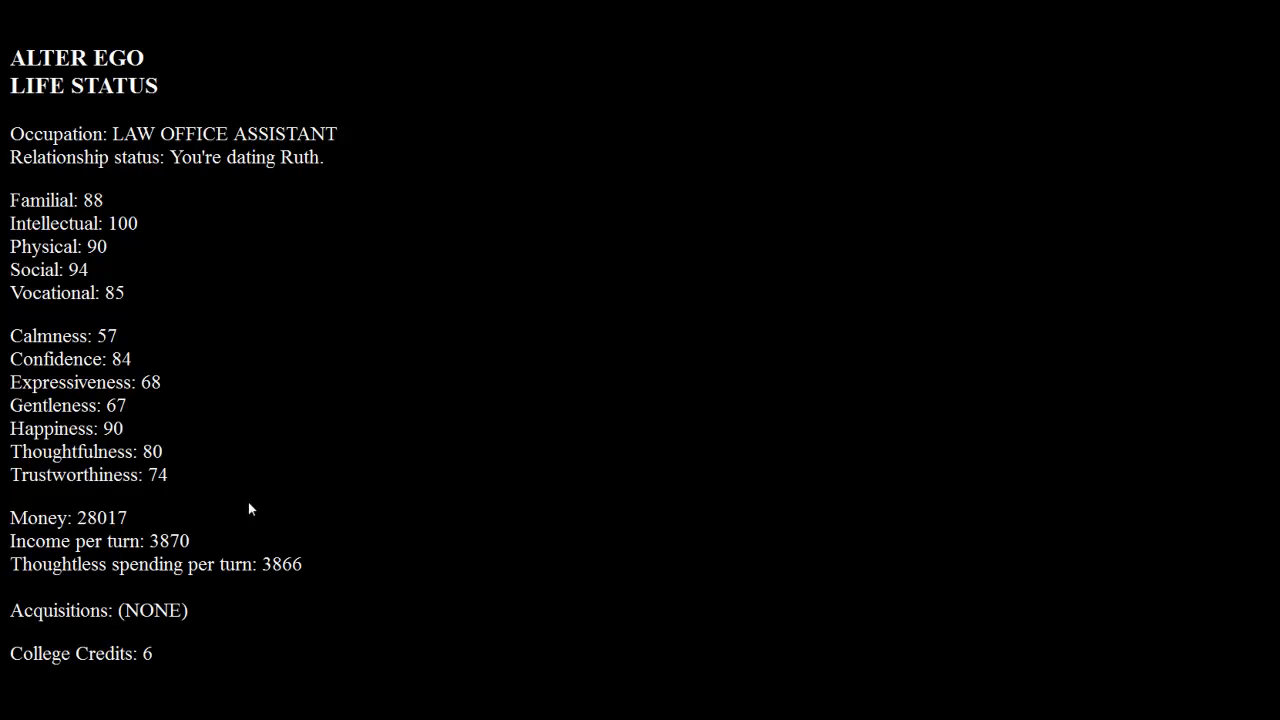
mouse_move(292, 276)
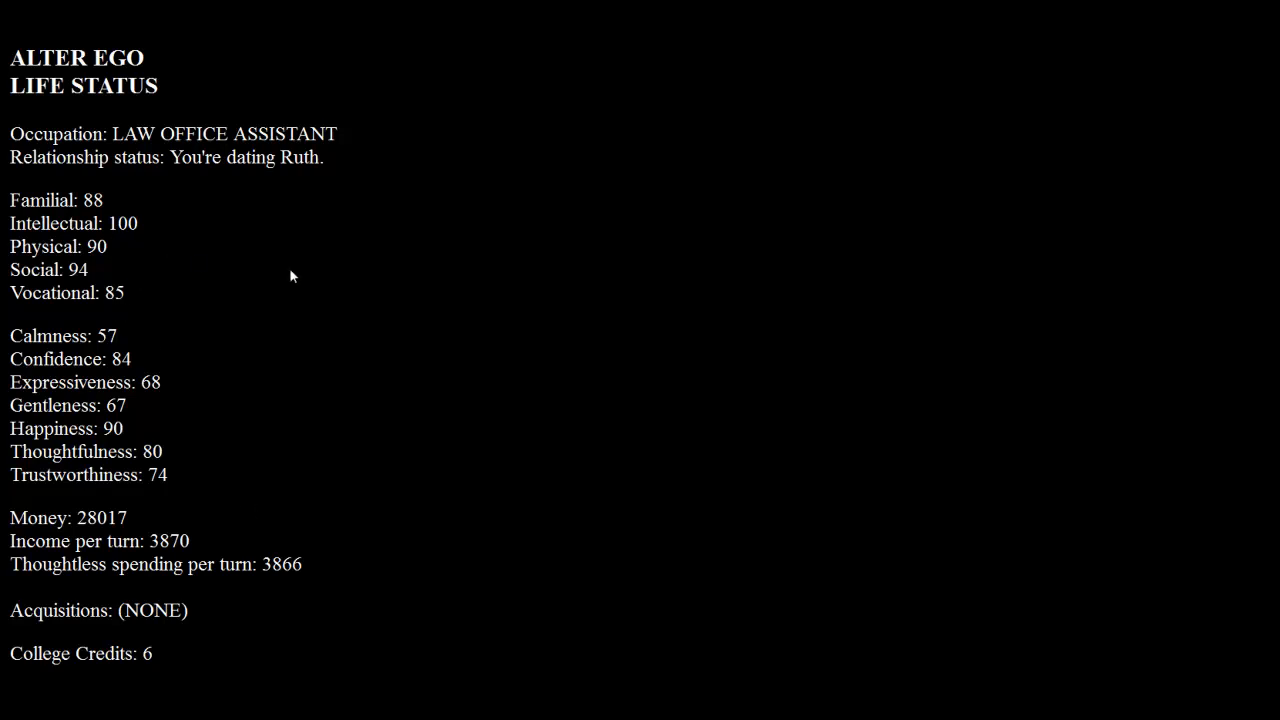